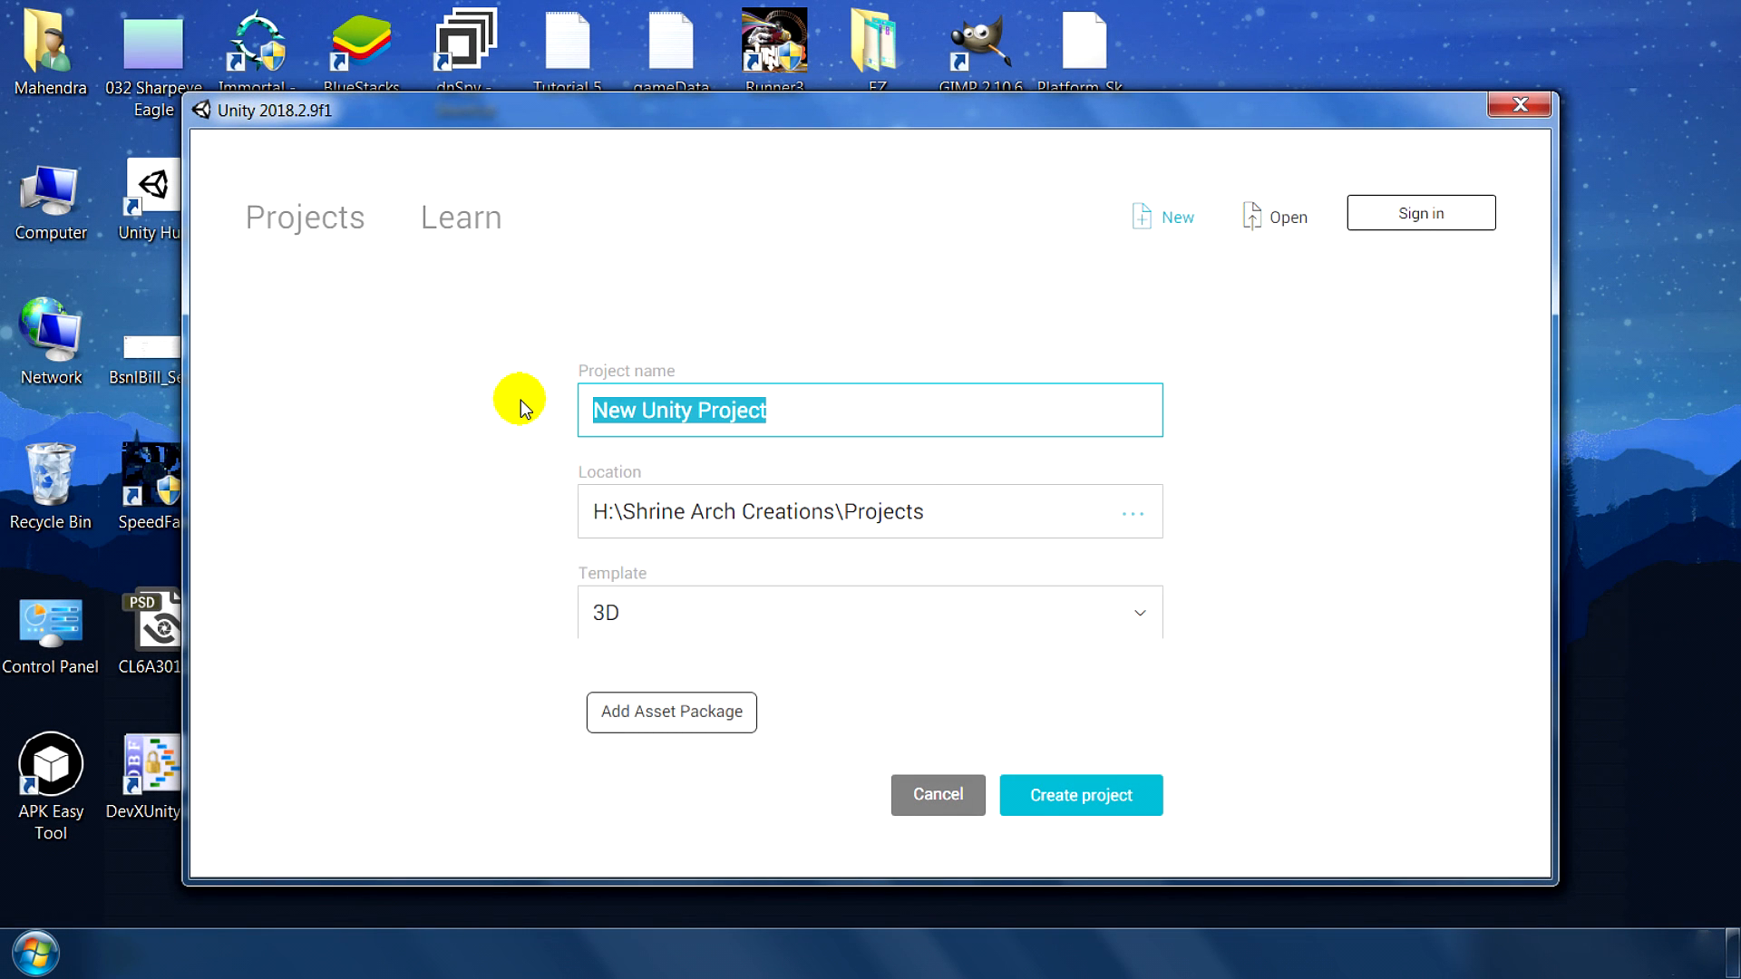
# Create a new 3D project named 'Turnable Animation' in Unity Hub
pyautogui.write('Turnable Animation')
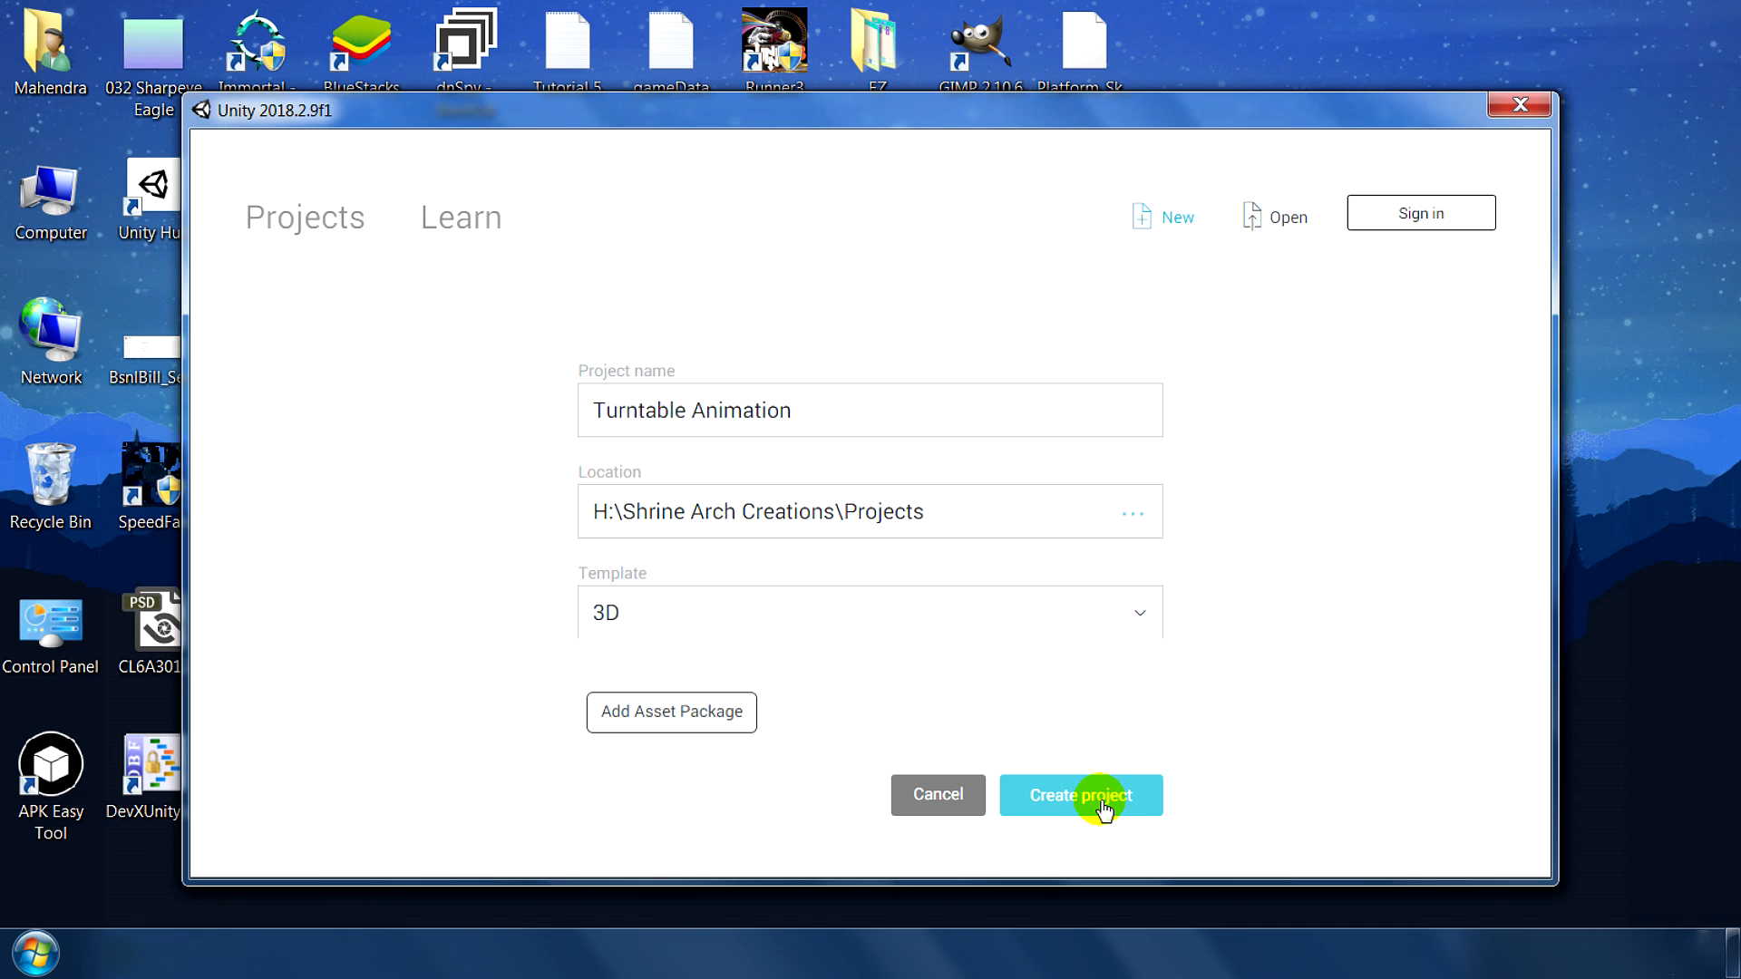
pyautogui.click(1081, 795)
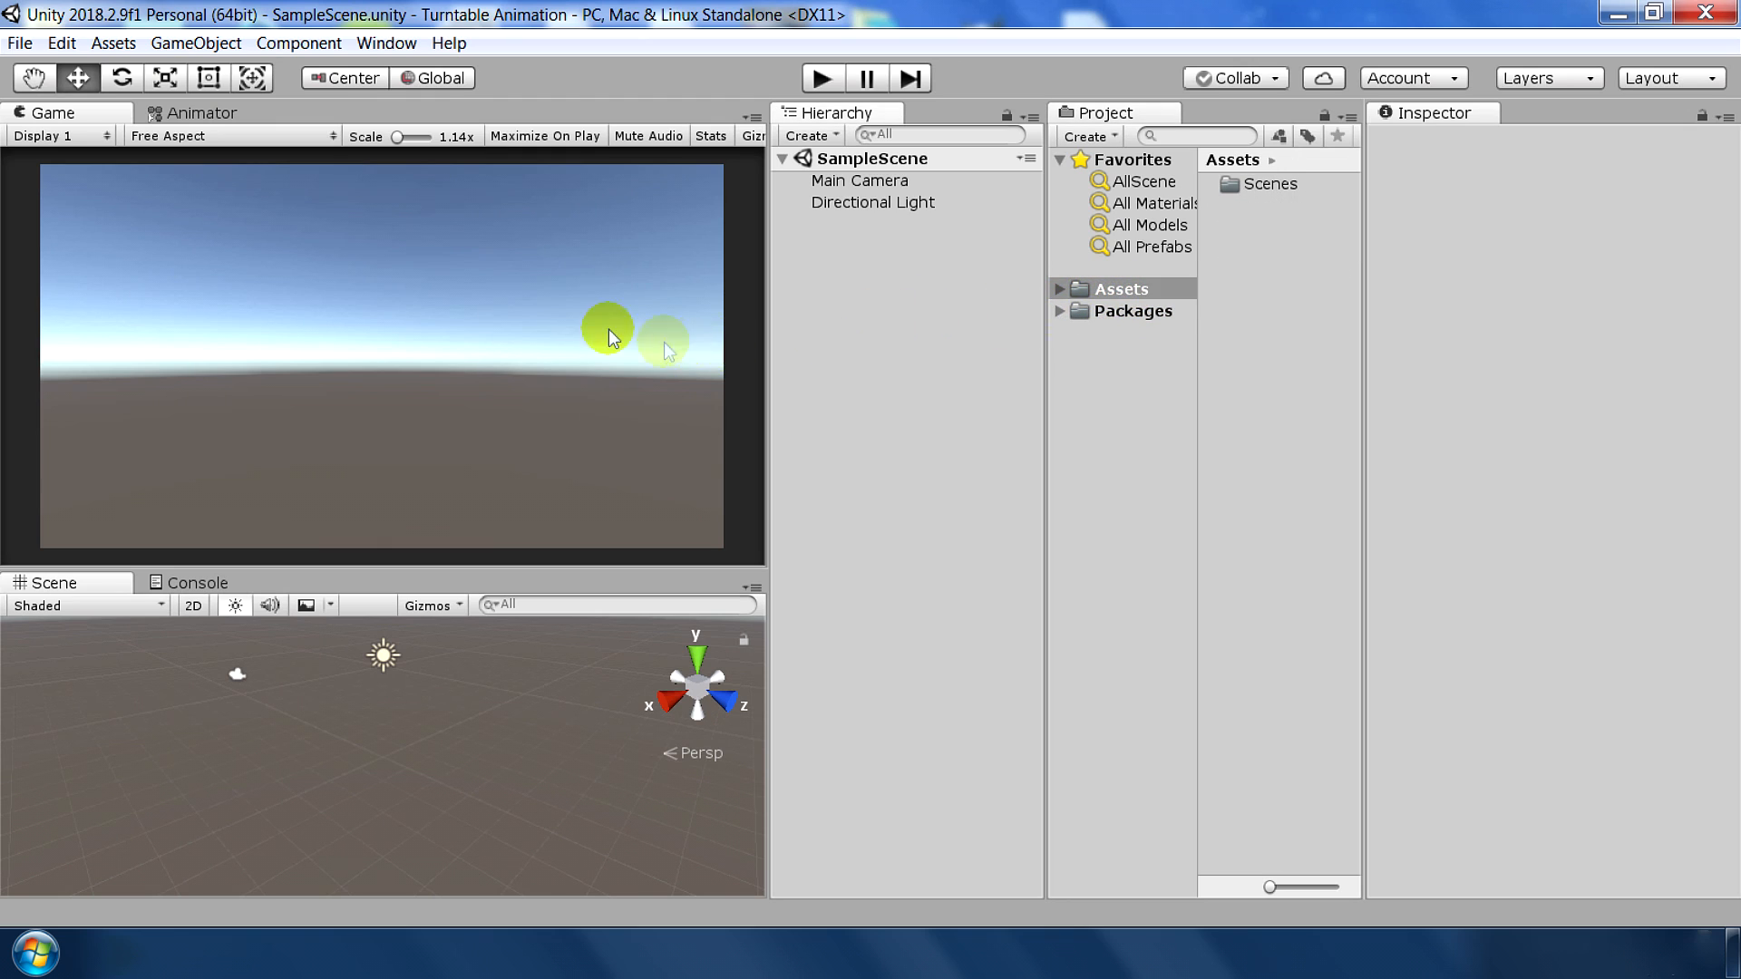
# Open the Asset Store and search for 'adam project'
pyautogui.click(386, 43)
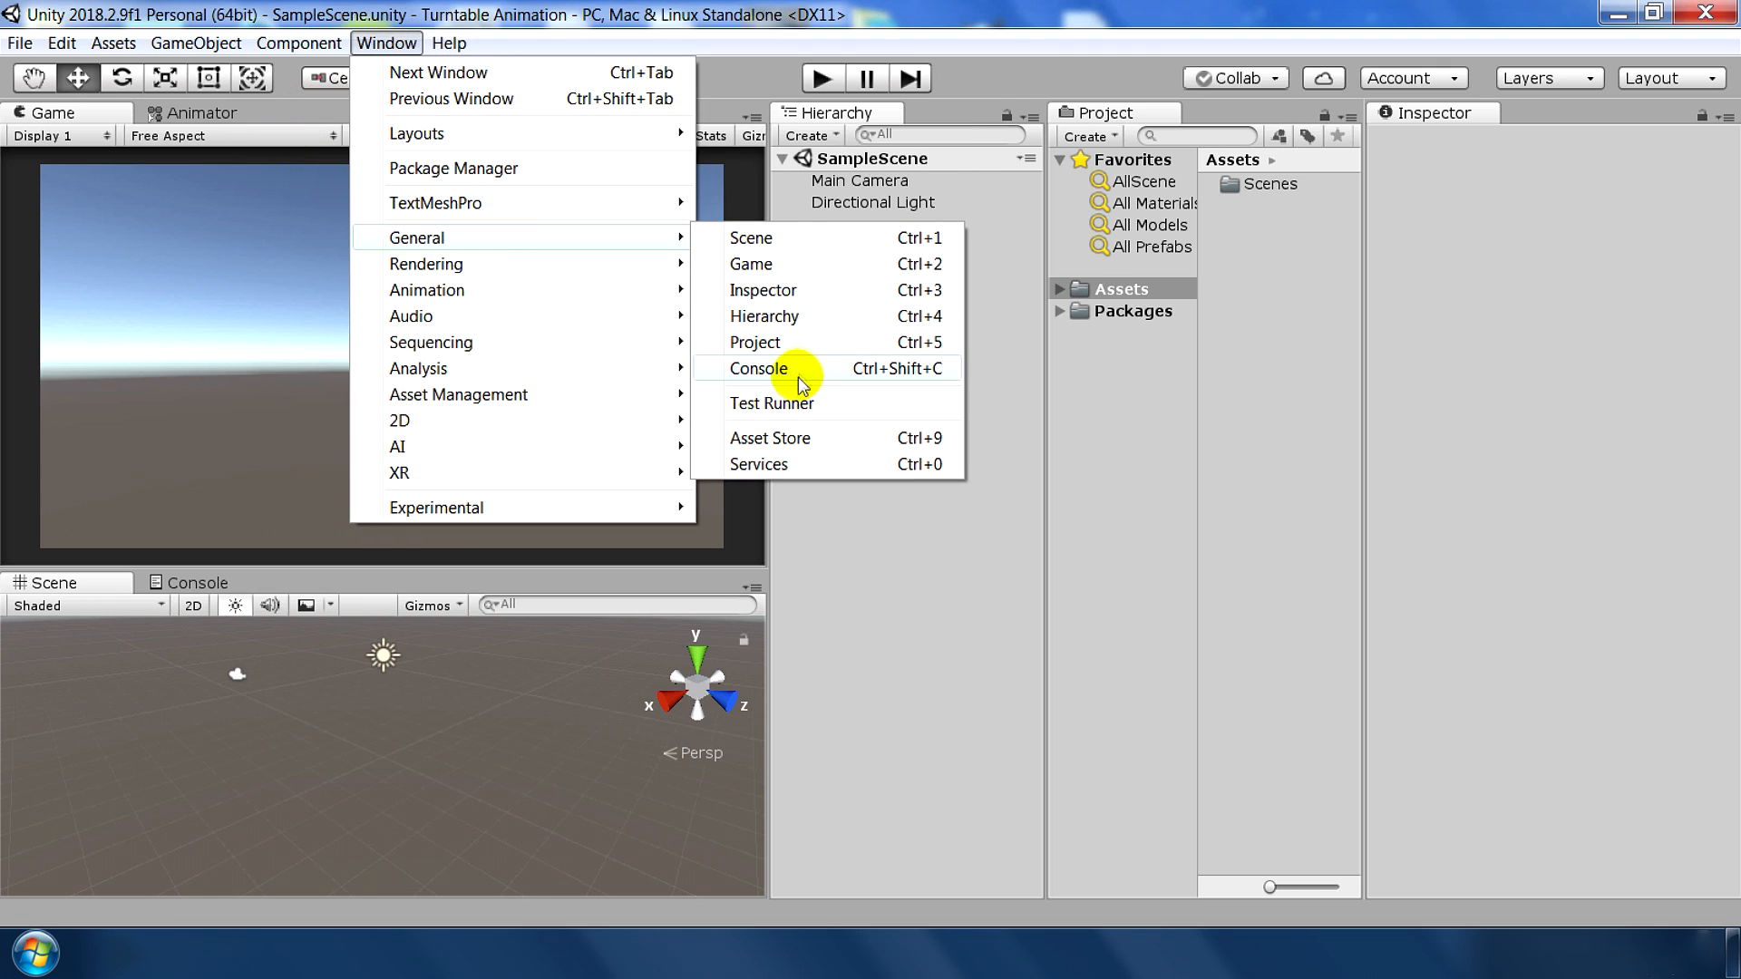
pyautogui.click(769, 438)
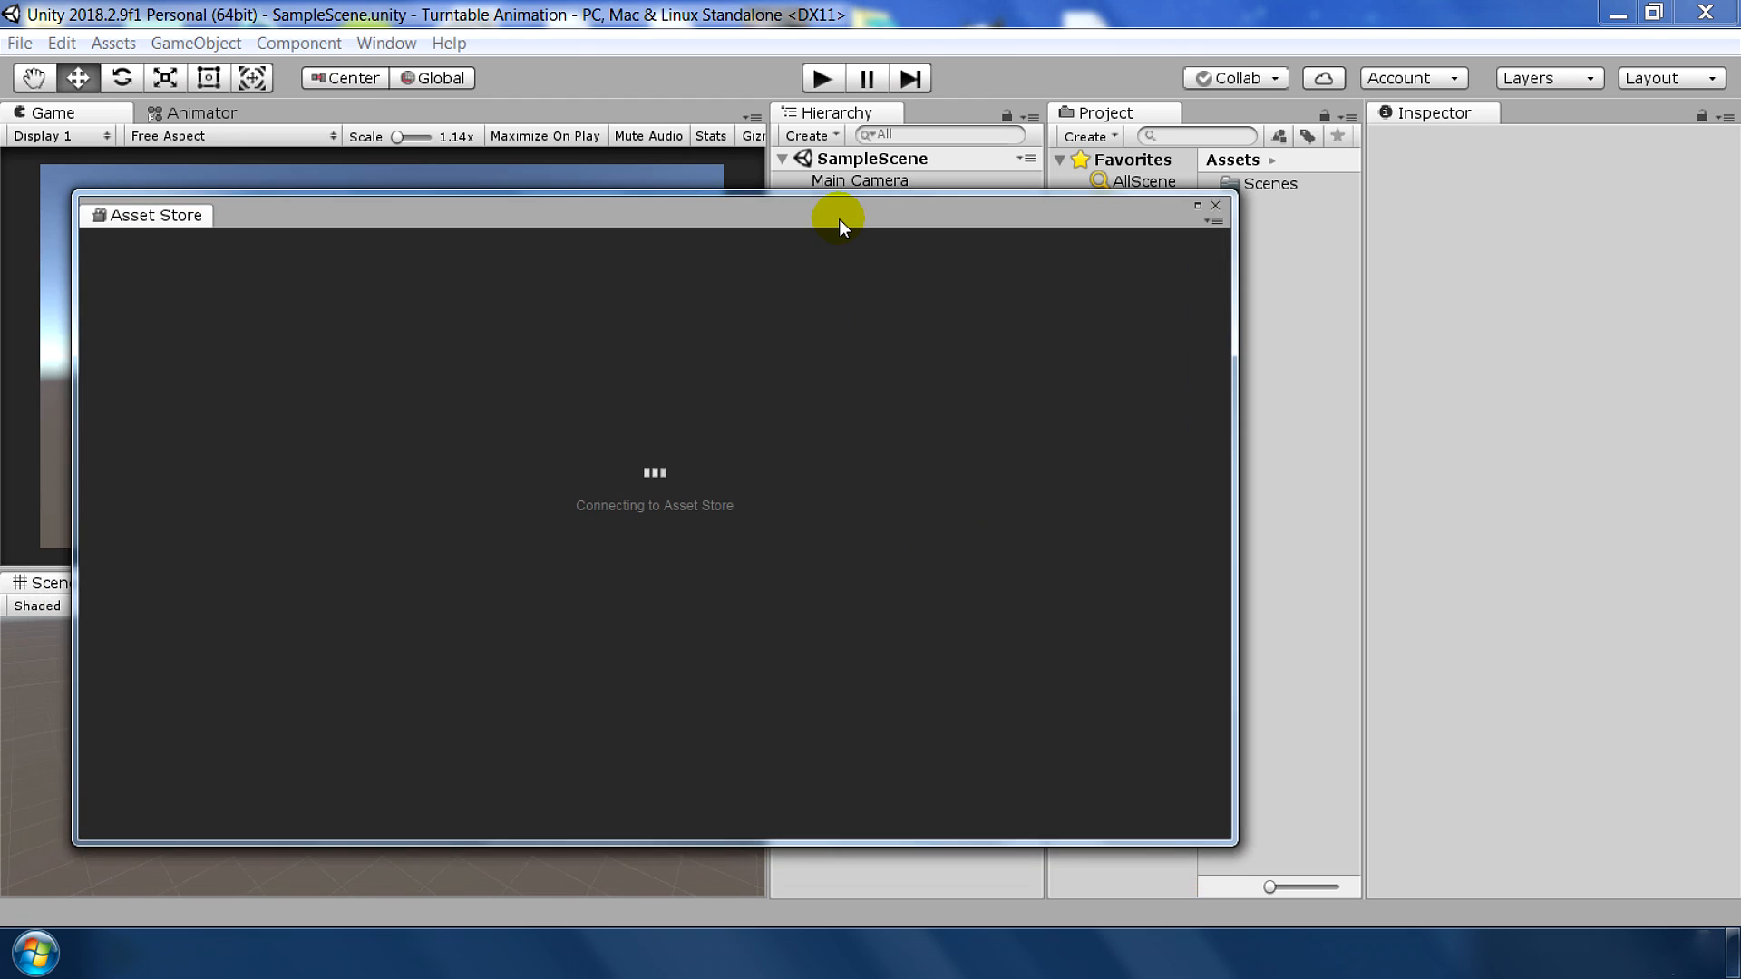
pyautogui.write('adam project')
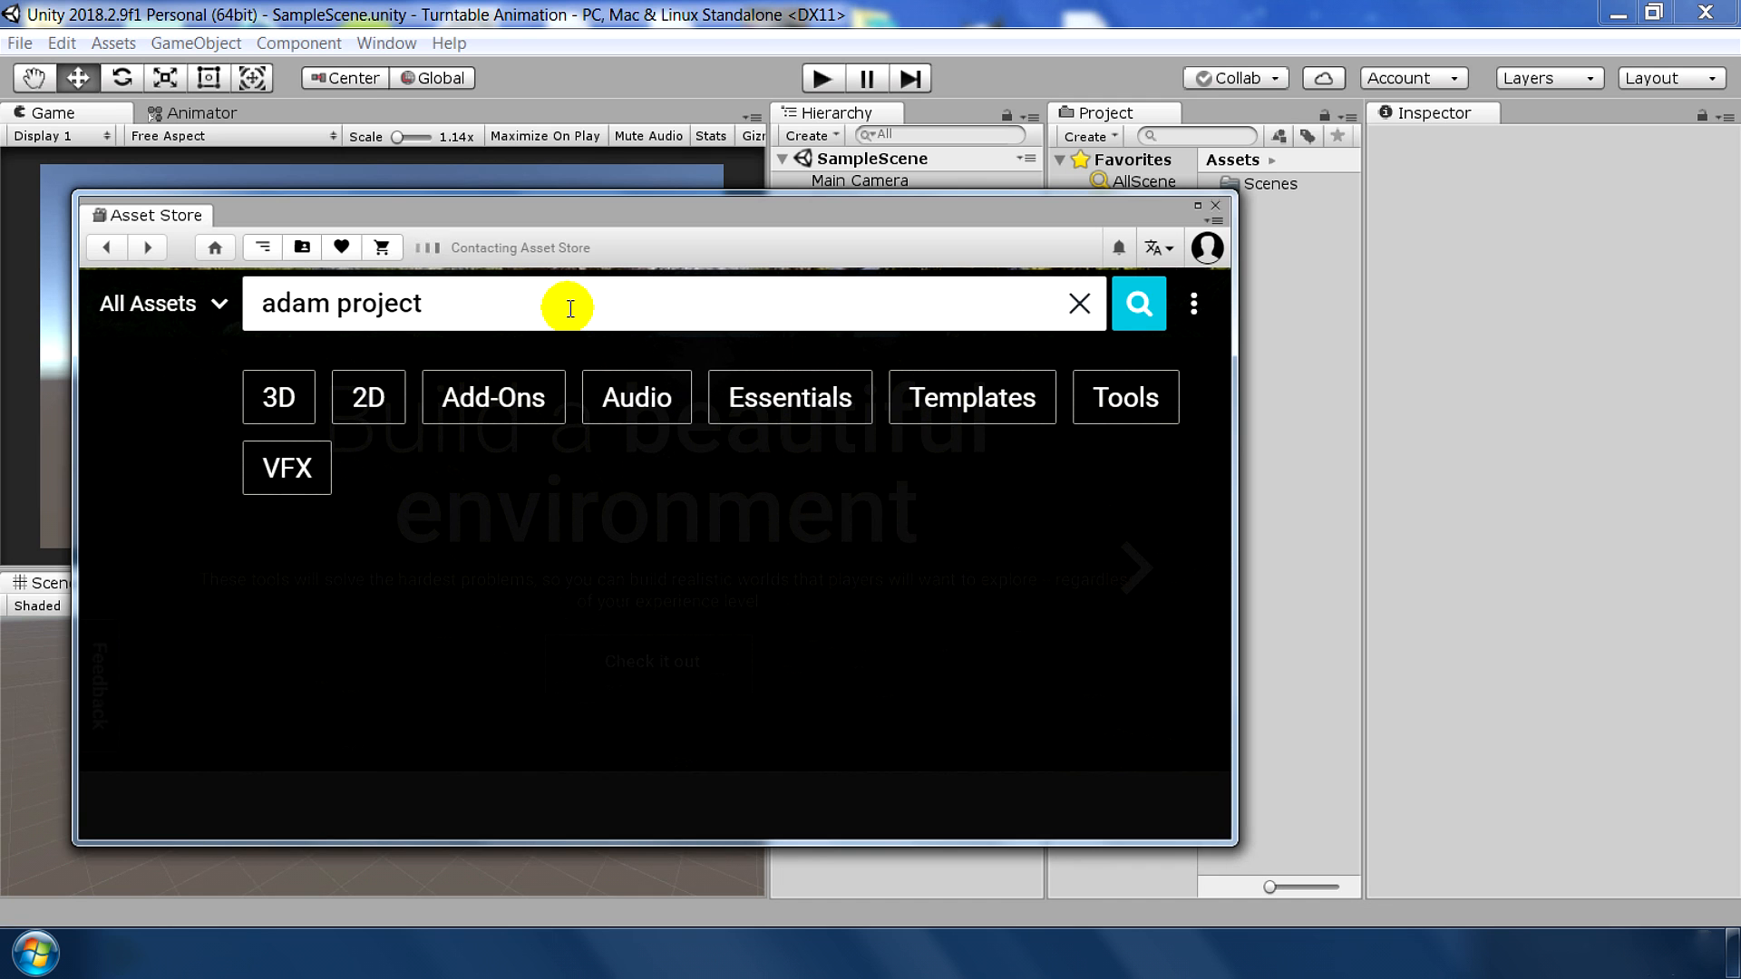
pyautogui.click(1138, 303)
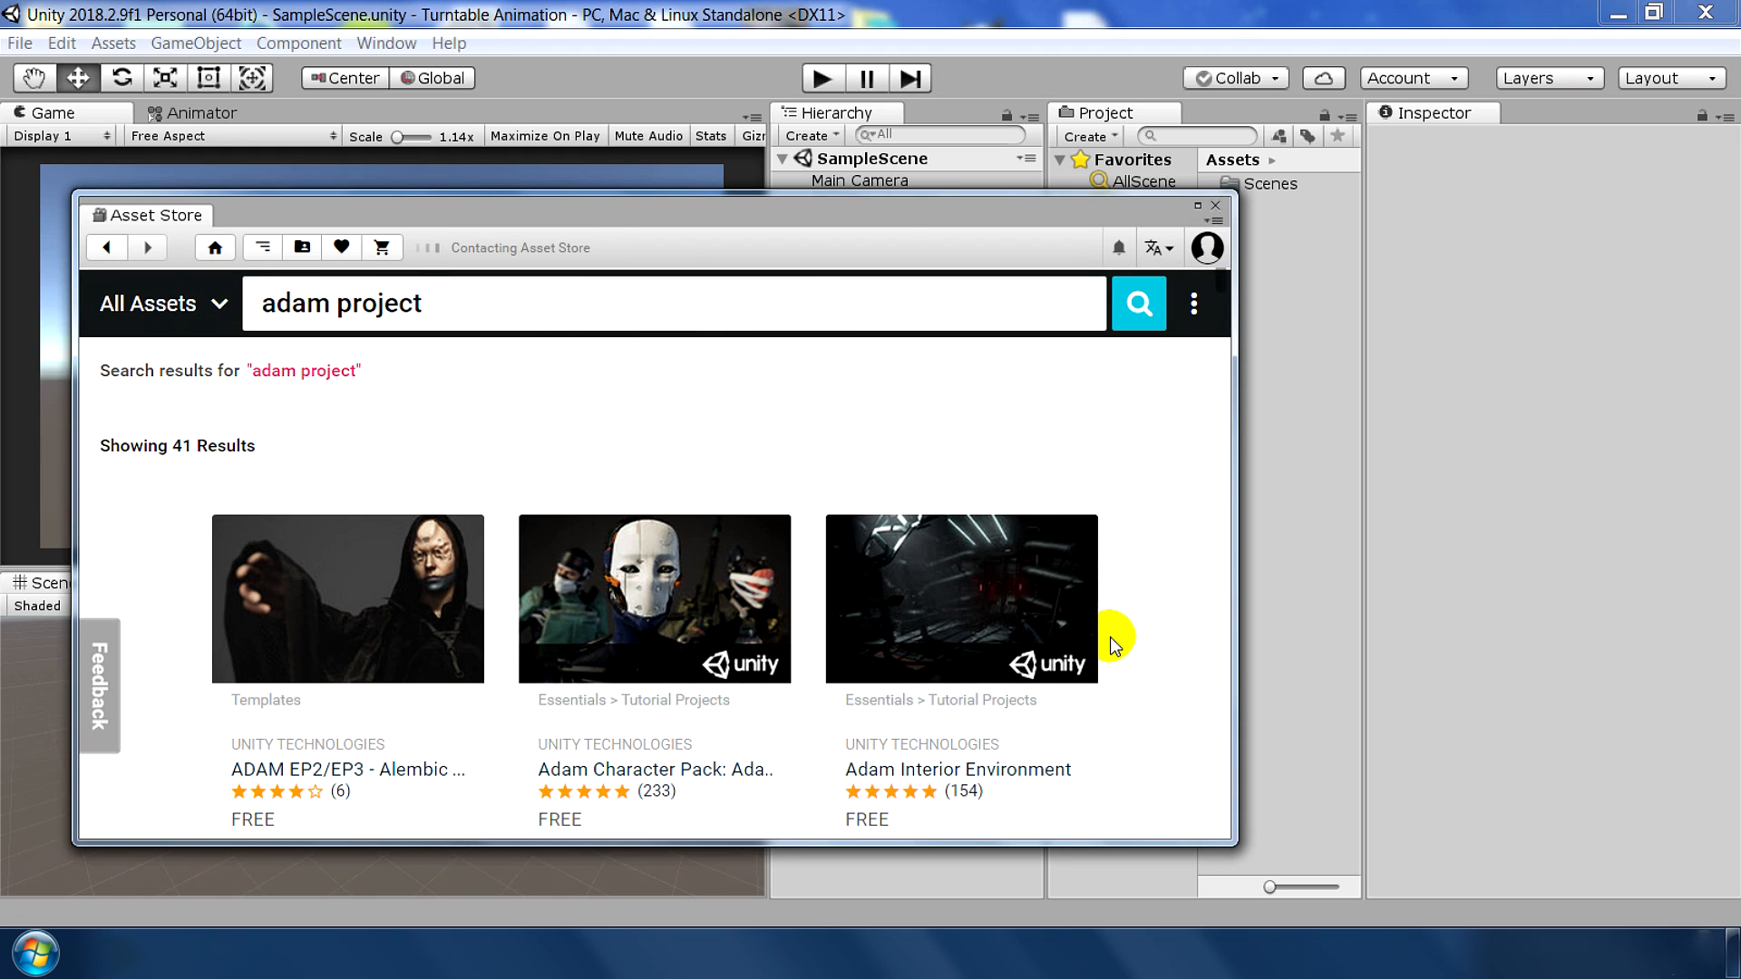
# Import all contents of the Adam Character Pack into the project
pyautogui.click(654, 601)
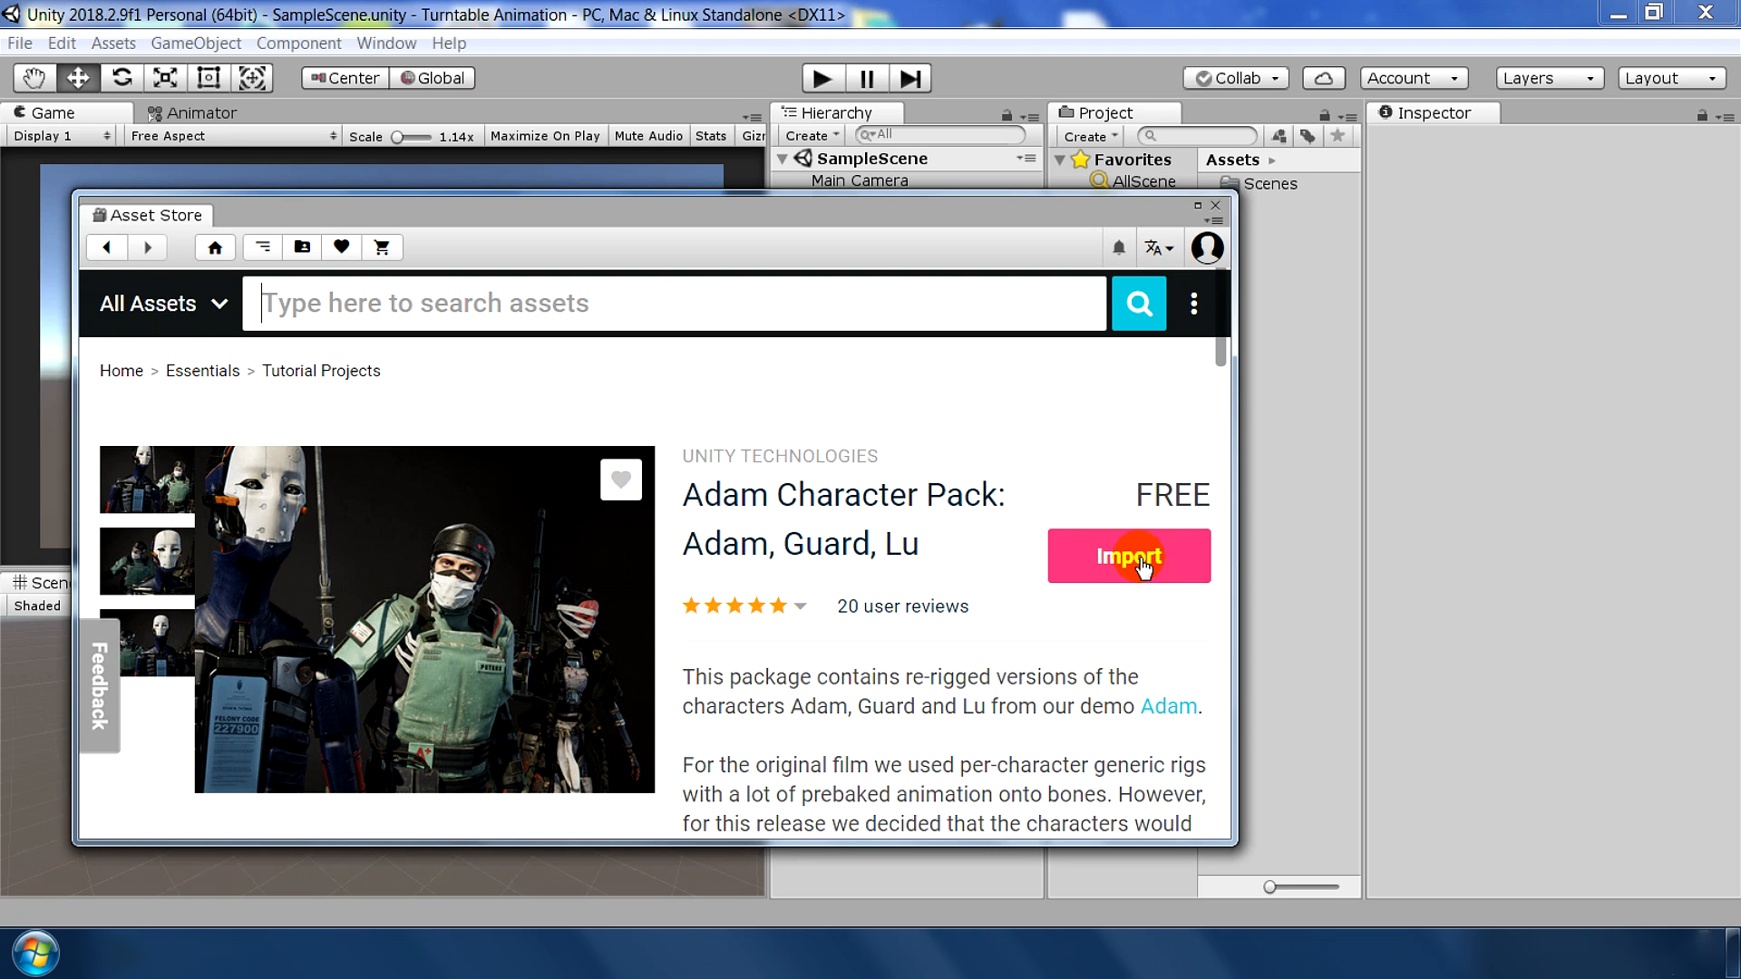
pyautogui.click(1129, 556)
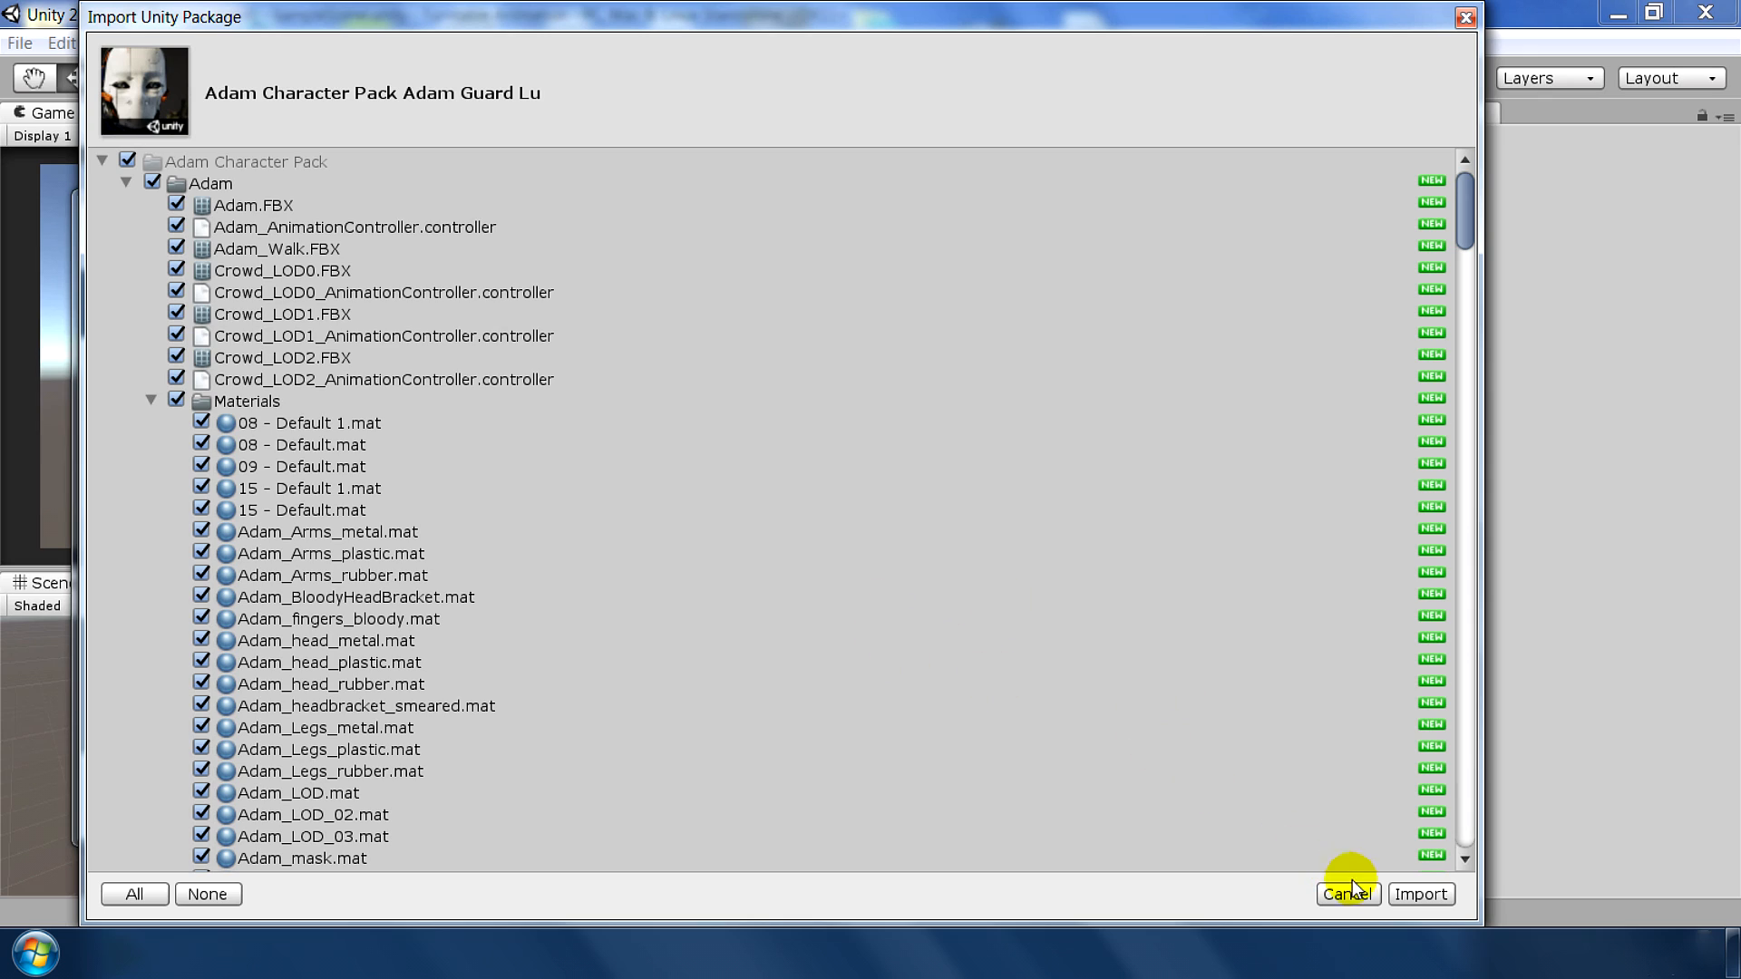
pyautogui.click(128, 184)
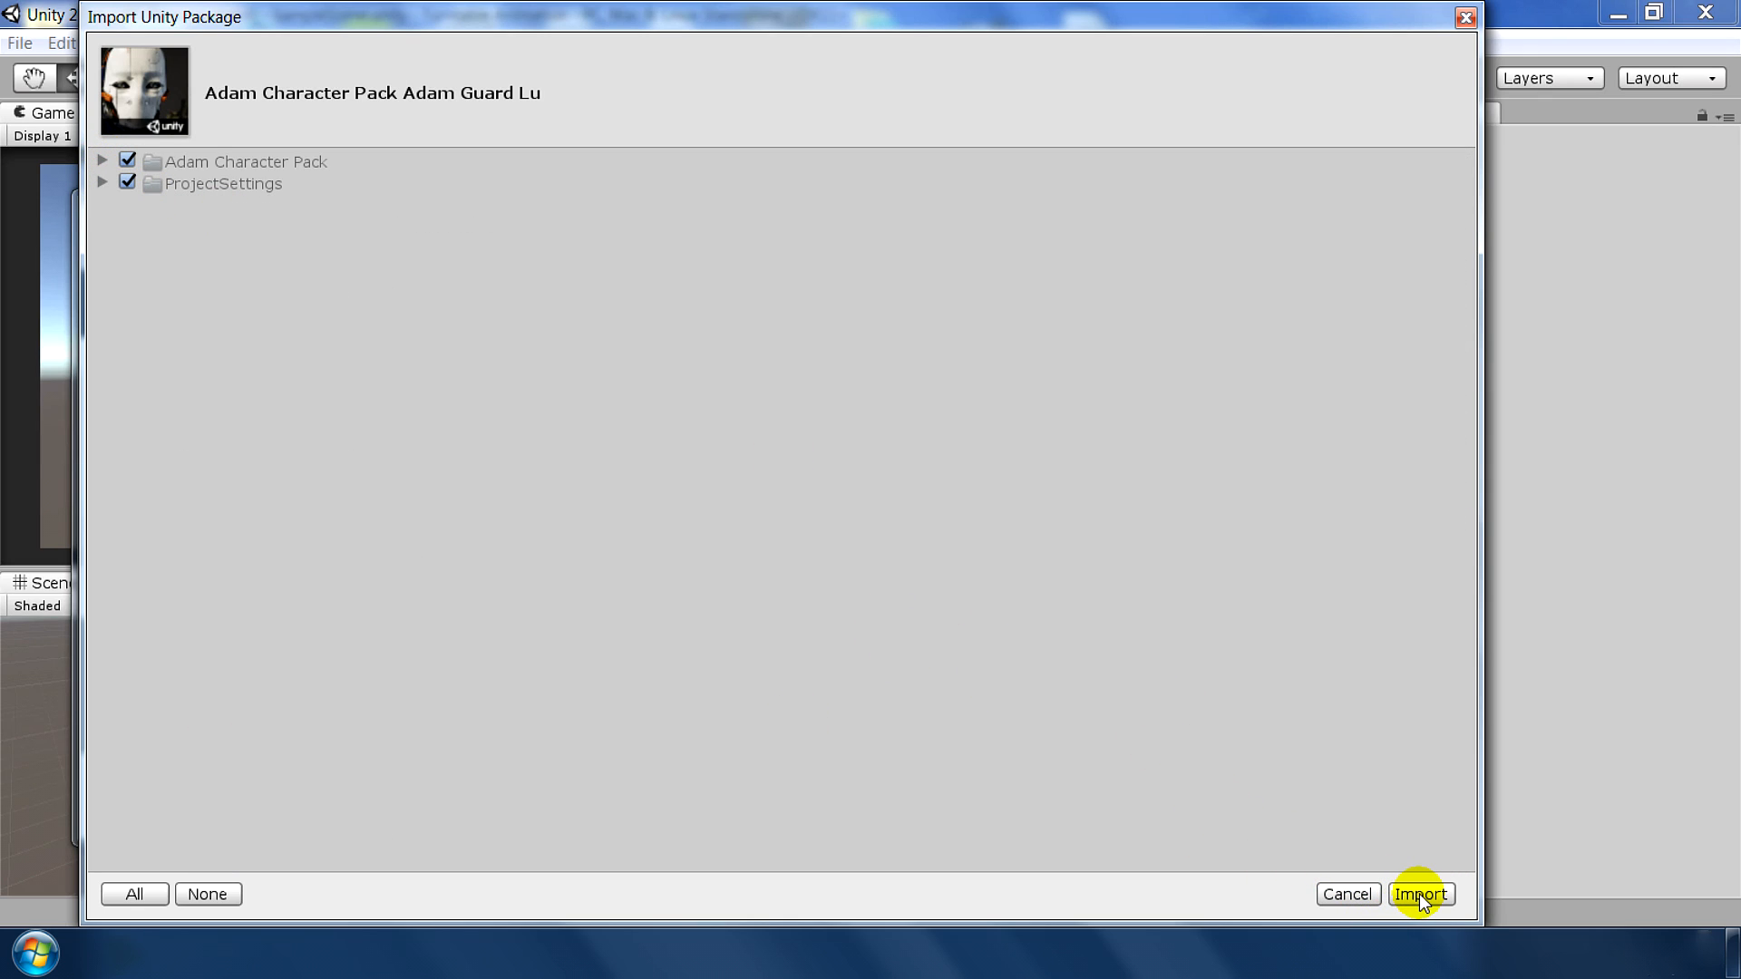
pyautogui.click(1424, 894)
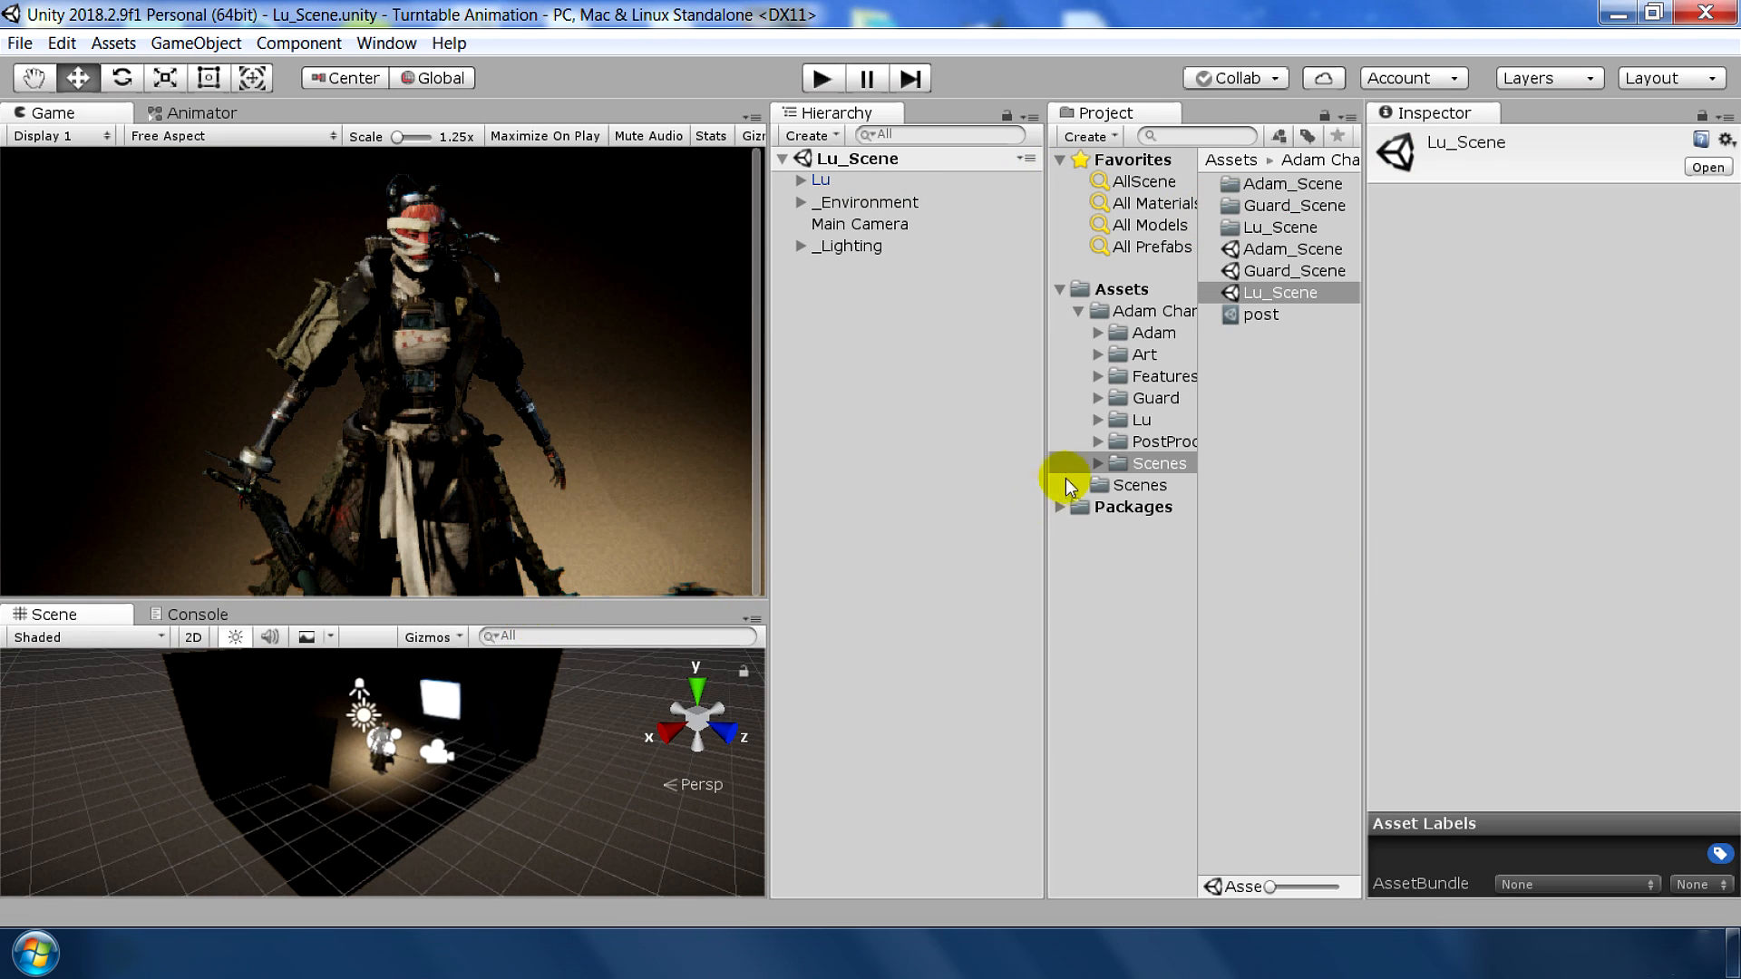
# Save the scene as Lu_Turntable and make Lu a child of new empty TurnTableObject
pyautogui.click(21, 44)
pyautogui.write('Lu_Turn')
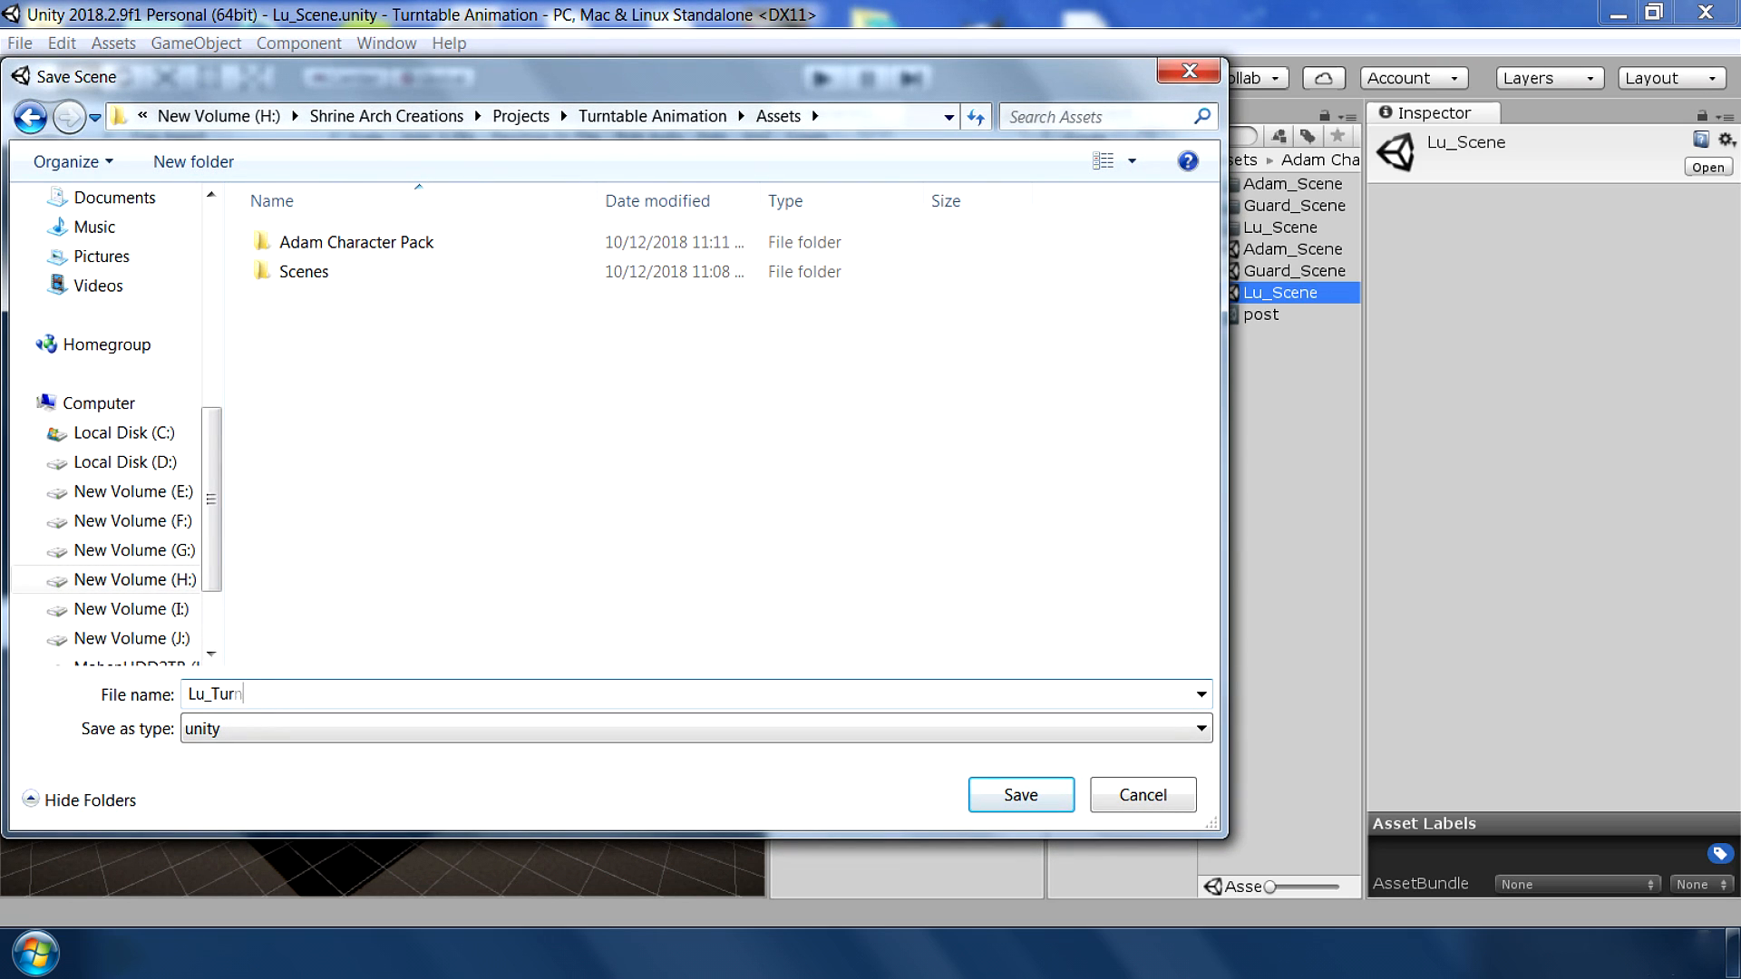
pyautogui.click(1022, 795)
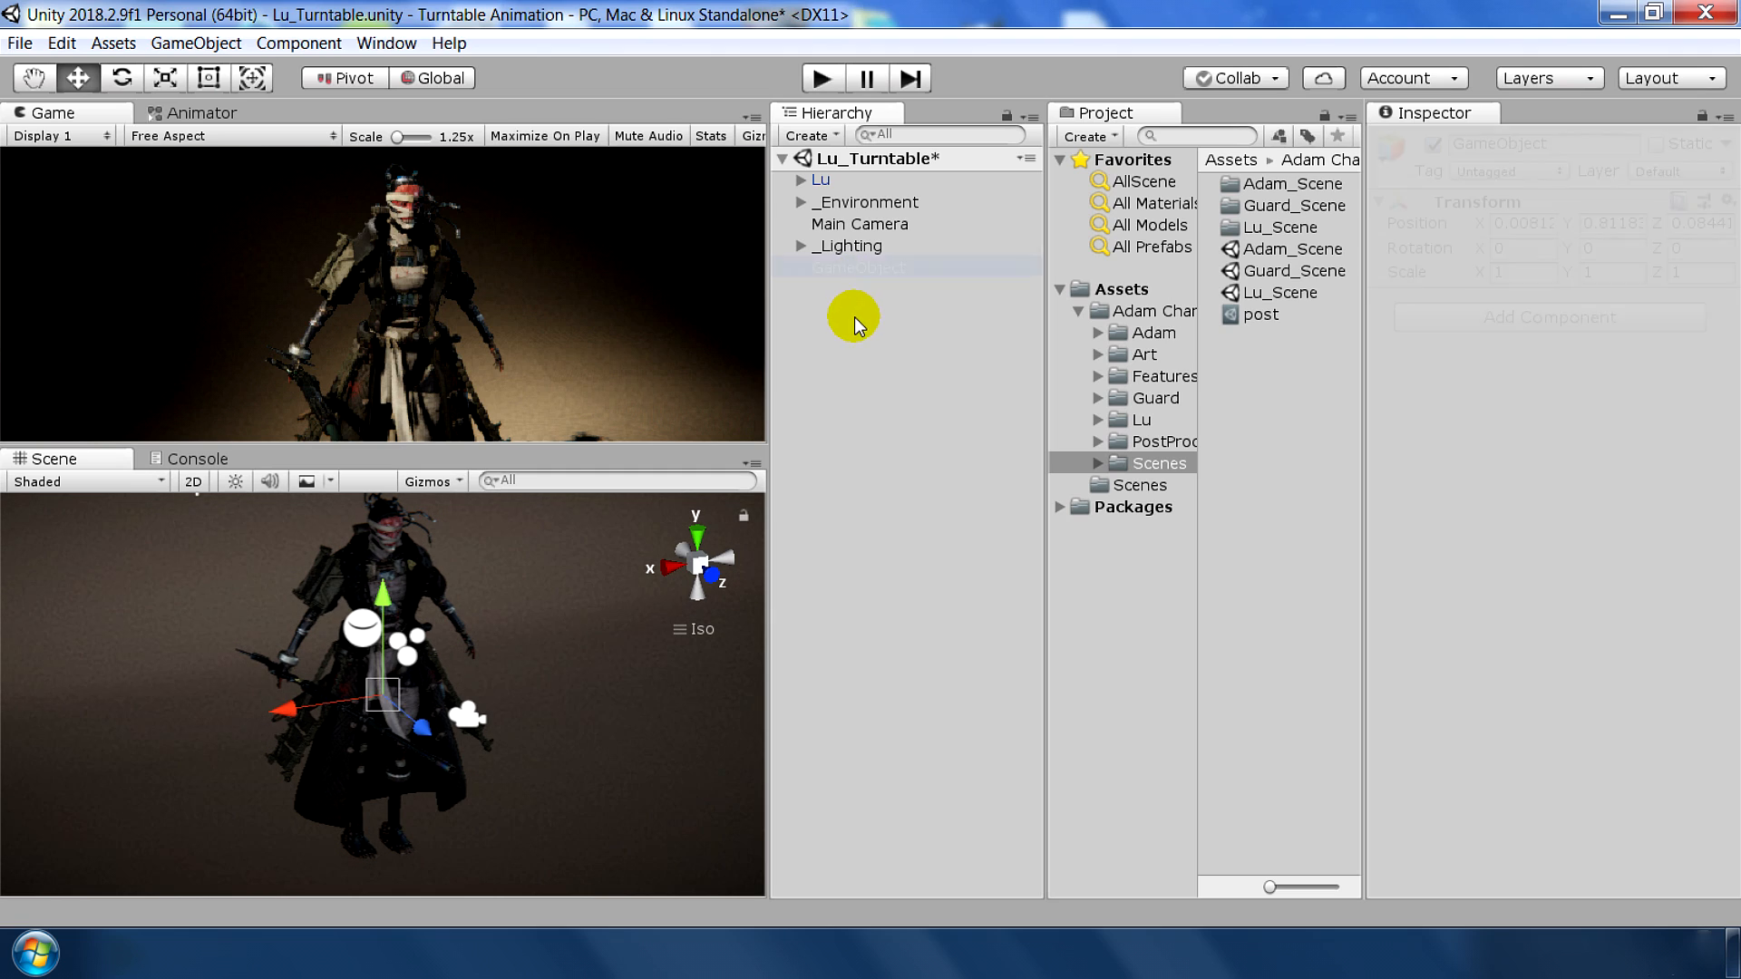
pyautogui.click(858, 267)
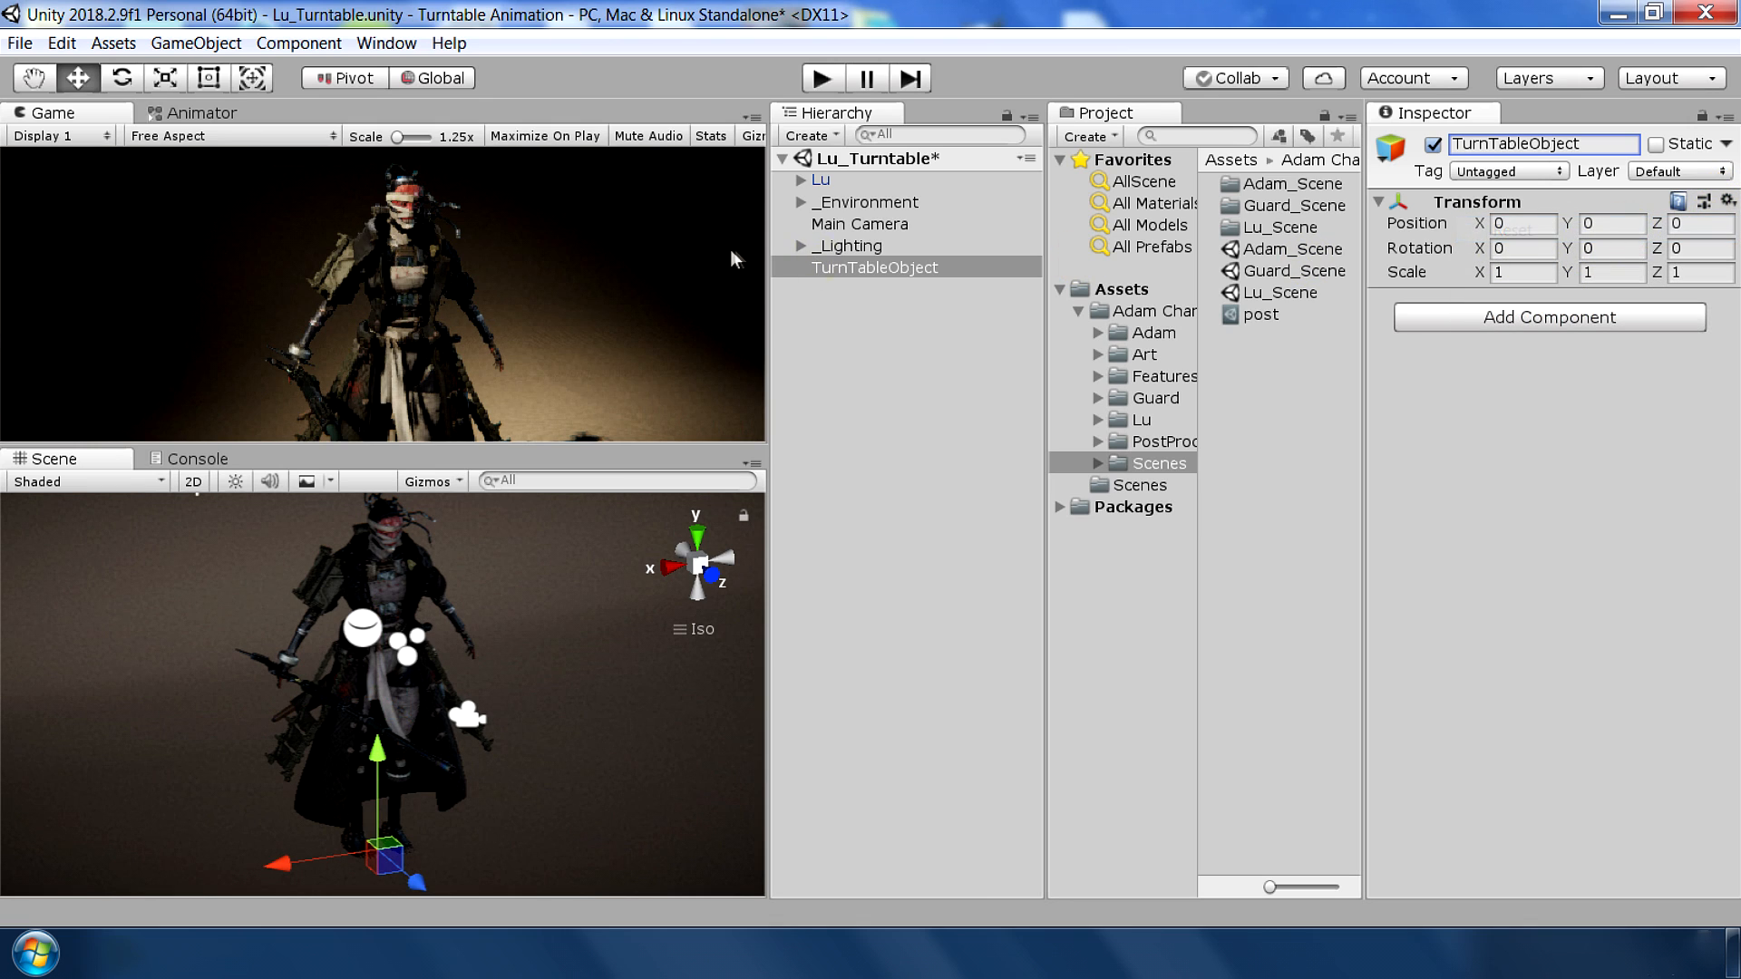
pyautogui.click(838, 267)
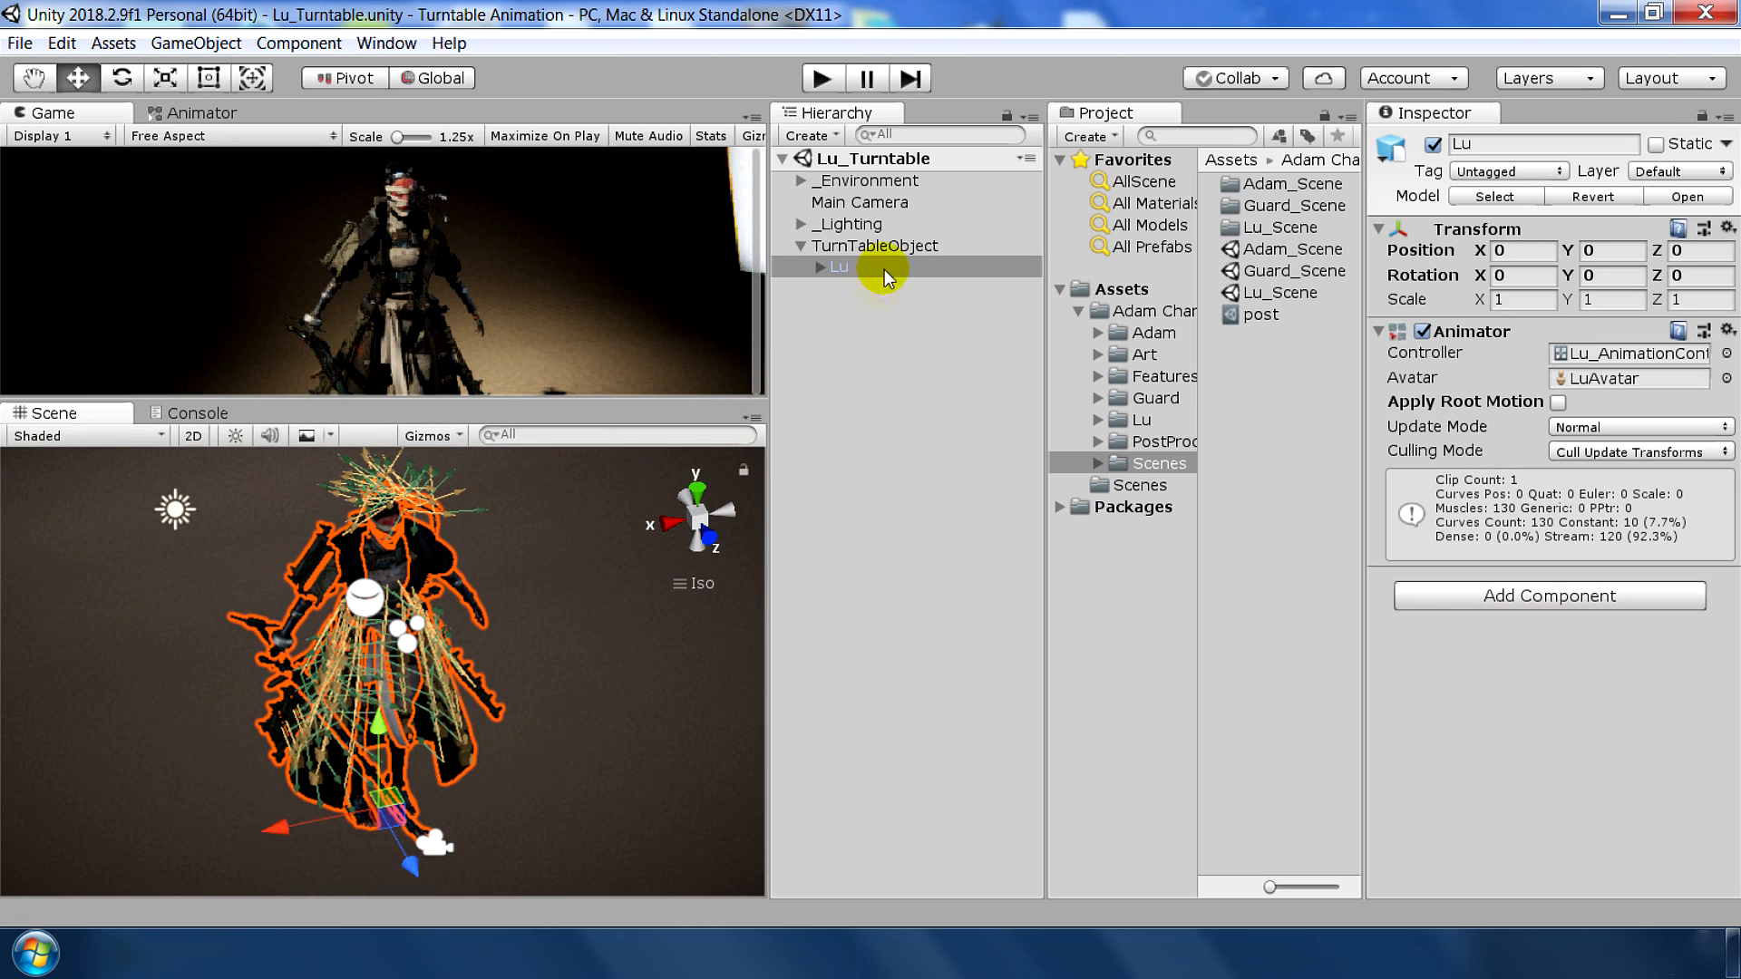
pyautogui.click(875, 245)
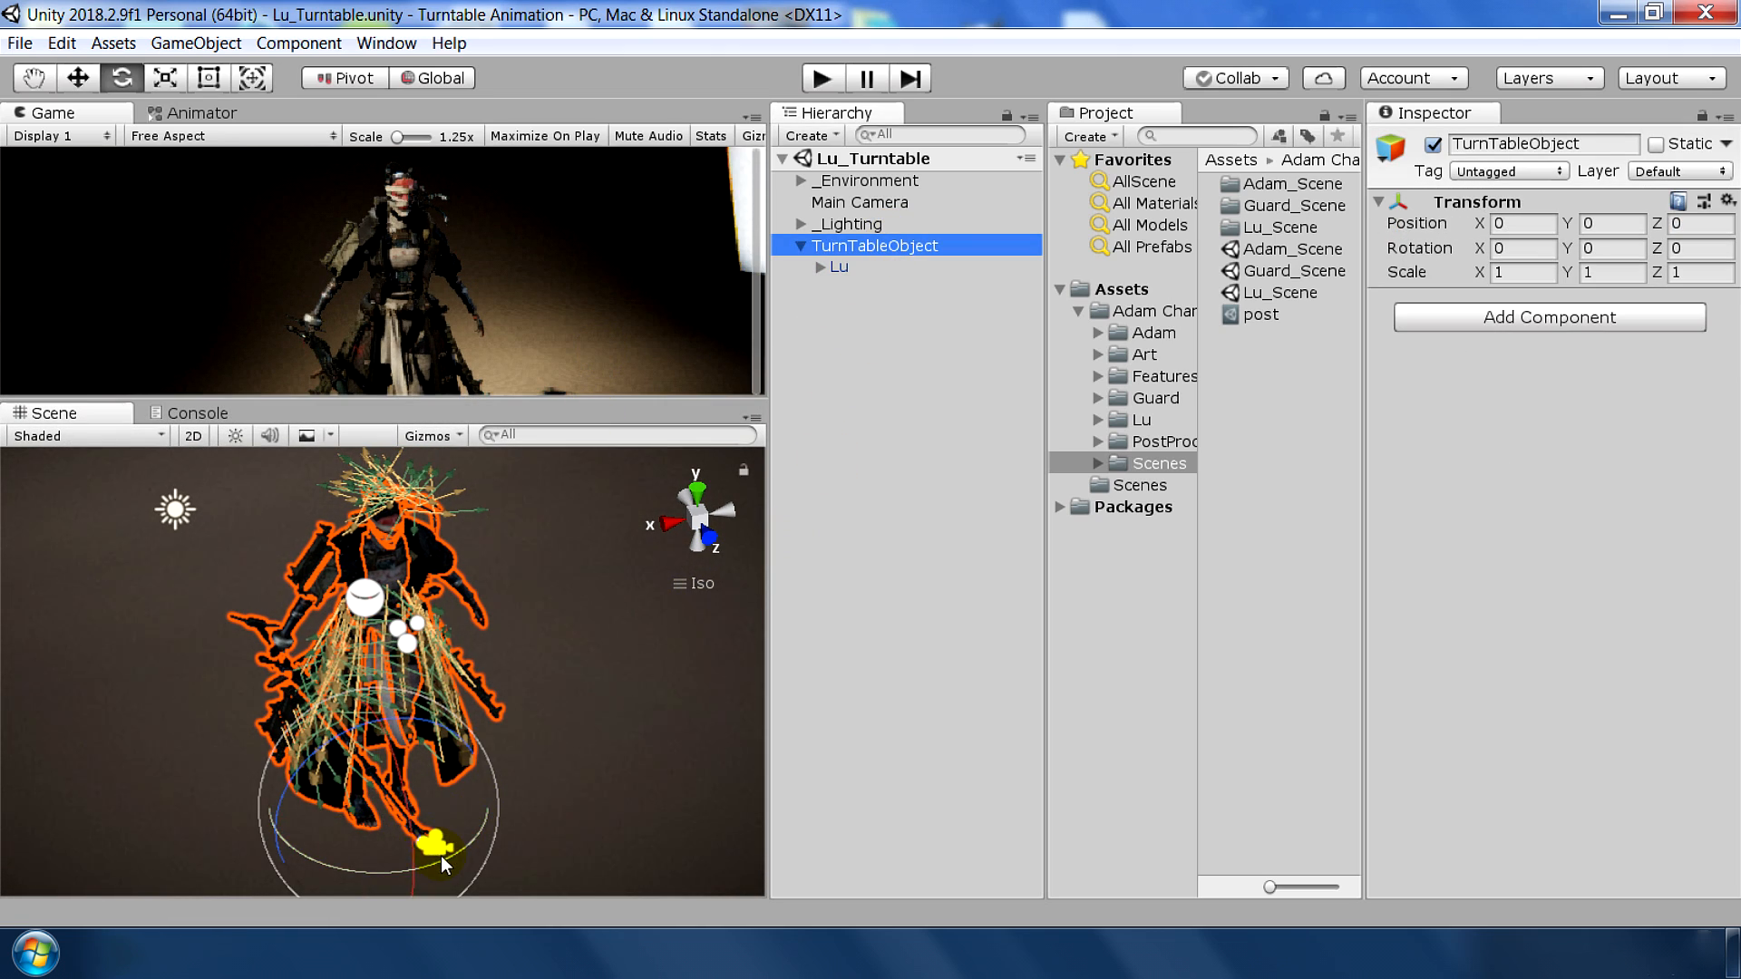
pyautogui.moveTo(442, 862); pyautogui.dragTo(133, 772)
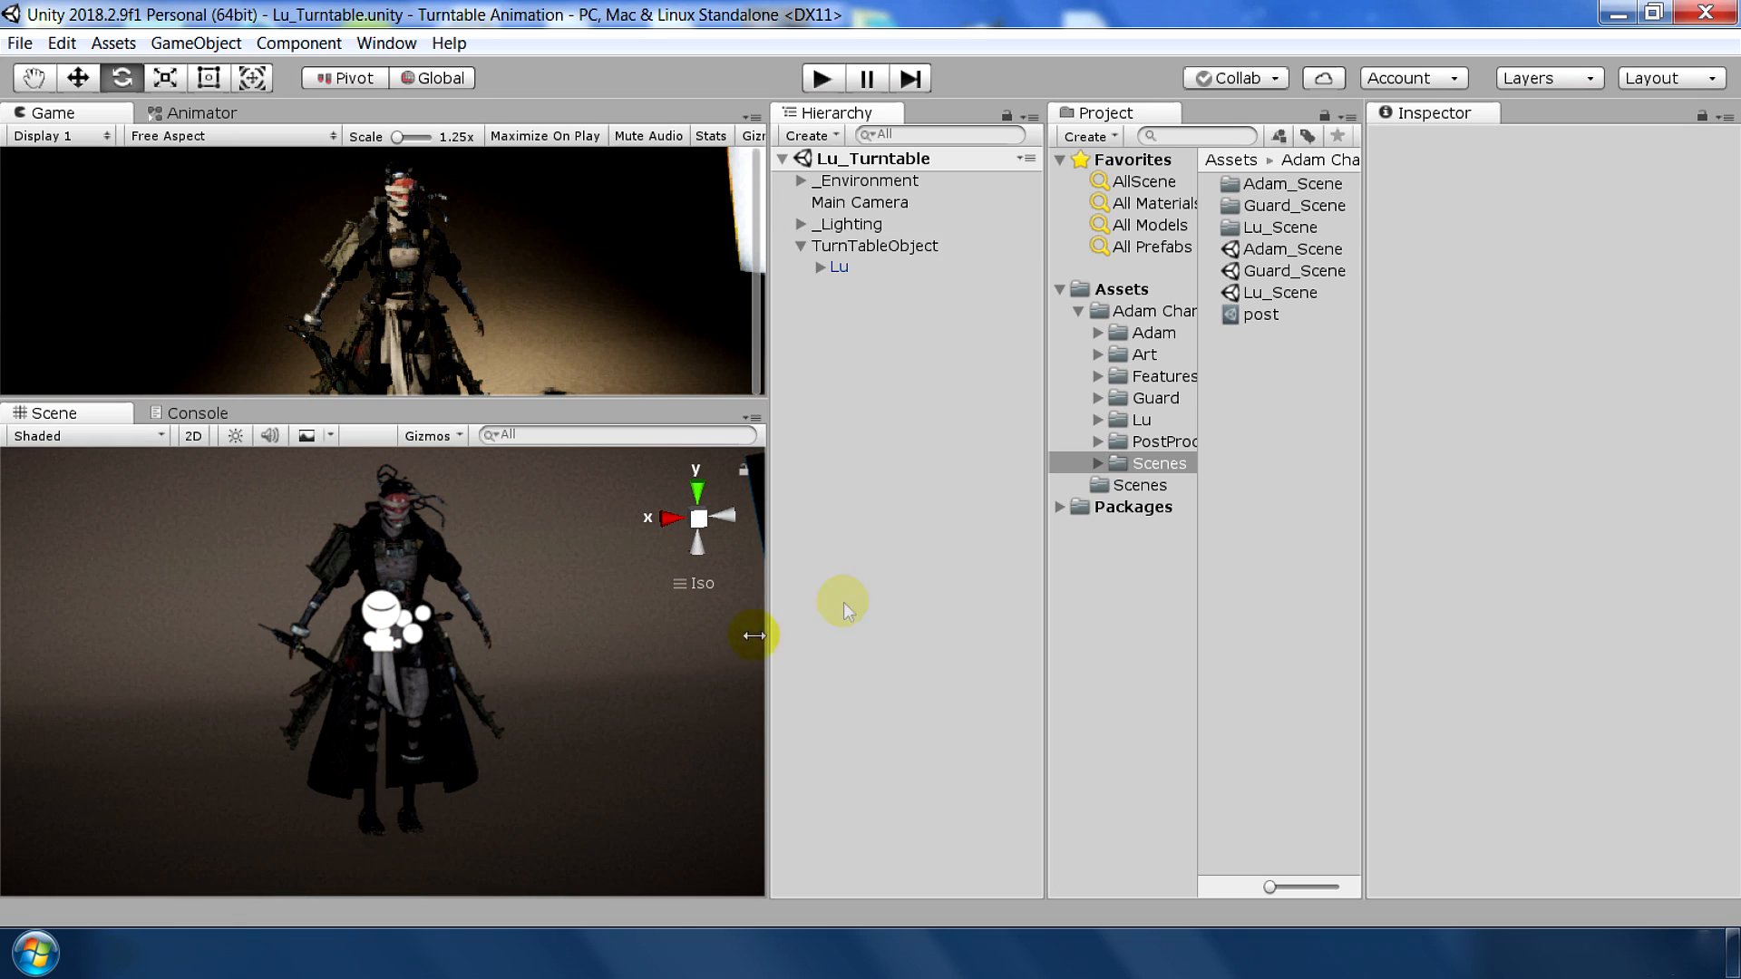
# Search the Asset Store for 'skull plat', import Skull Platform, and close the store
pyautogui.click(386, 43)
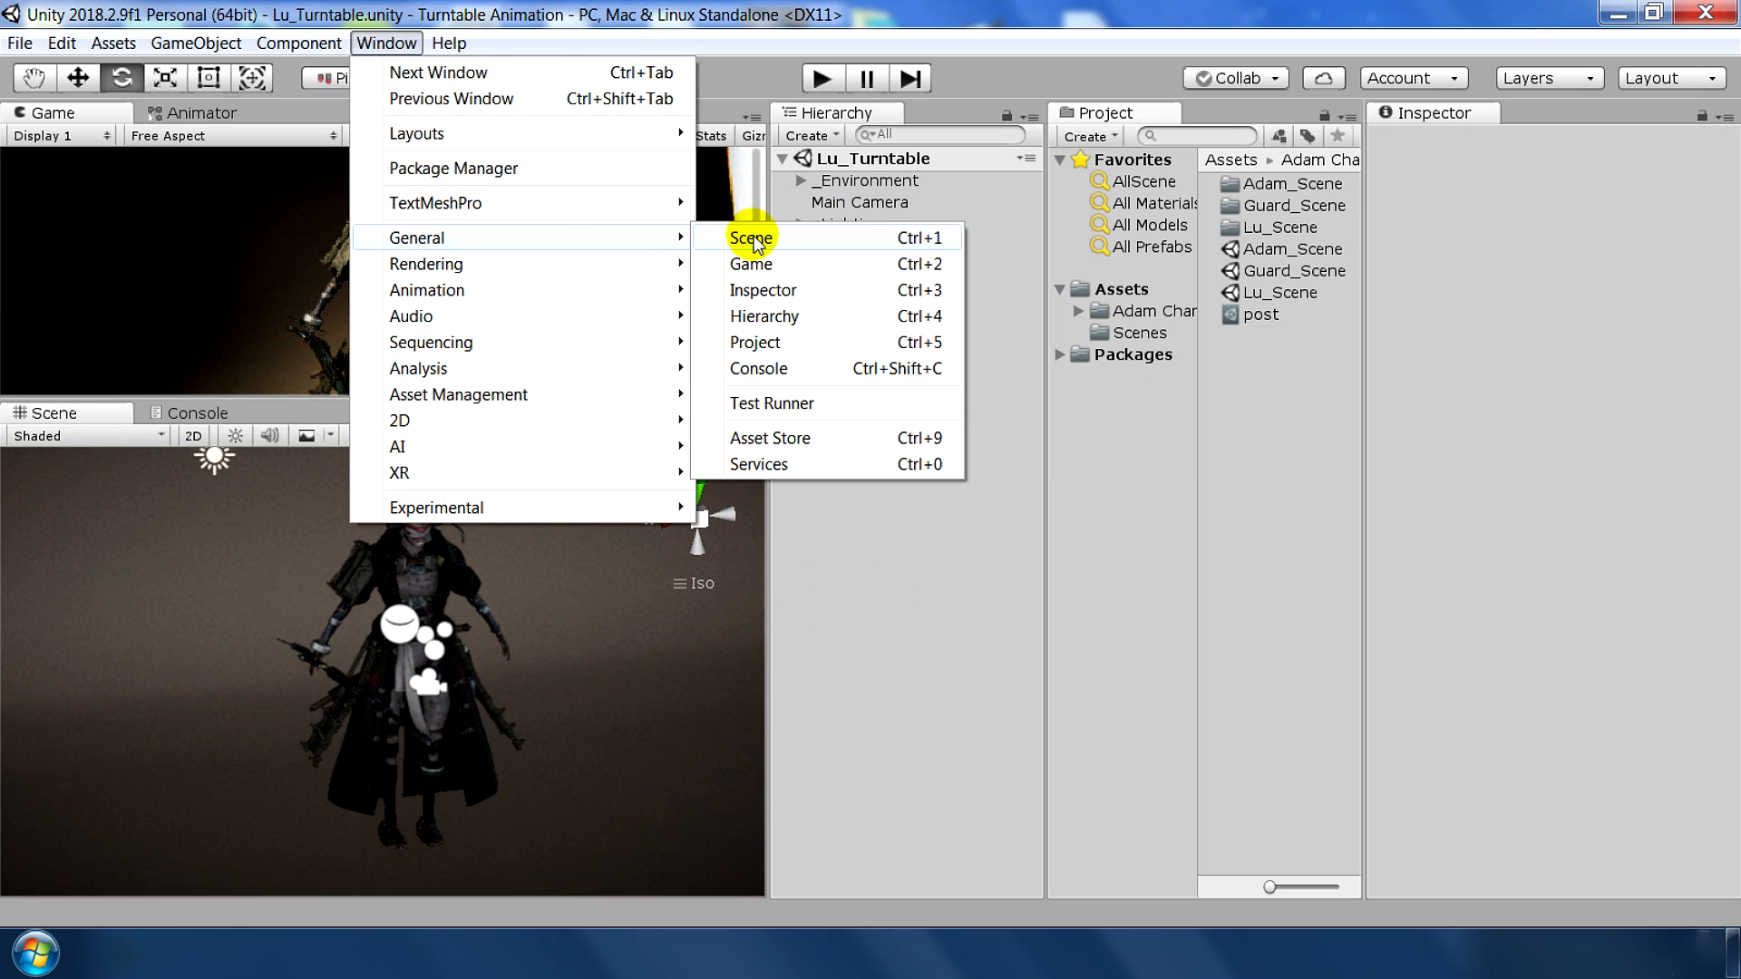
pyautogui.click(770, 438)
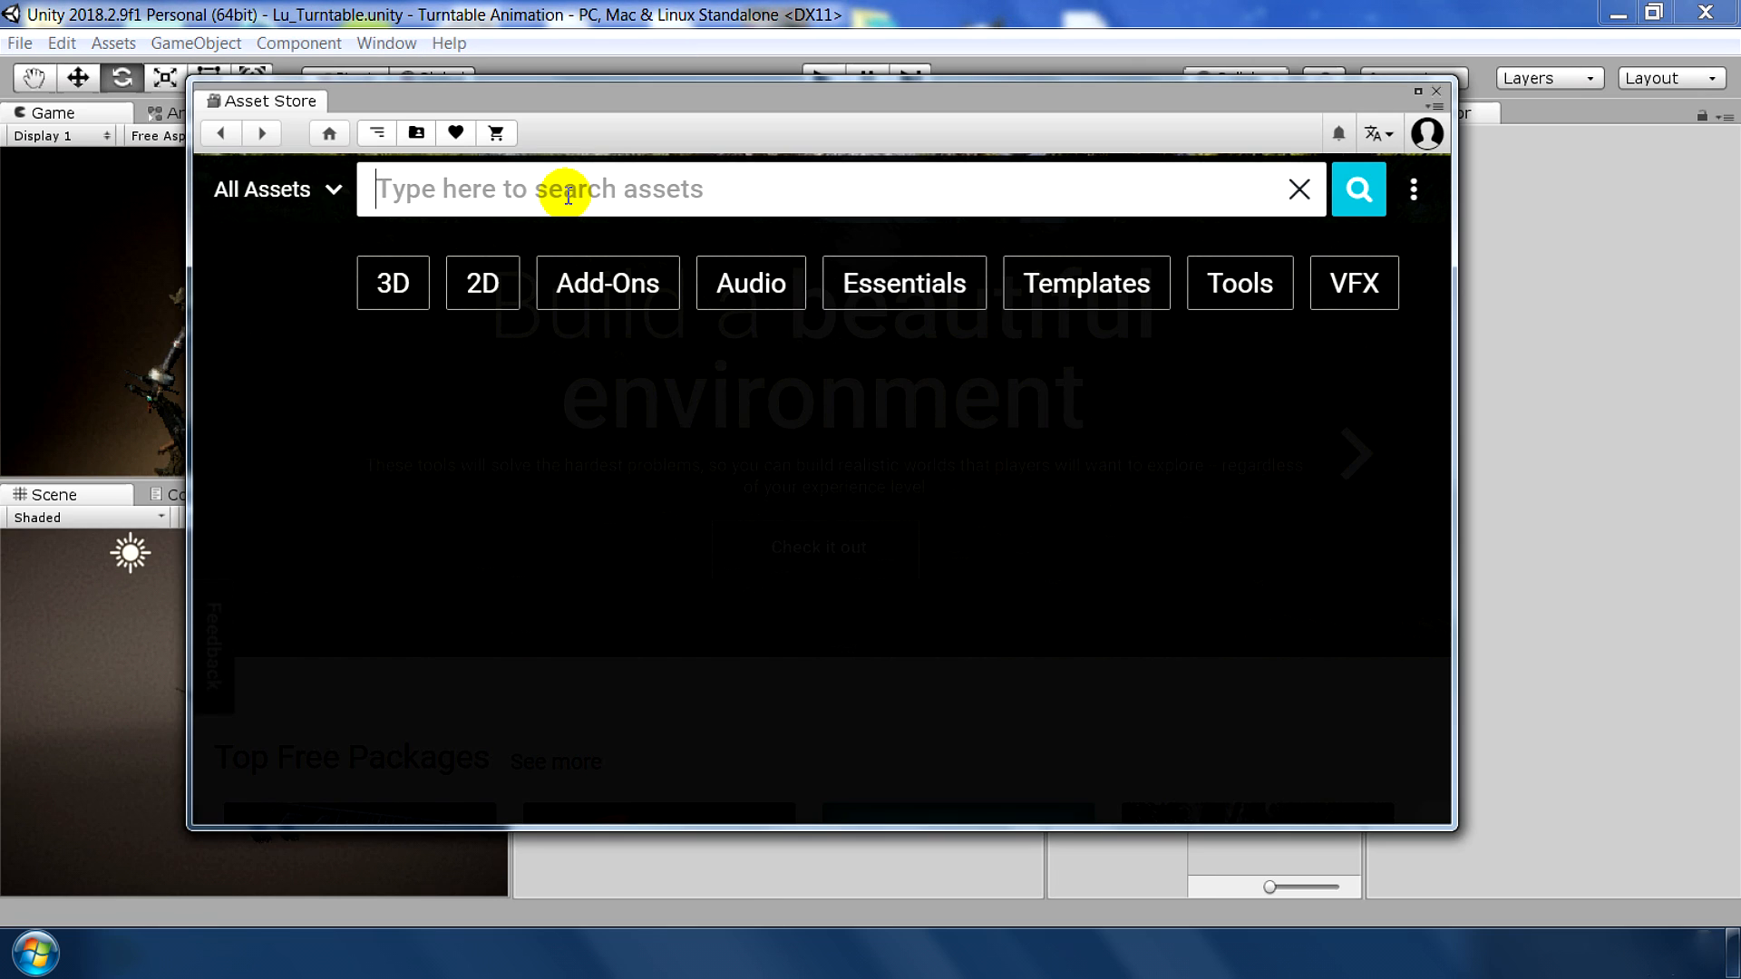
pyautogui.write('skull plat')
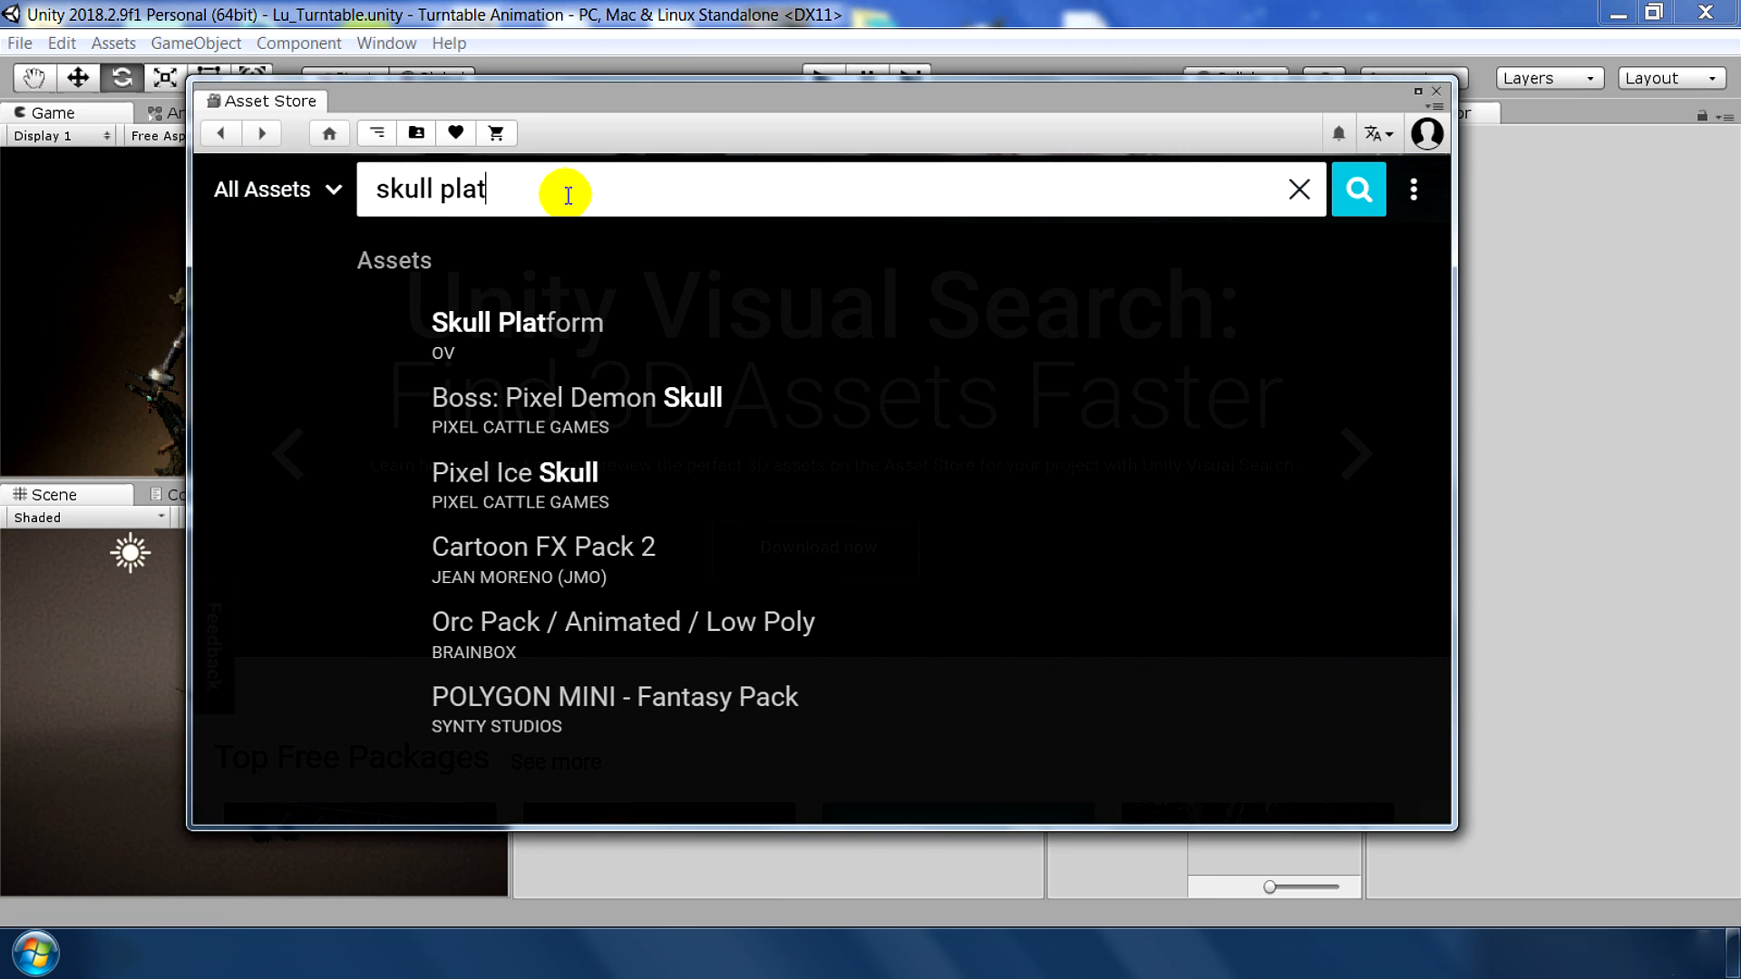
pyautogui.click(1358, 189)
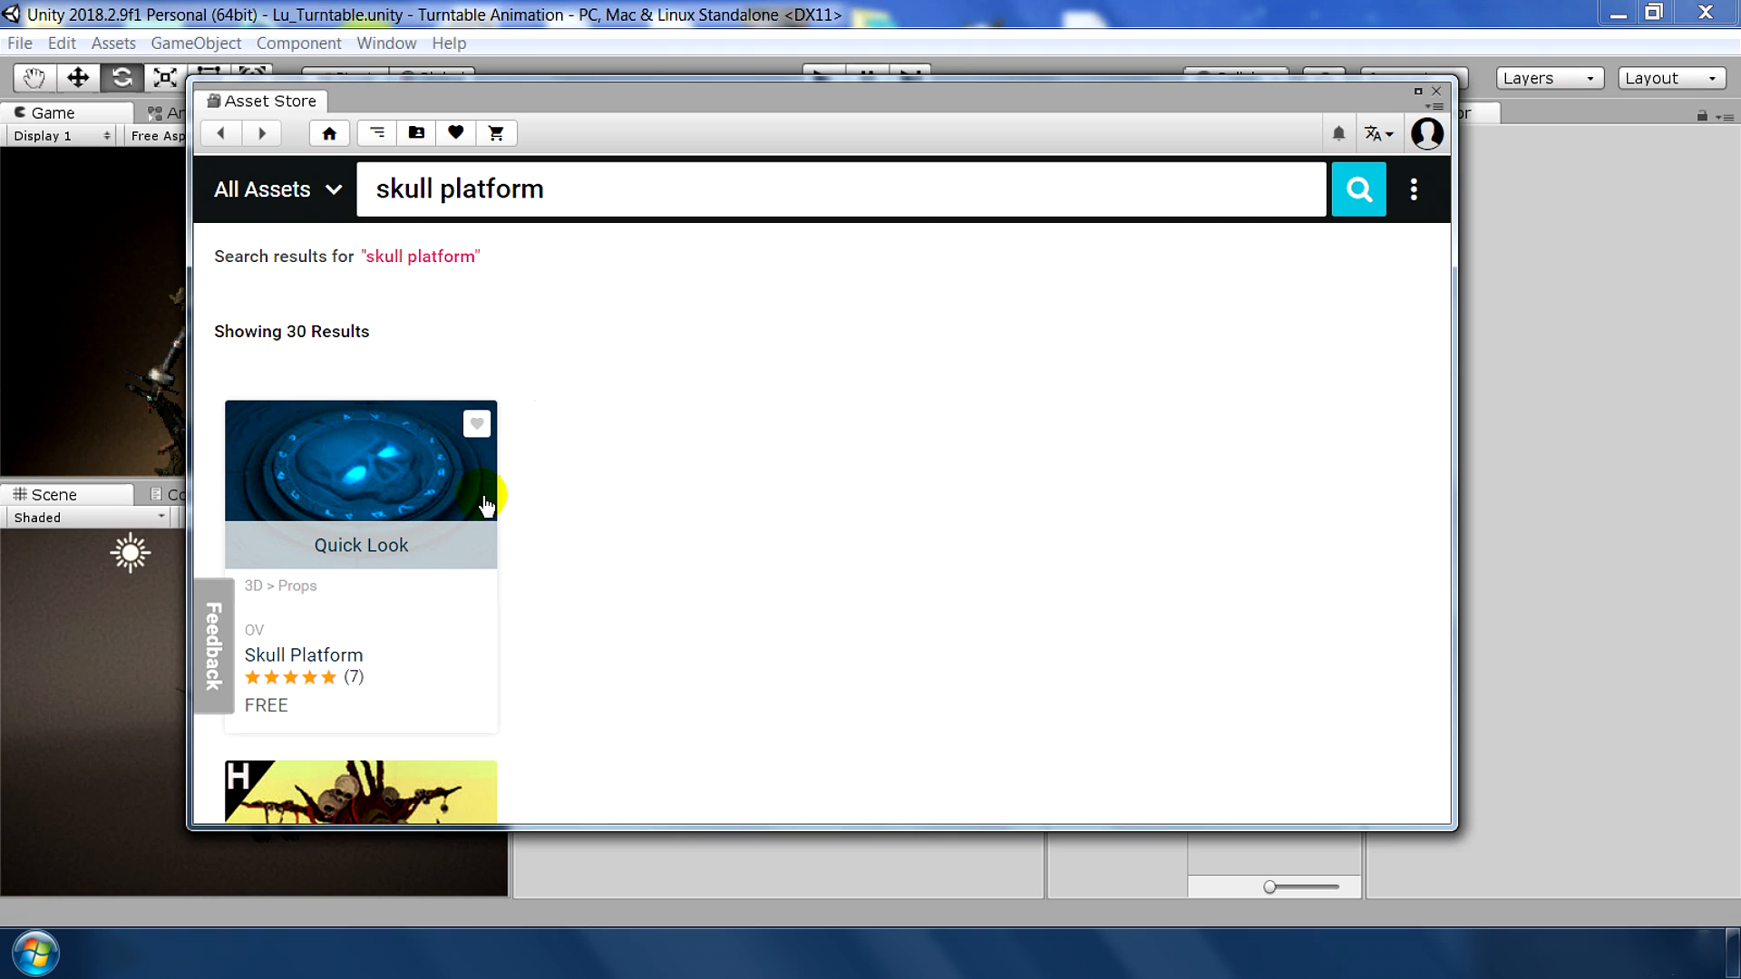
pyautogui.click(360, 460)
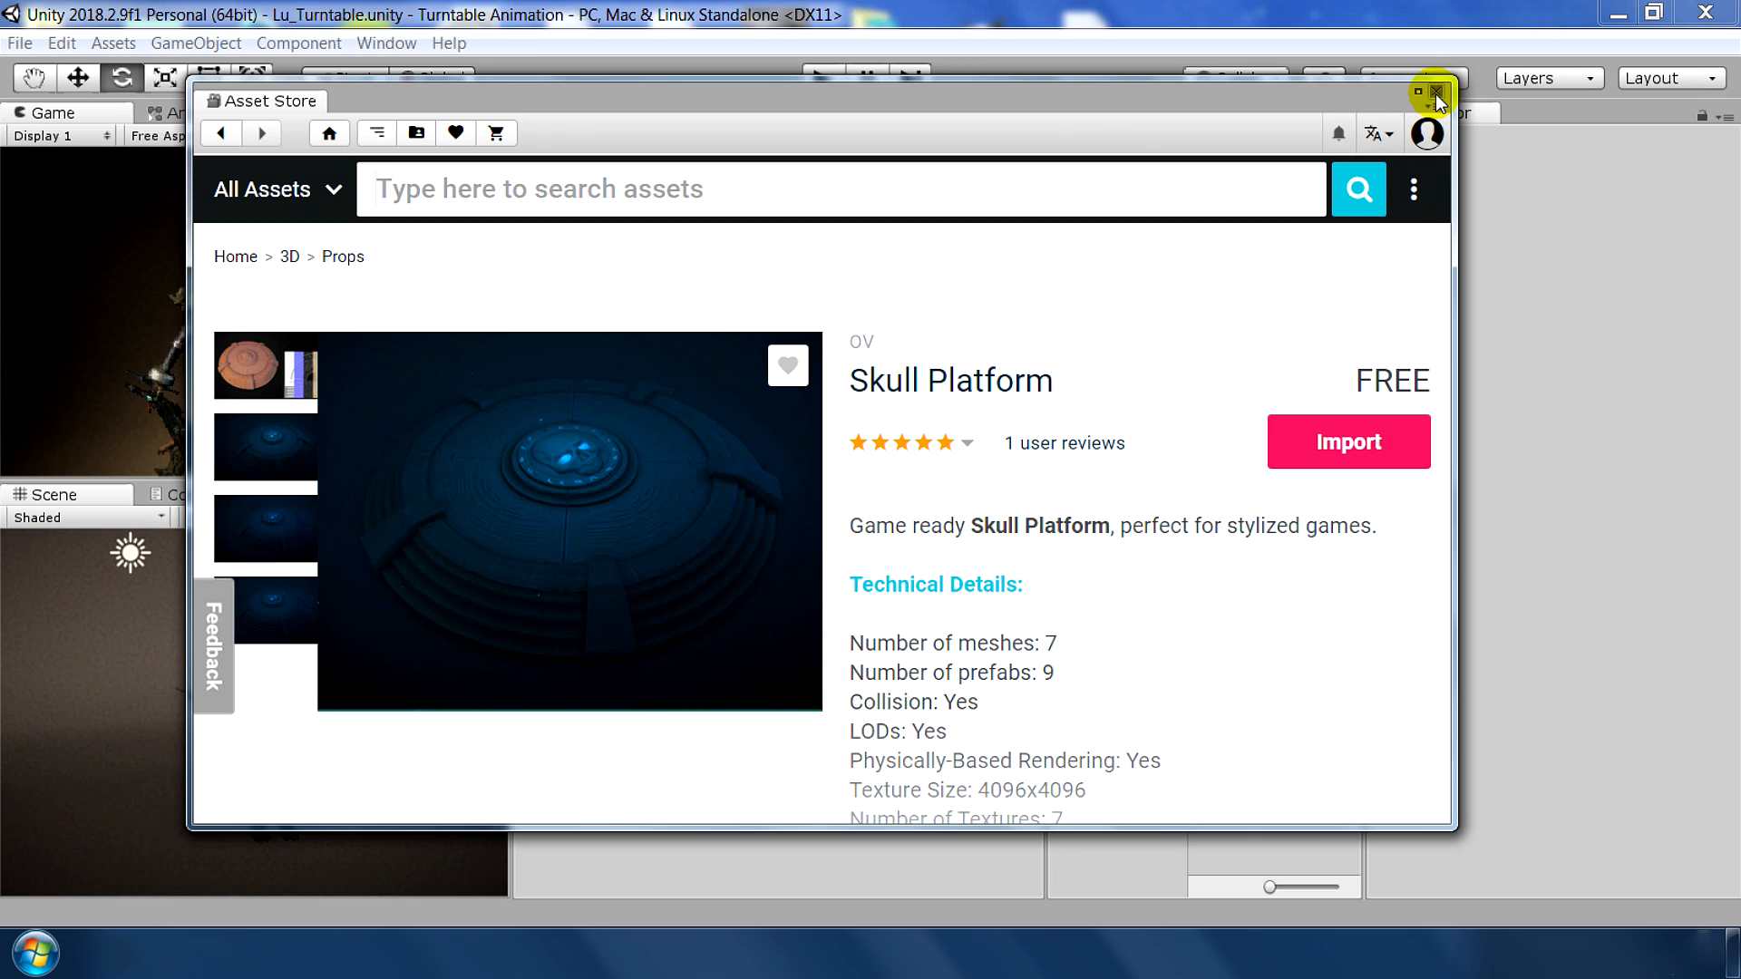
pyautogui.click(1436, 89)
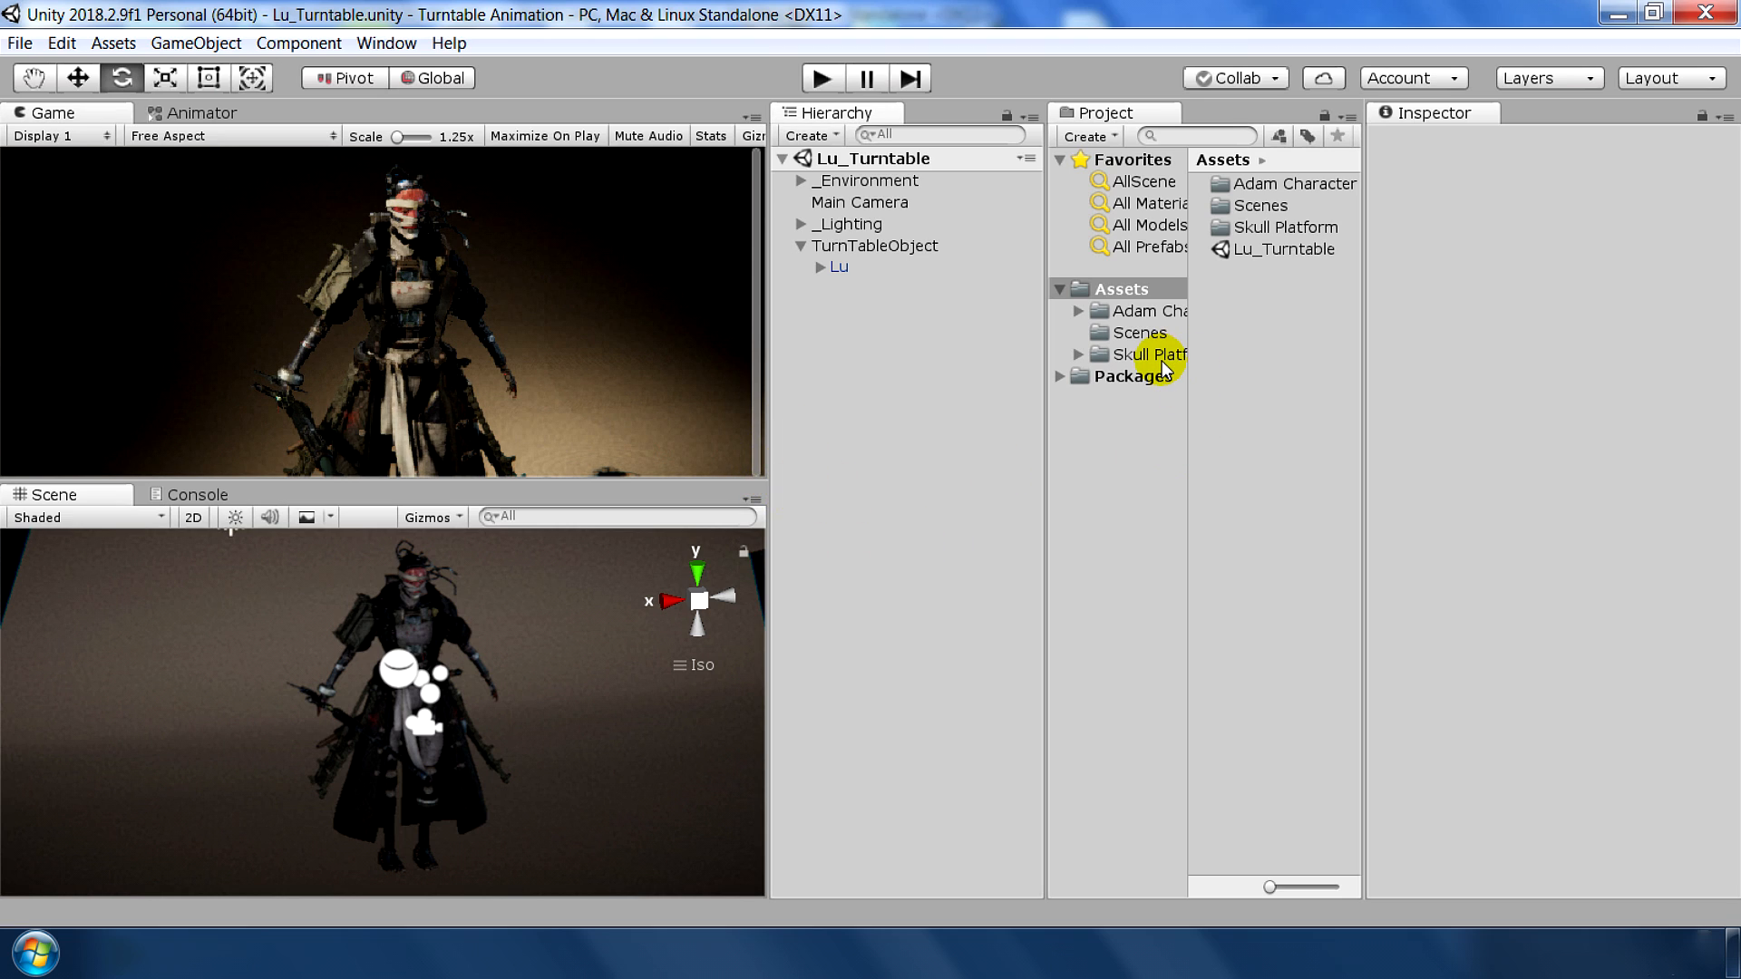
# Place the Platform_Skull_03 prefab in the scene at 0.7 scale under Lu
pyautogui.doubleClick(1148, 354)
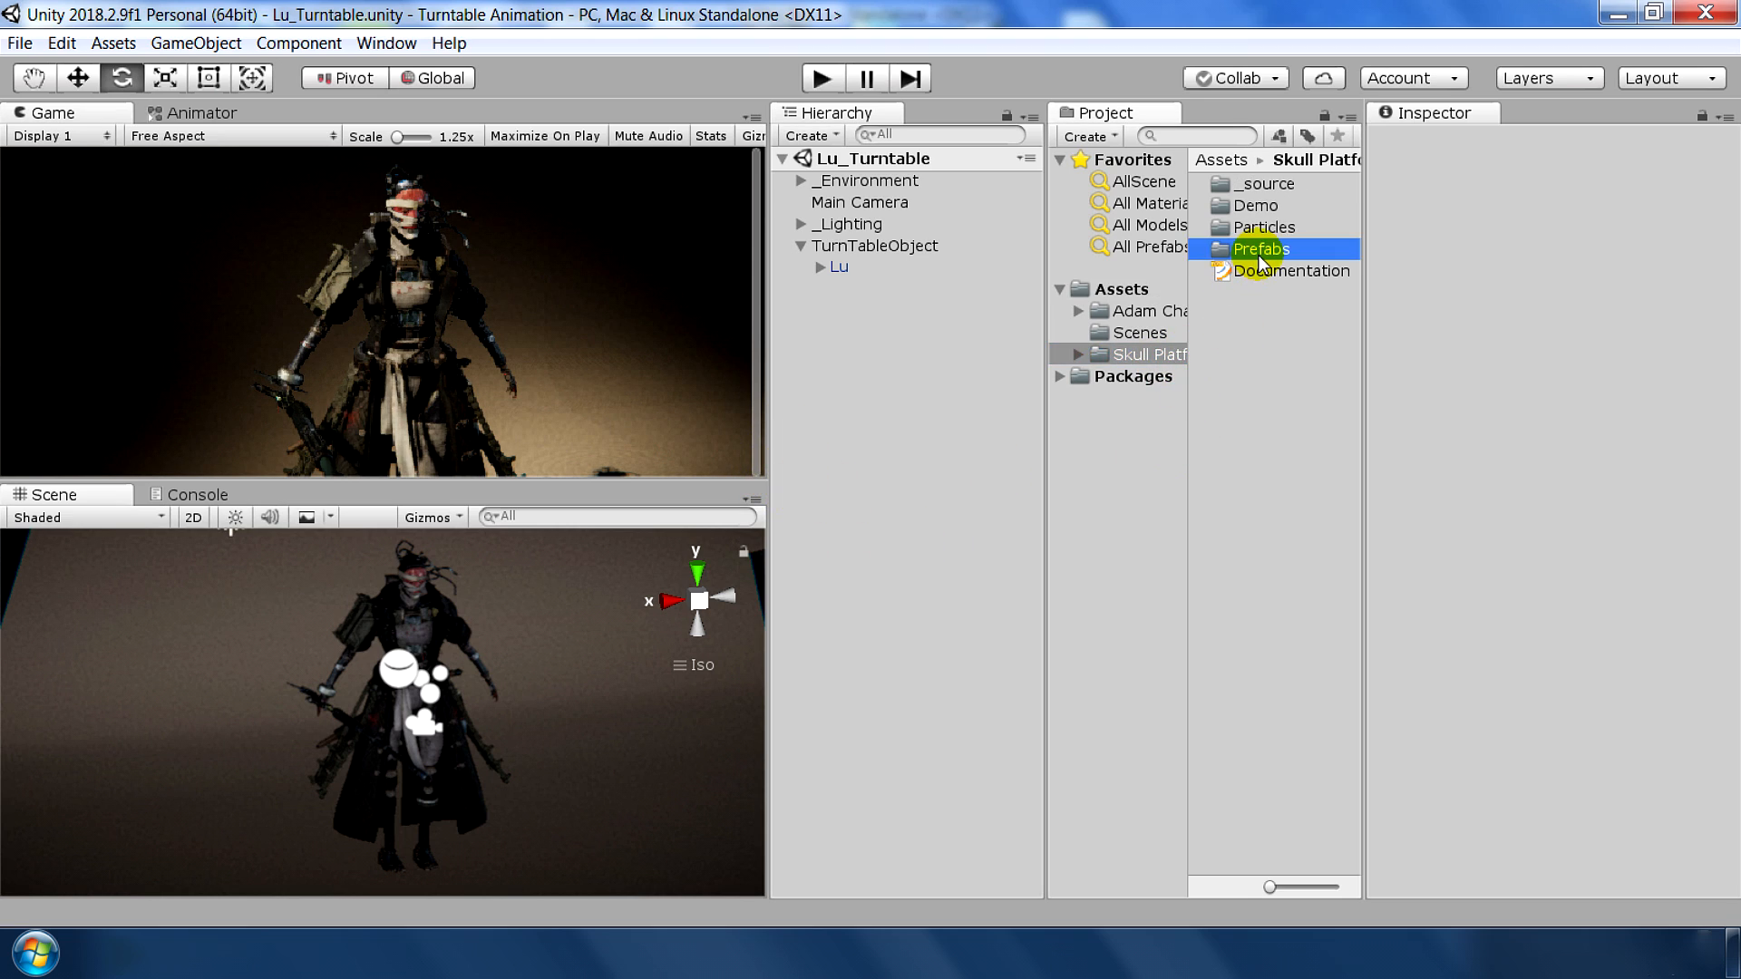
pyautogui.click(1256, 248)
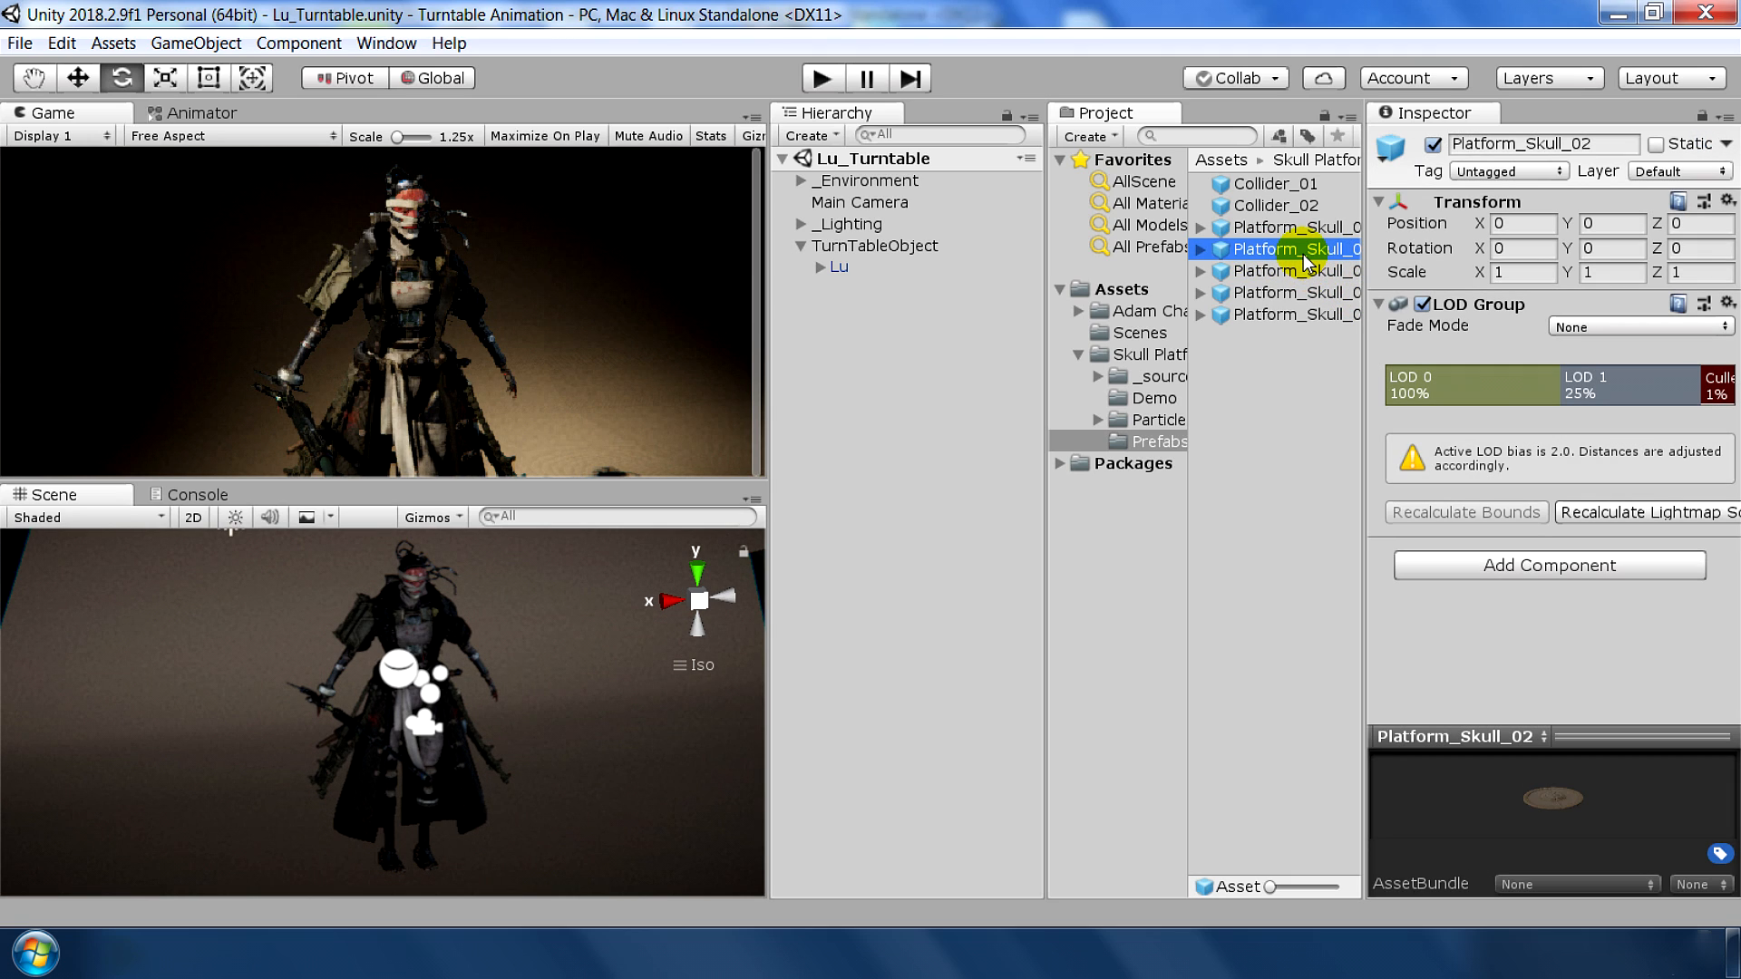
pyautogui.click(1297, 271)
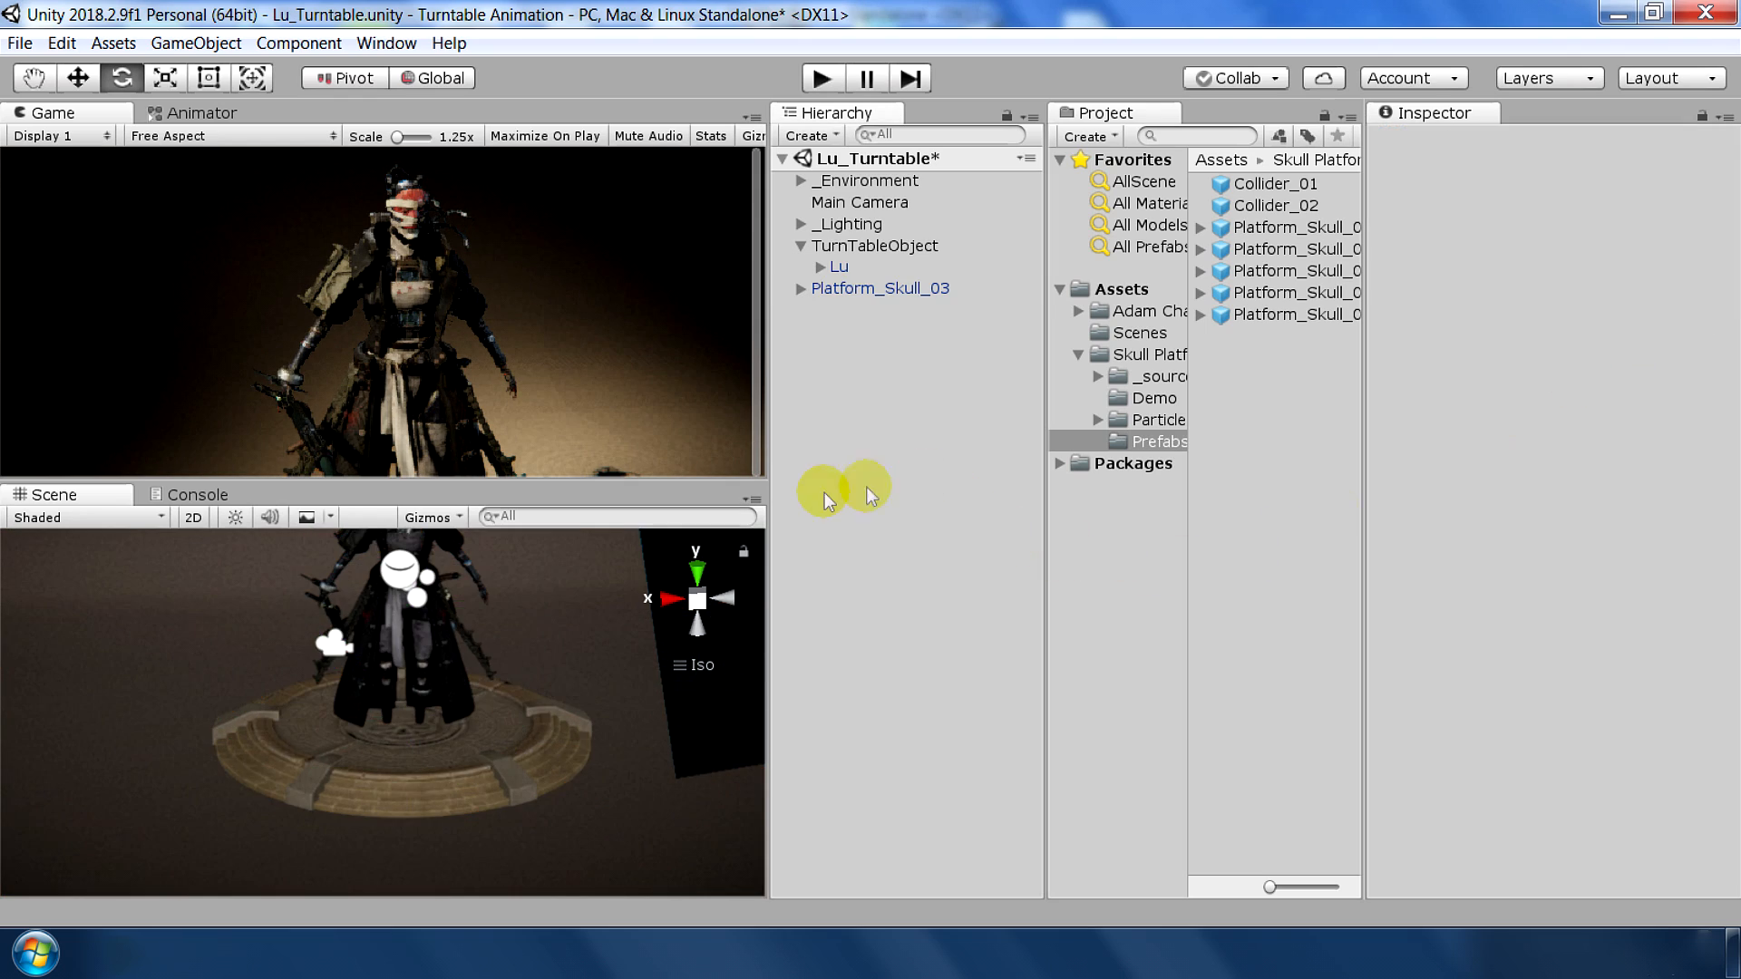
pyautogui.click(879, 288)
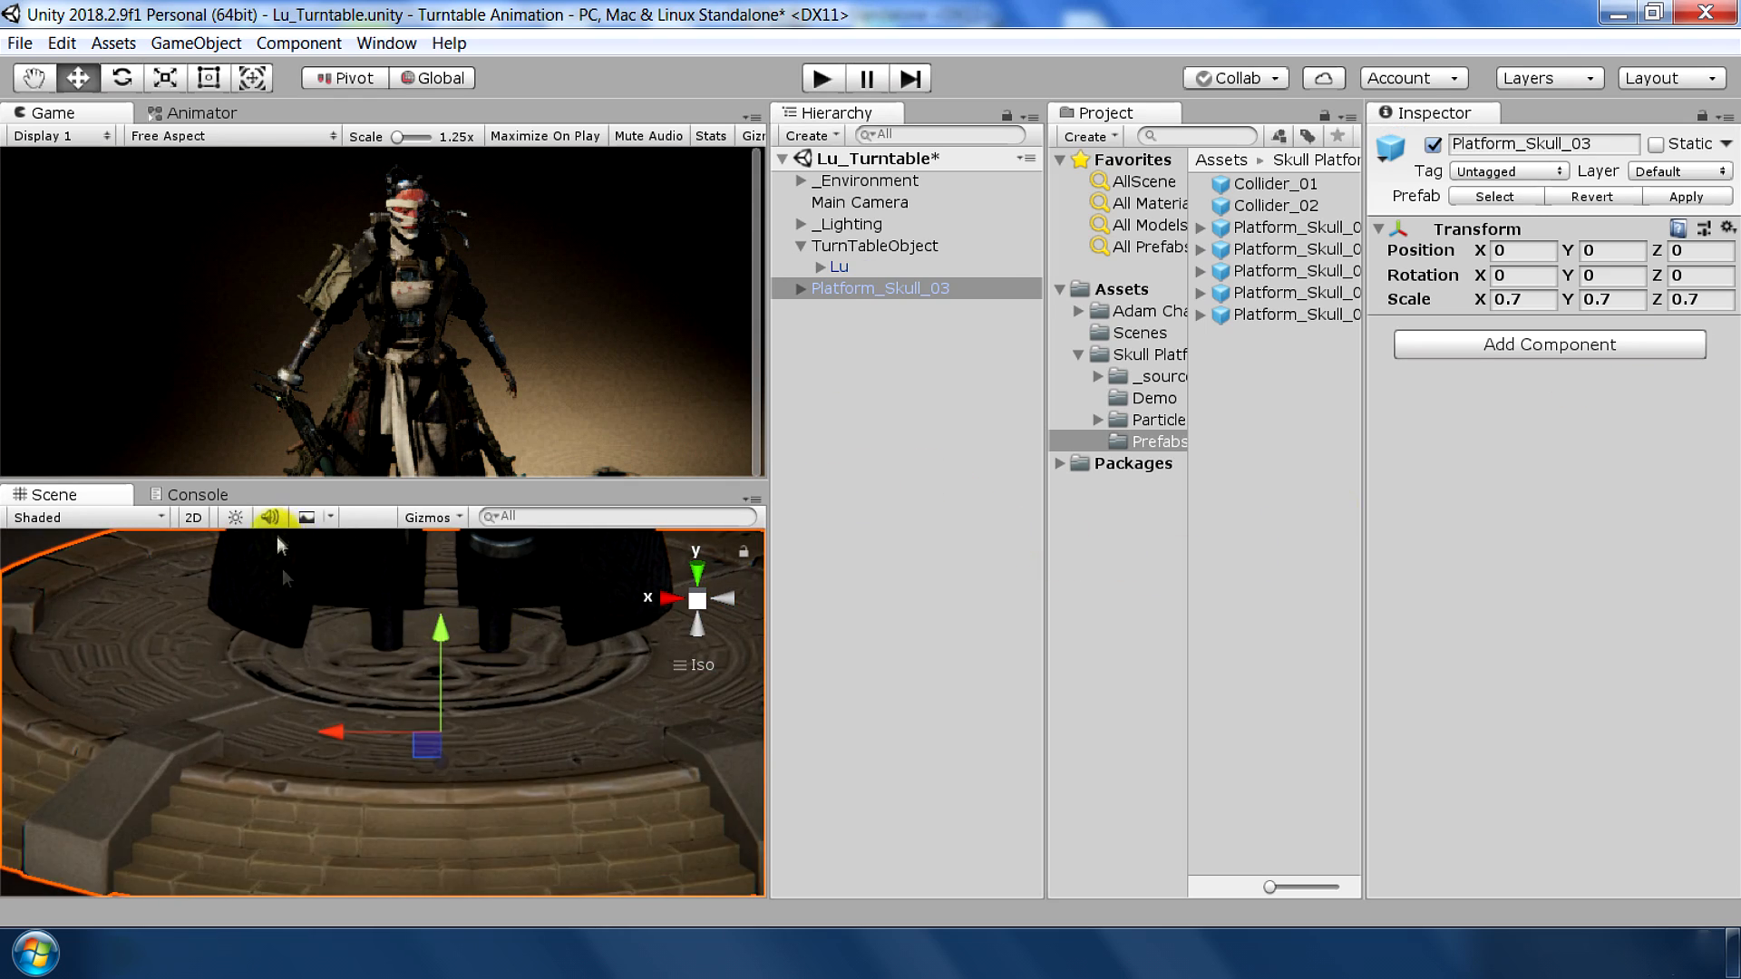
pyautogui.moveTo(441, 627); pyautogui.dragTo(373, 743)
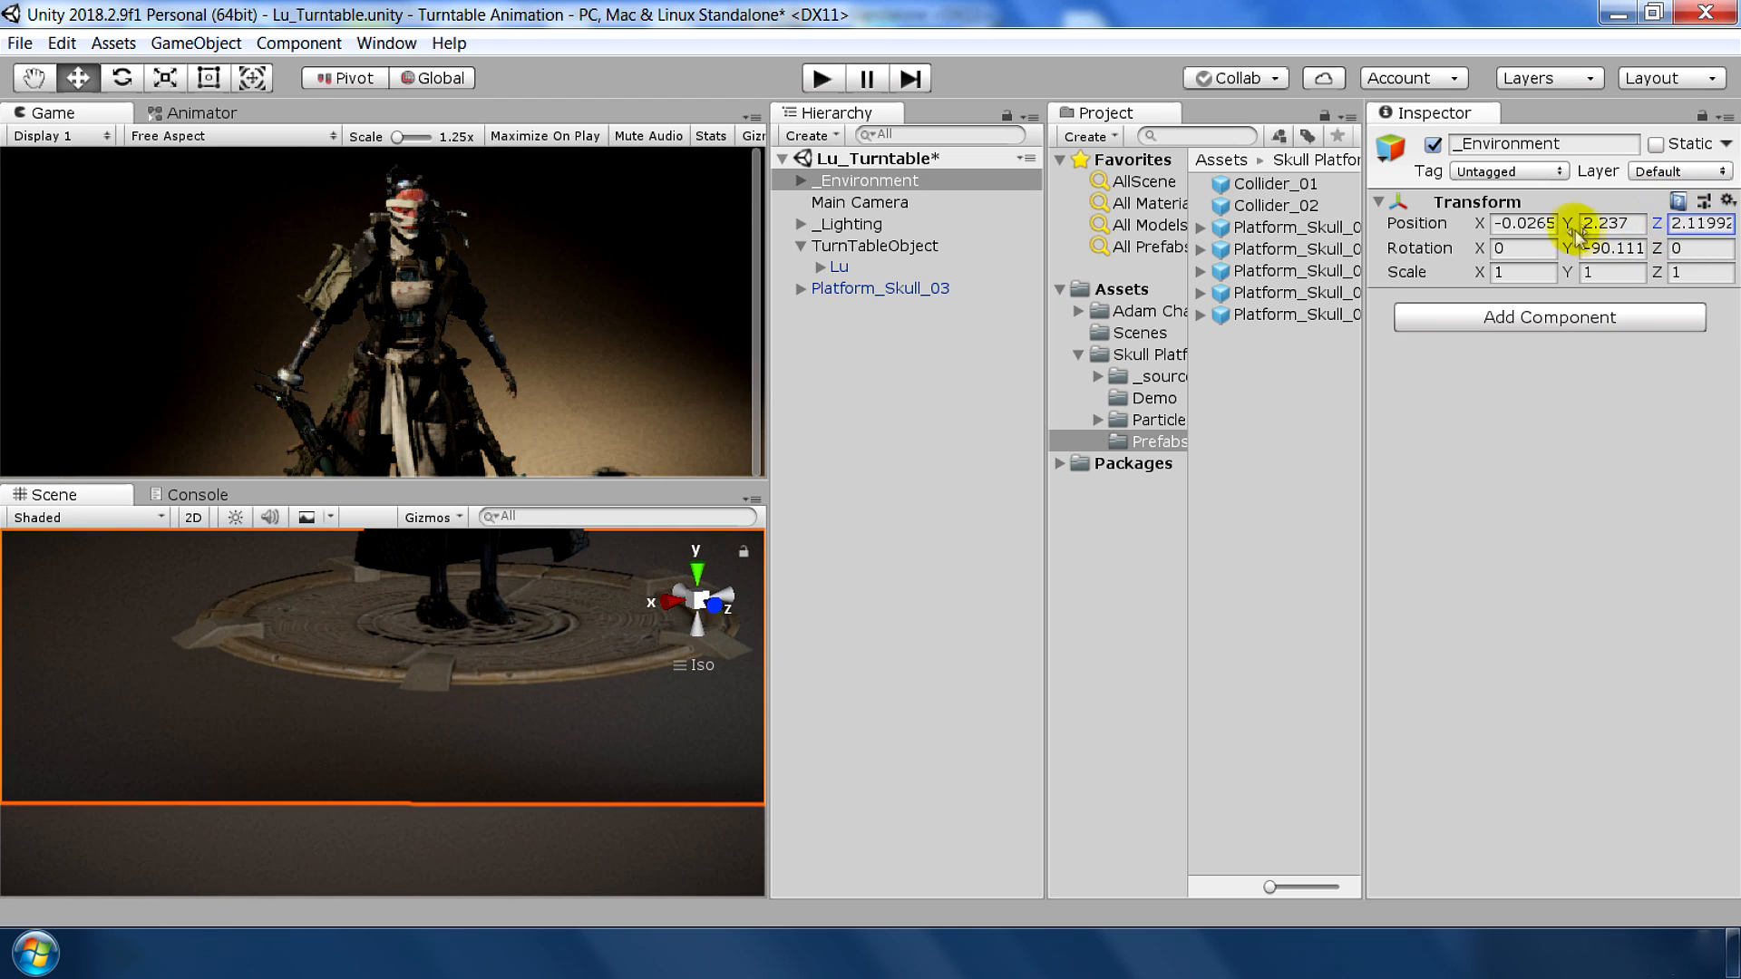
pyautogui.moveTo(1603, 223); pyautogui.dragTo(1604, 238)
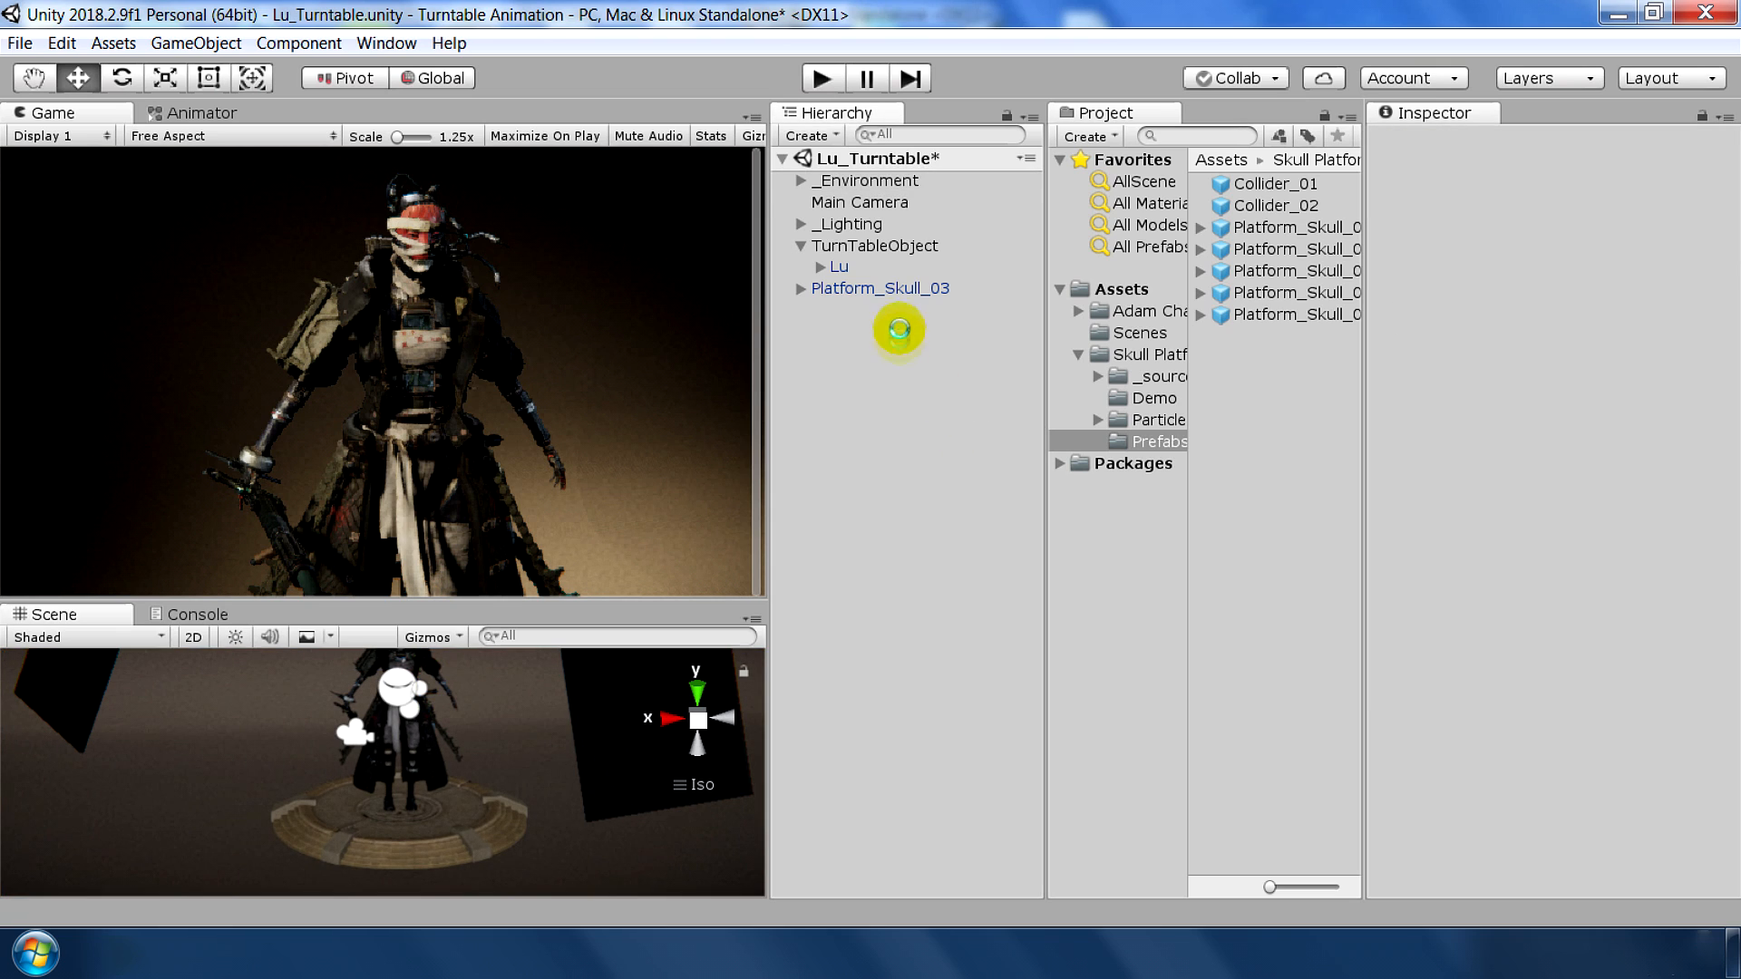
# Try the Turntable 1200x1200 Game view preview, then begin adding a custom resolution
pyautogui.click(858, 202)
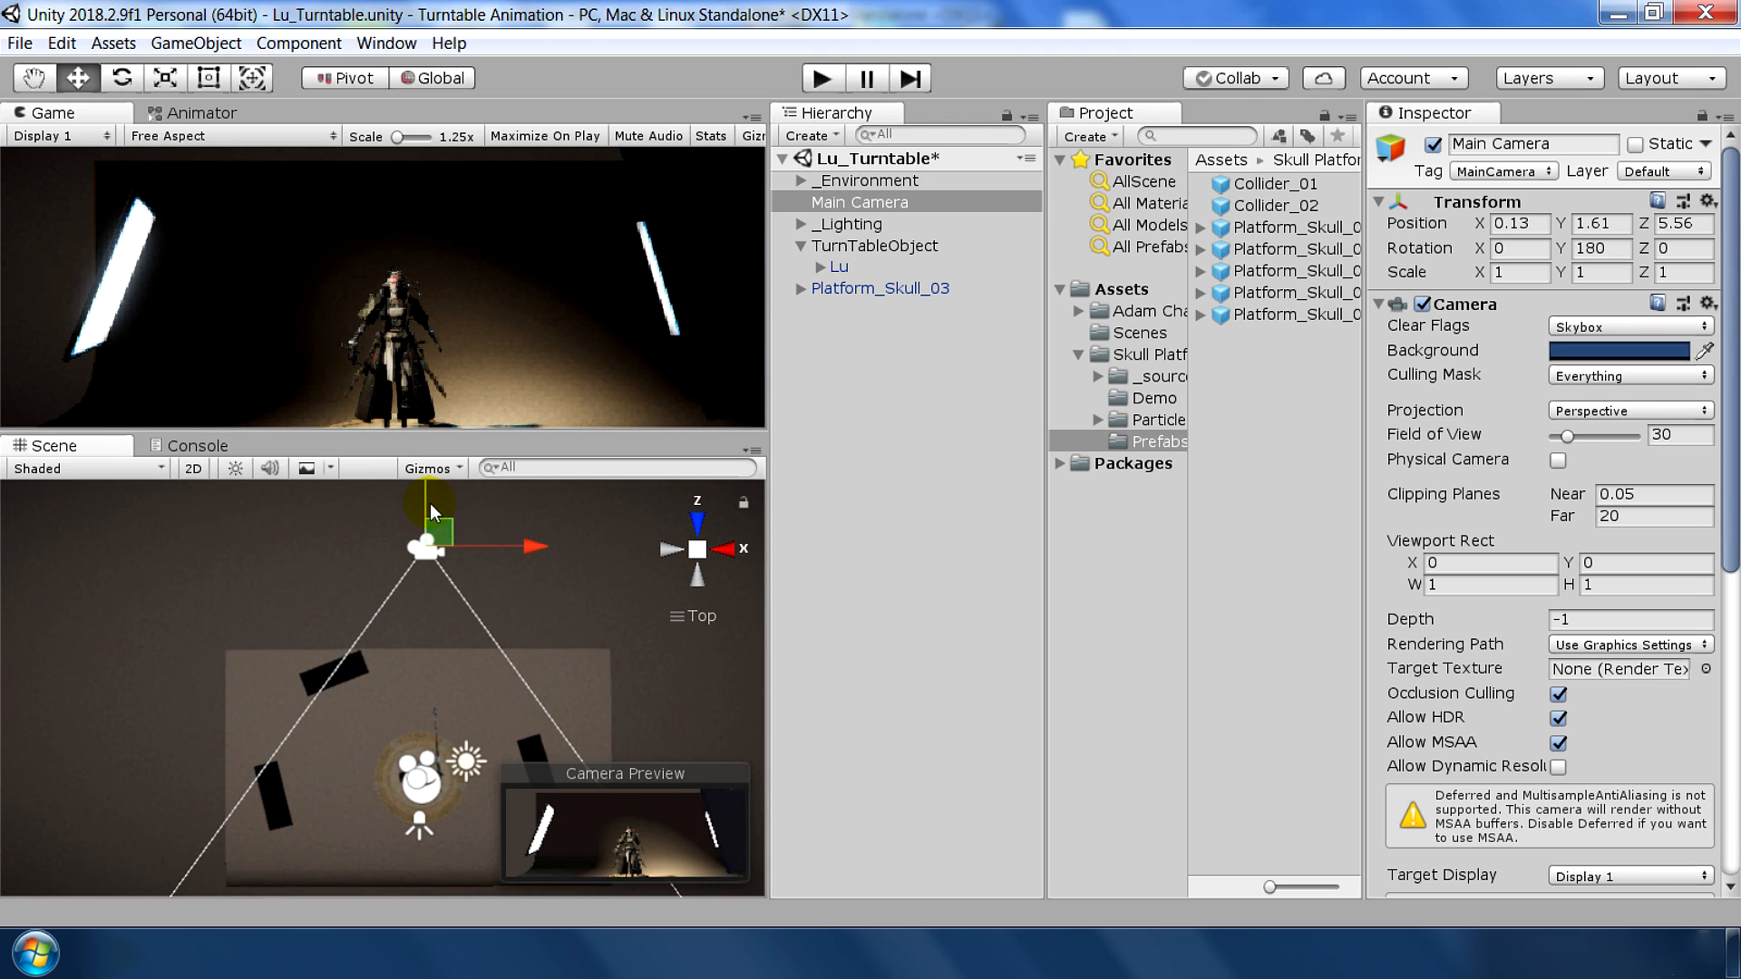
pyautogui.click(328, 136)
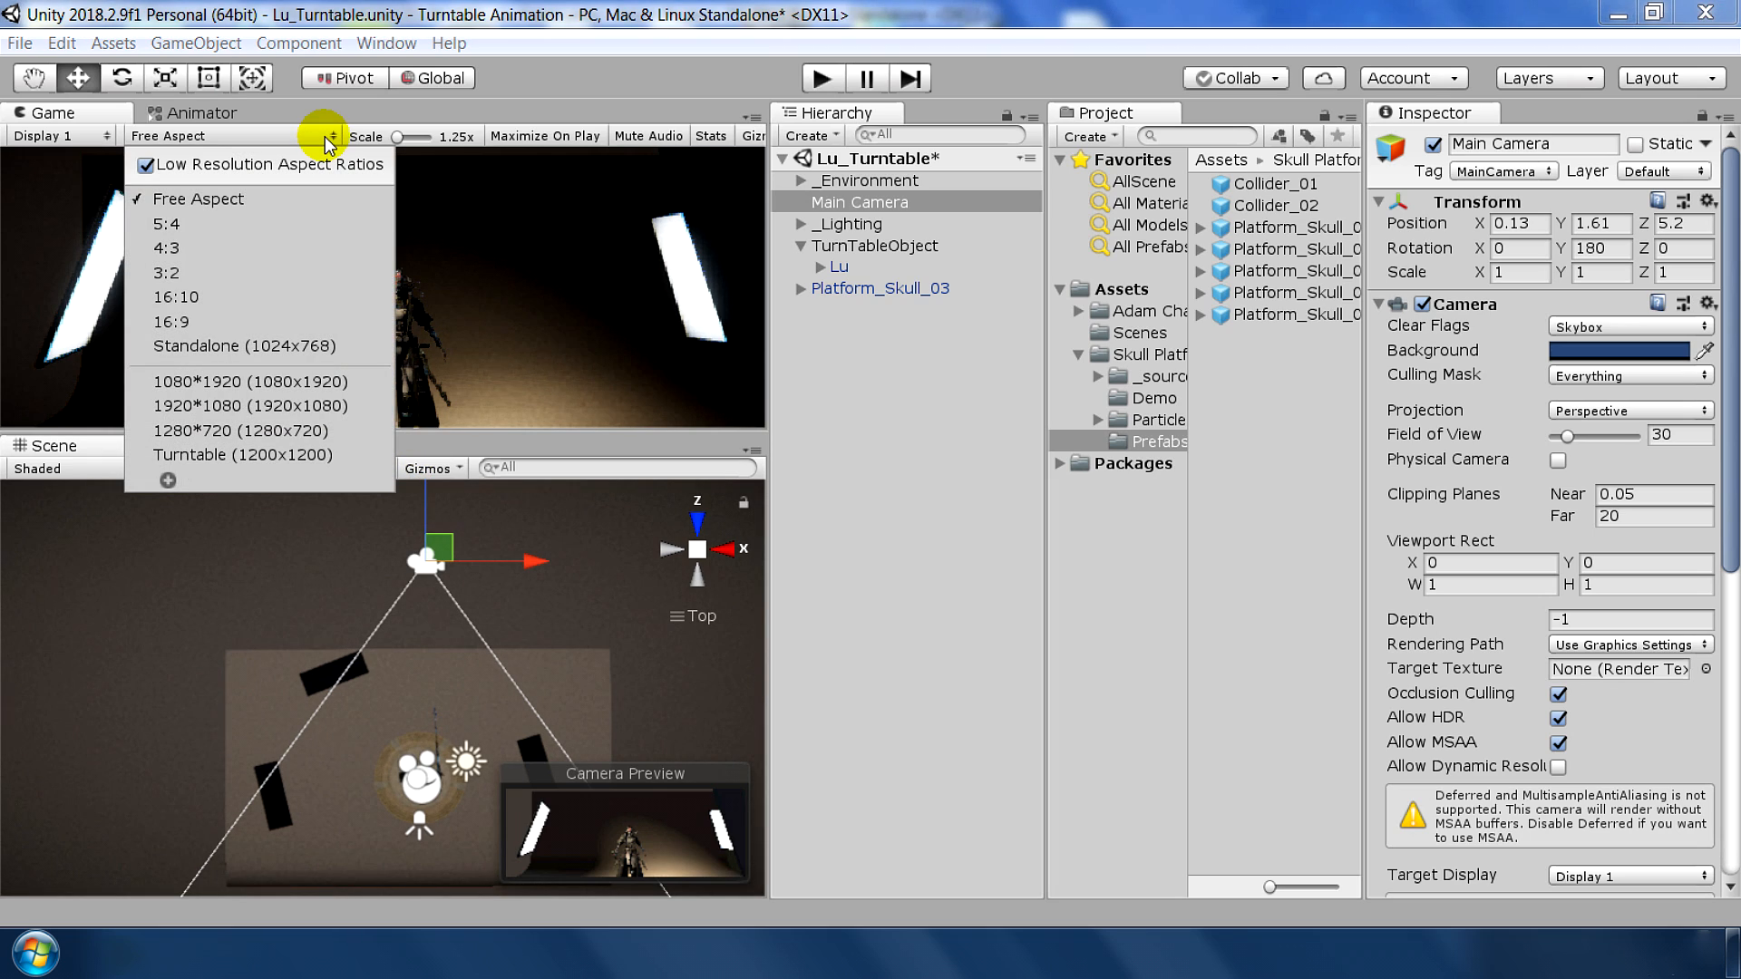
pyautogui.click(239, 406)
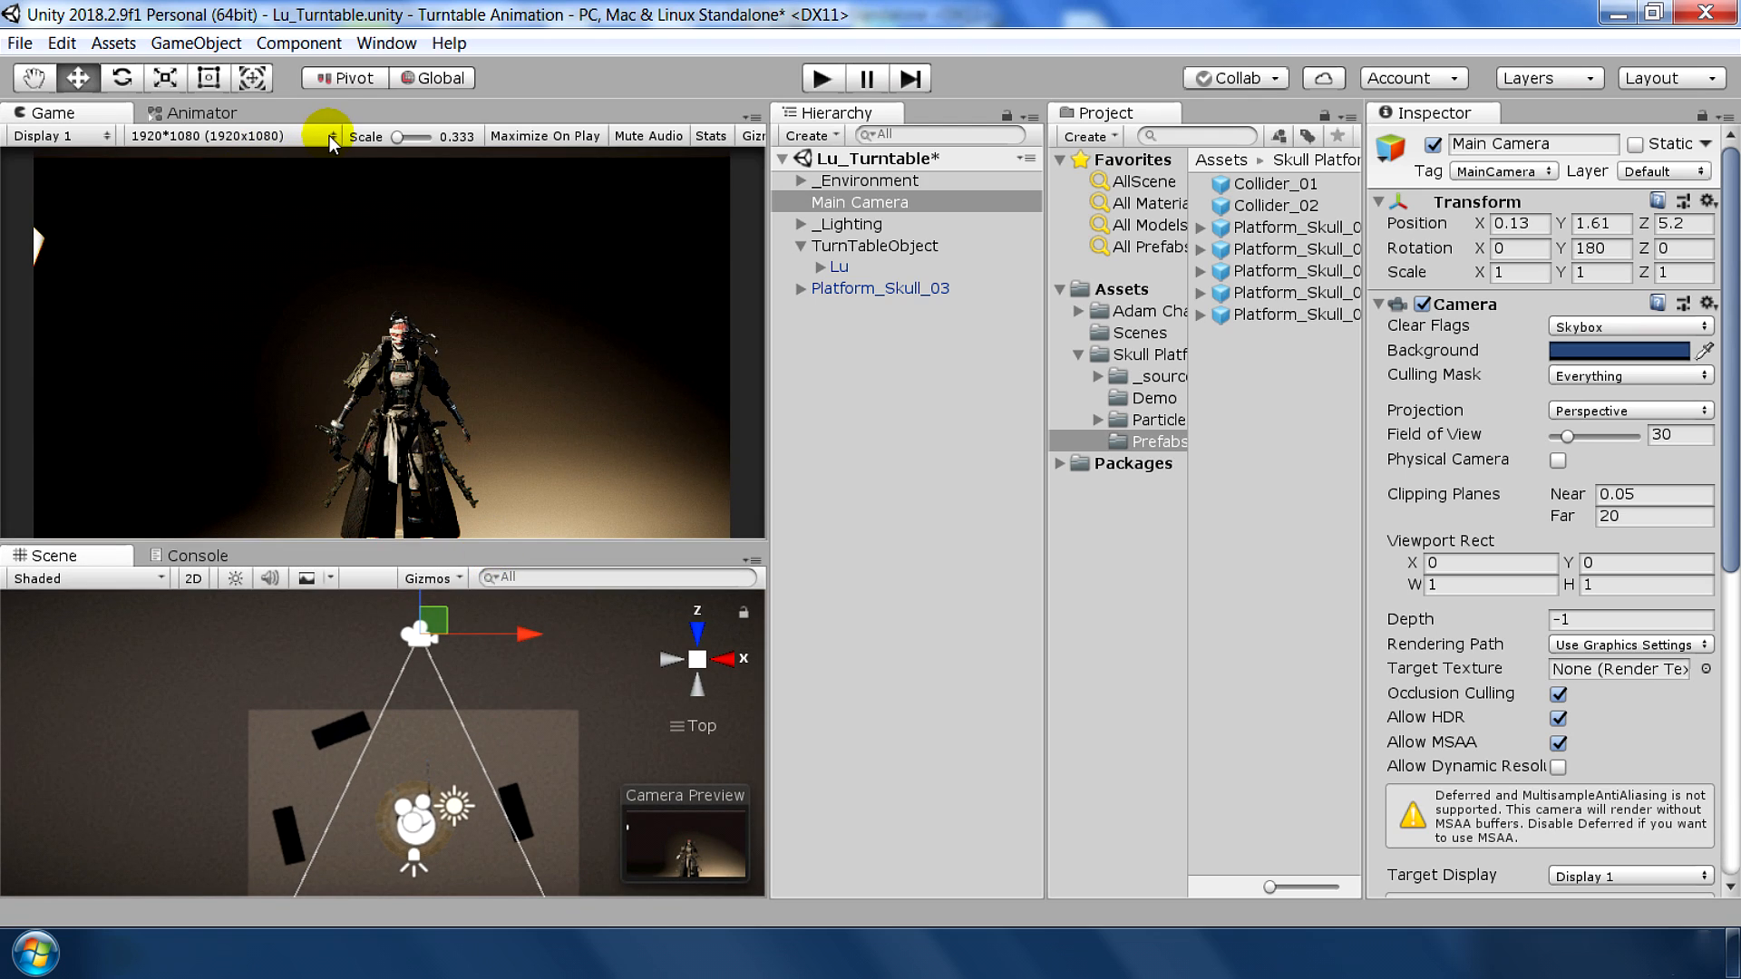
pyautogui.click(326, 135)
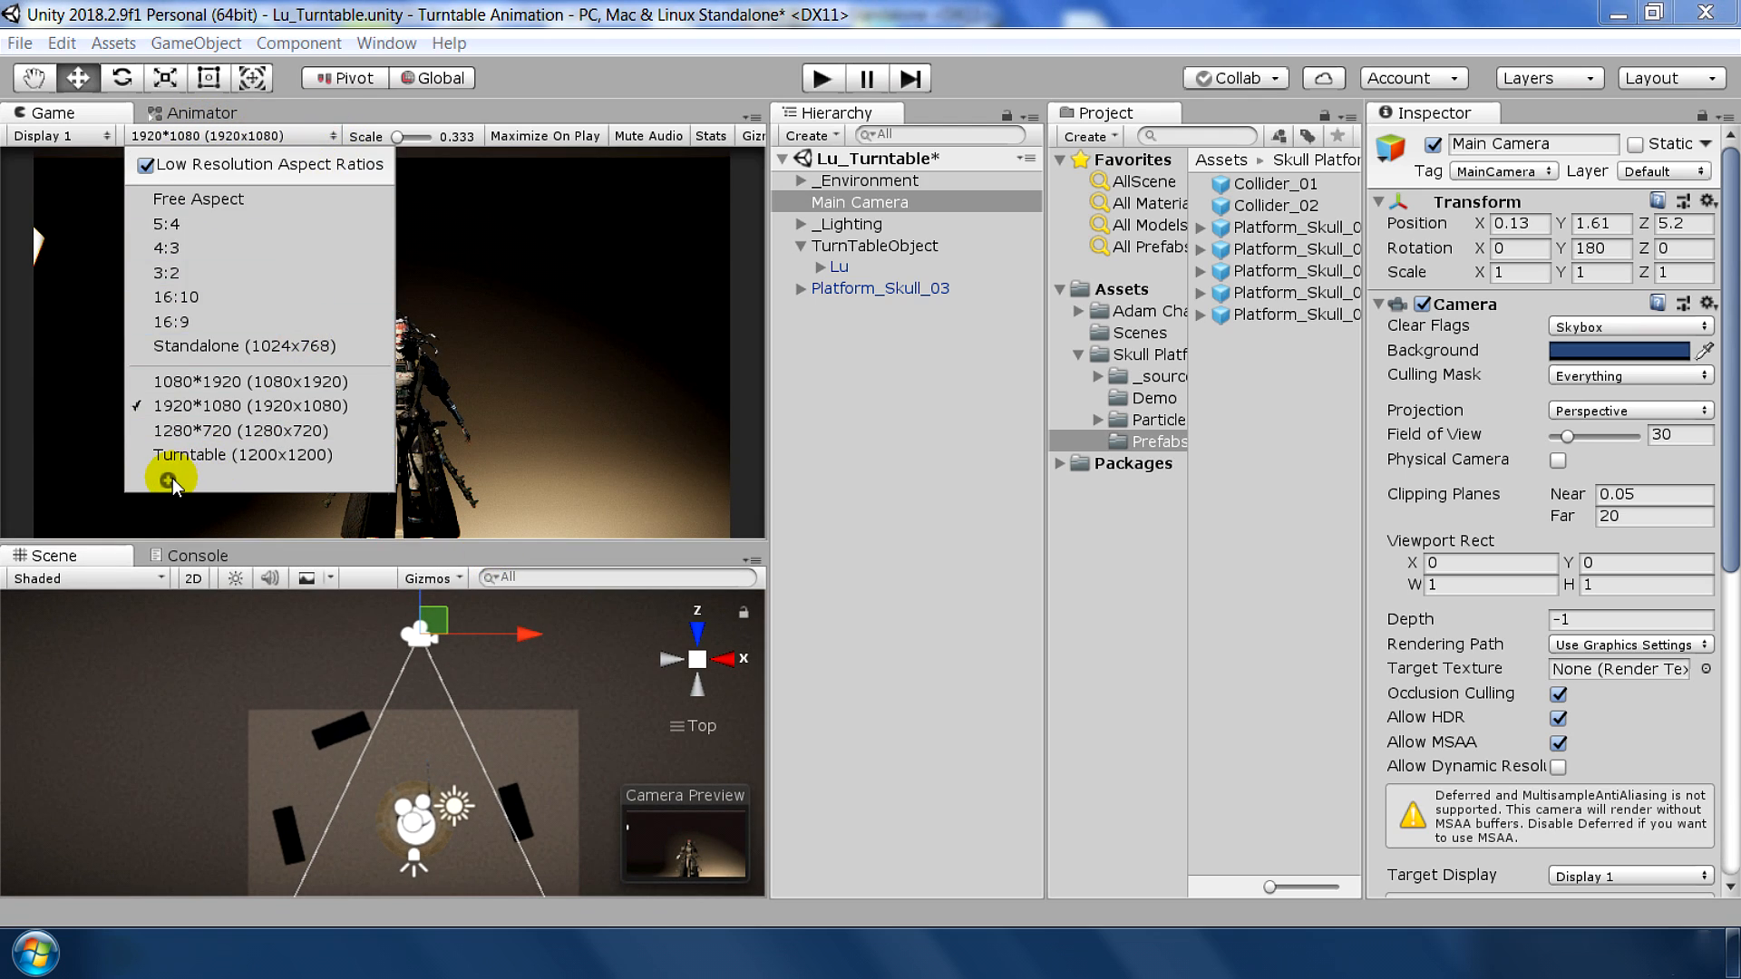
pyautogui.click(172, 478)
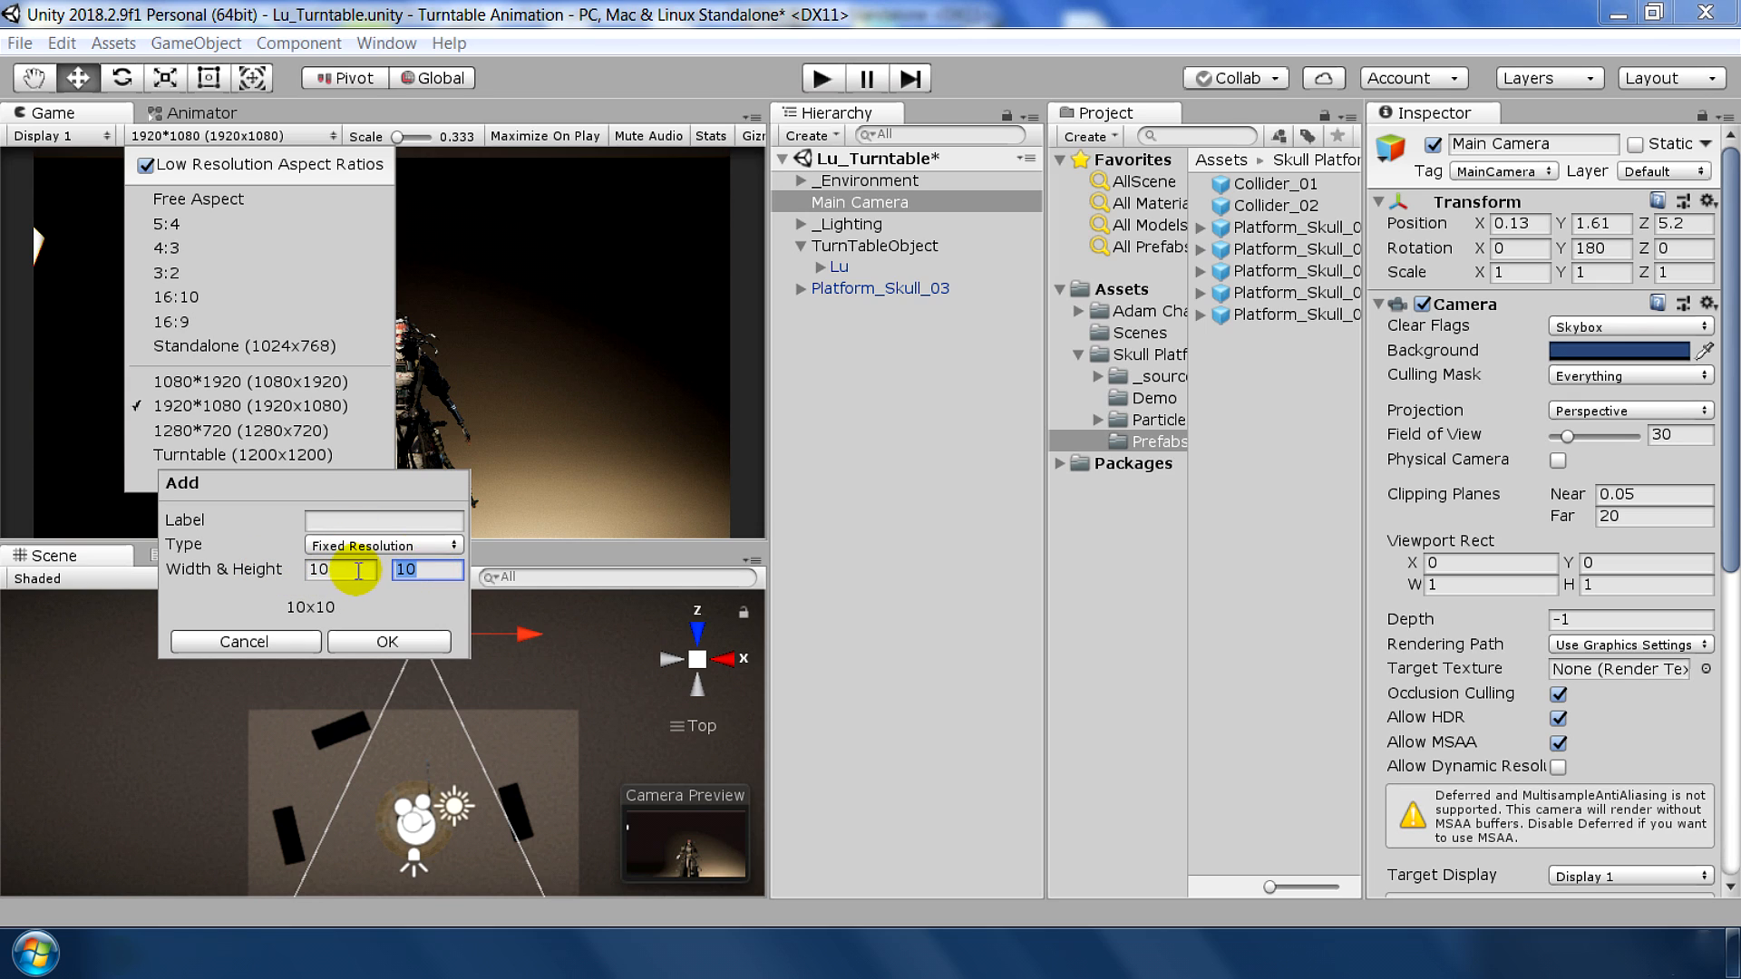
pyautogui.click(244, 642)
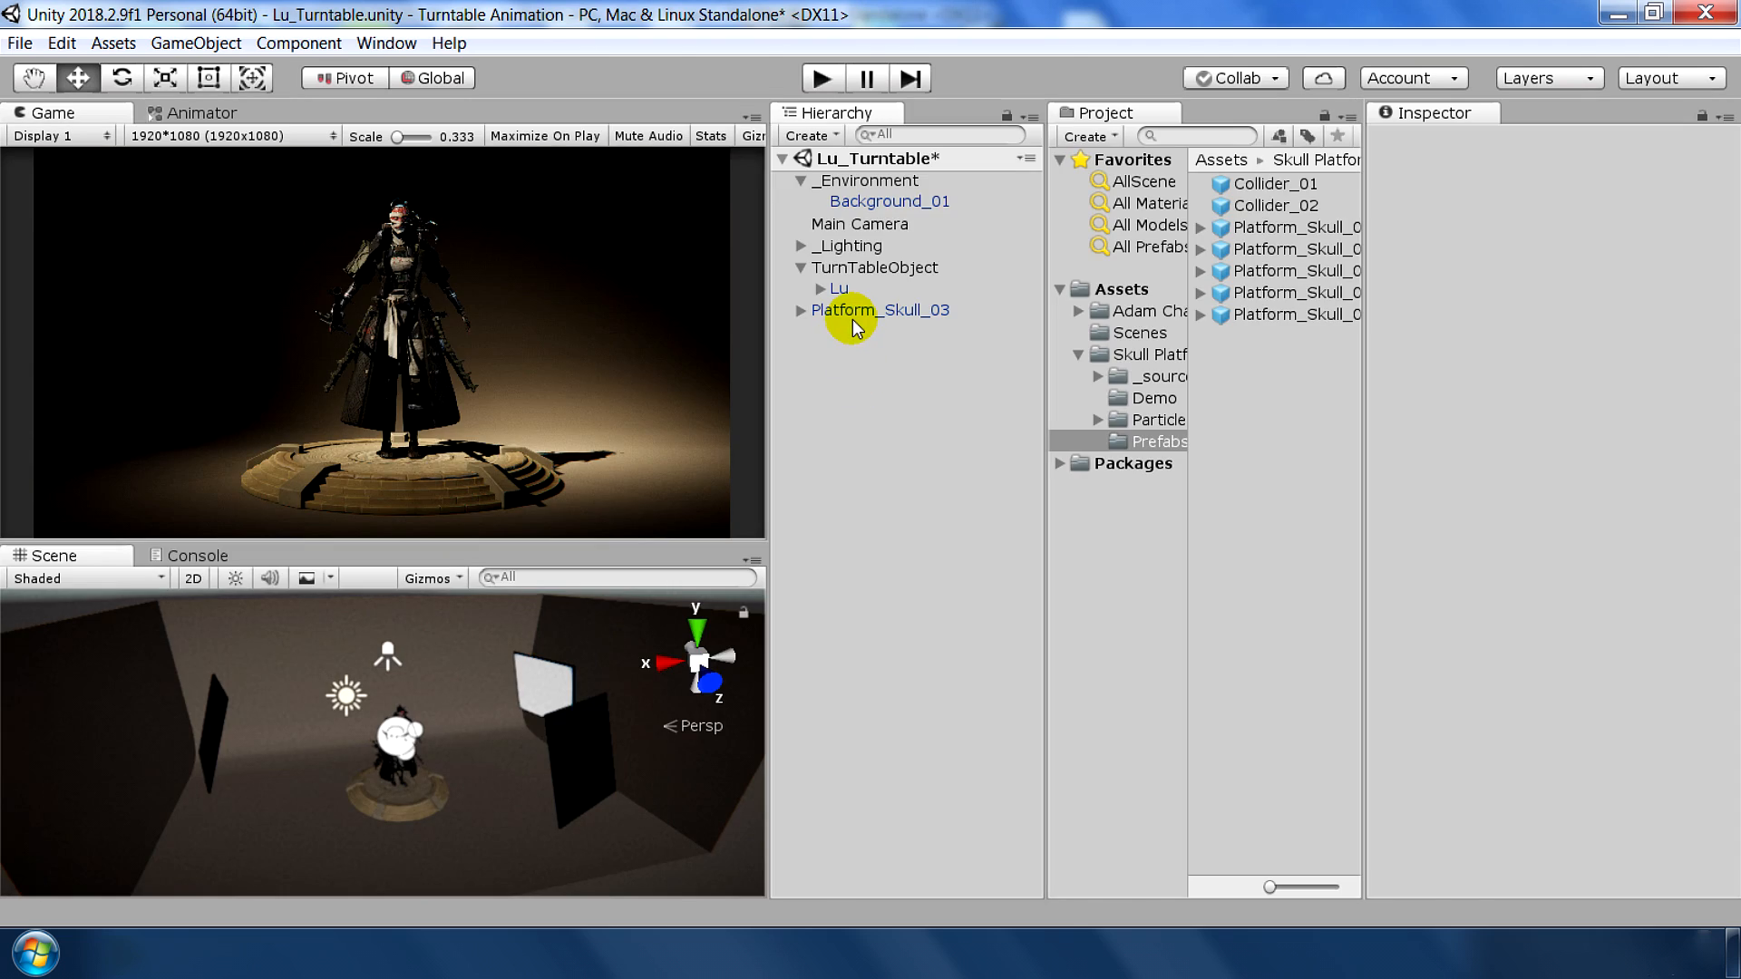
# Parent Platform_Skull_03 to TurnTableObject, add RotateObject with Rotation Amount 50, and save
pyautogui.click(880, 310)
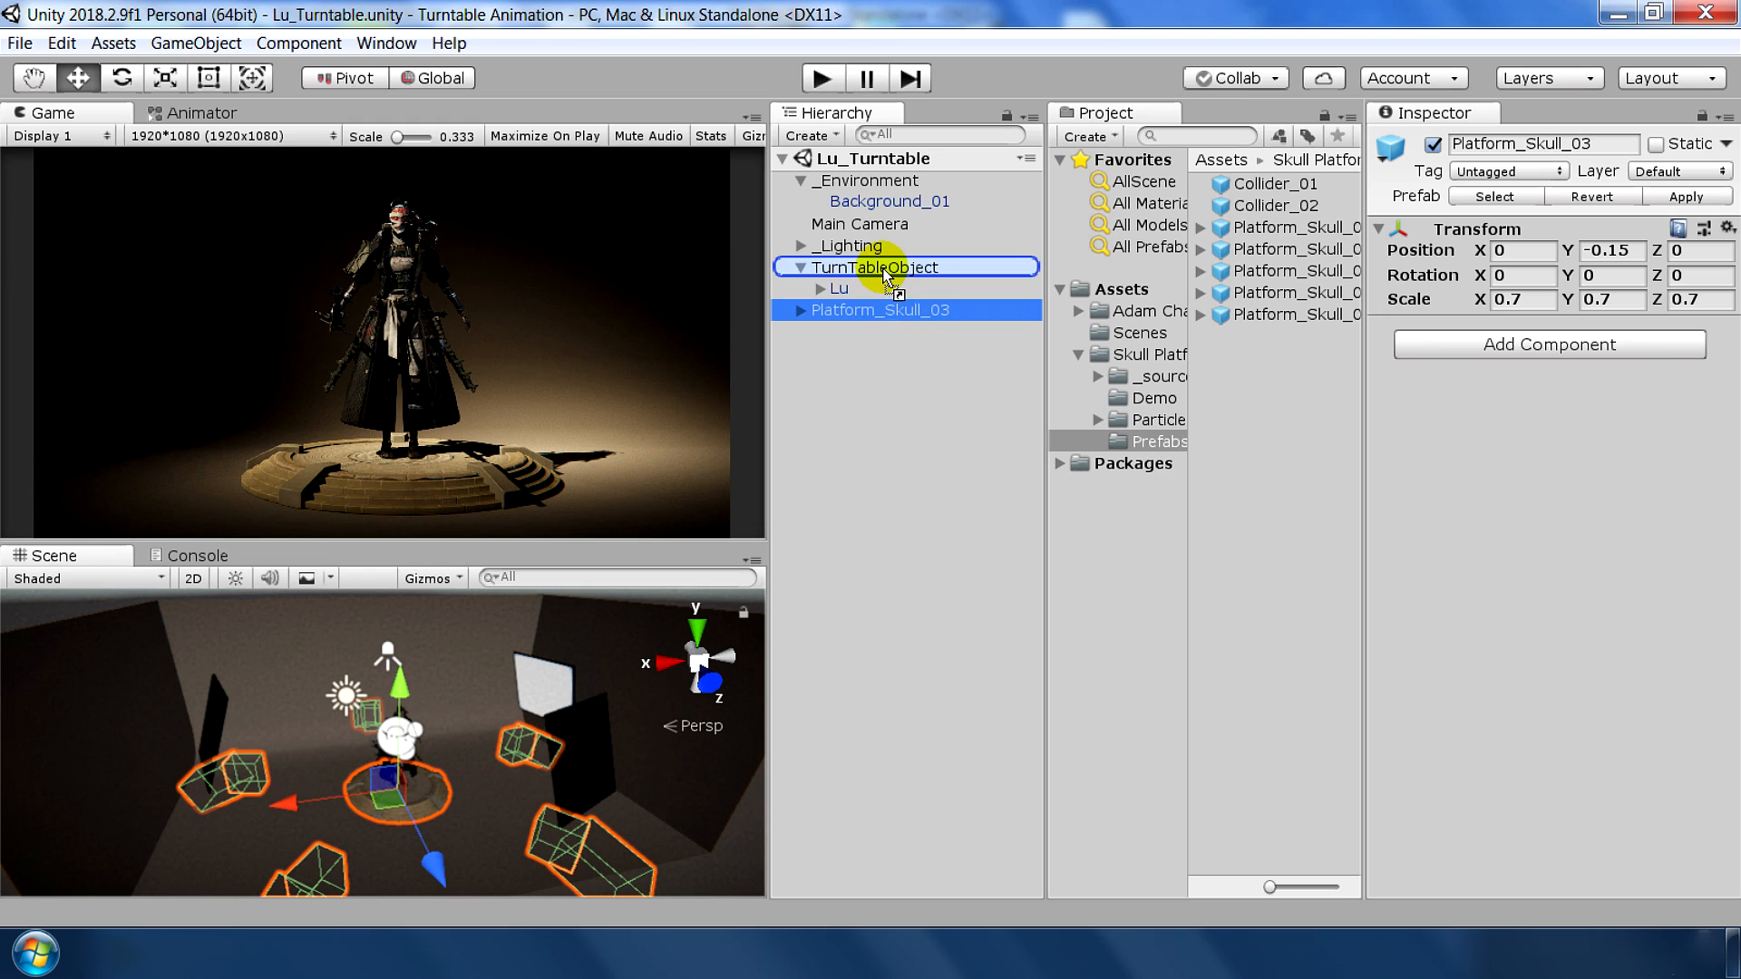
pyautogui.click(873, 267)
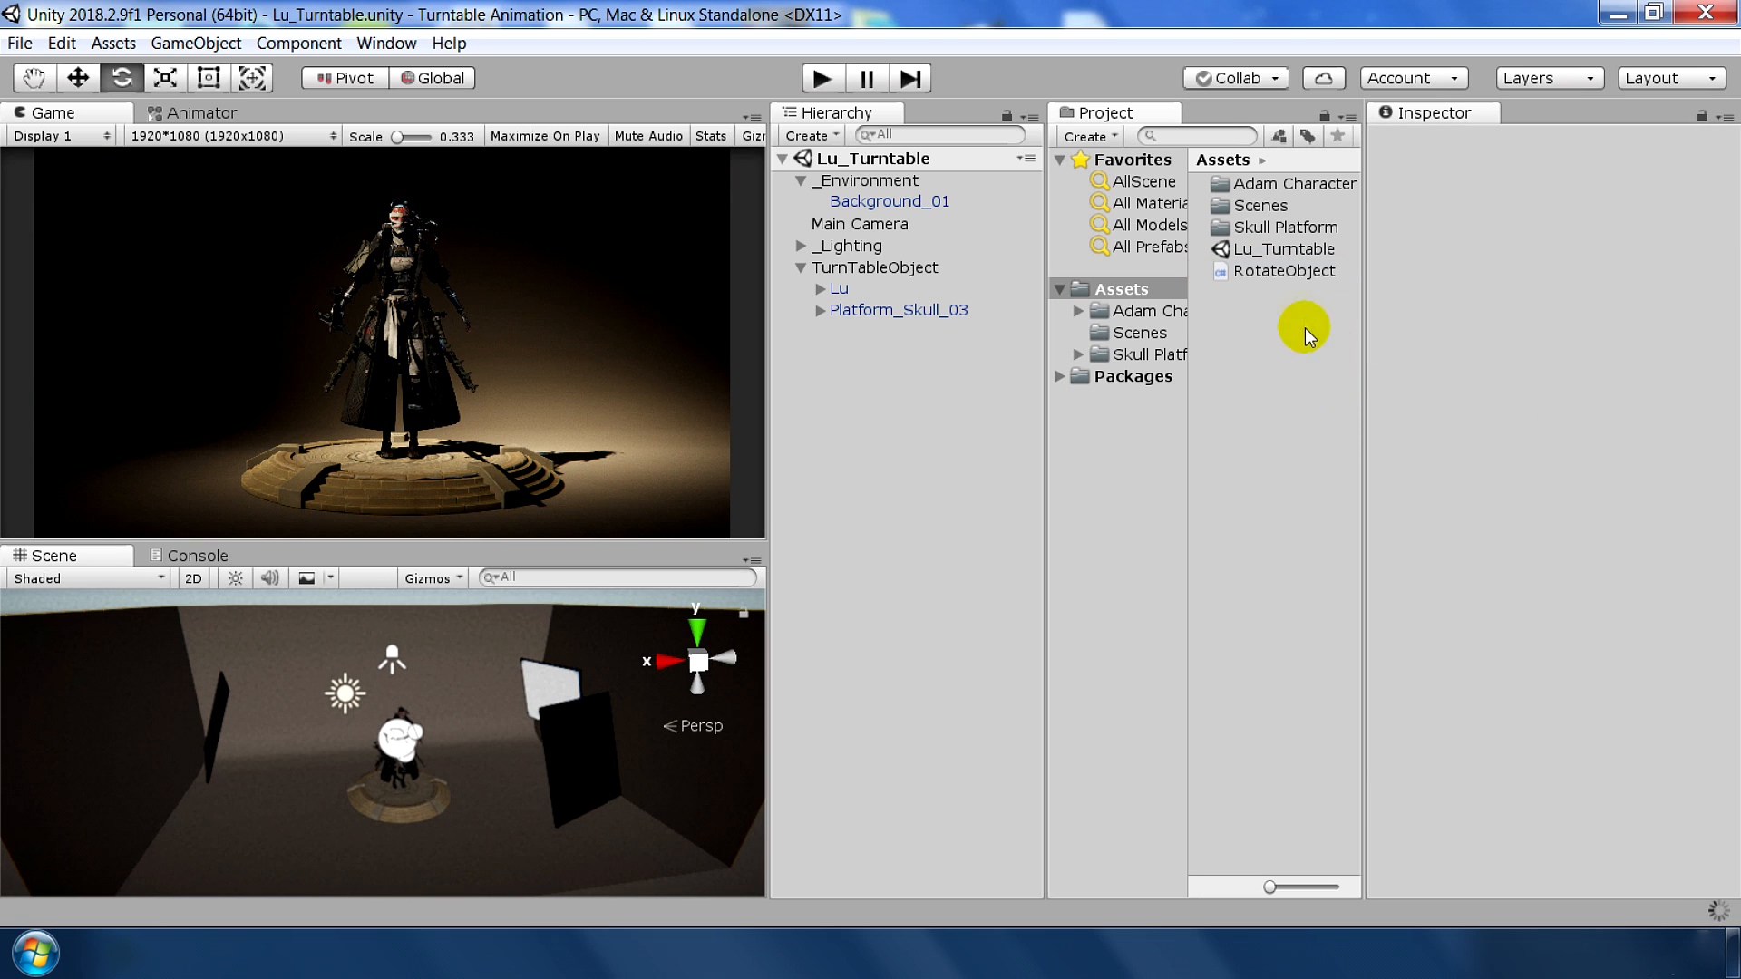
pyautogui.click(1284, 271)
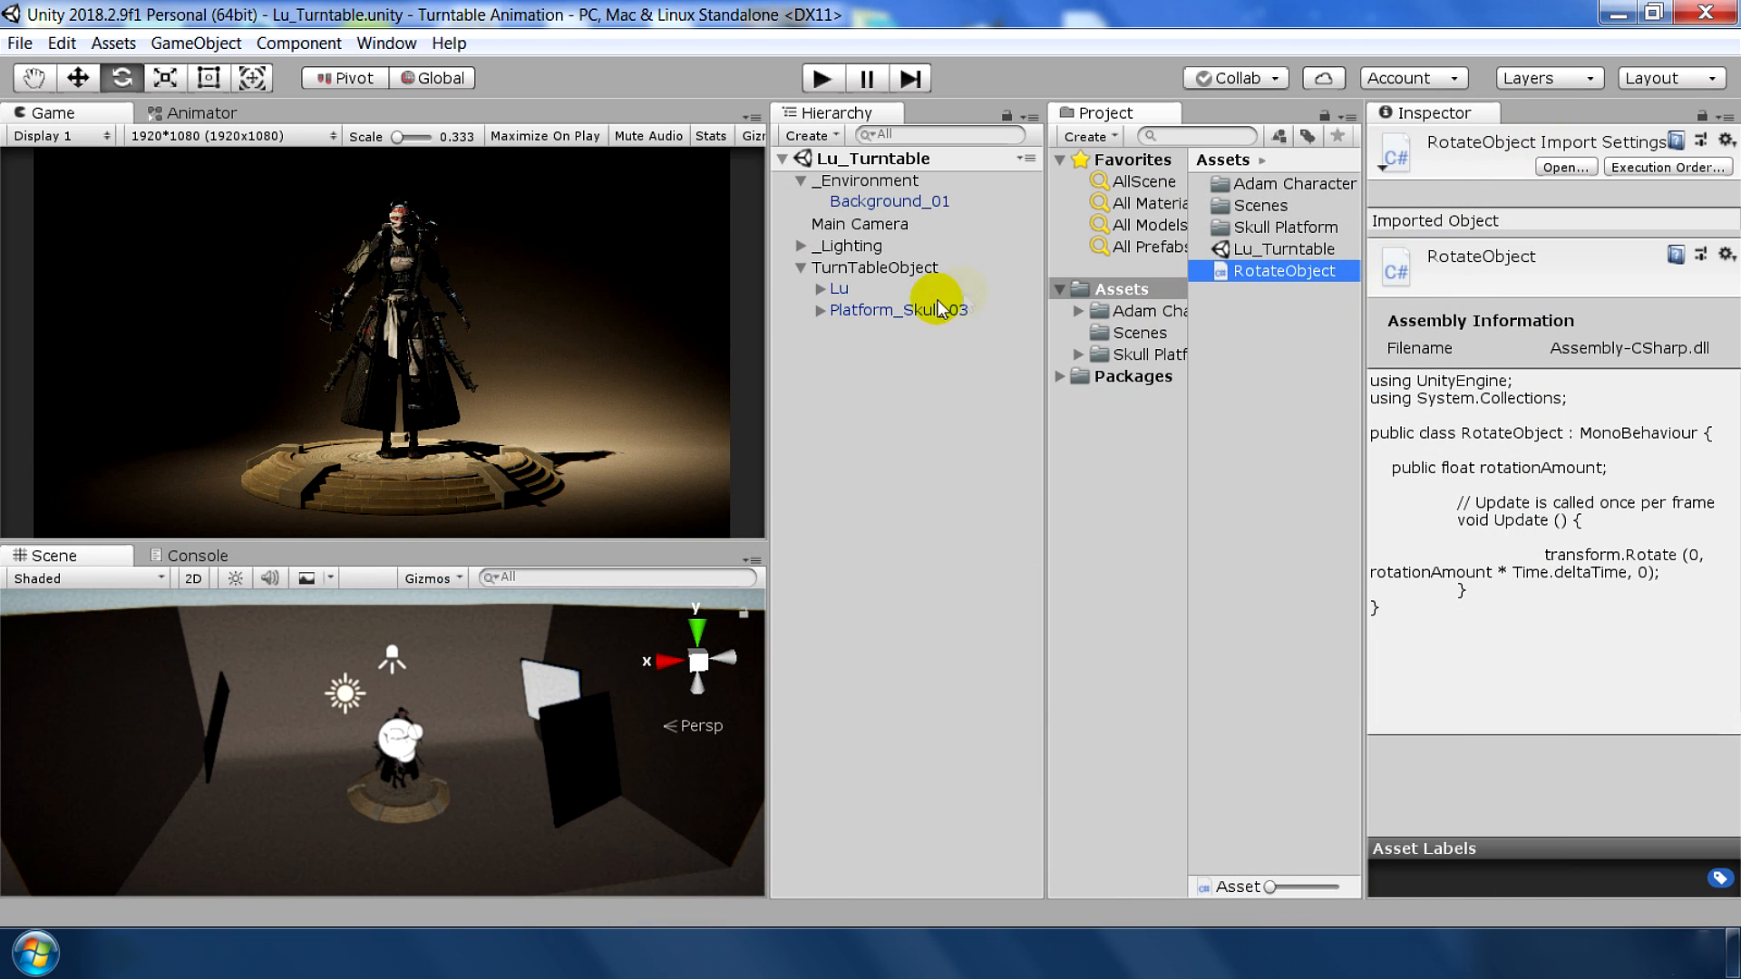
pyautogui.click(874, 266)
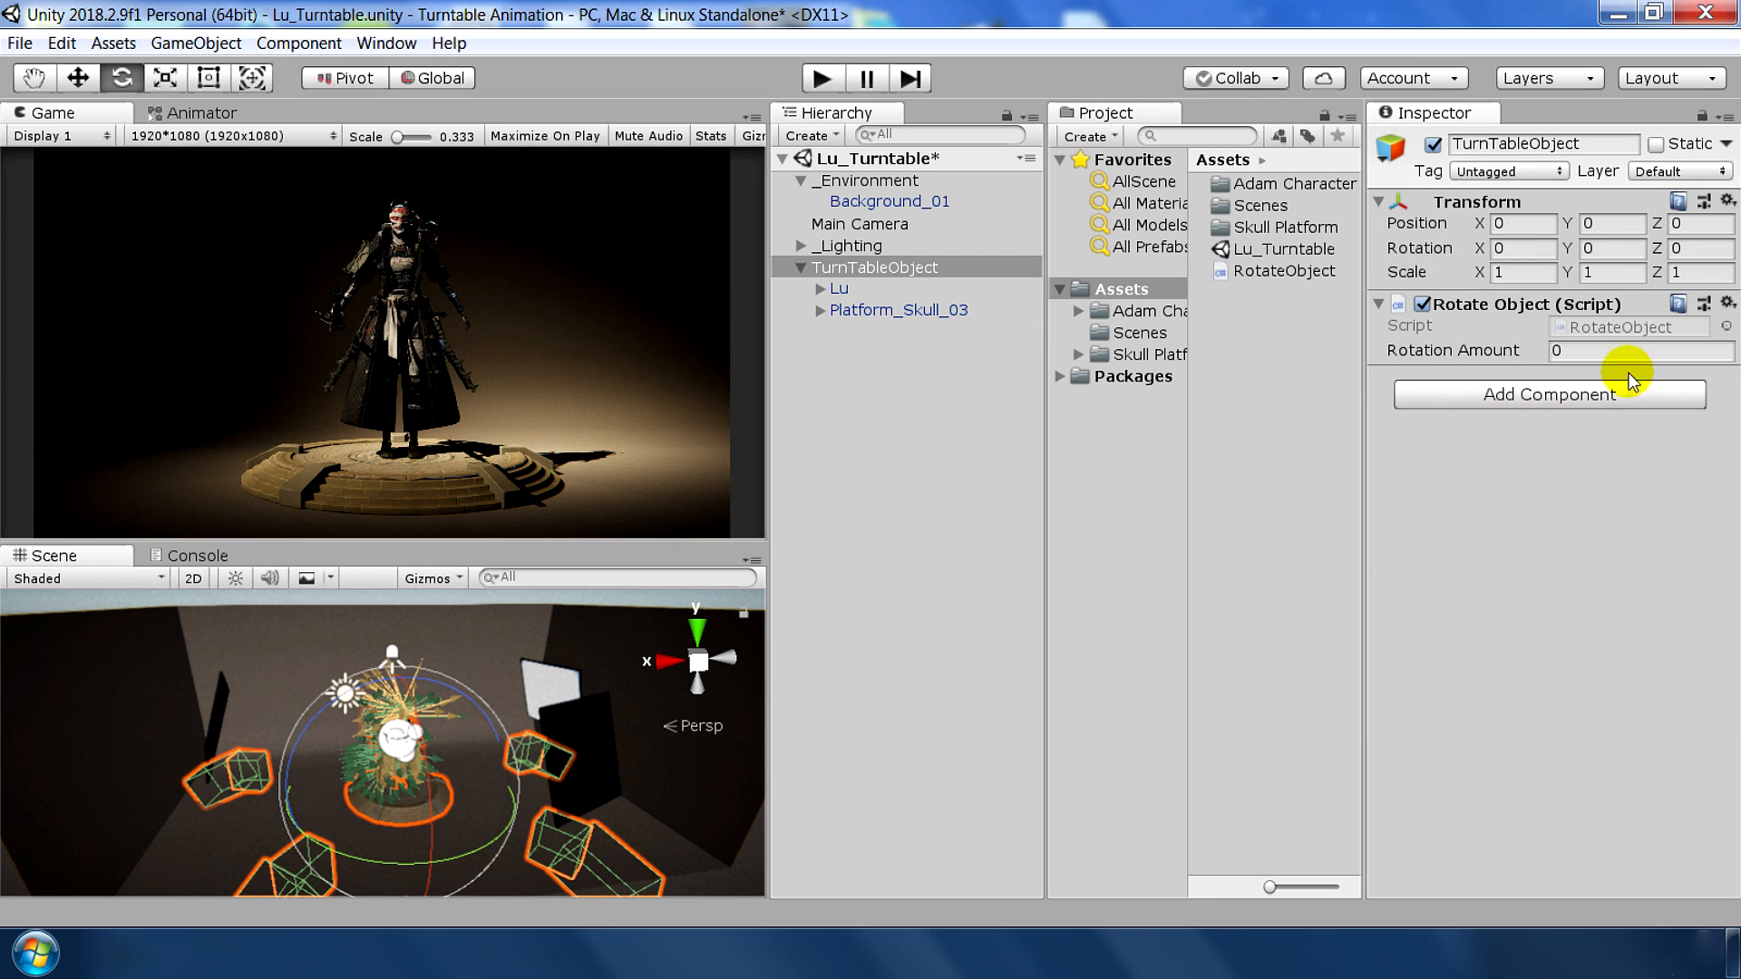
pyautogui.write('50')
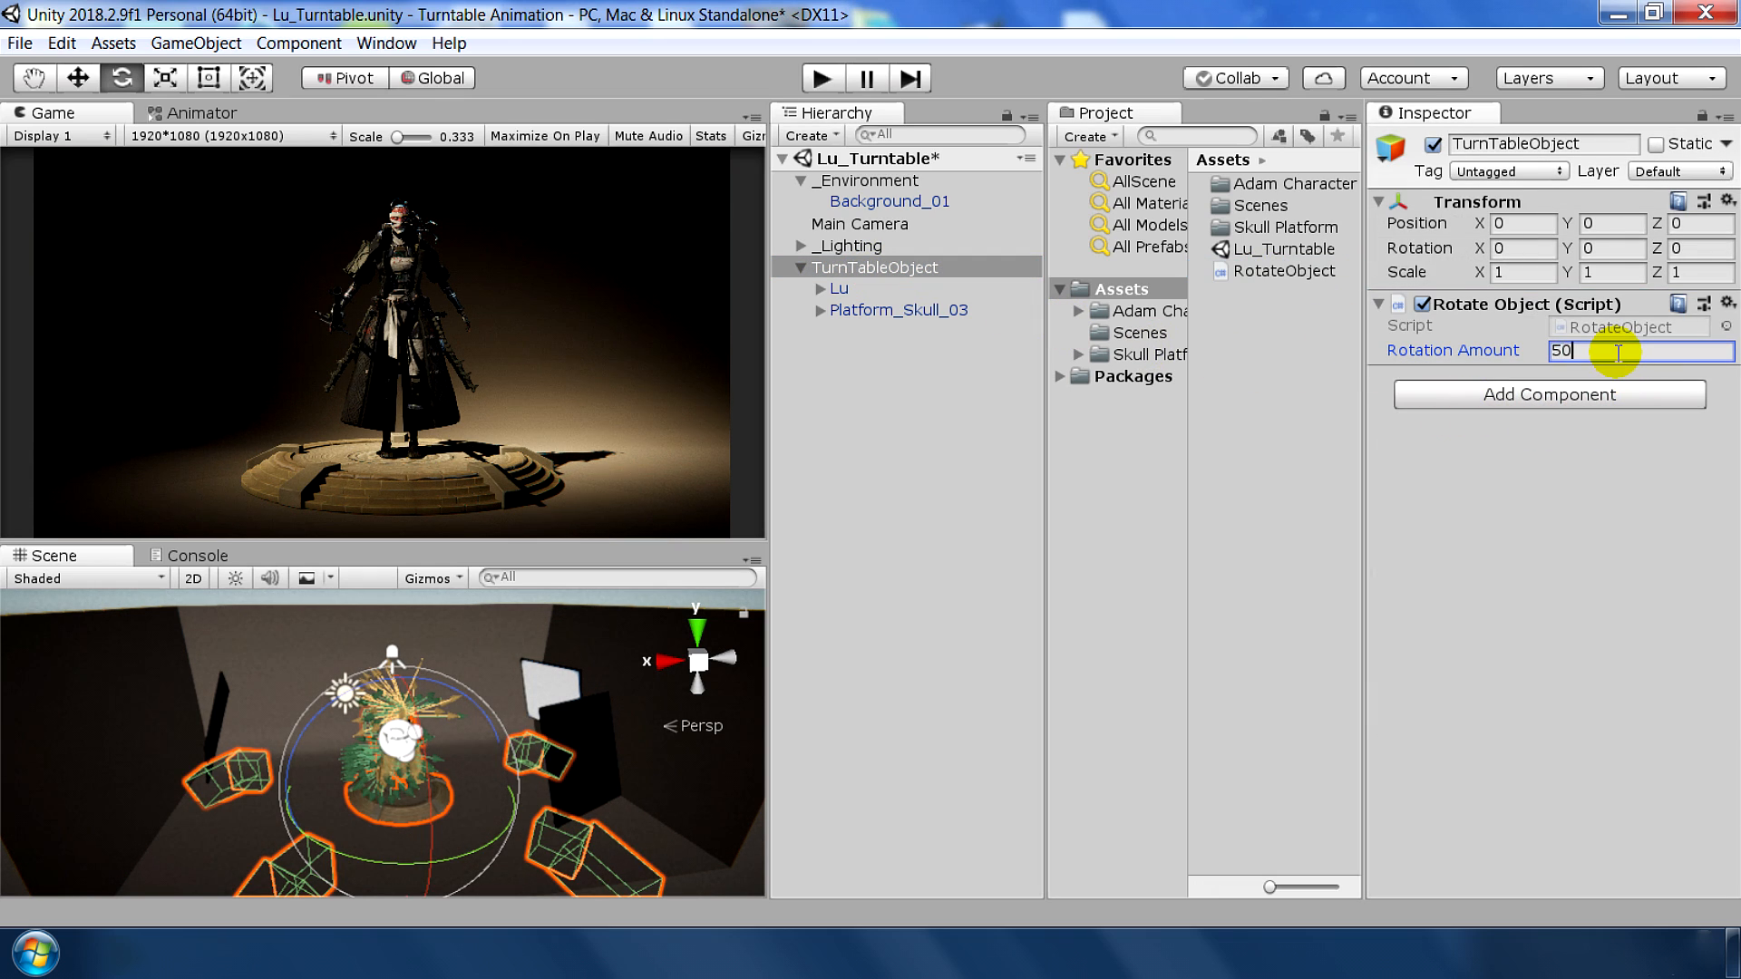
pyautogui.click(824, 77)
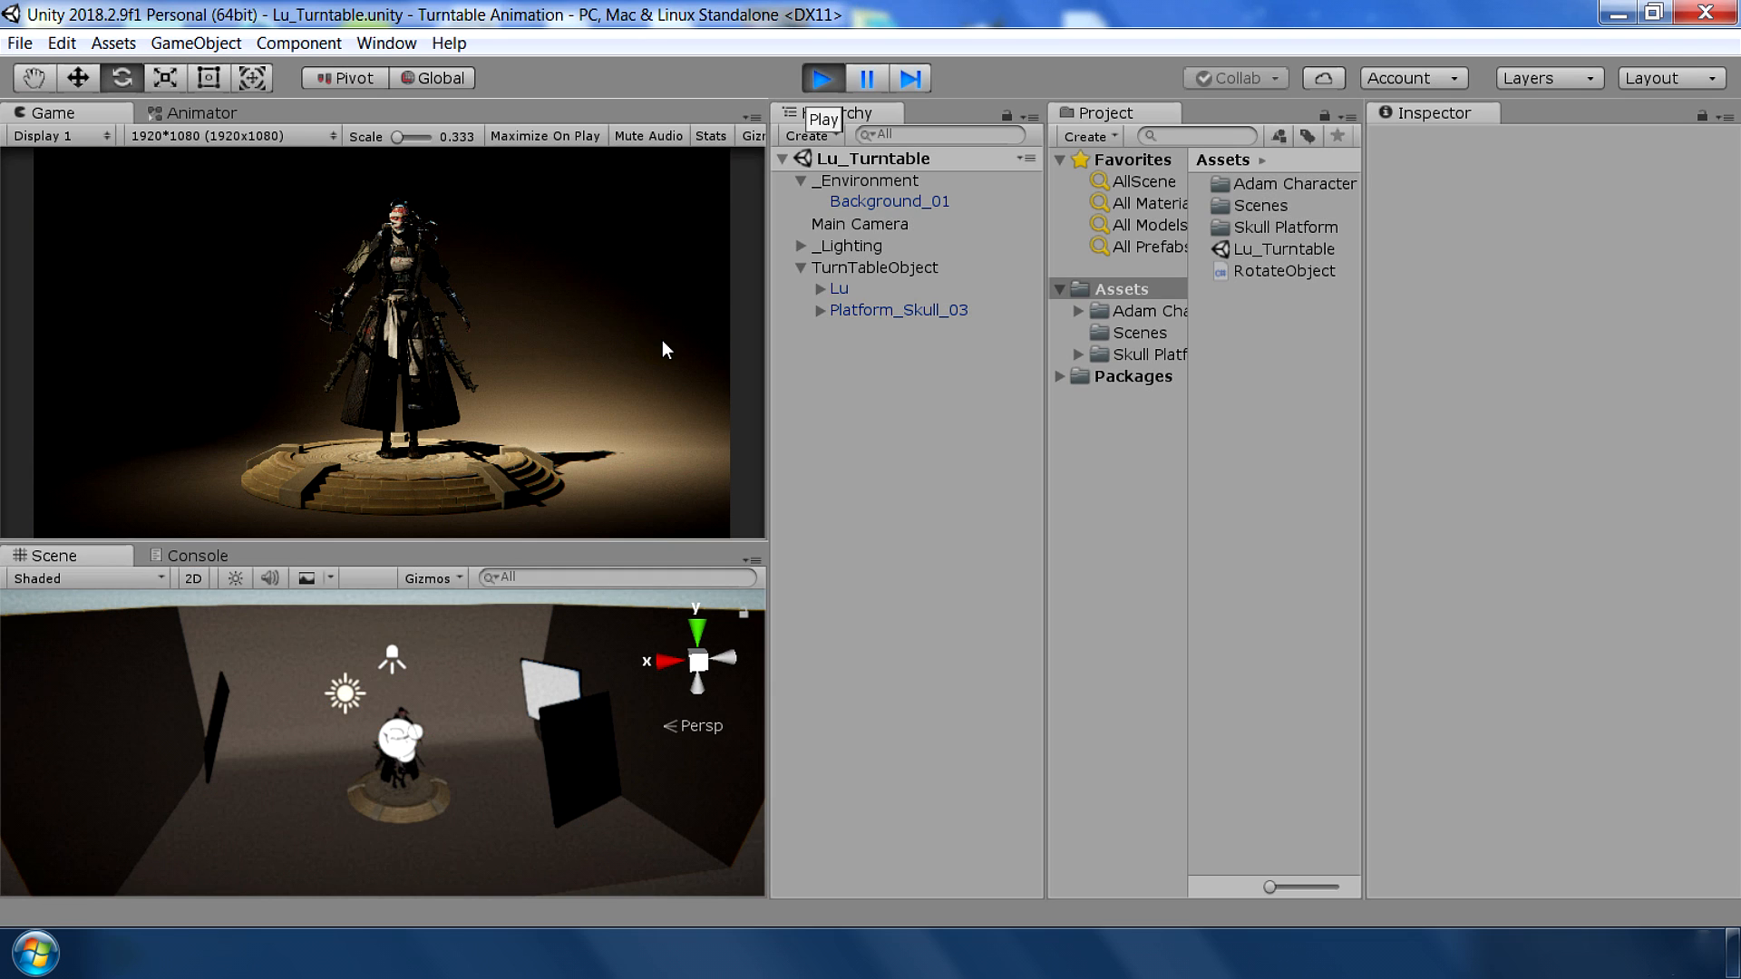
pyautogui.click(821, 77)
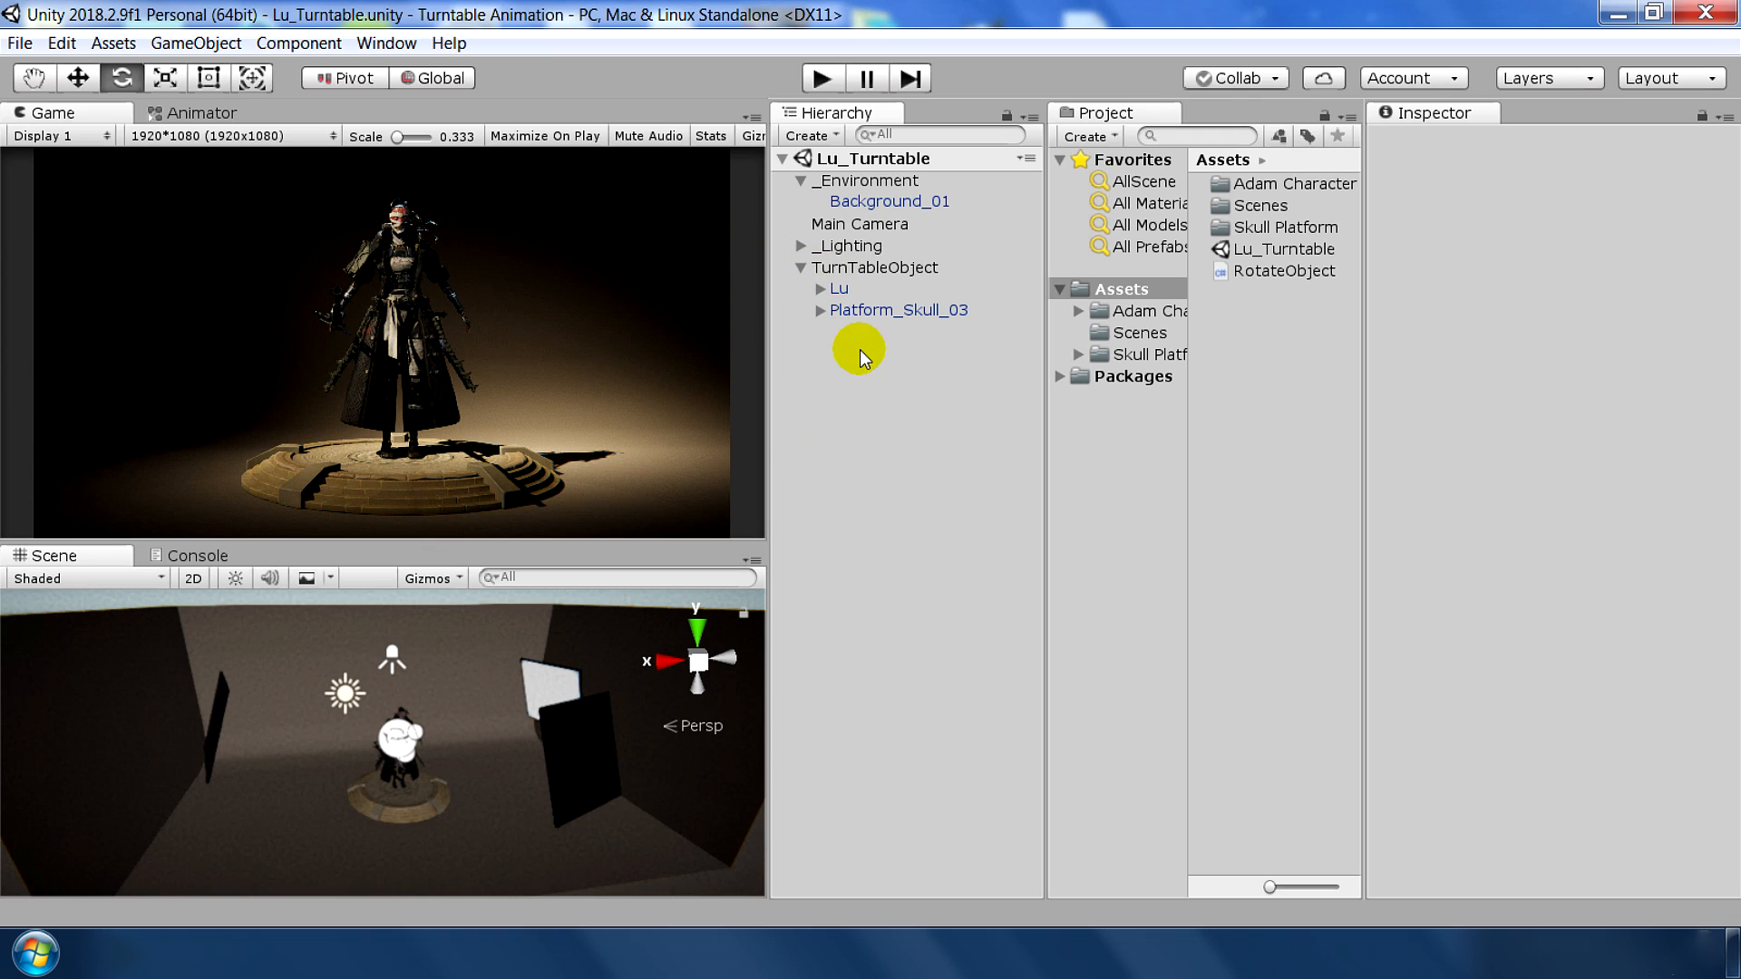
# Add a point light beside Lu and convert it into a spotlight
pyautogui.rightClick(858, 350)
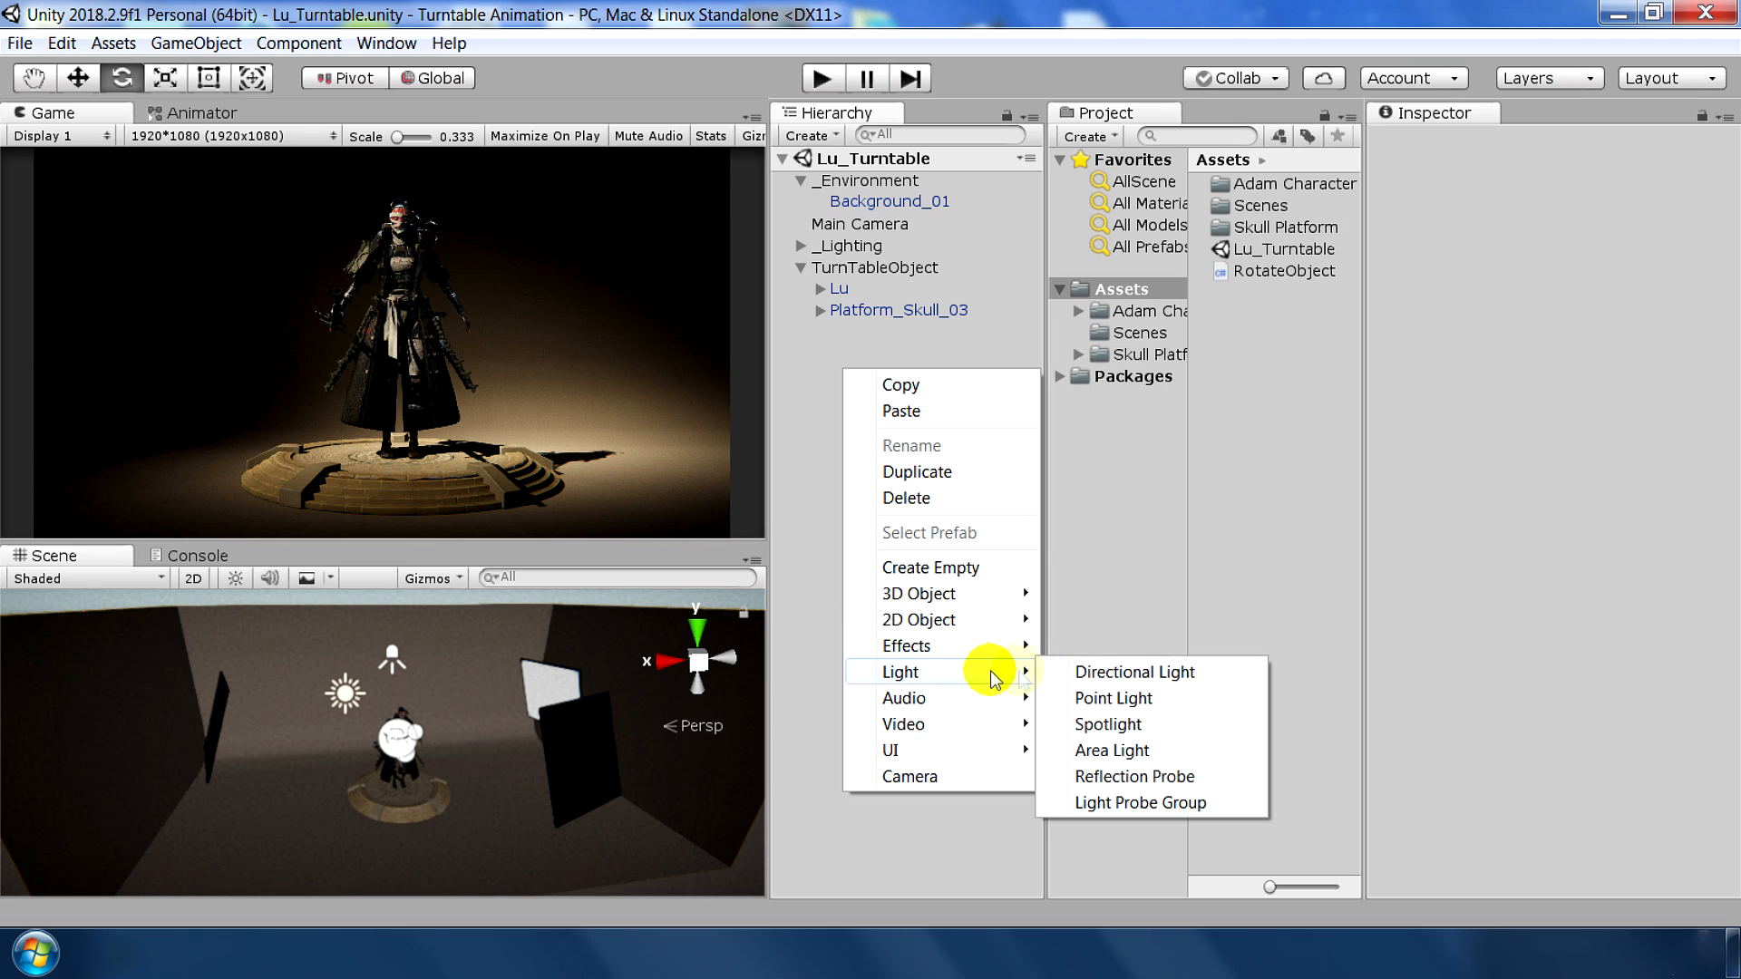
pyautogui.click(1113, 698)
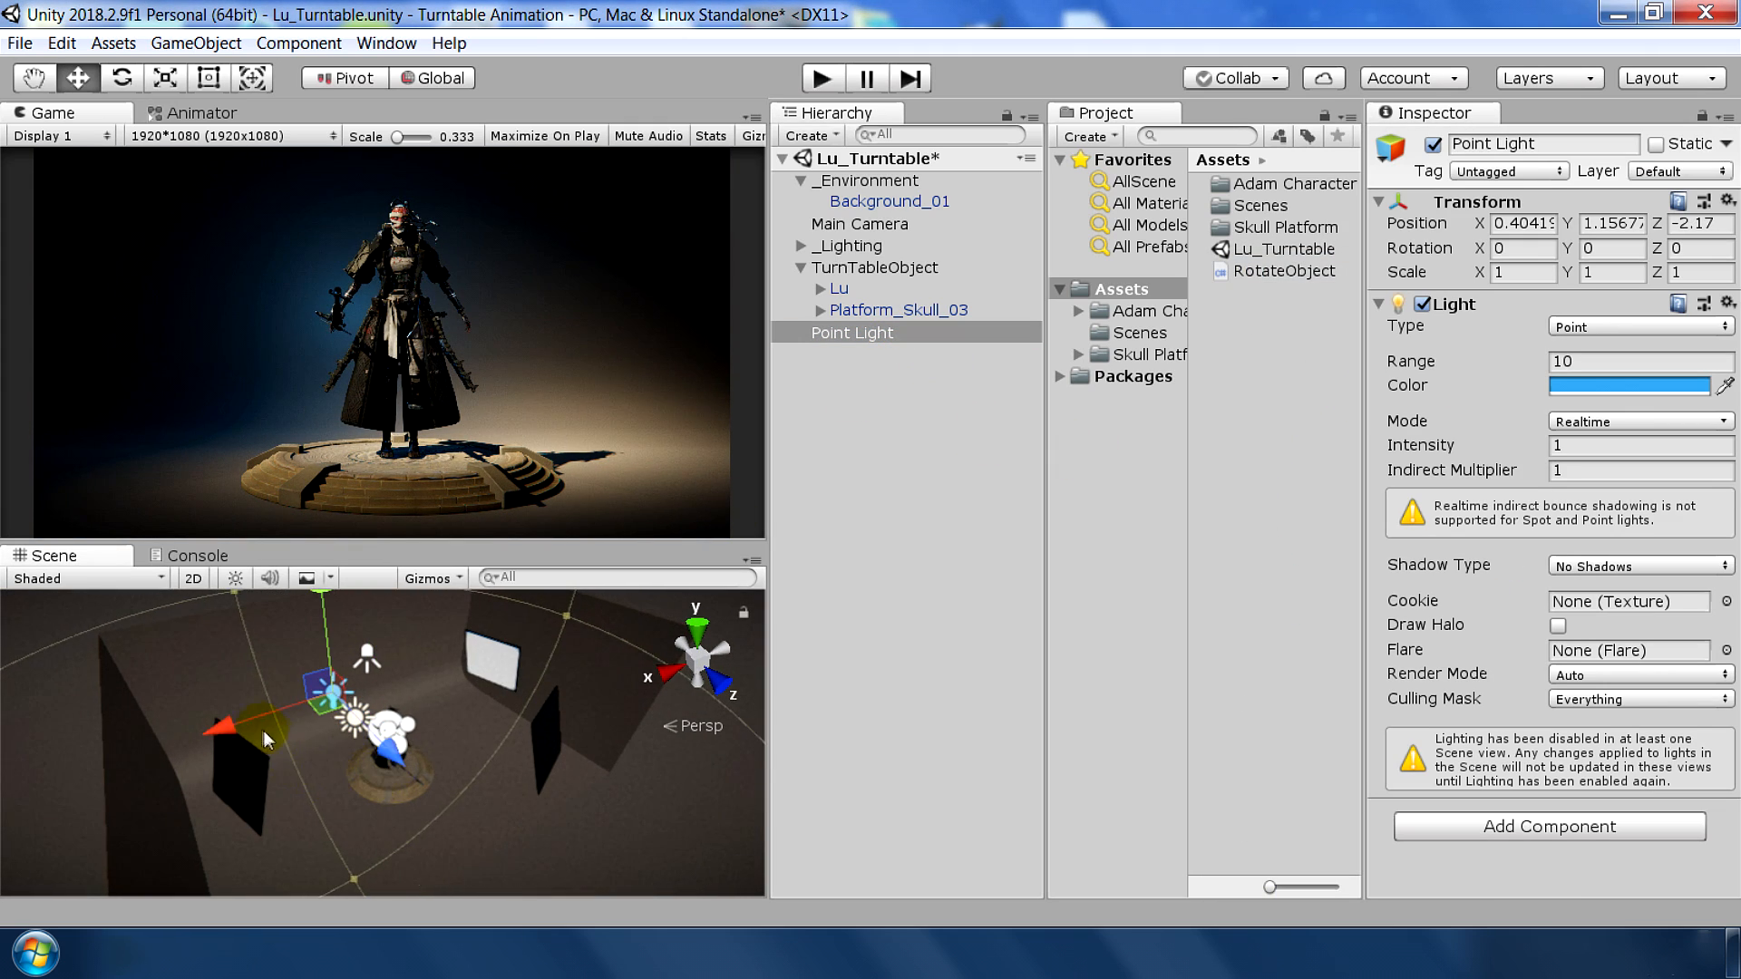
pyautogui.moveTo(267, 738); pyautogui.dragTo(178, 683)
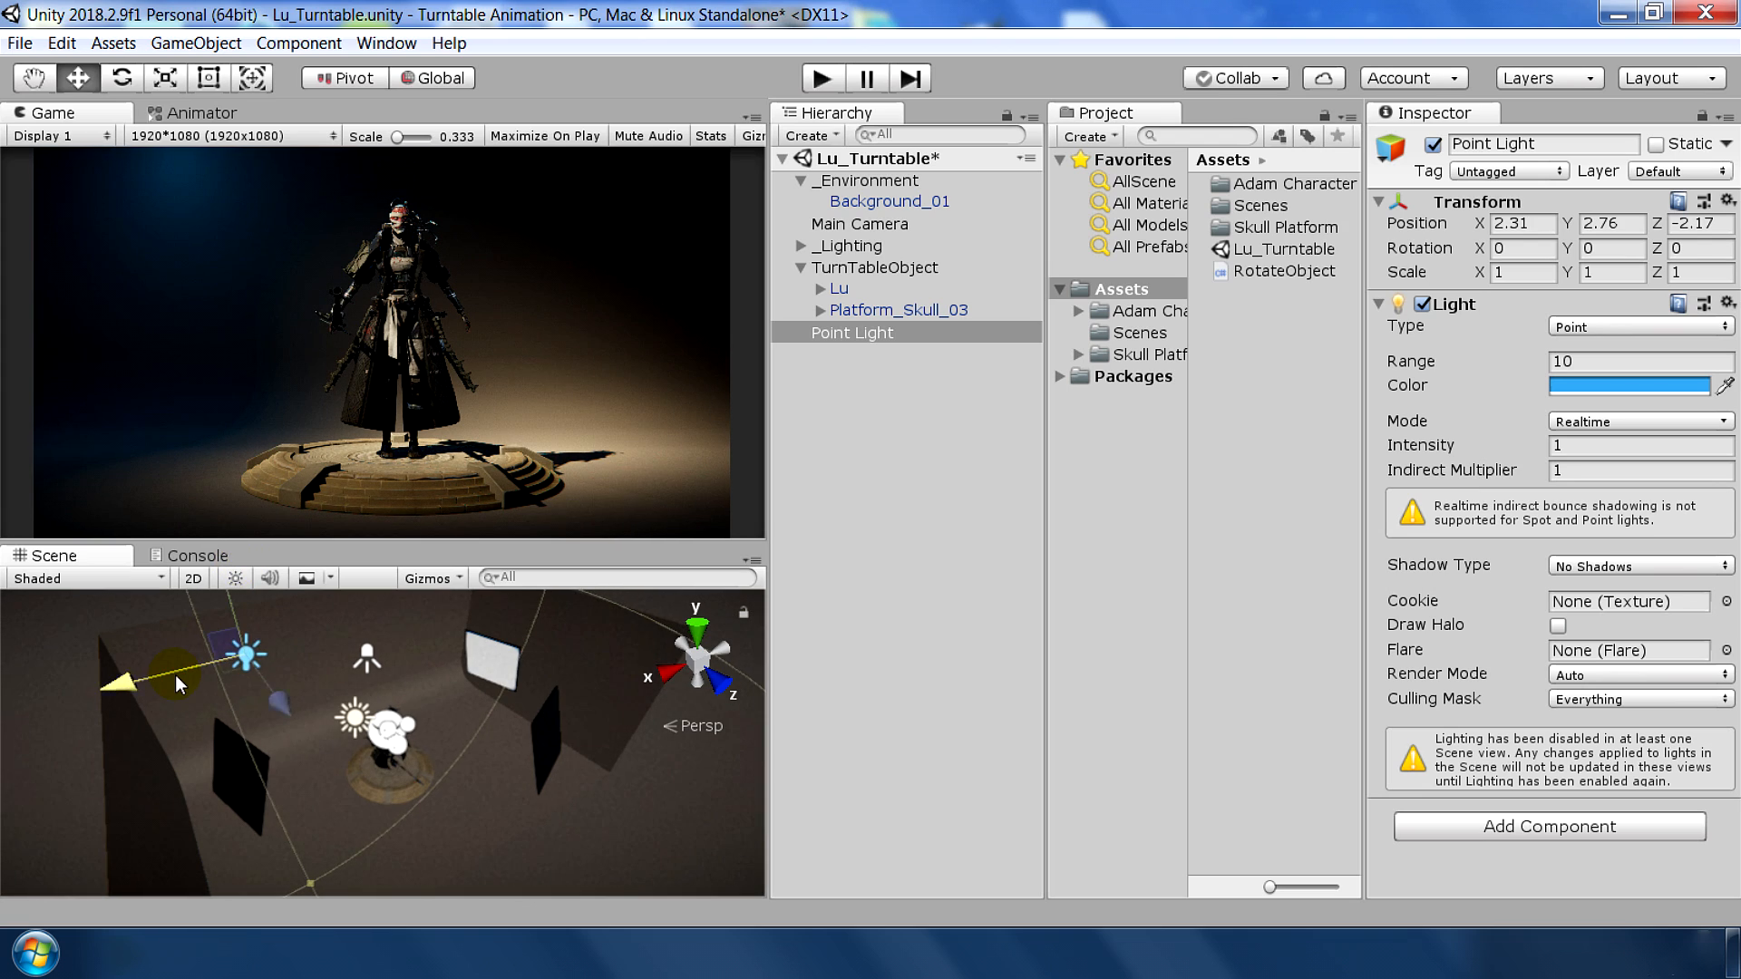
pyautogui.click(1639, 326)
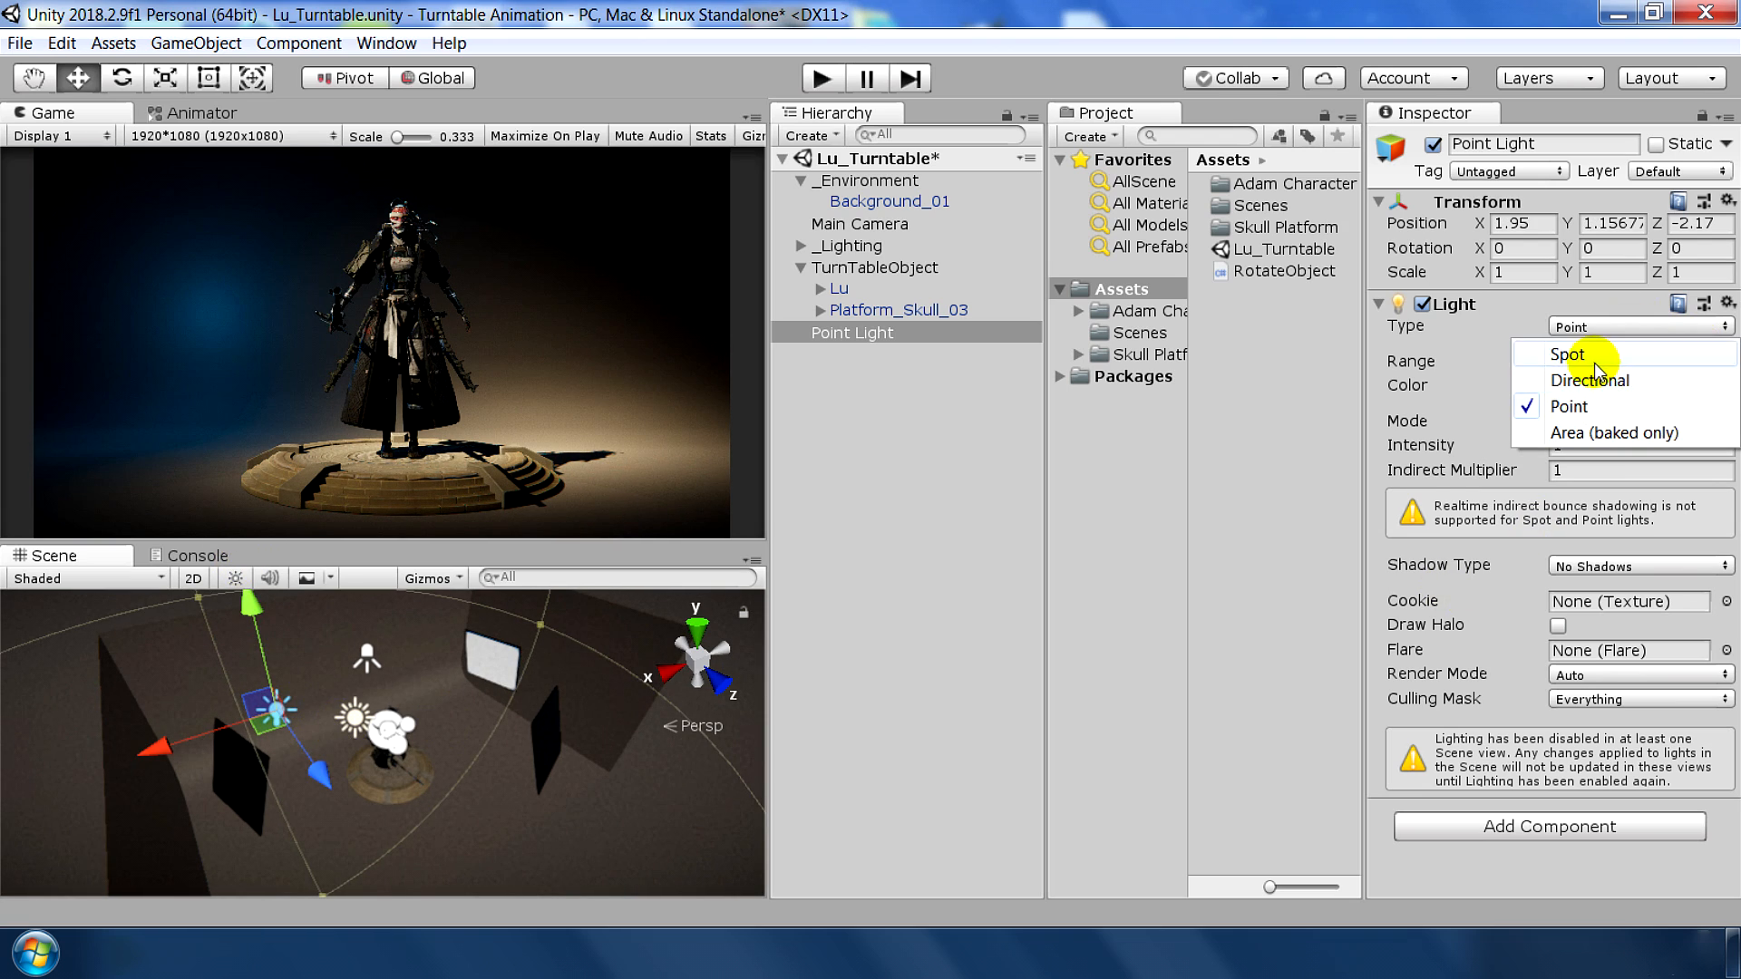
pyautogui.click(1559, 356)
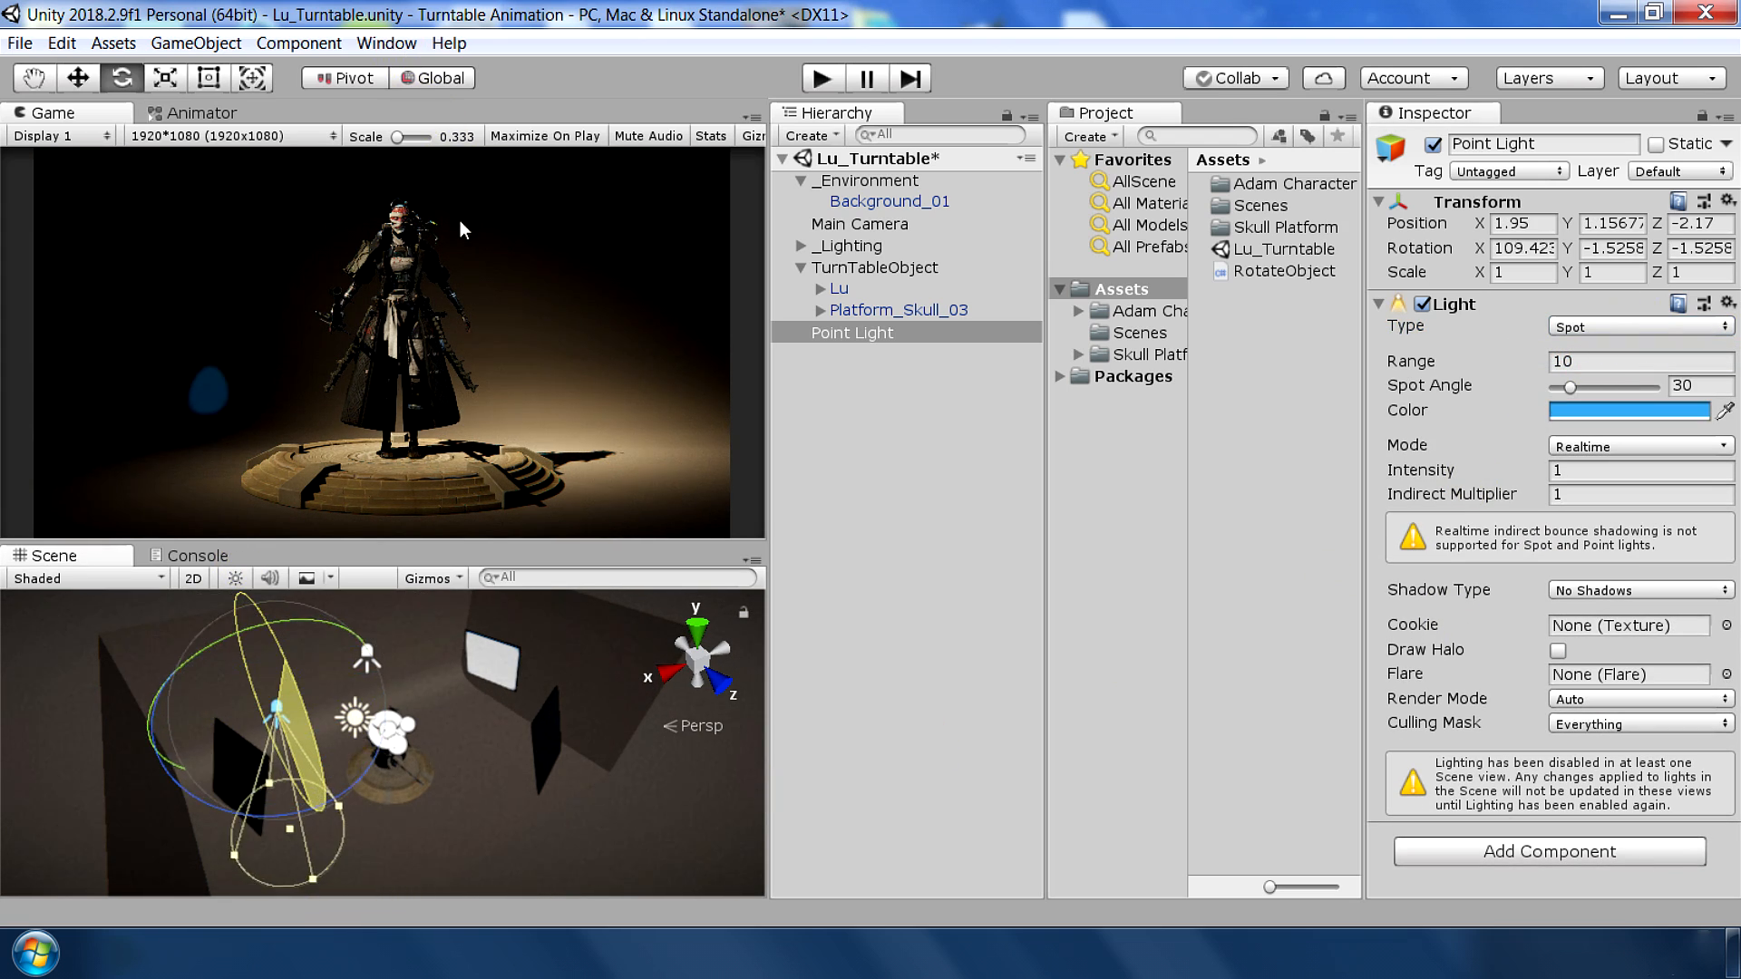
# Tilt and widen the spotlight, then place a duplicate elsewhere behind Lu
pyautogui.moveTo(1568, 387); pyautogui.dragTo(1665, 386)
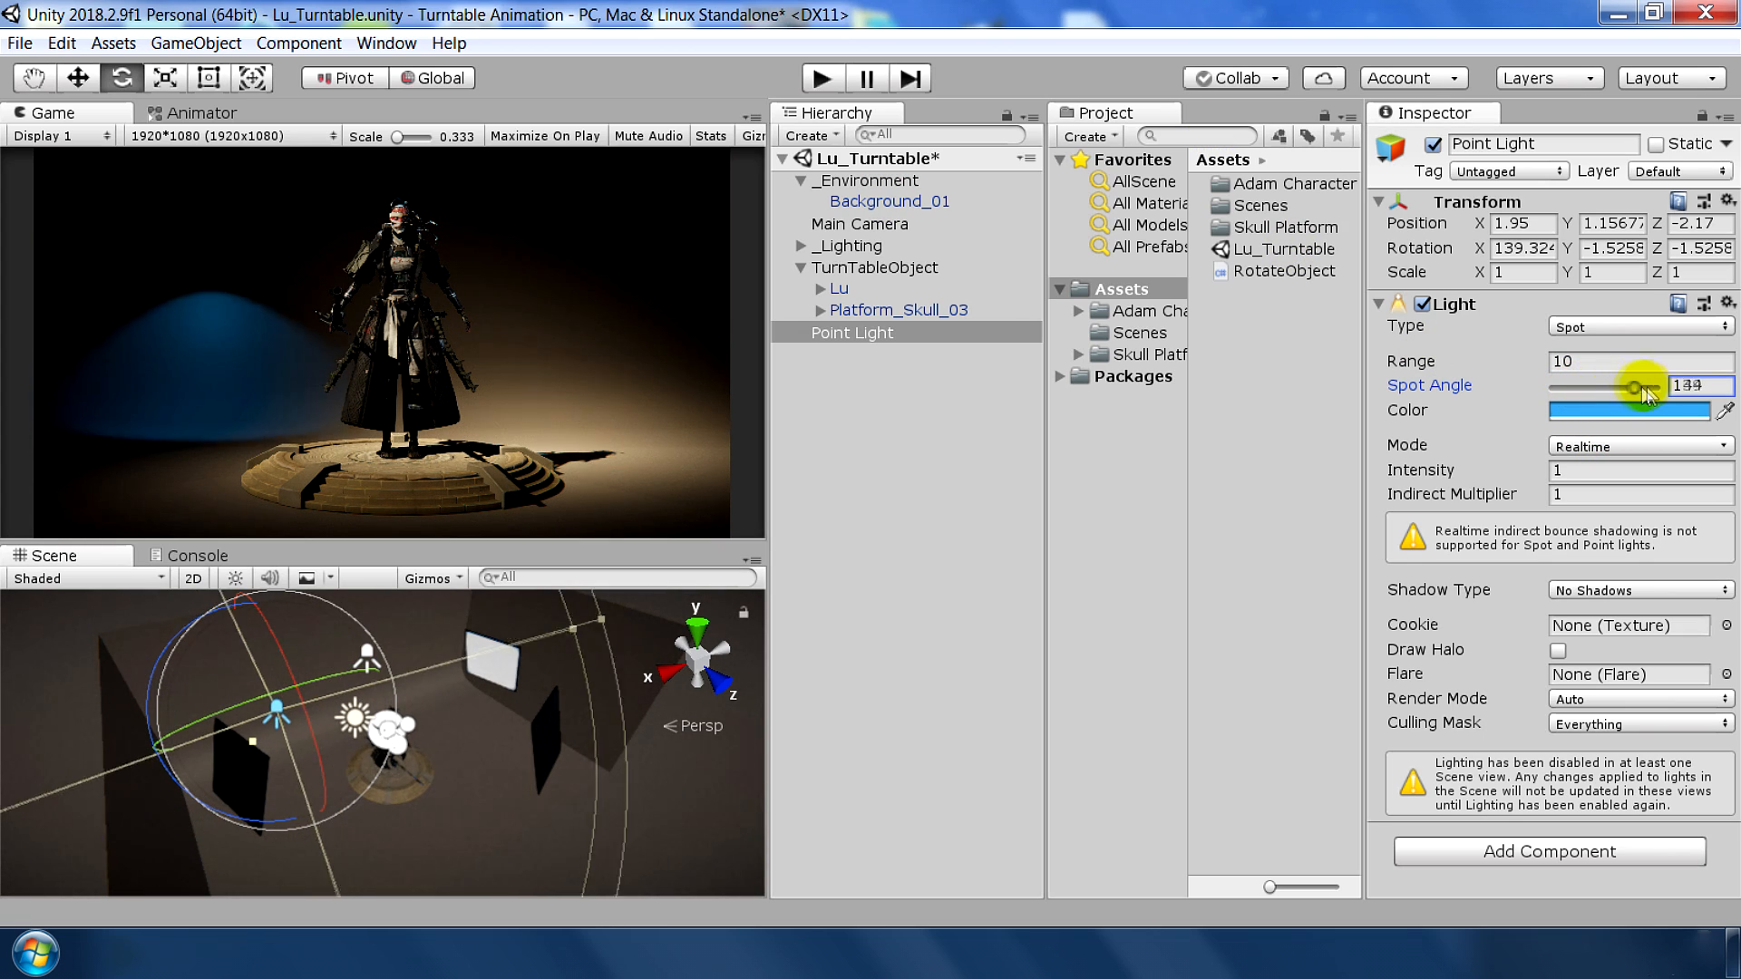
pyautogui.moveTo(1632, 385); pyautogui.dragTo(1648, 385)
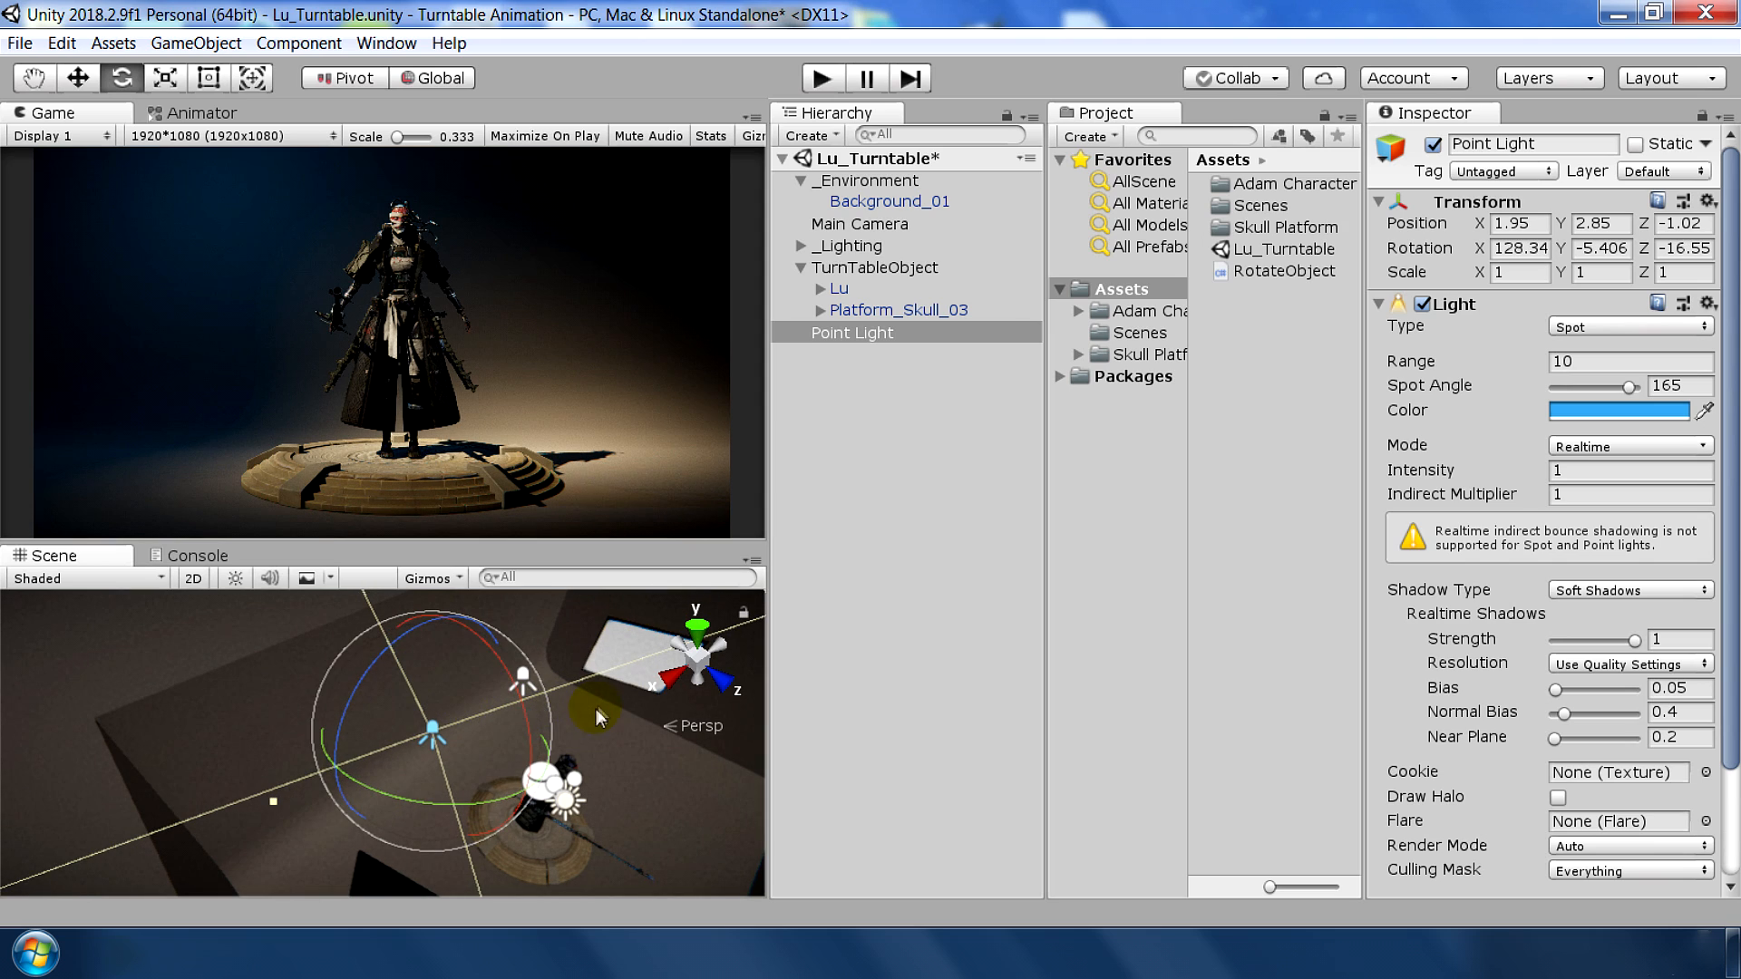
pyautogui.moveTo(1597, 385); pyautogui.dragTo(1643, 385)
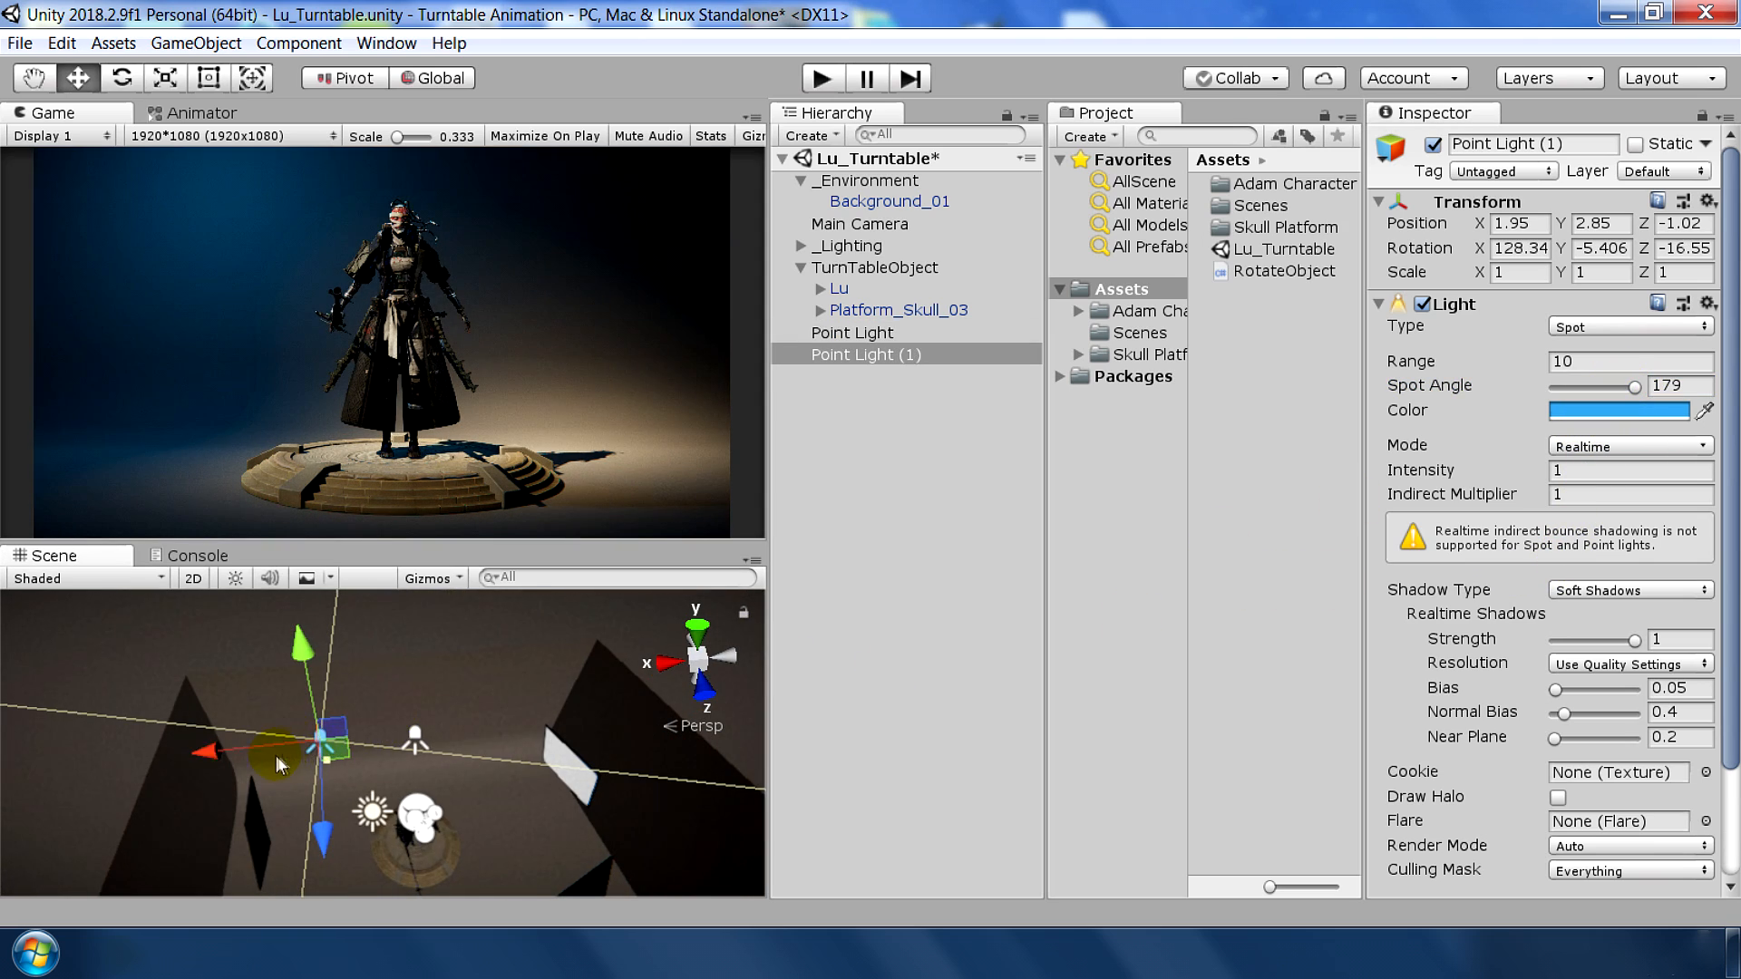
pyautogui.moveTo(277, 764); pyautogui.dragTo(511, 742)
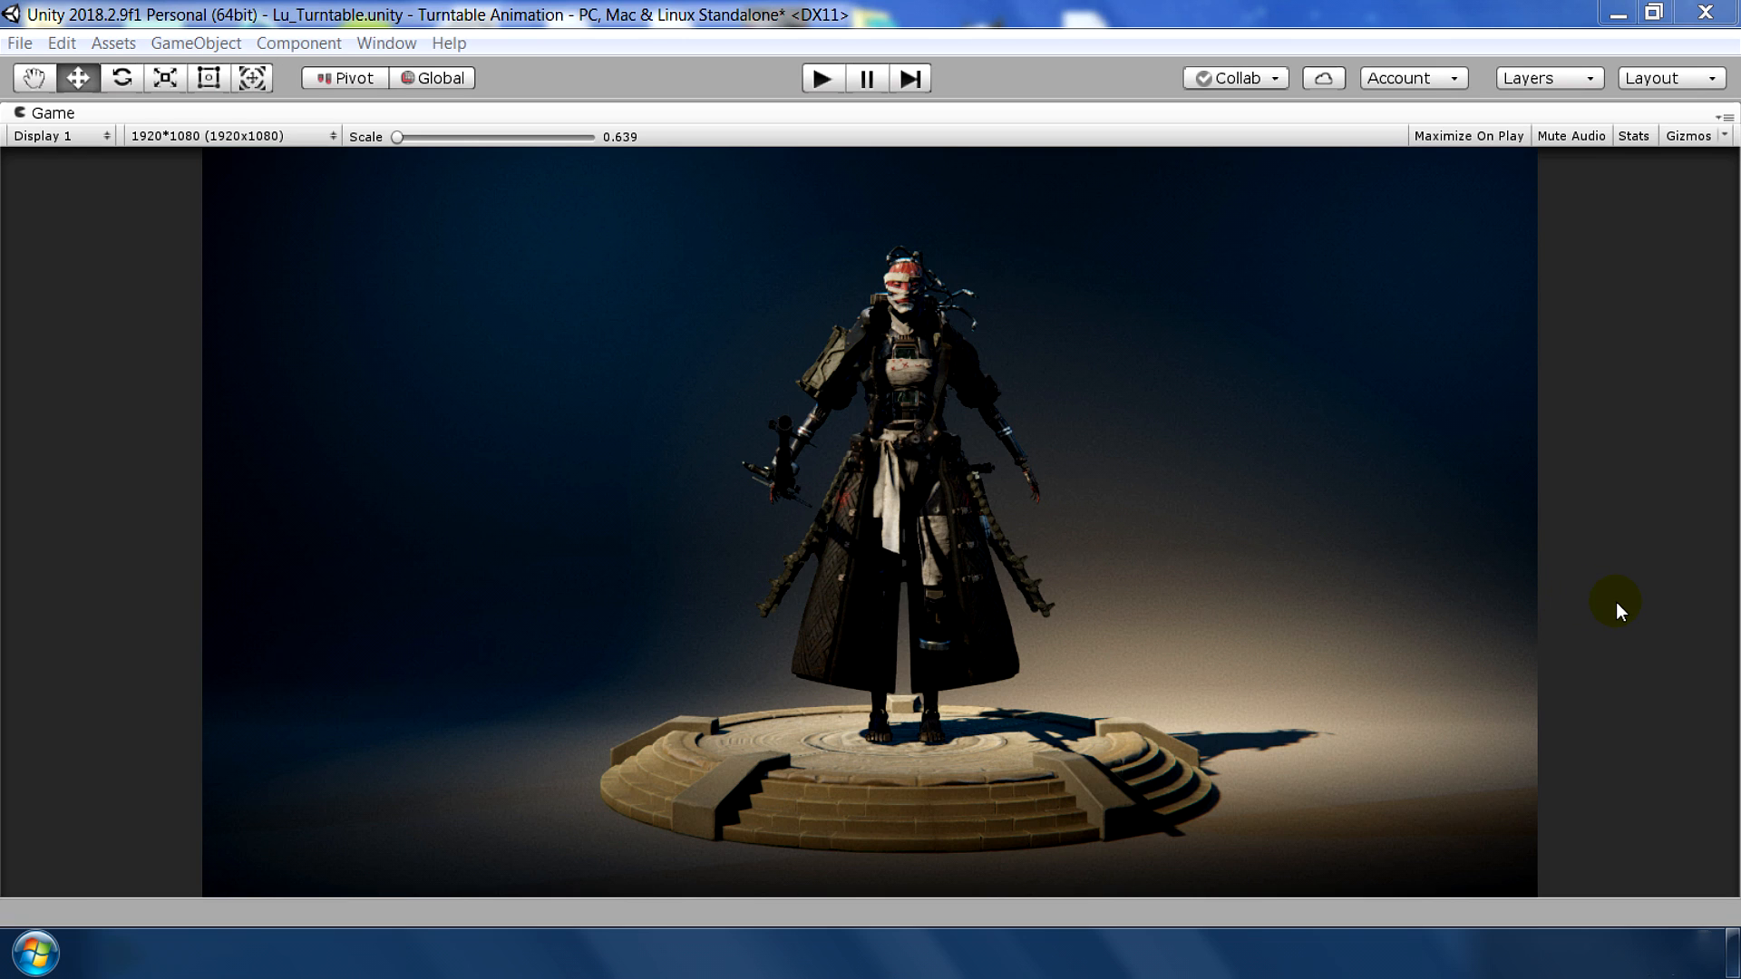
pyautogui.moveTo(1031, 559)
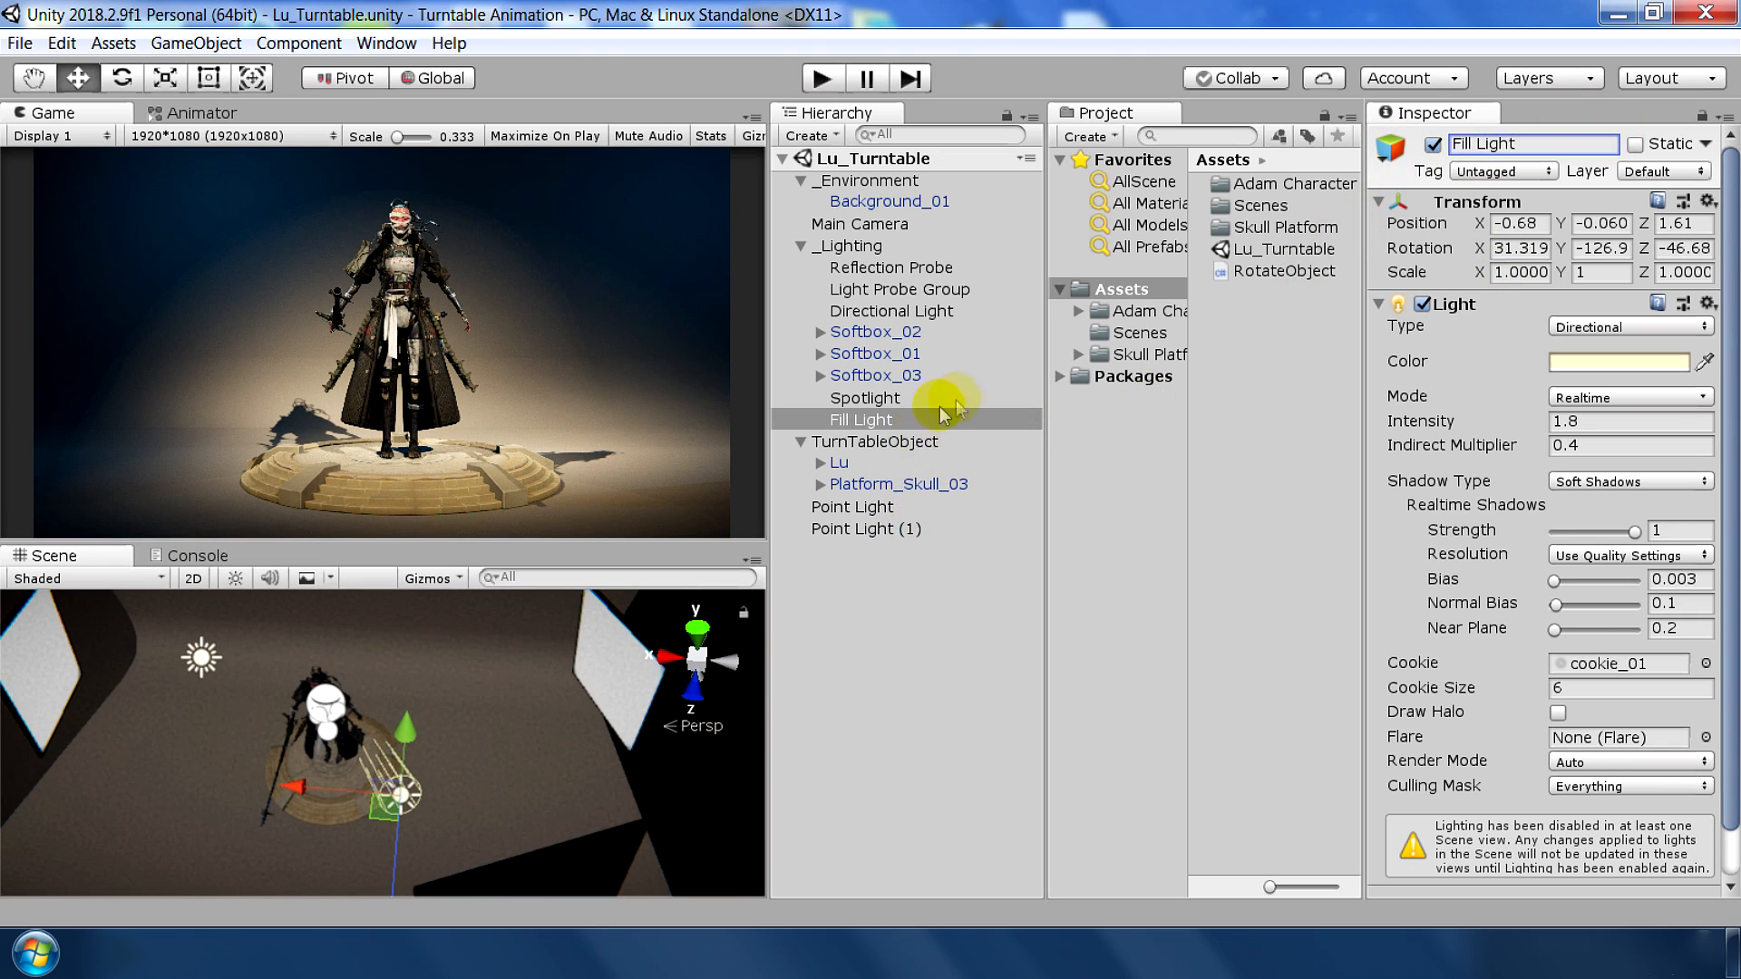
# Add a user layer named Main via Lu's Layer menu, then clear the selection
pyautogui.click(838, 462)
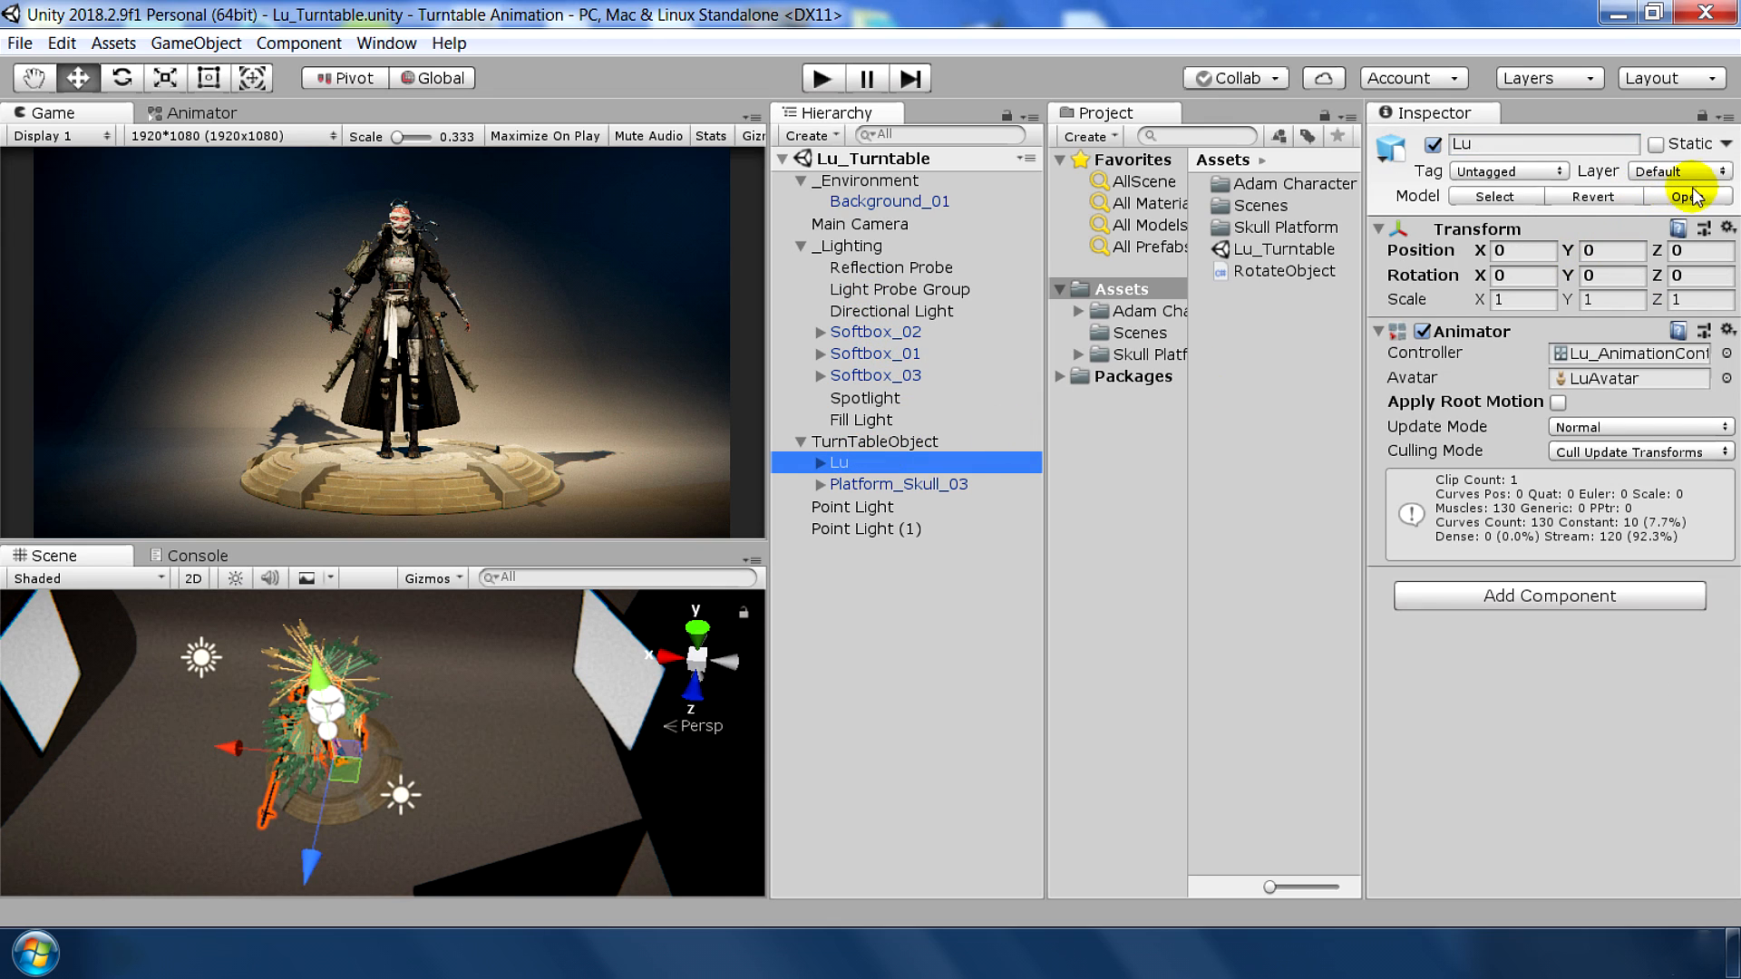
pyautogui.click(1693, 171)
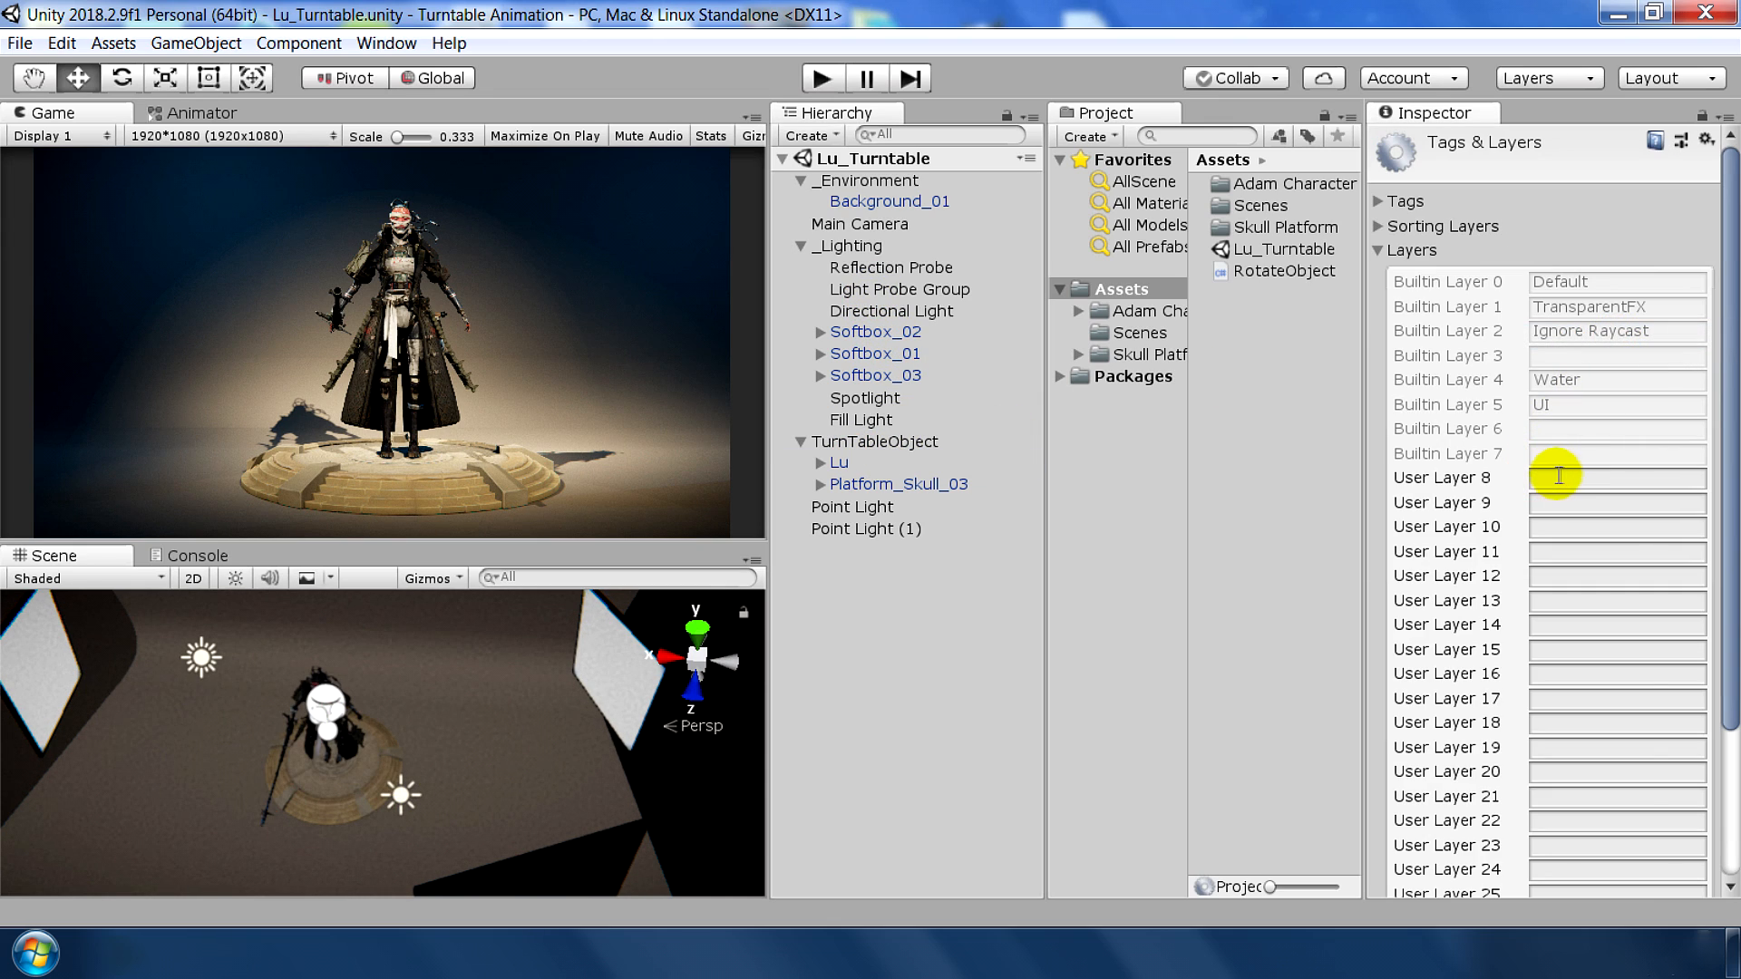
pyautogui.write('Main')
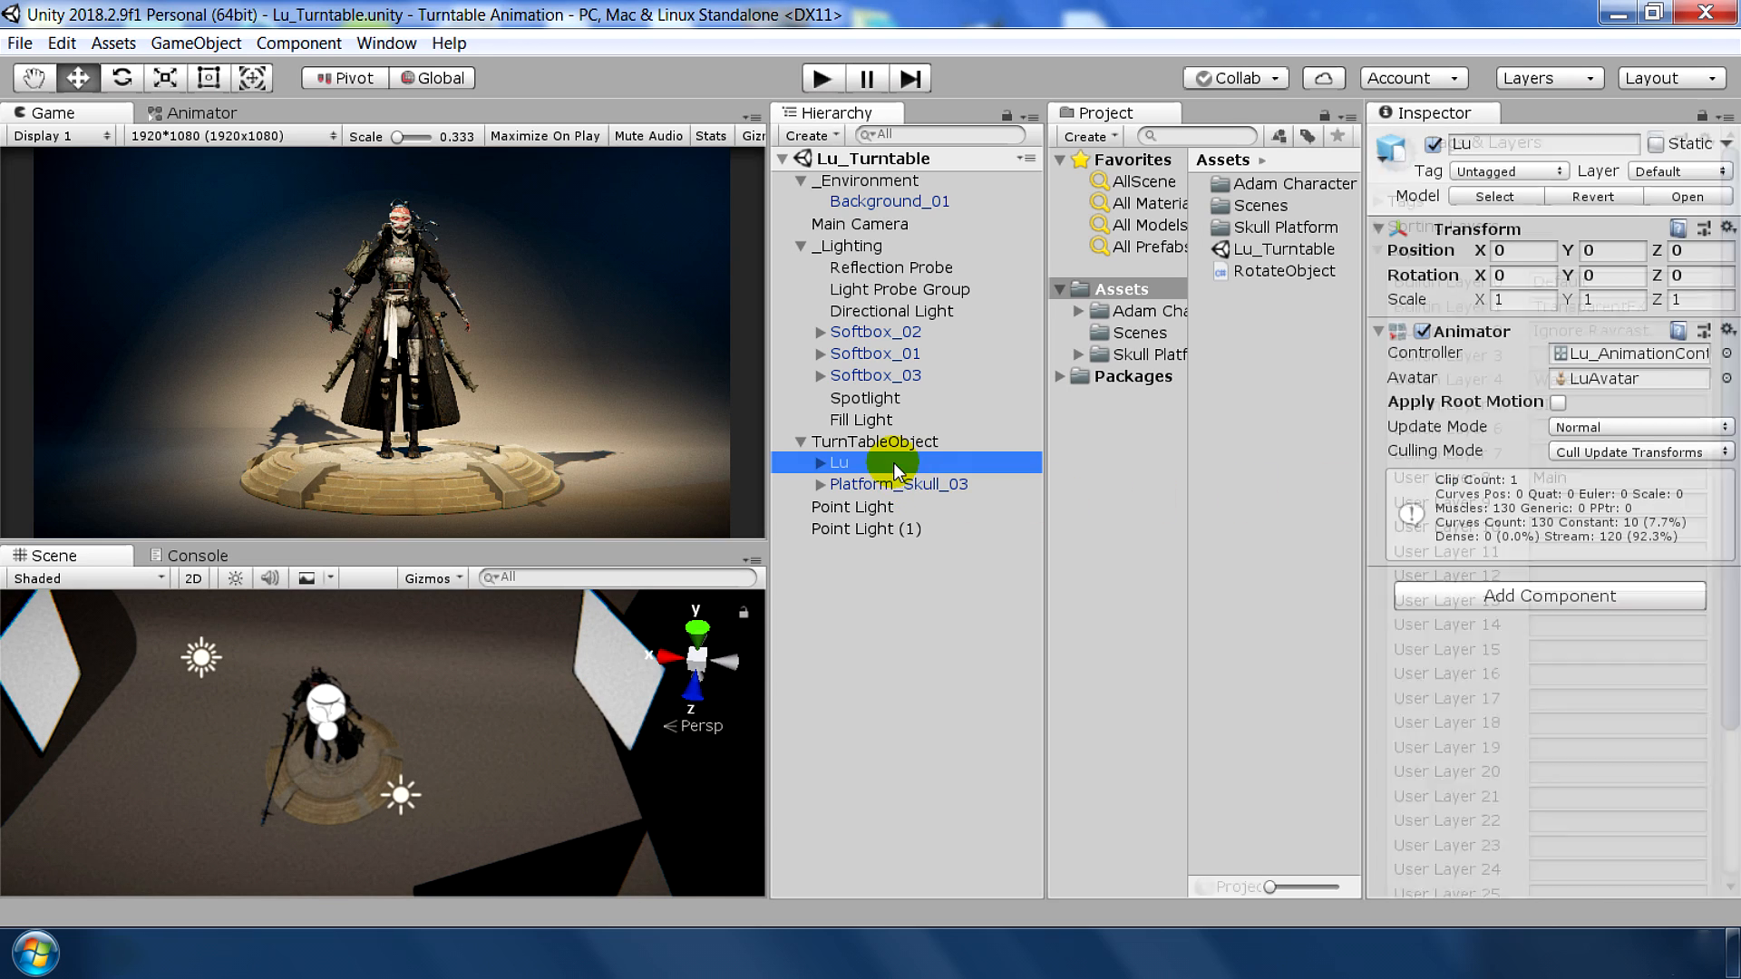
pyautogui.click(1698, 170)
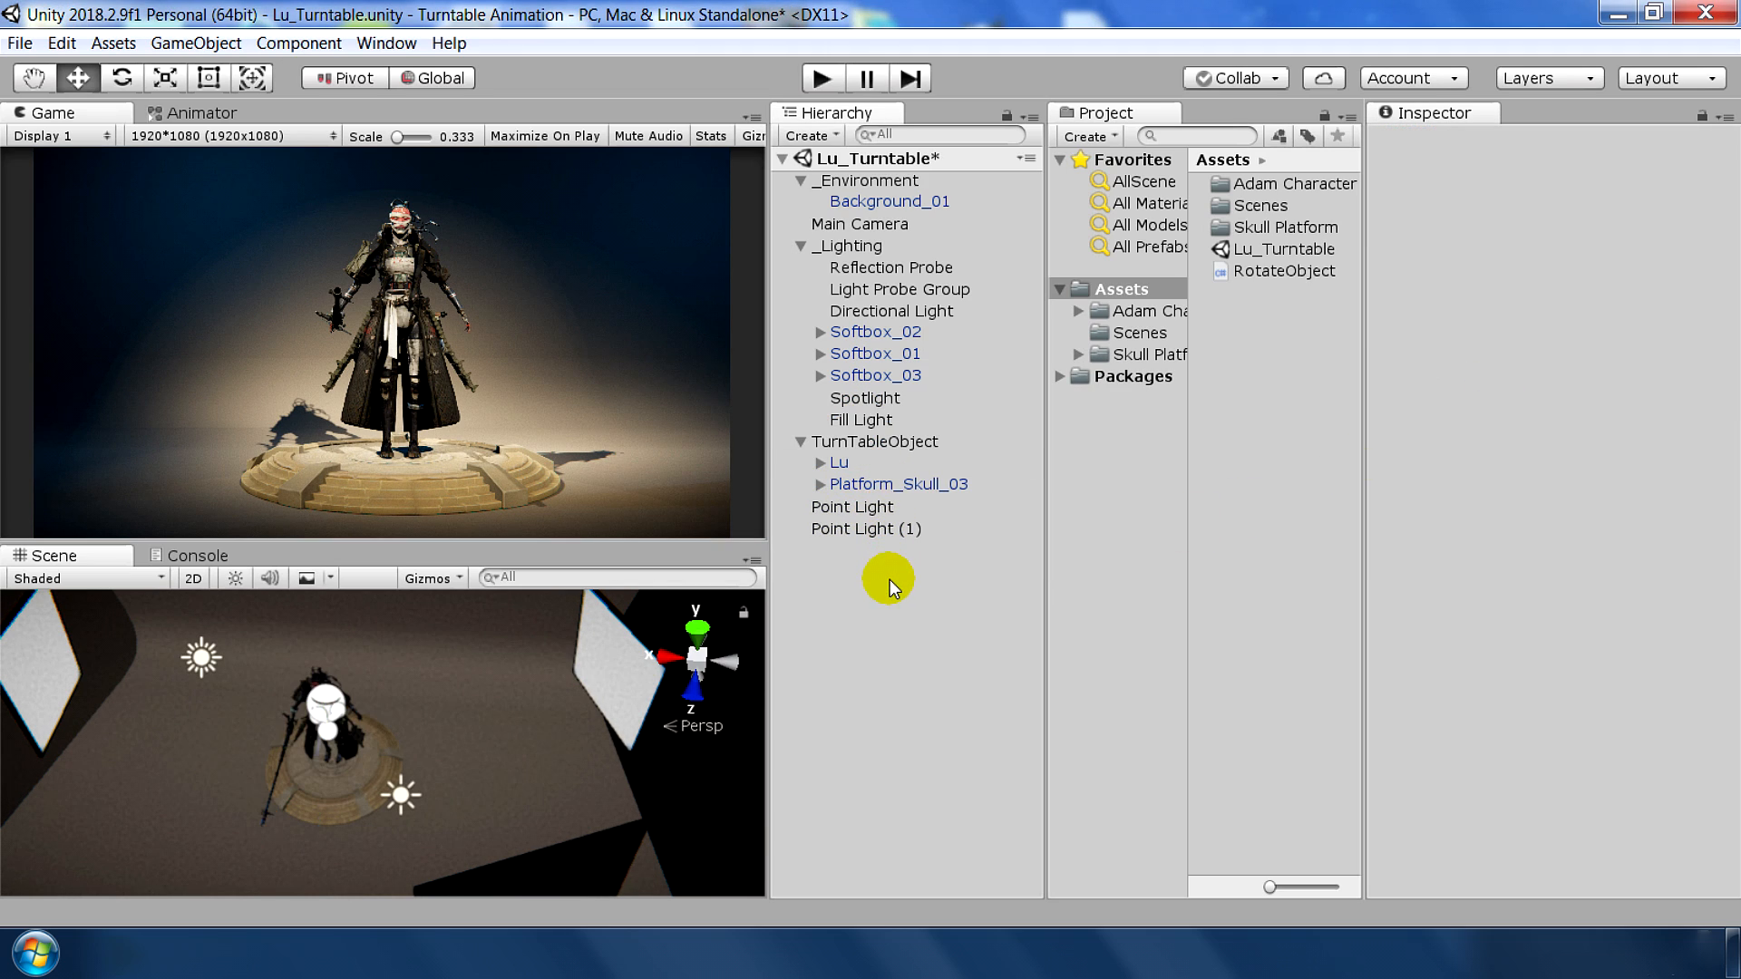
pyautogui.click(861, 420)
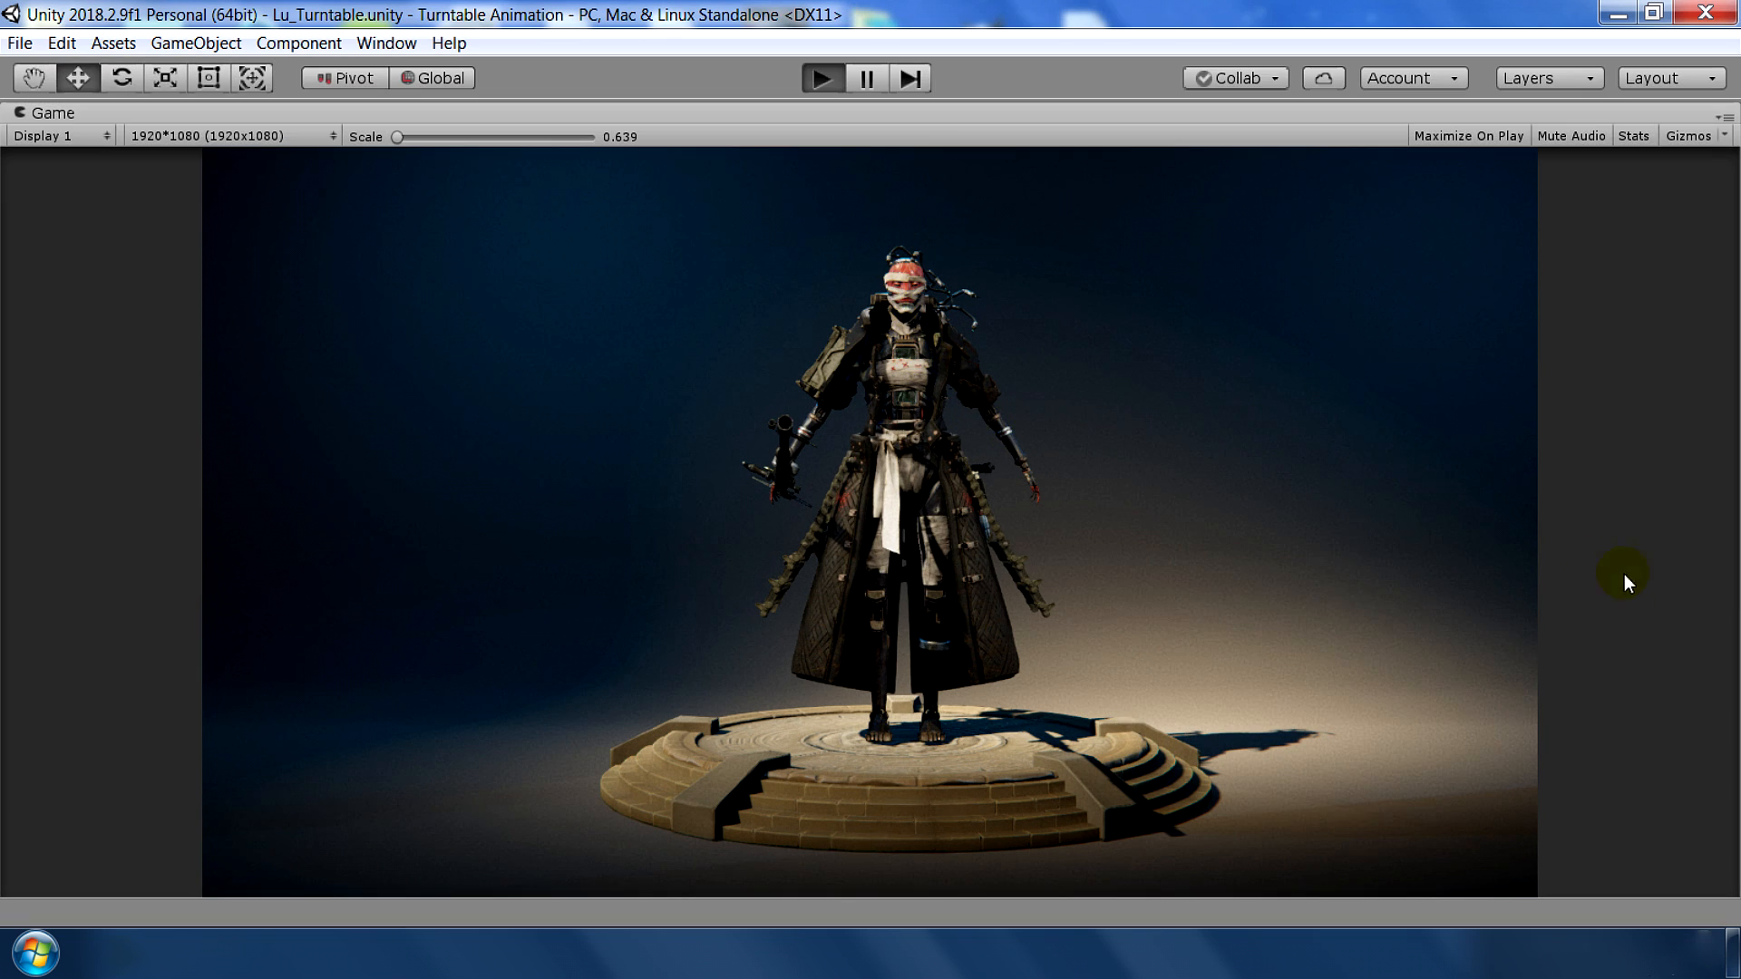
pyautogui.moveTo(1732, 590)
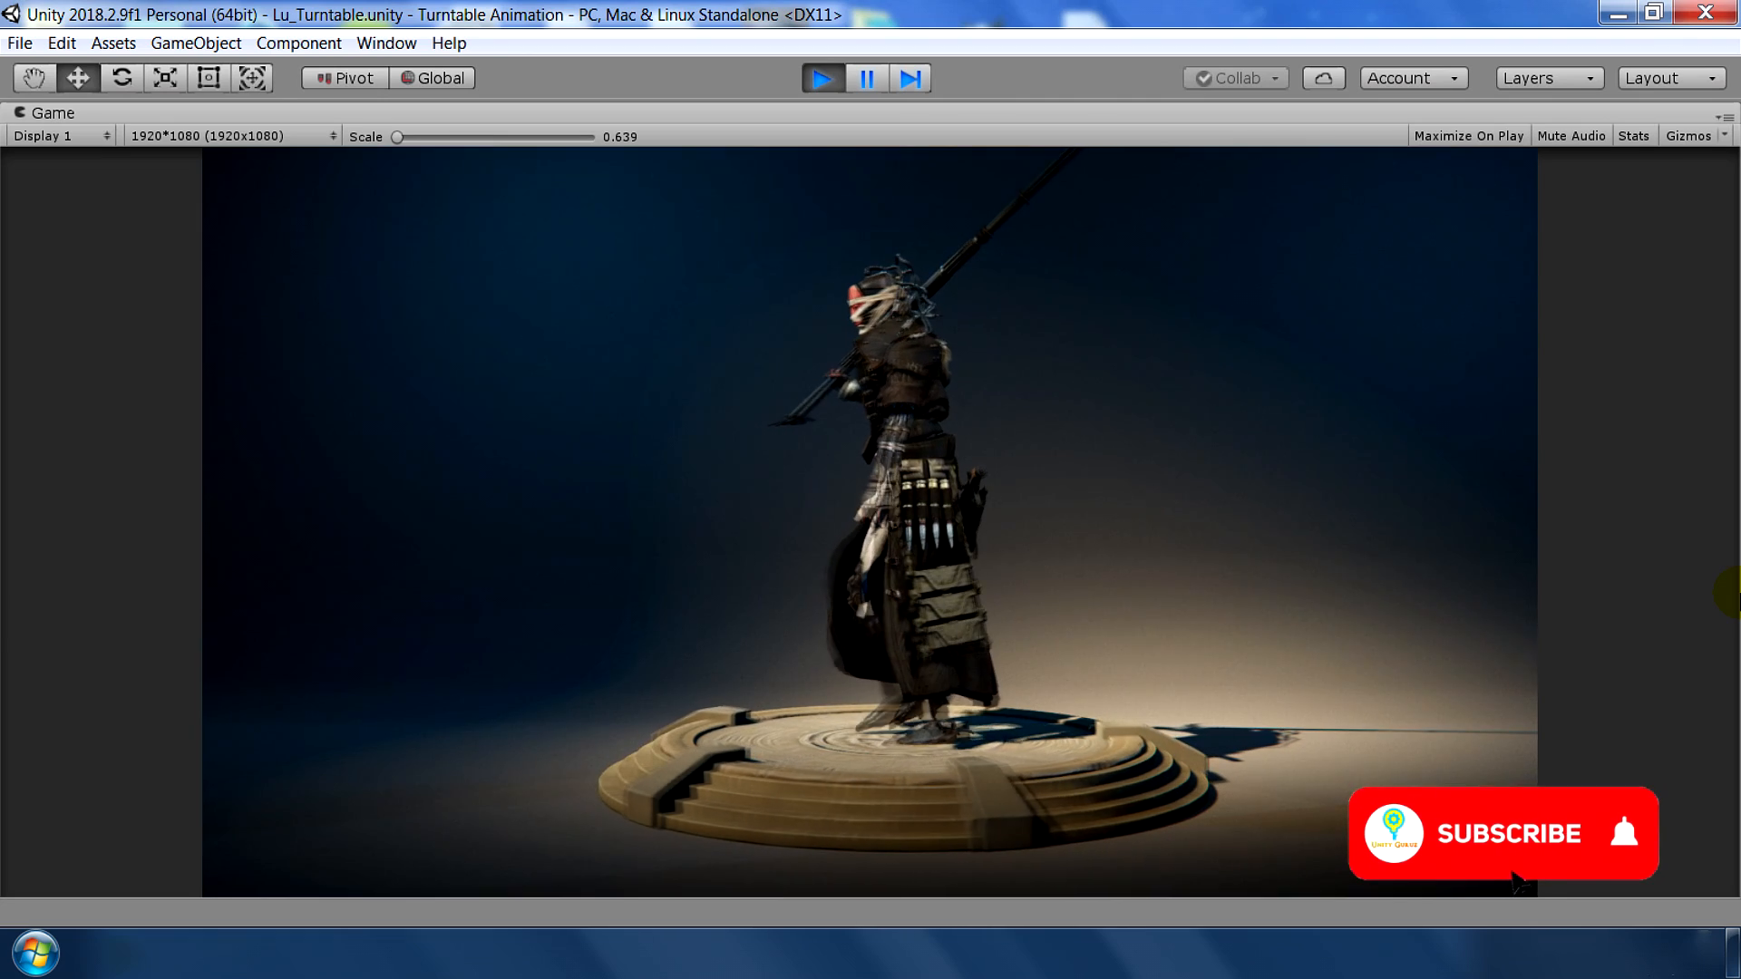
# Stop Play mode after watching Lu spin on the turntable
pyautogui.click(1508, 833)
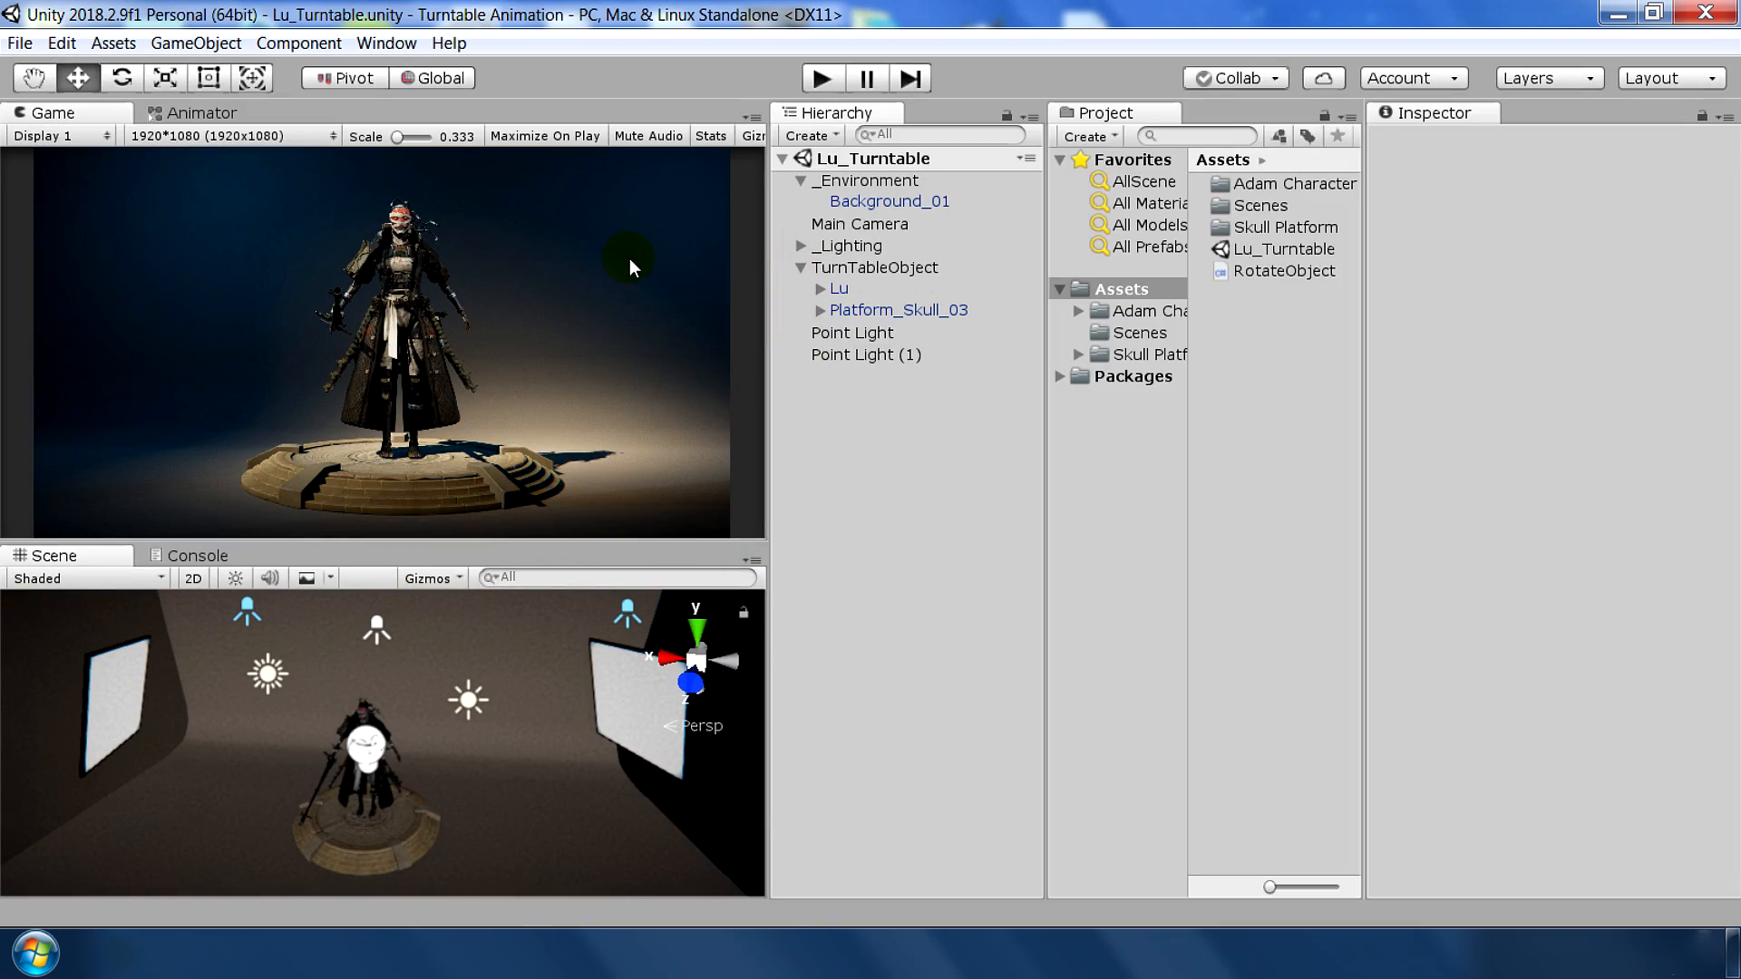
# Find RockVR's VR Capture asset in the Asset Store and import it
pyautogui.click(386, 42)
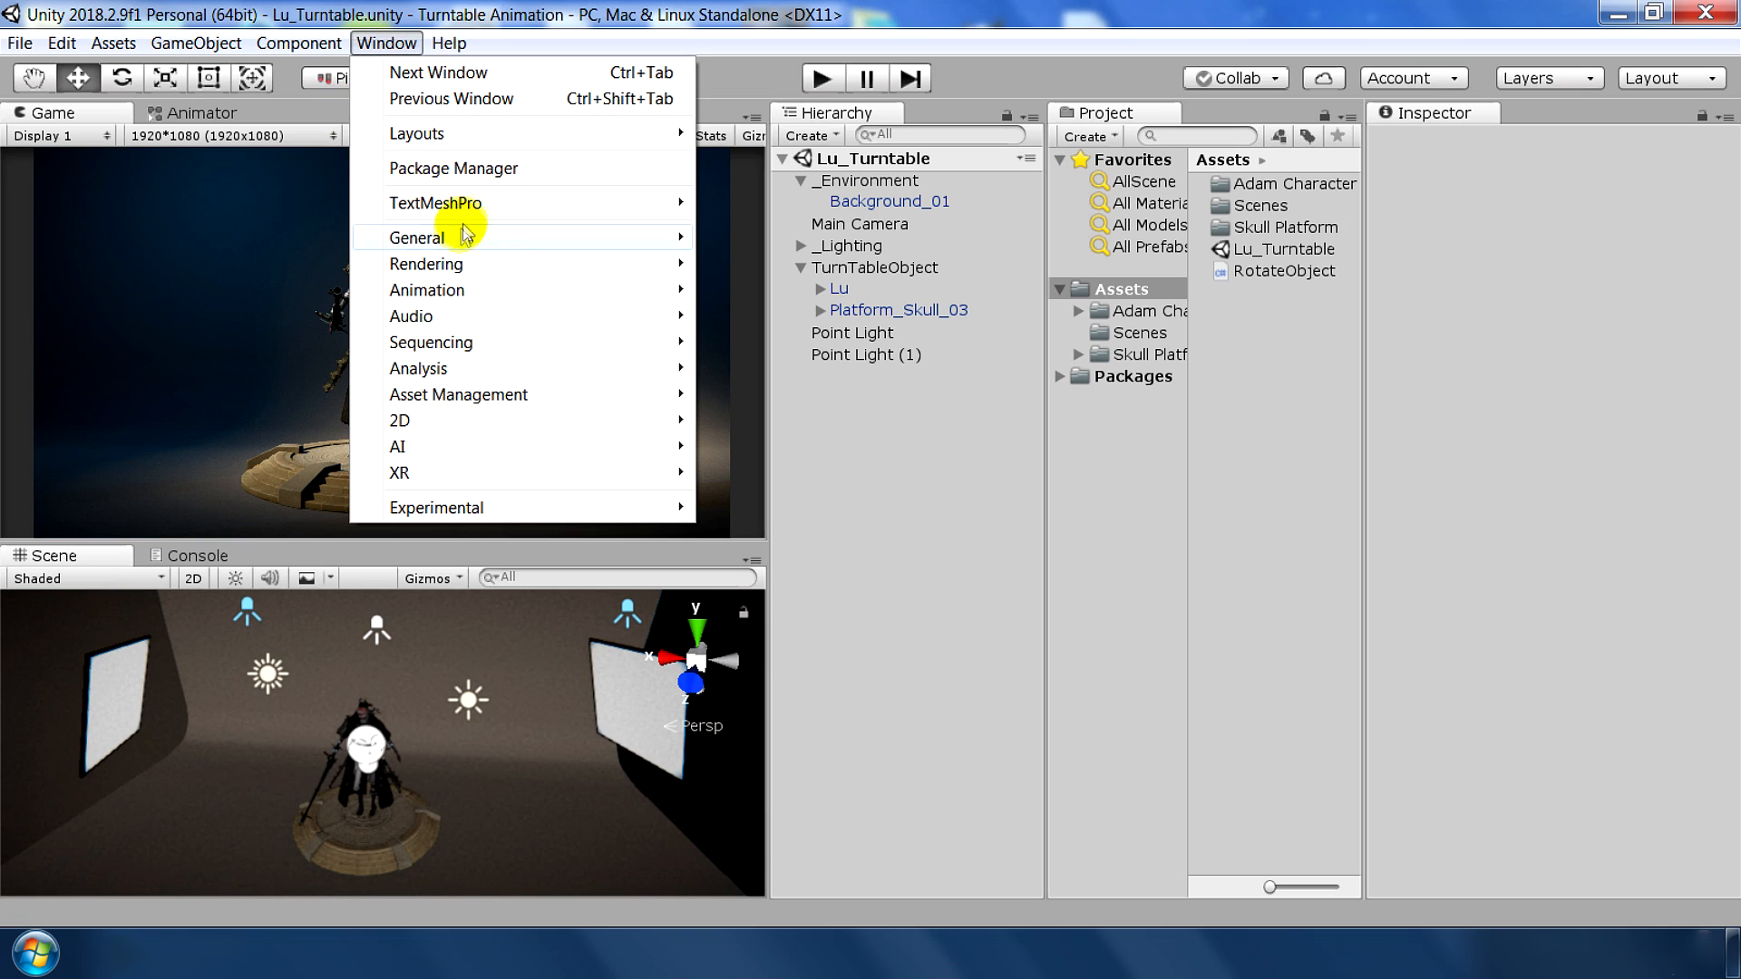
pyautogui.moveTo(417, 238)
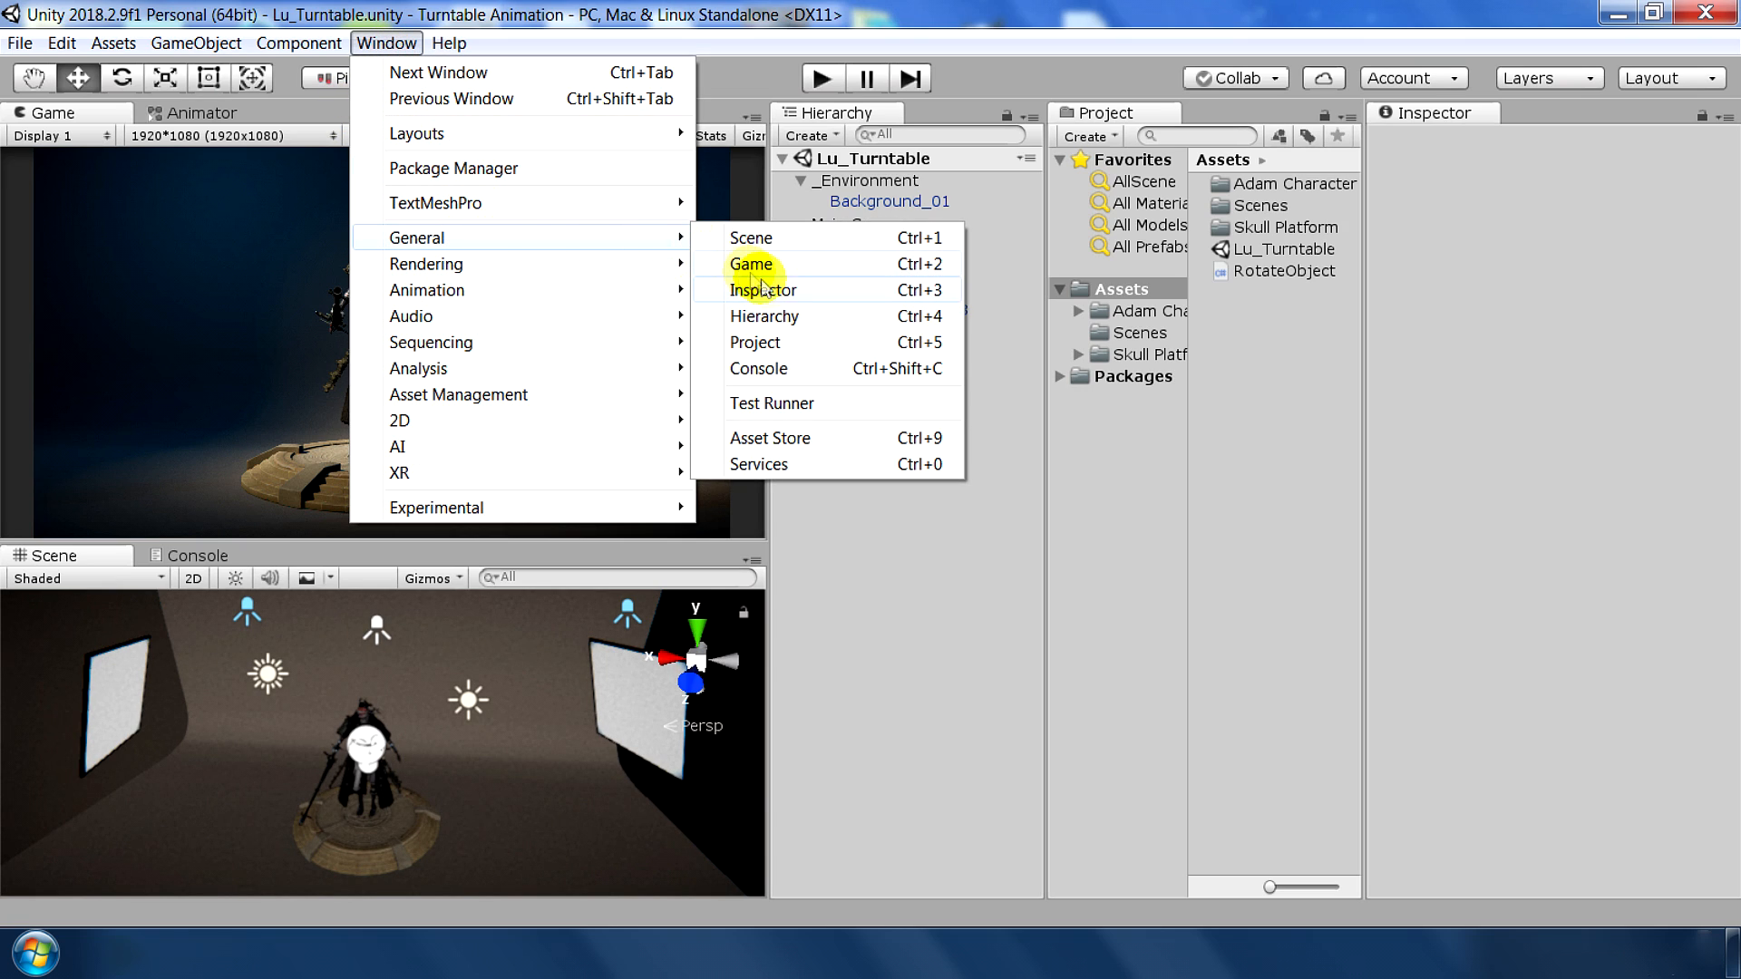
pyautogui.moveTo(777, 464)
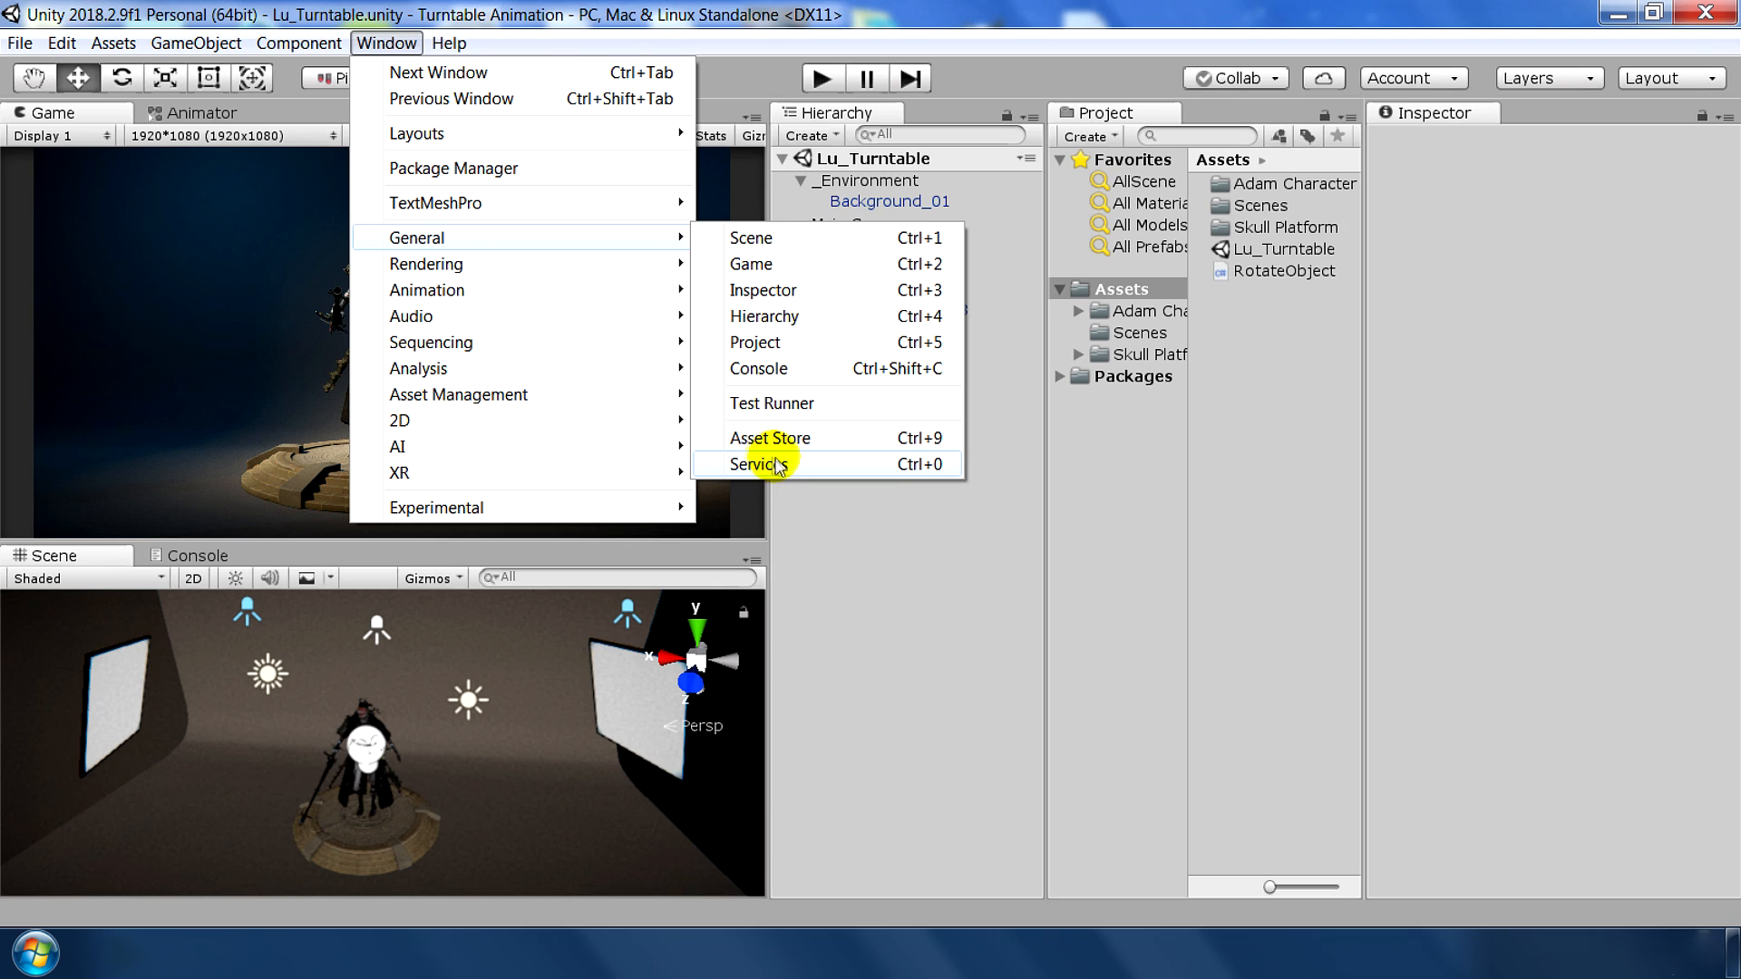
pyautogui.click(769, 438)
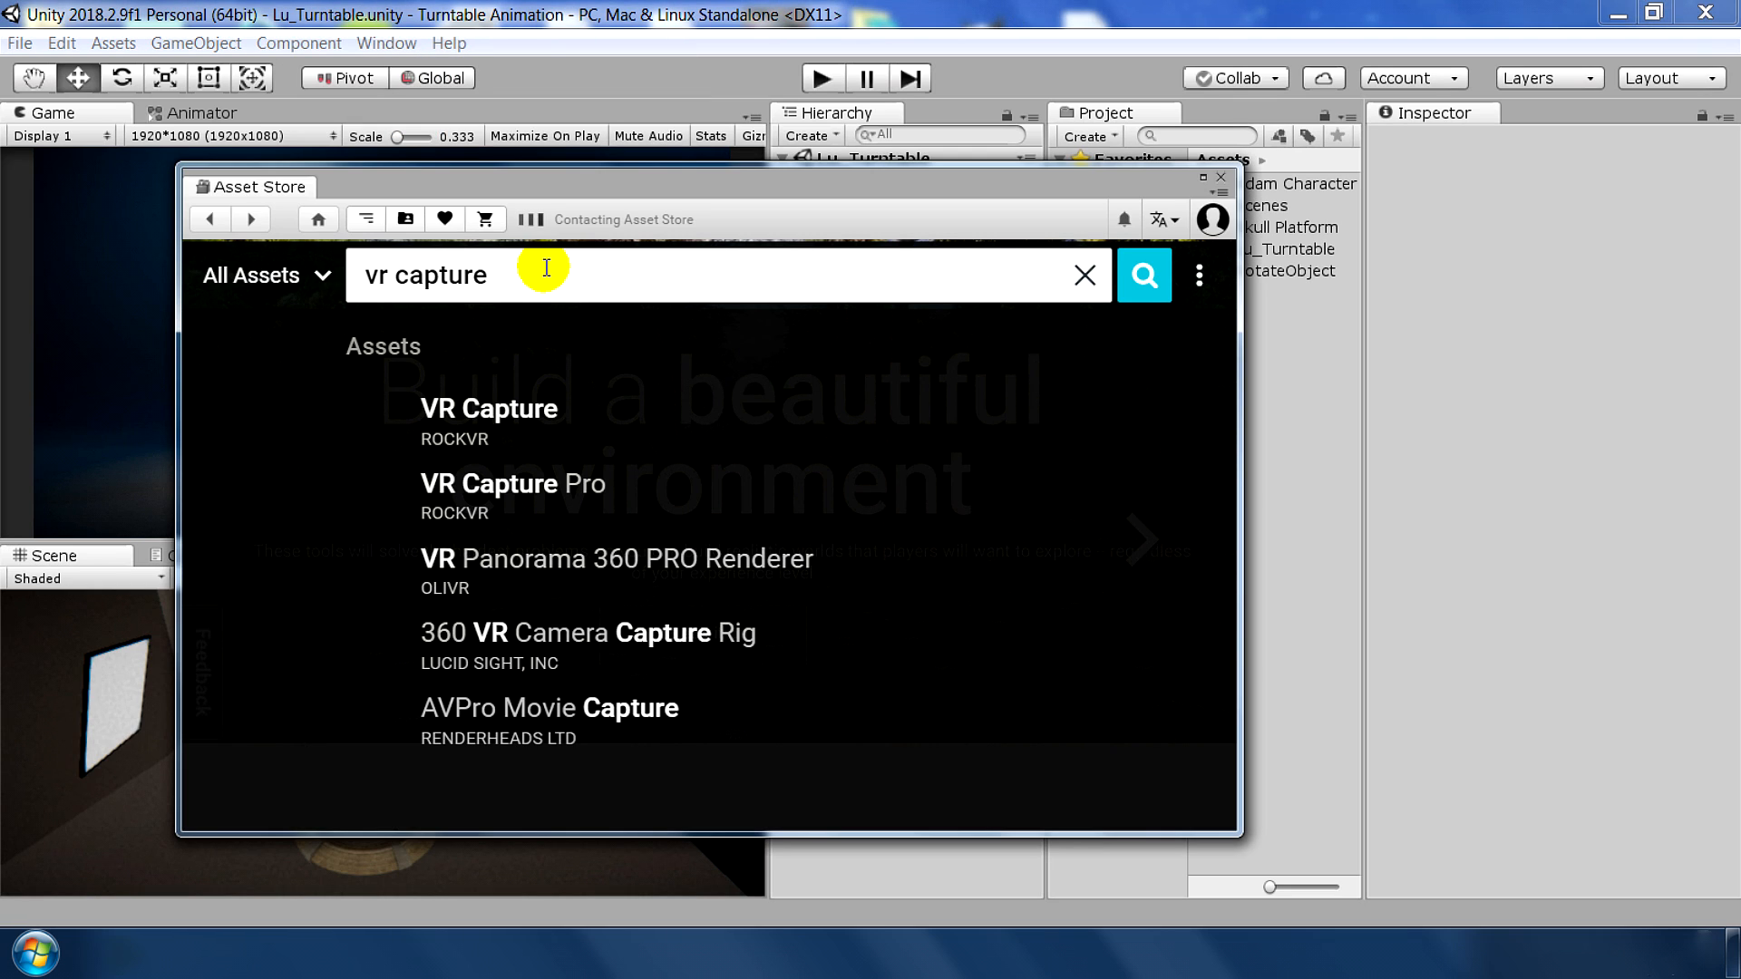
pyautogui.click(1144, 275)
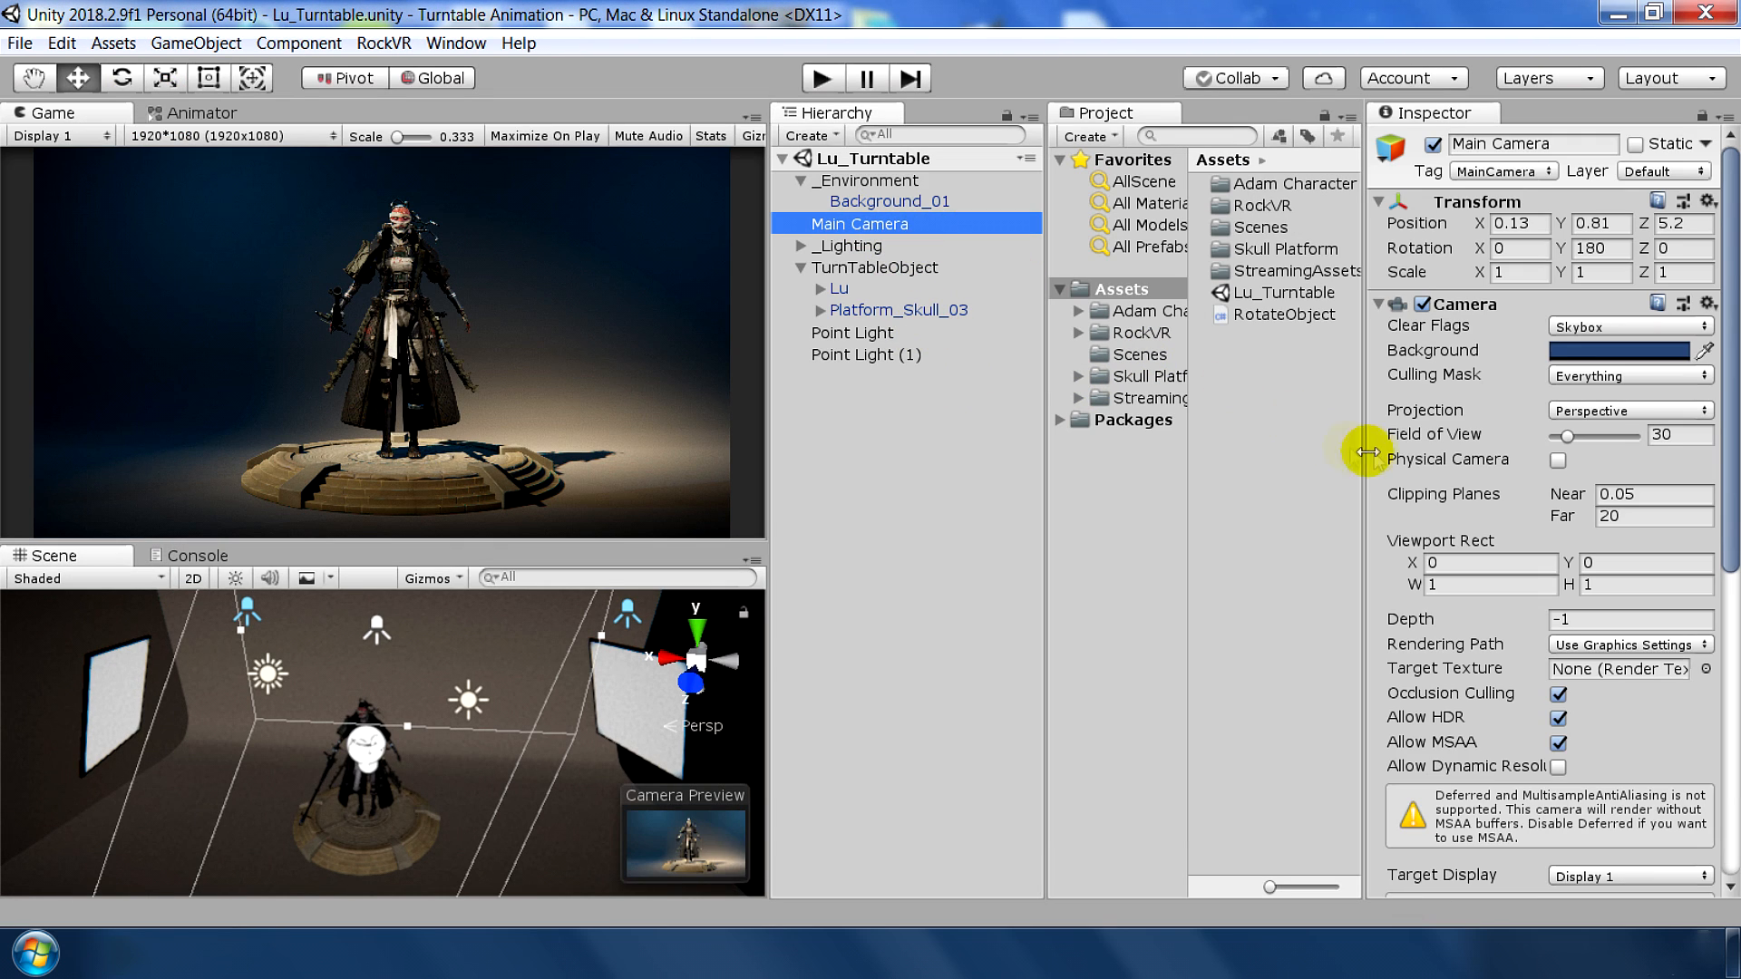
pyautogui.moveTo(1395, 242)
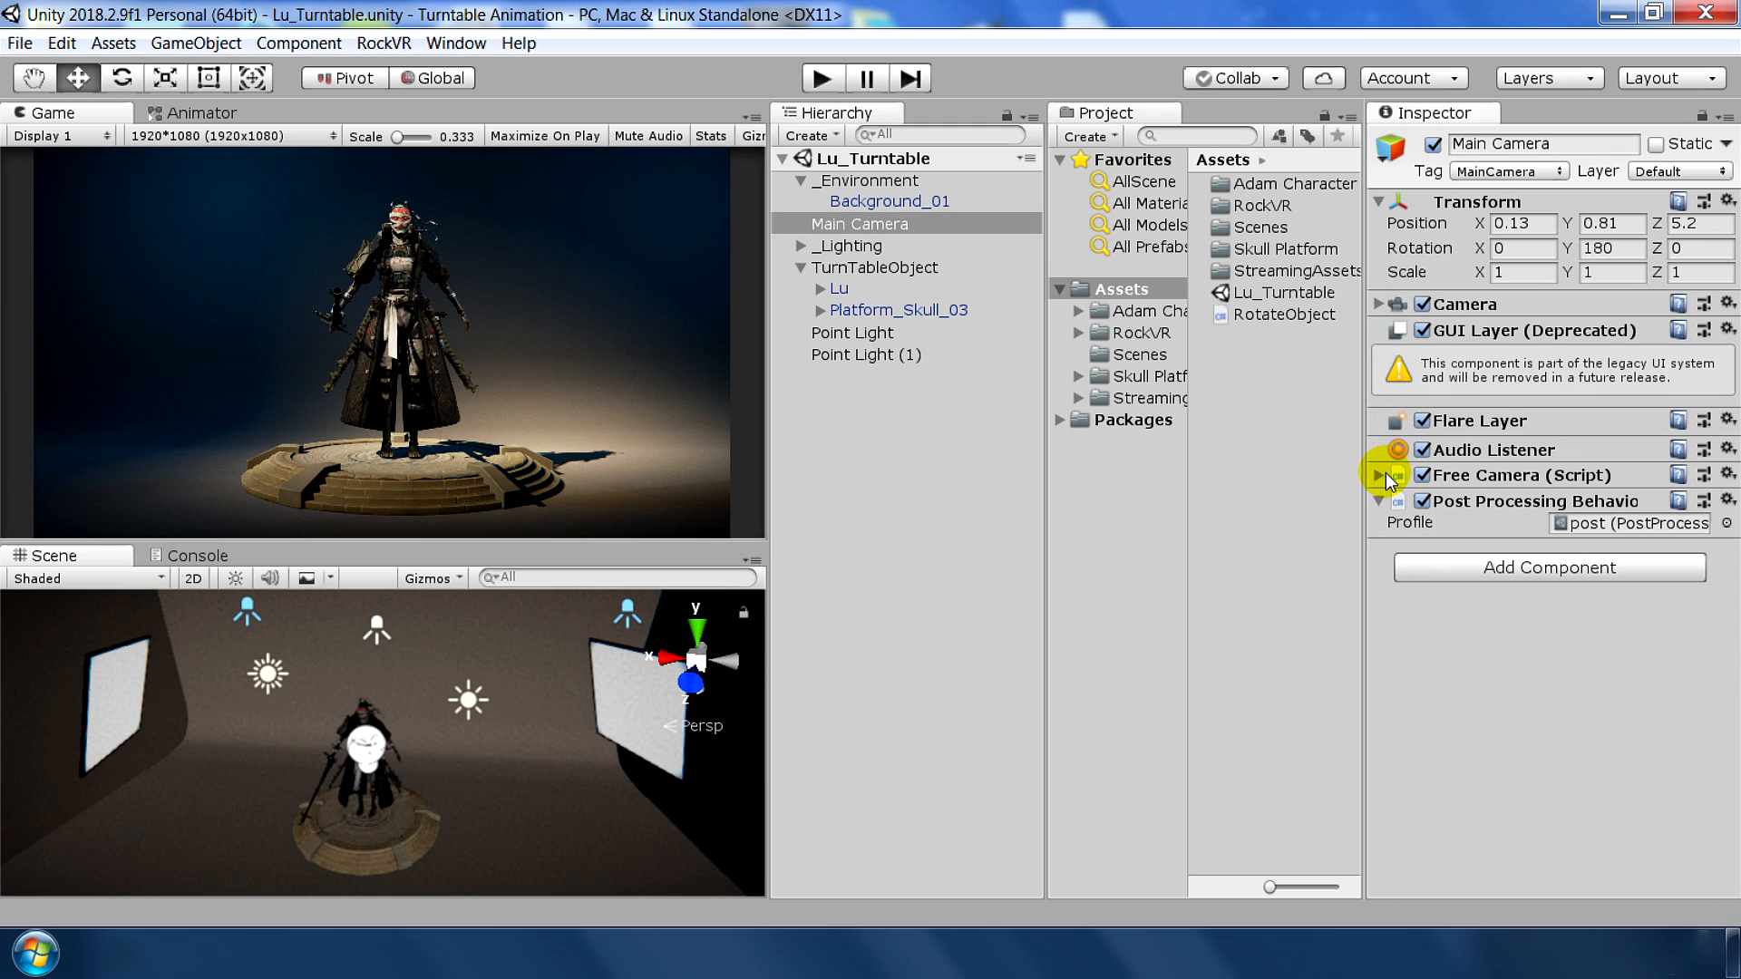
# Replace Main Camera's Free Camera script with Video Capture and Video Capture Ctrl components
pyautogui.click(1382, 475)
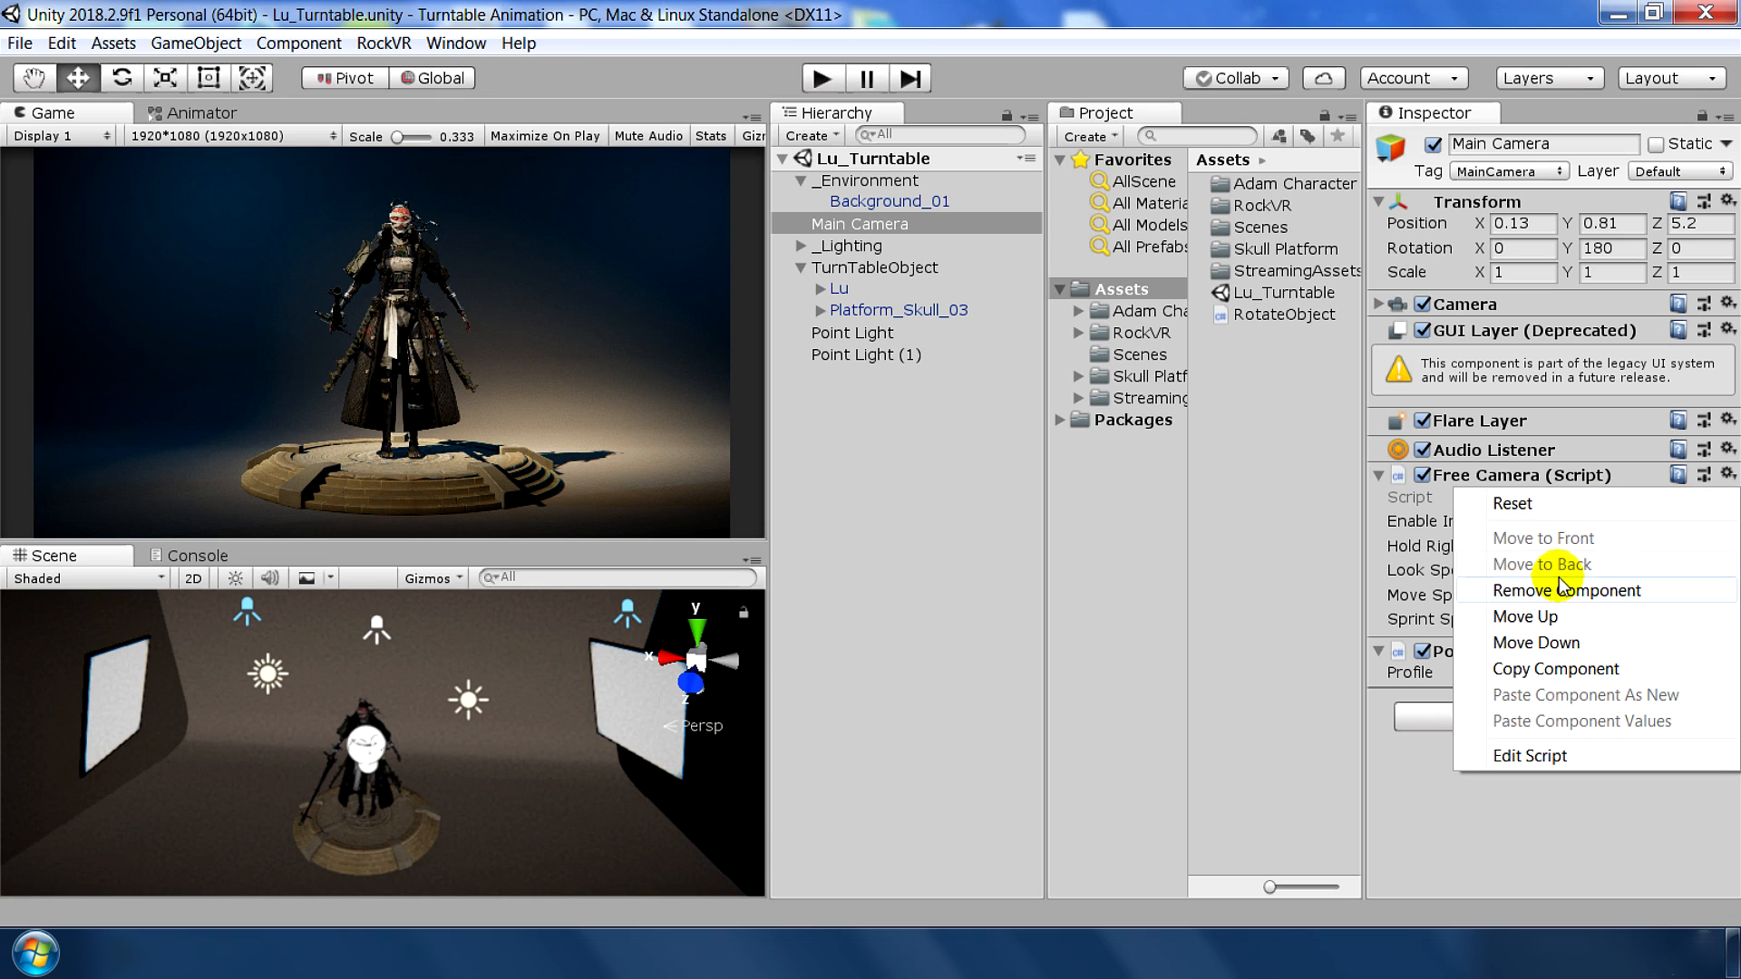
pyautogui.click(1570, 590)
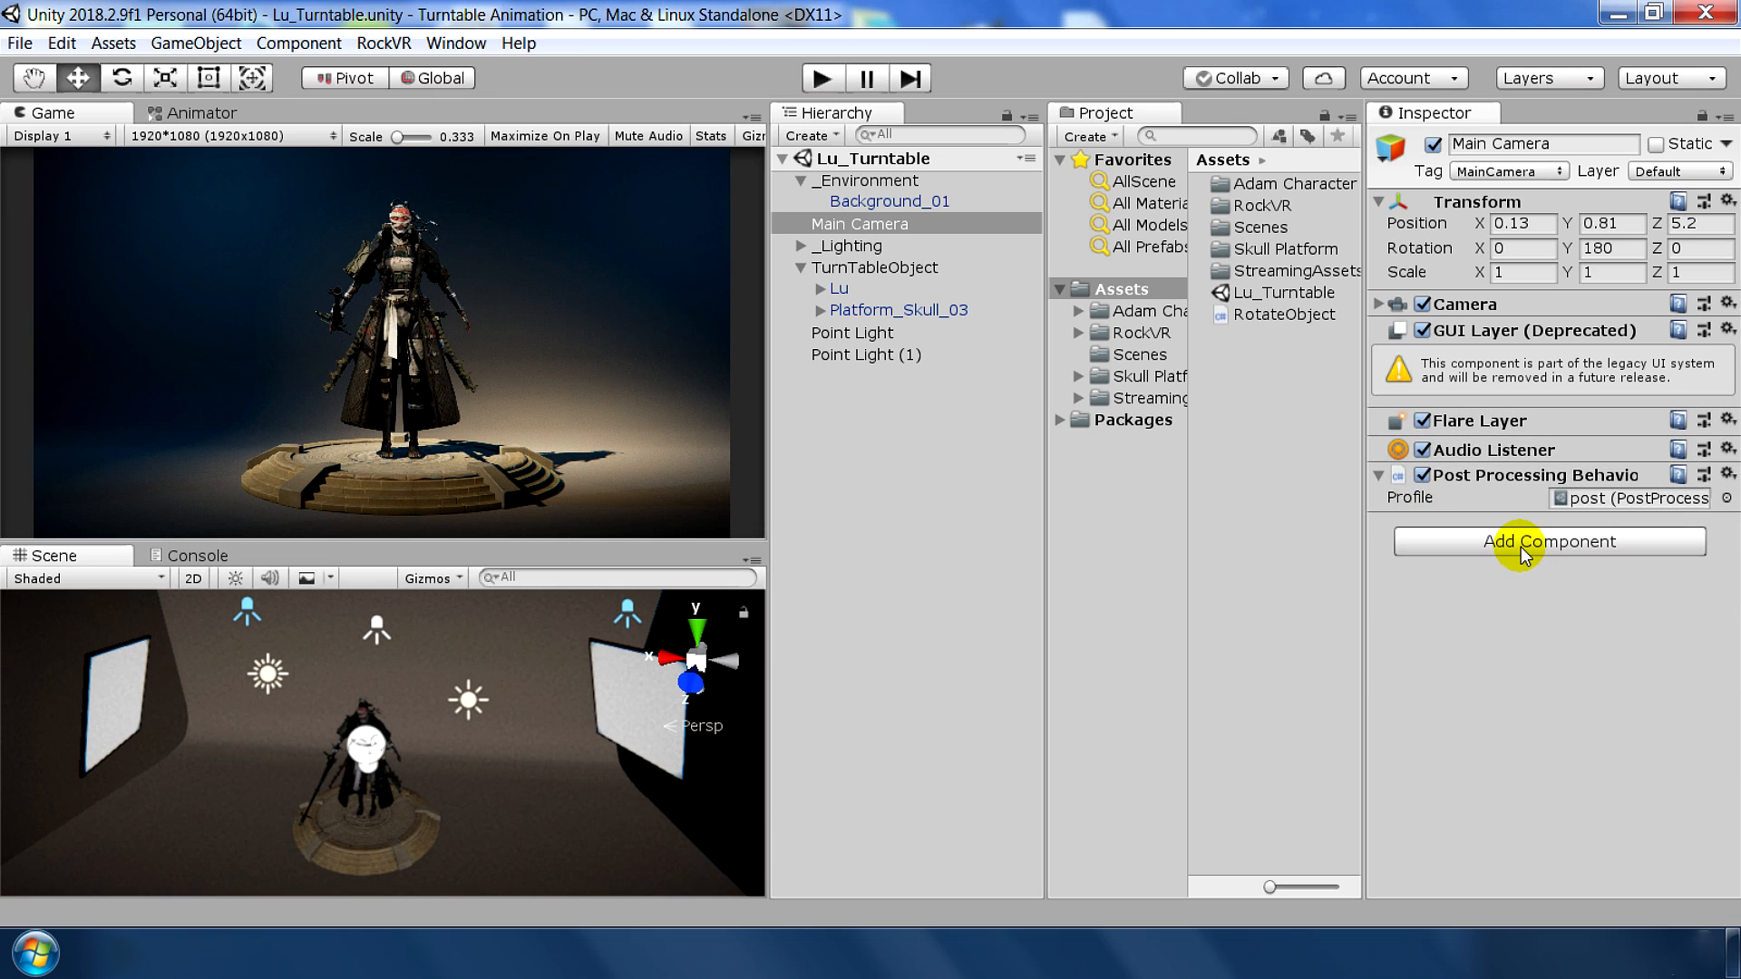
pyautogui.write('vid')
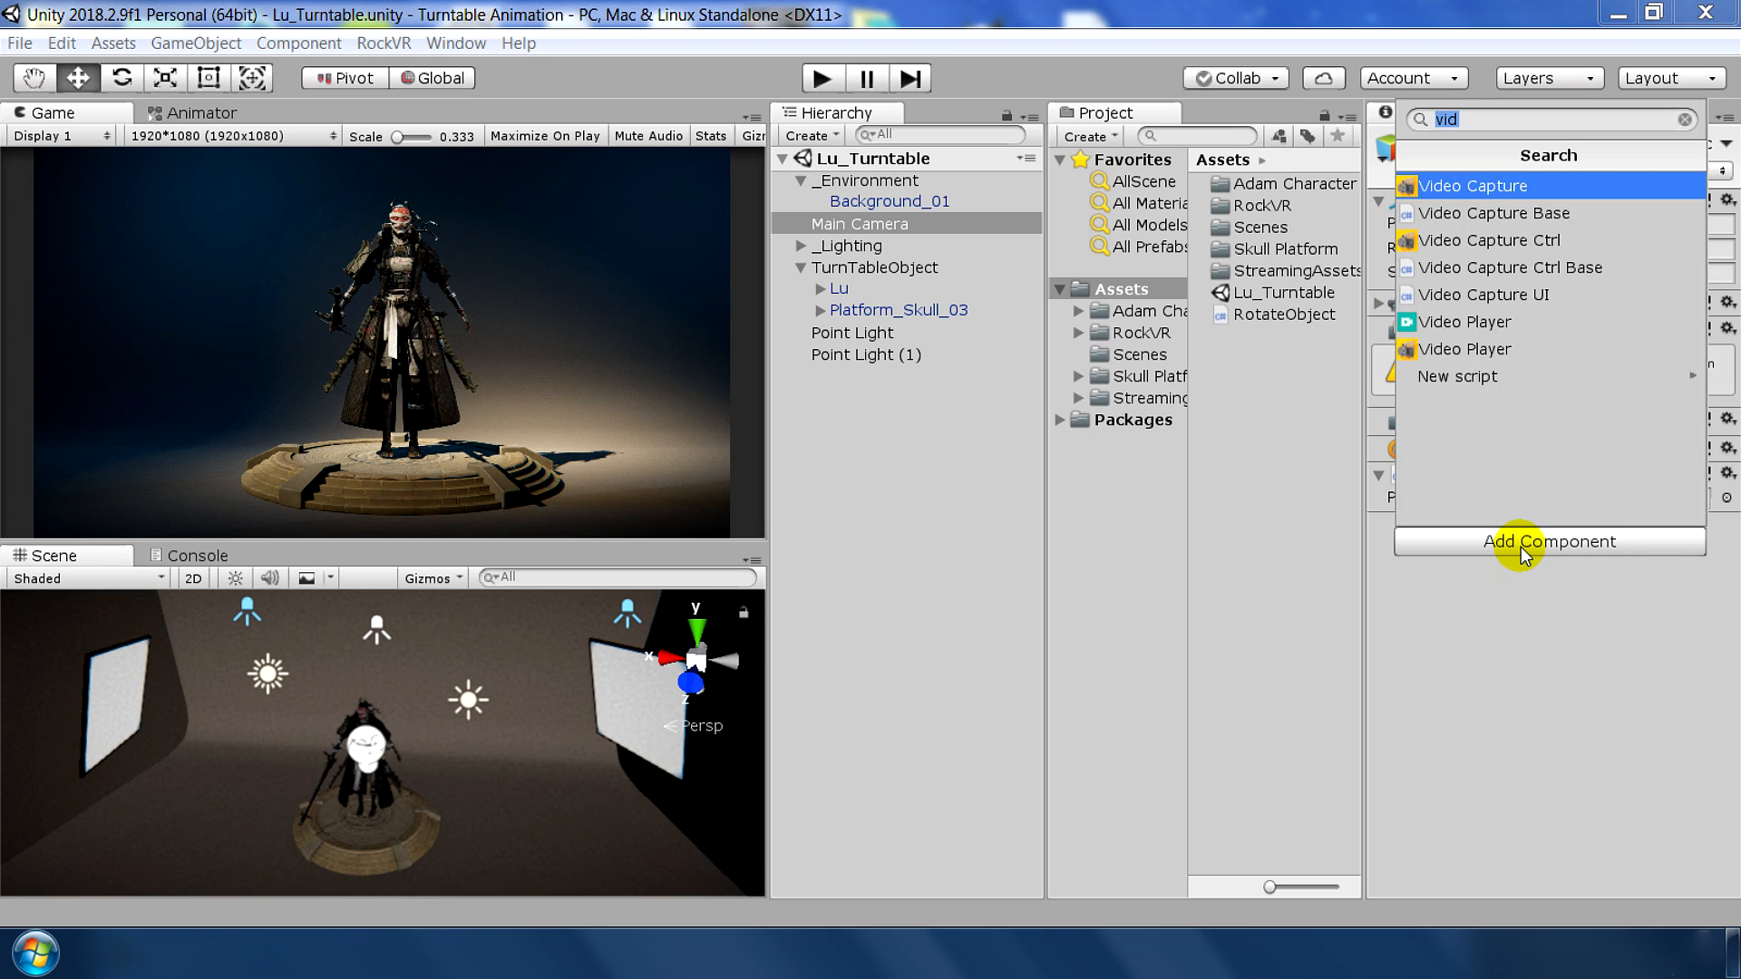
pyautogui.moveTo(1509, 191)
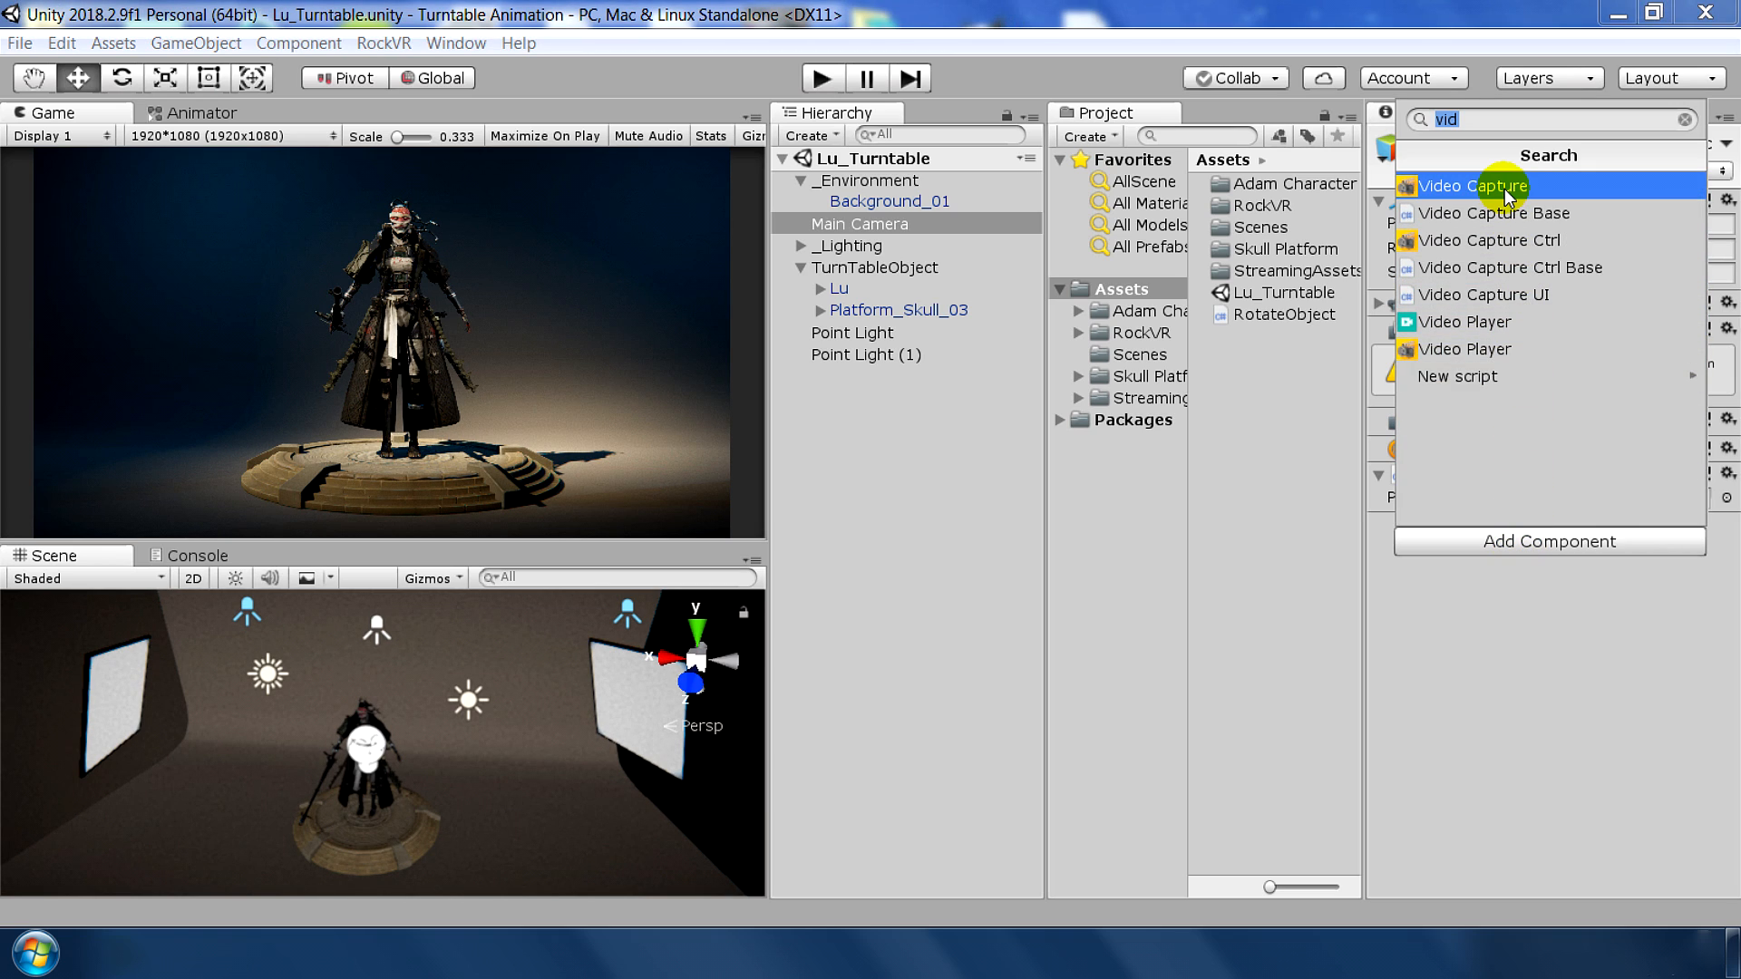
pyautogui.click(1461, 186)
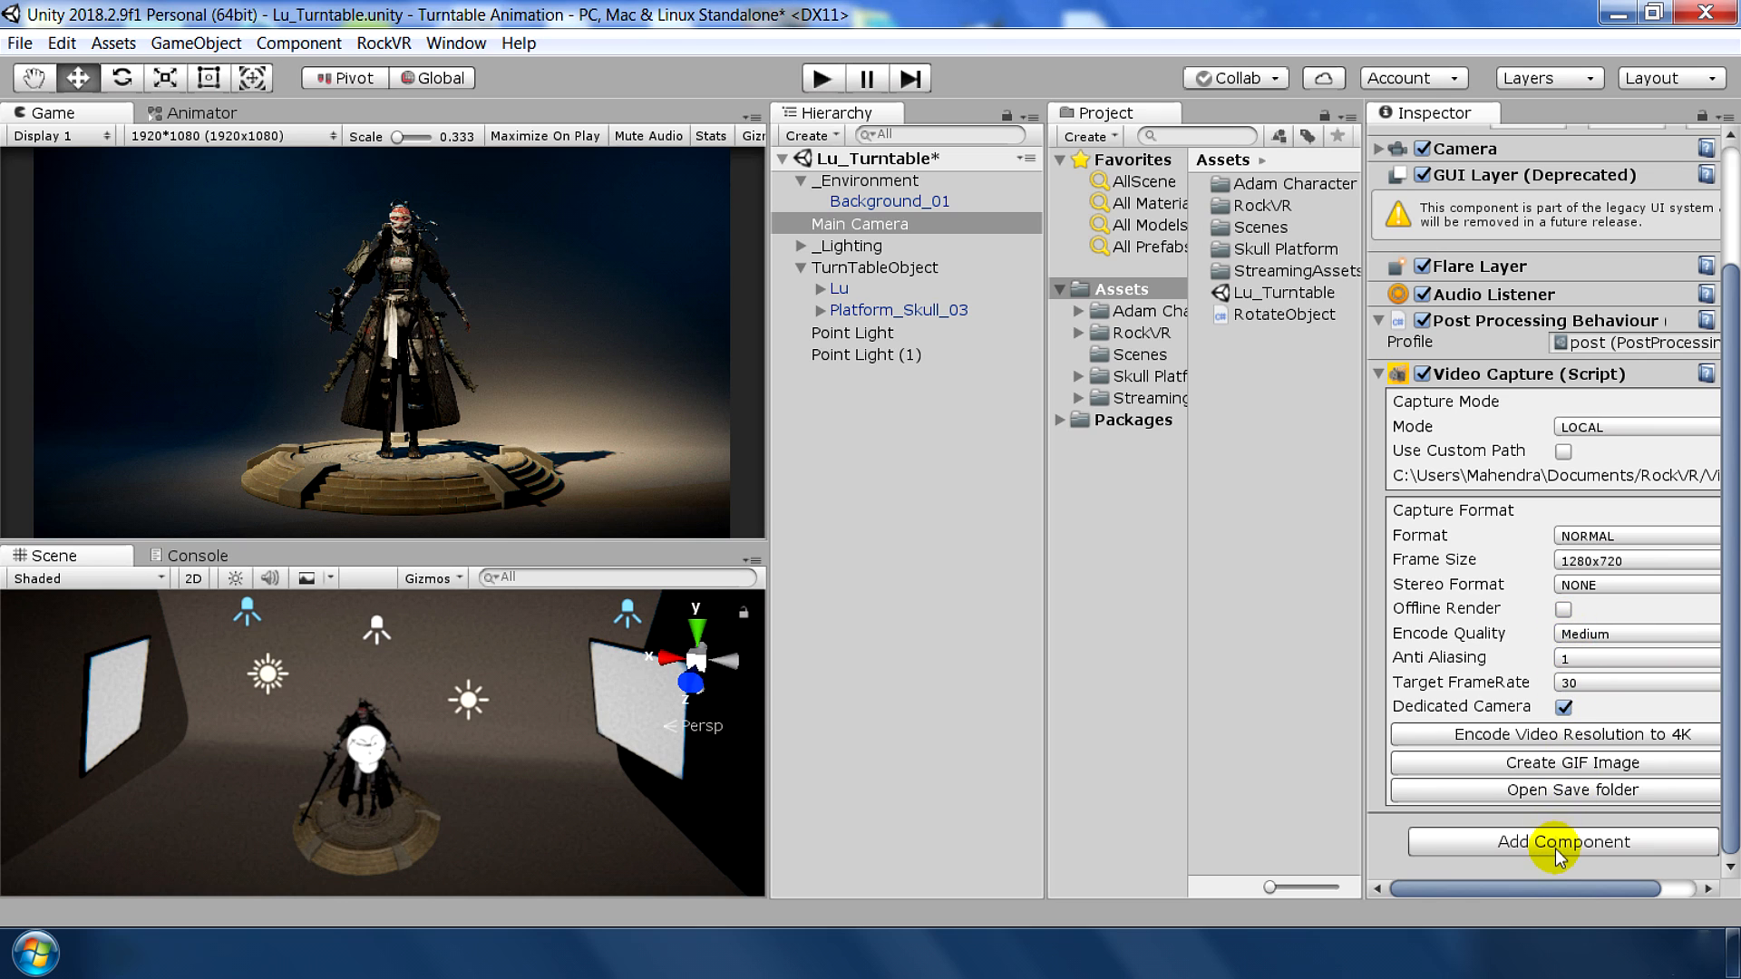
pyautogui.click(1563, 842)
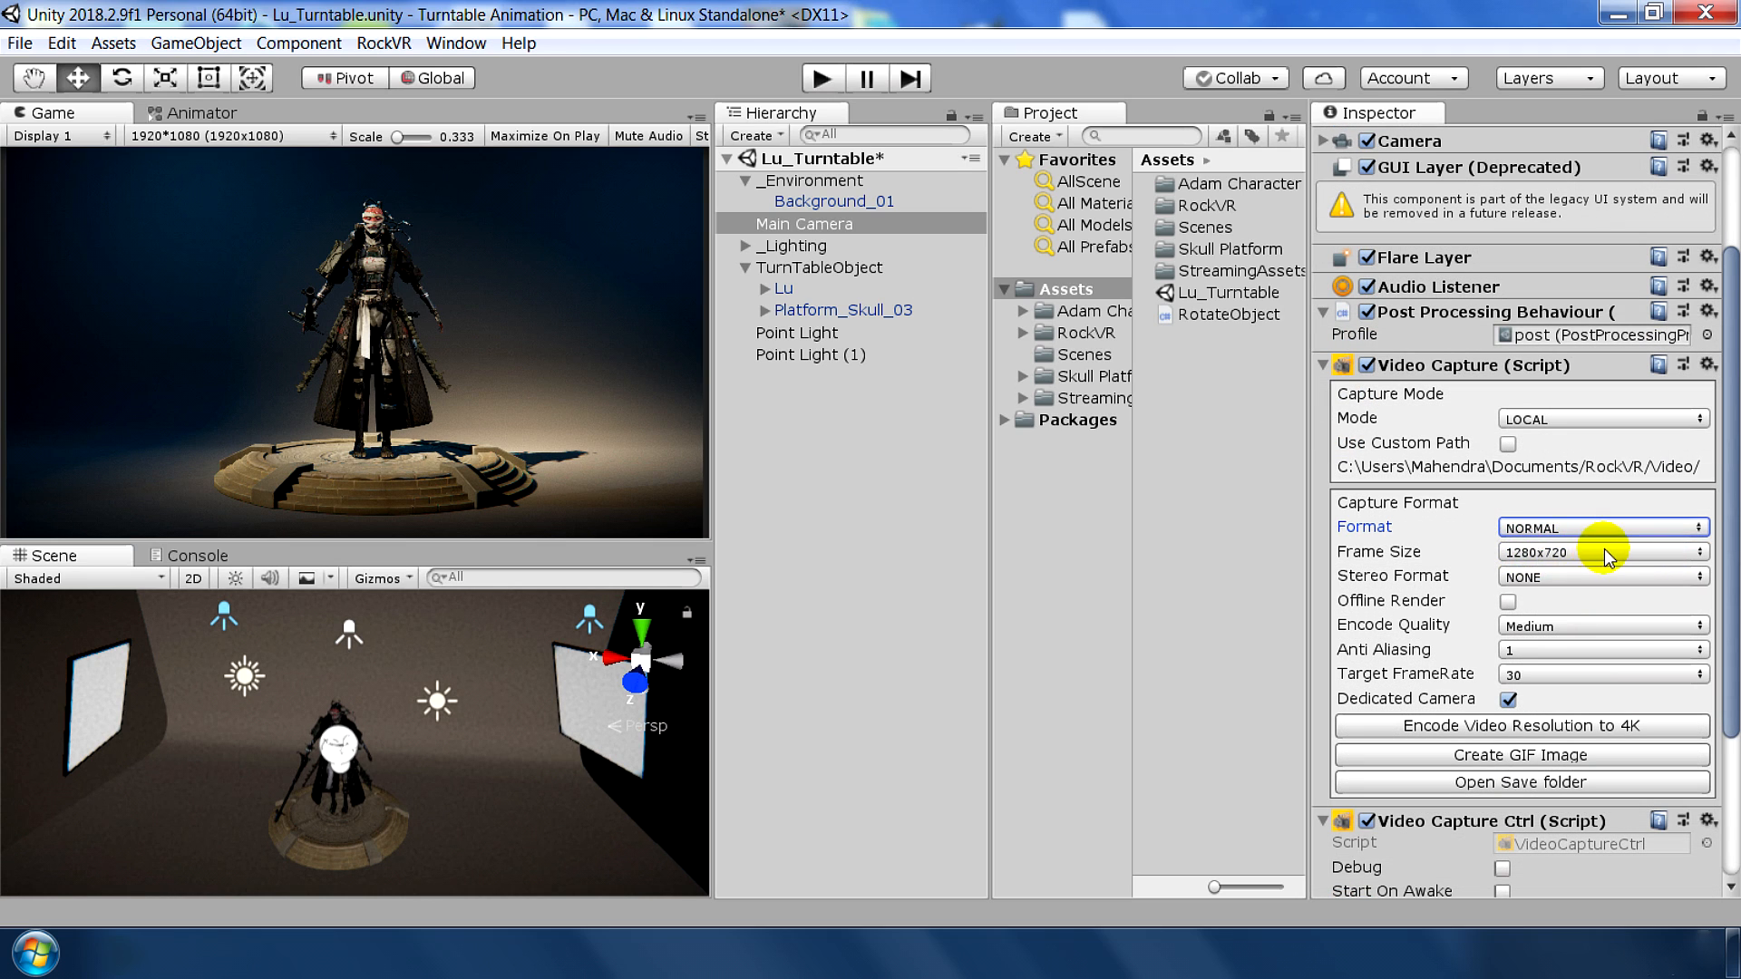
# Set capture frame size to 1920x1080 and Video Captures list size to 1
pyautogui.click(1602, 553)
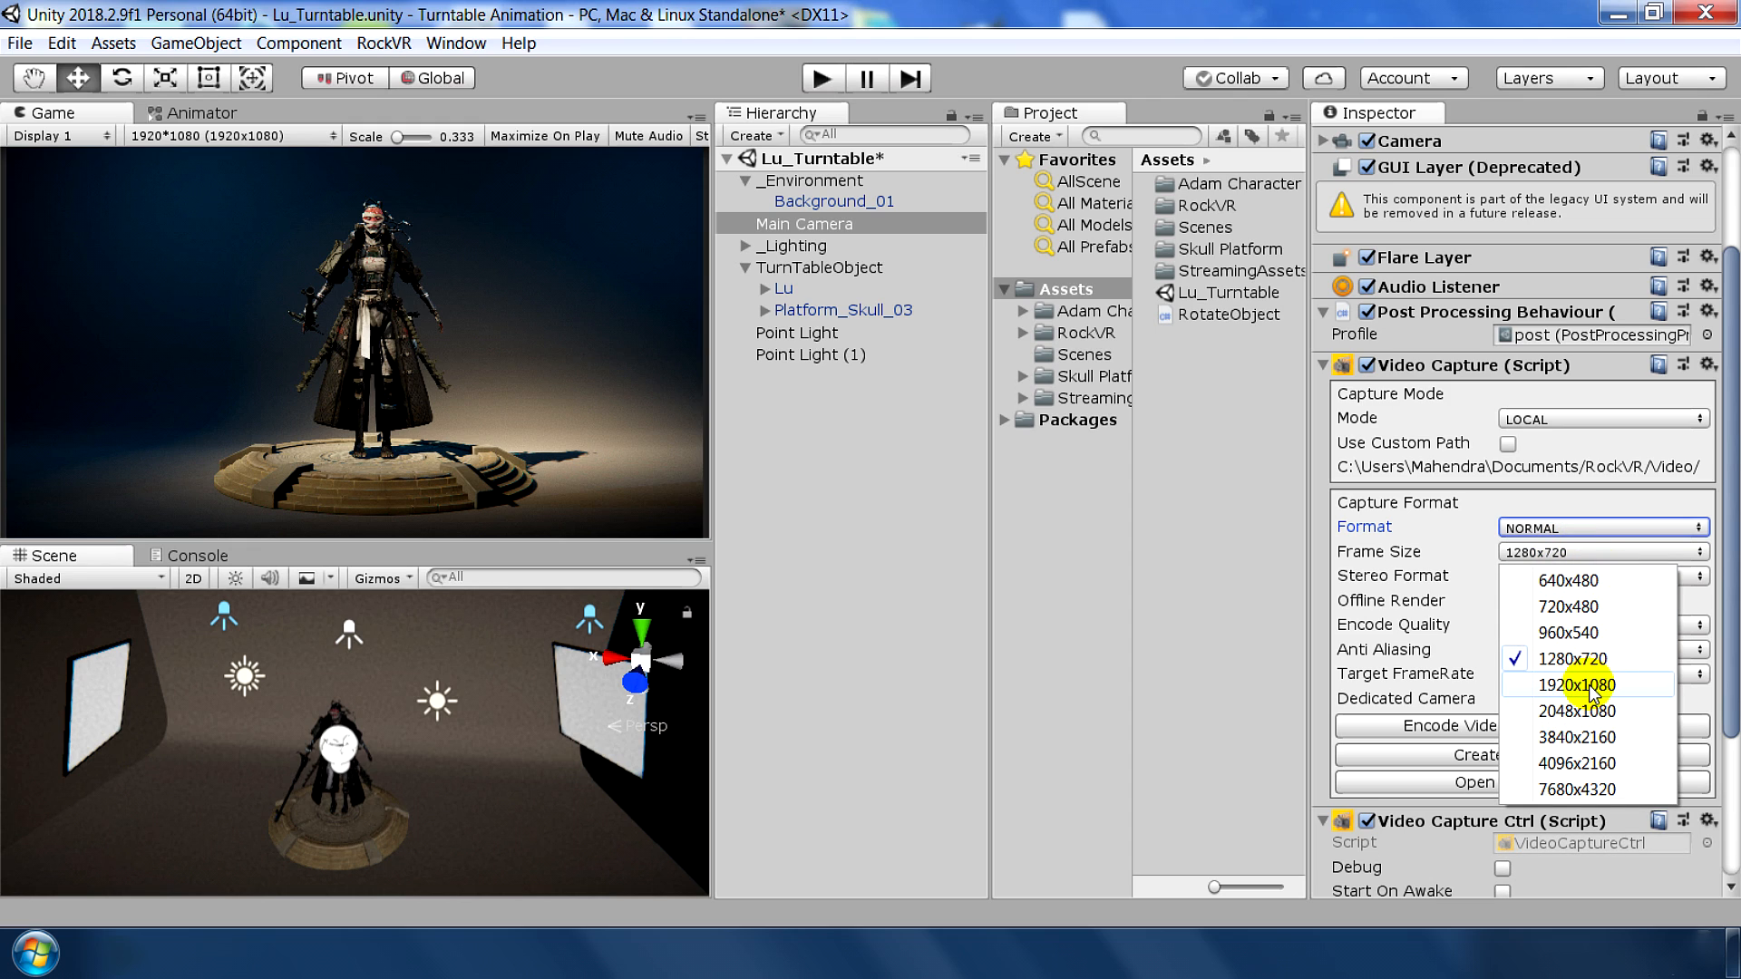
pyautogui.click(1583, 683)
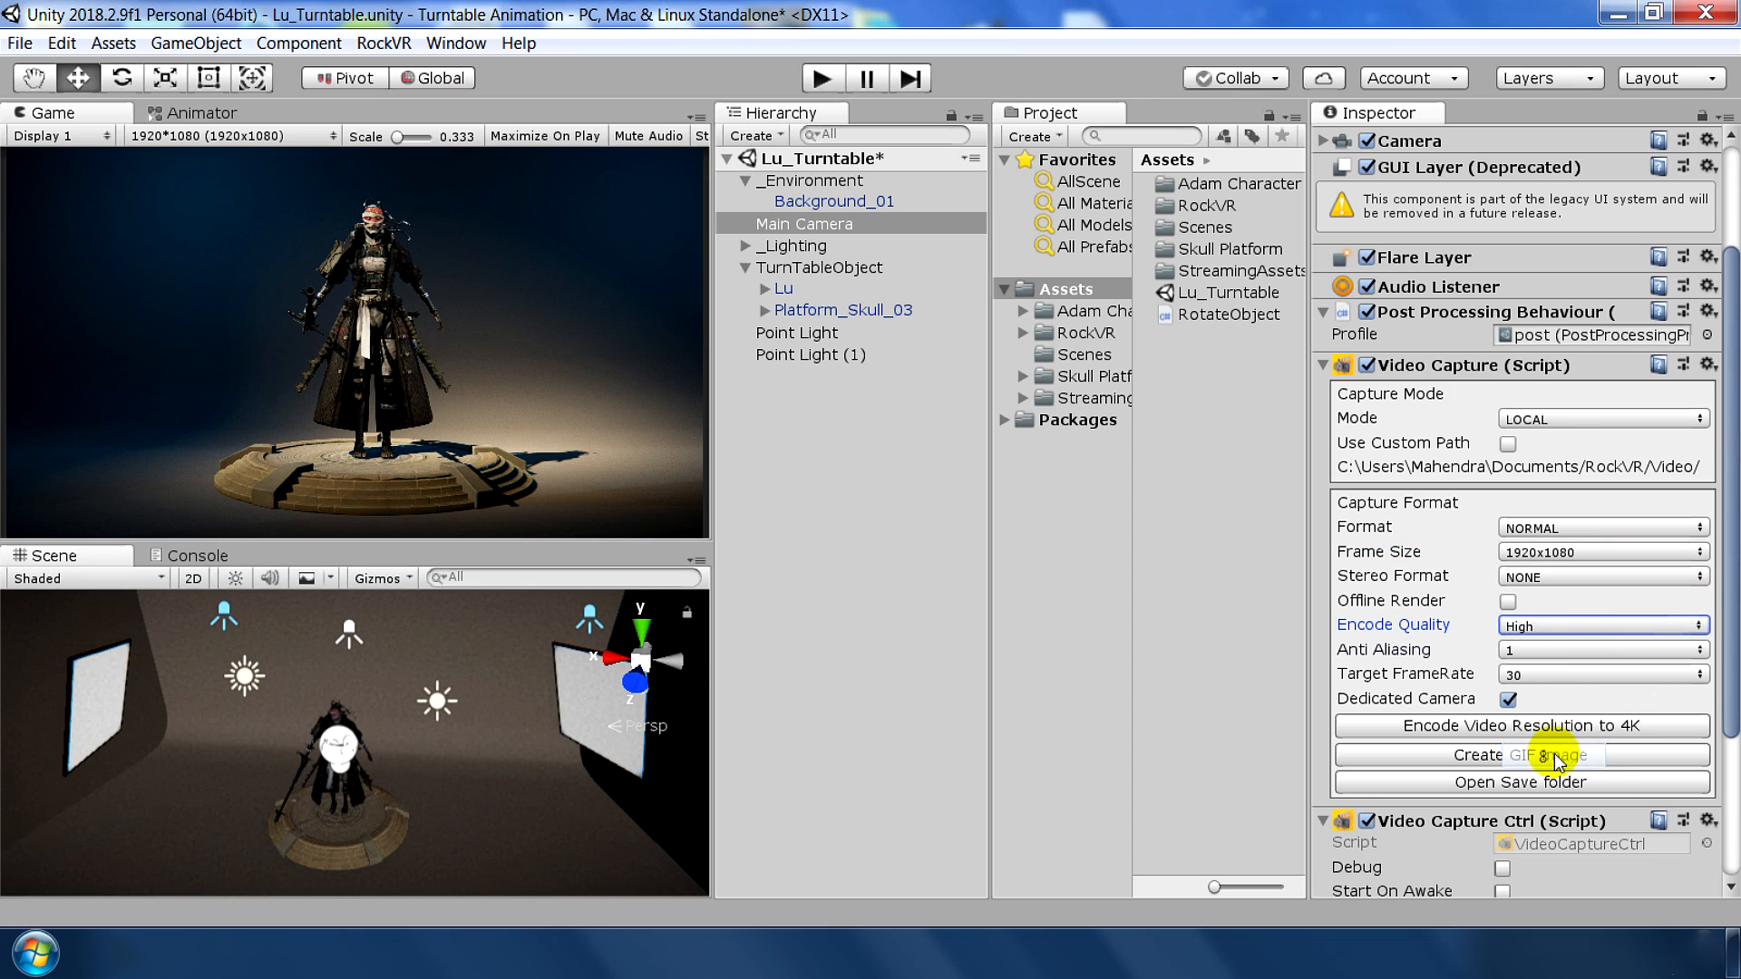
pyautogui.click(1603, 673)
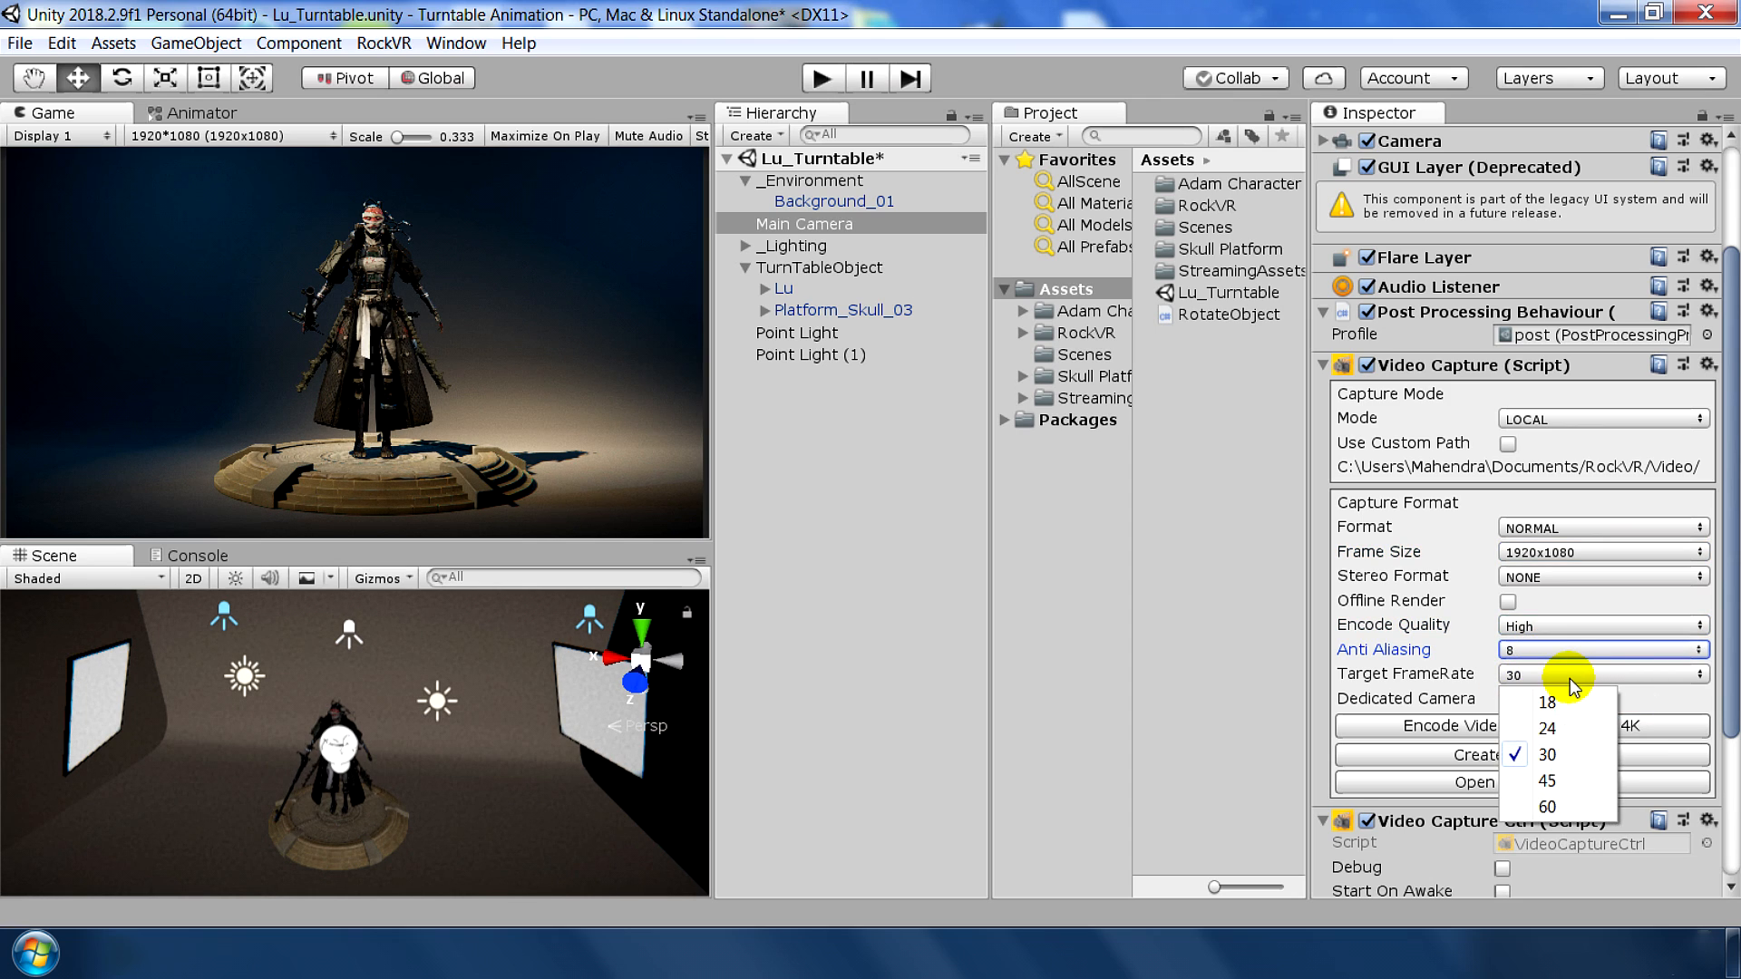
pyautogui.moveTo(1555, 759)
pyautogui.write('5')
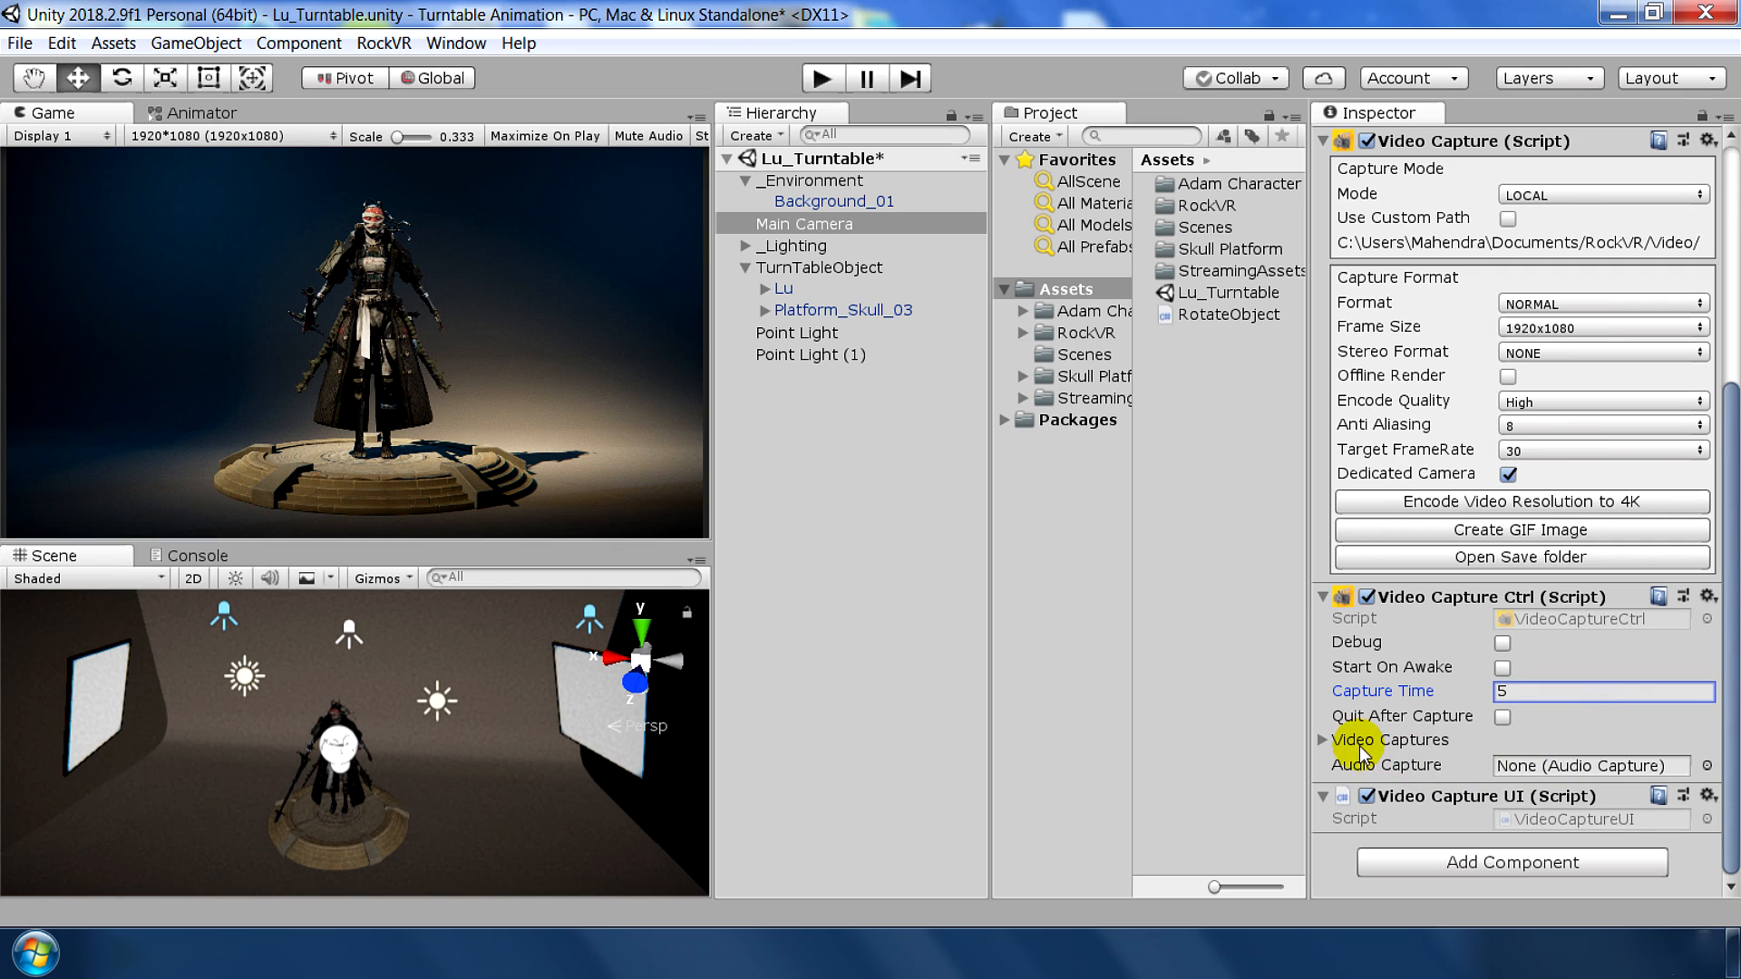
pyautogui.click(1334, 740)
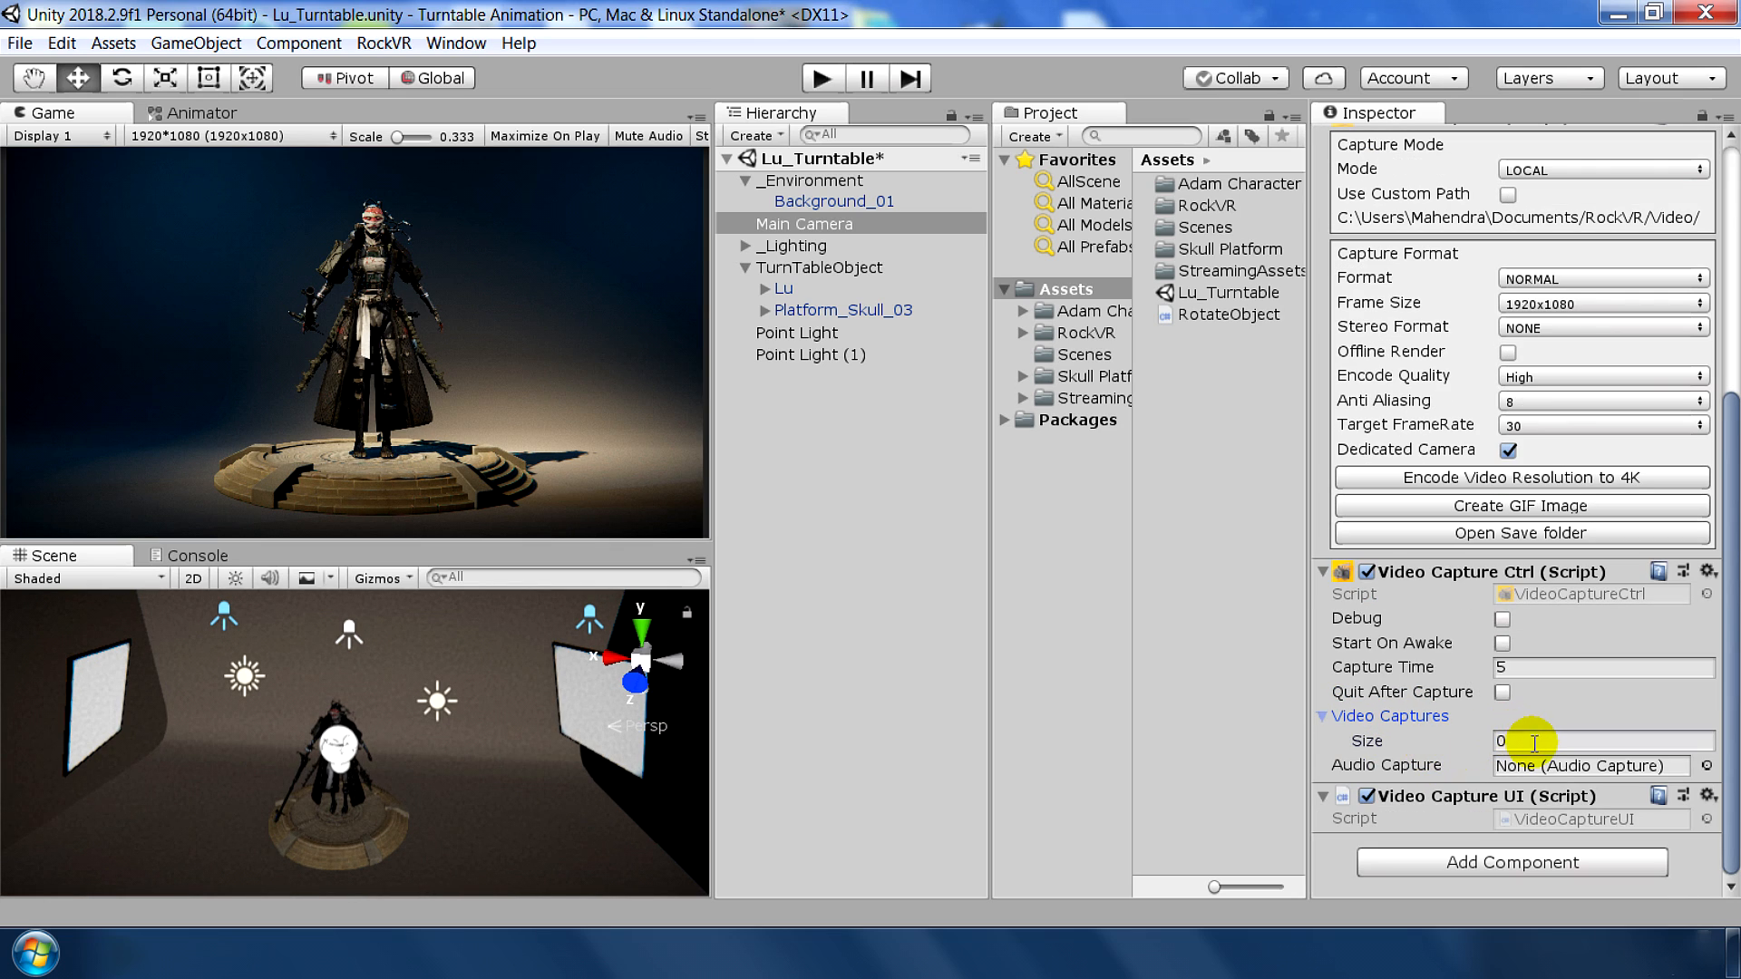
pyautogui.write('1')
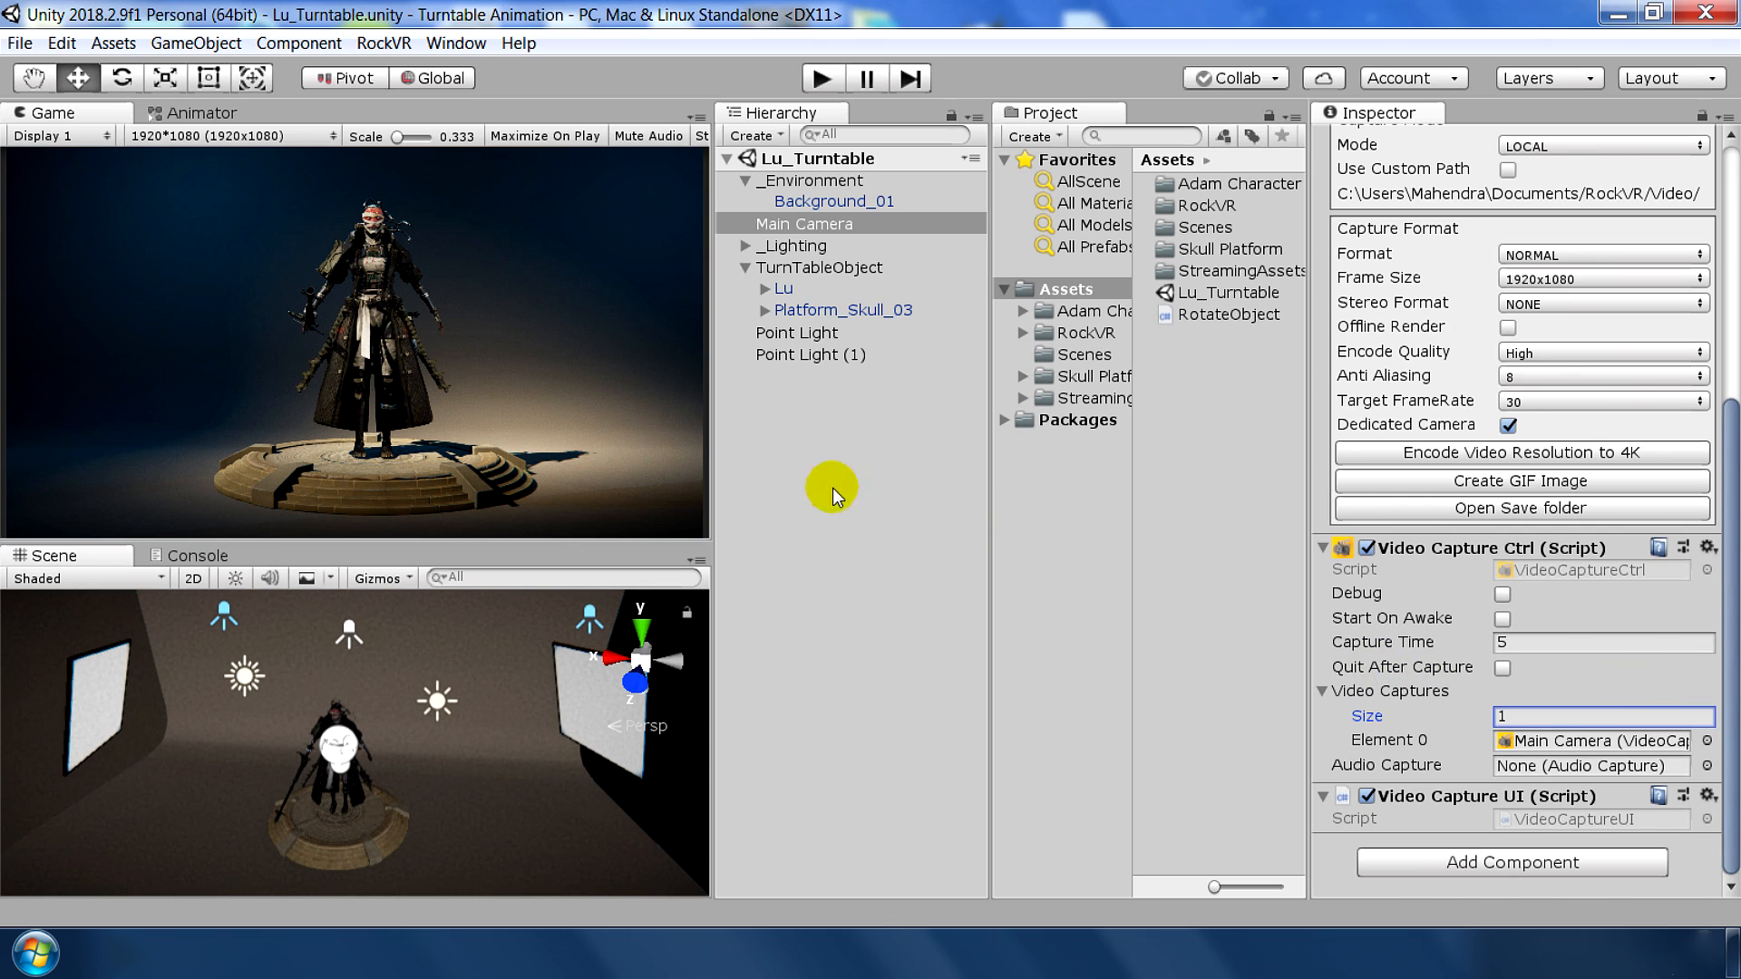
pyautogui.click(330, 135)
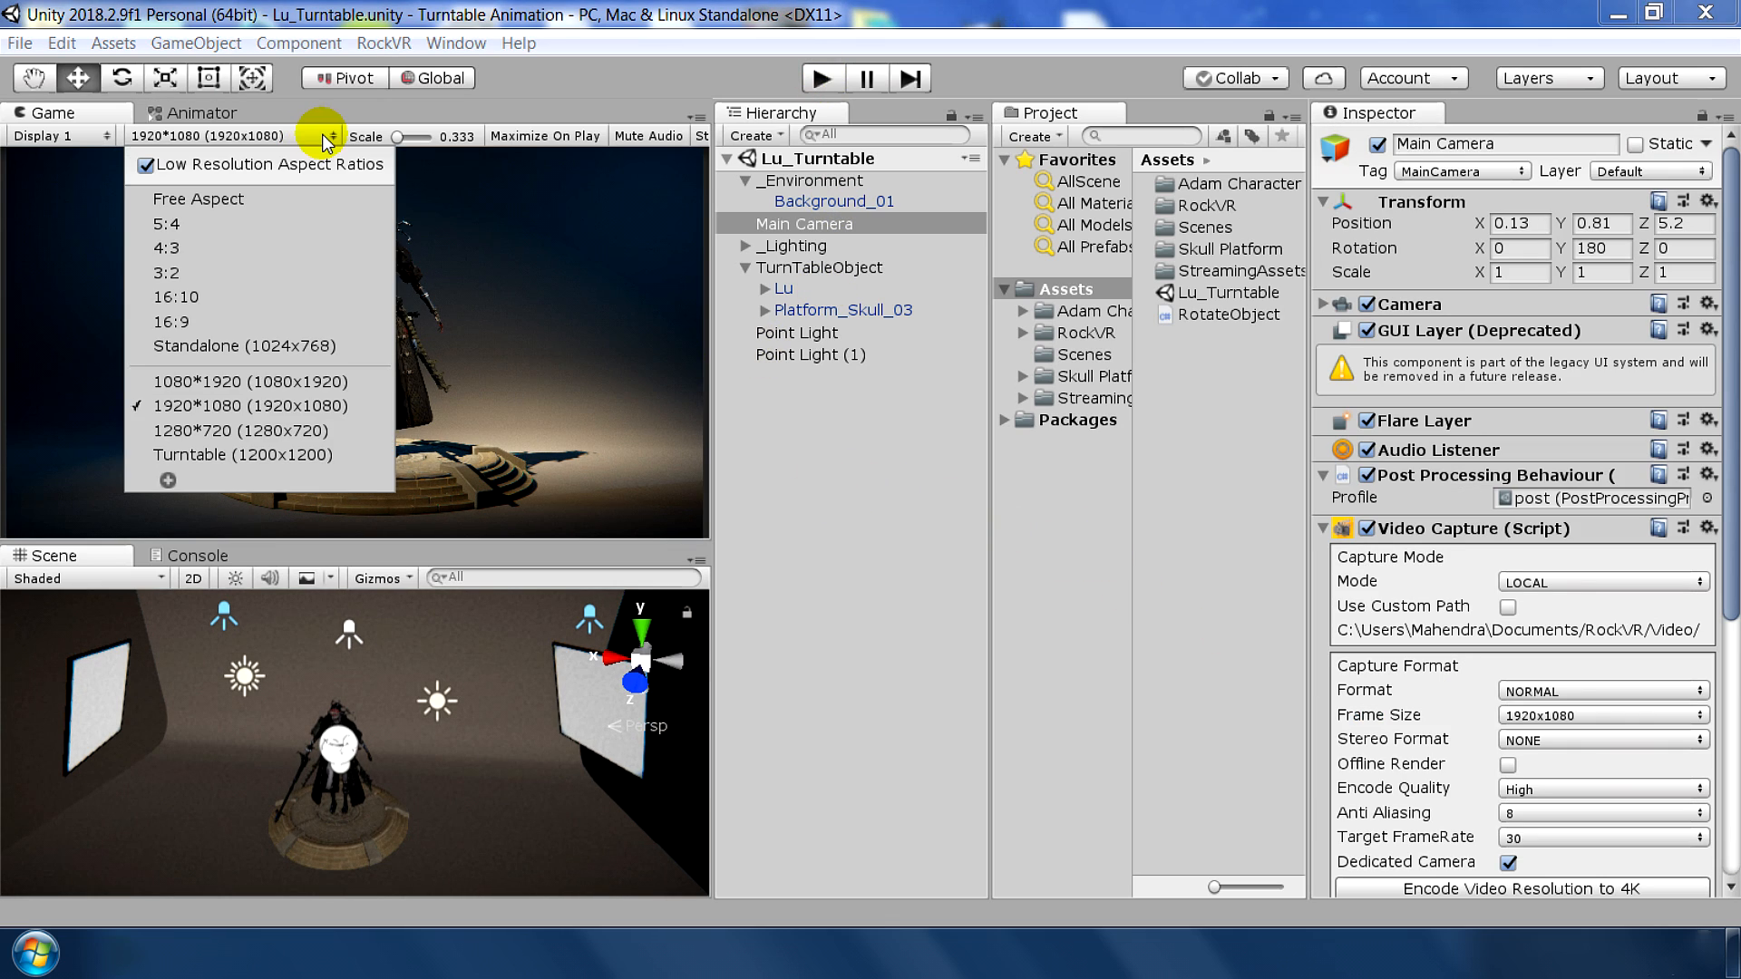
# Switch the Game view to Free Aspect, enter Play mode and start capturing
pyautogui.click(198, 198)
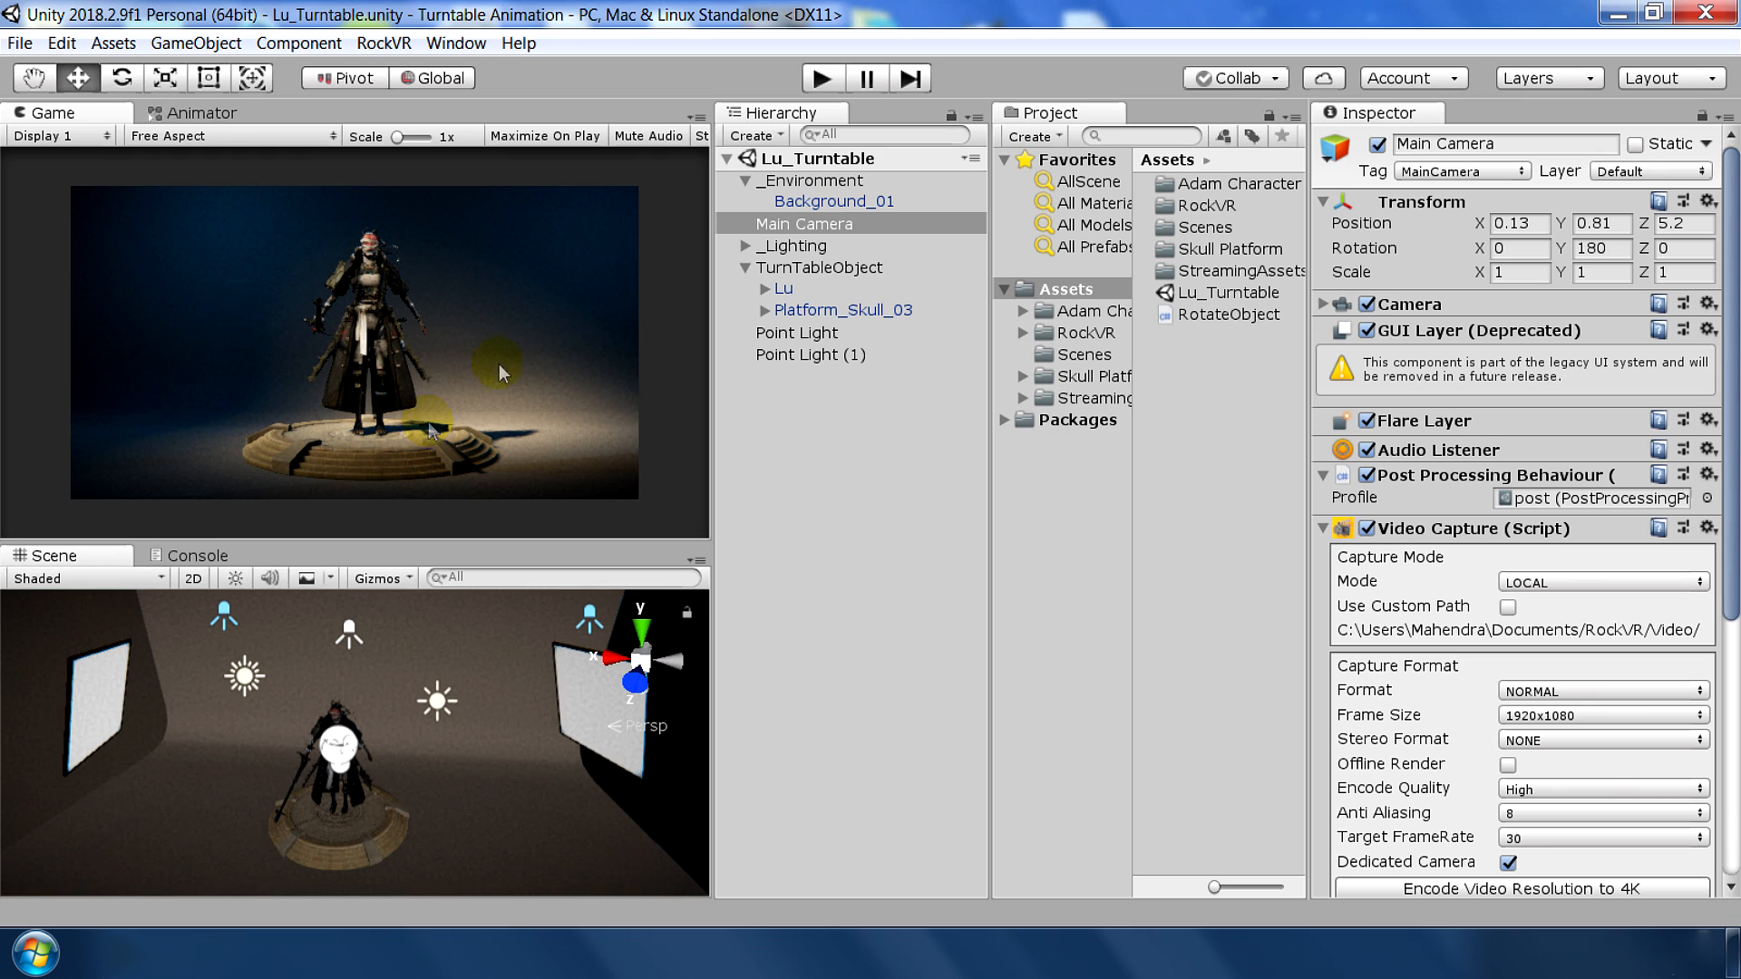
pyautogui.click(822, 79)
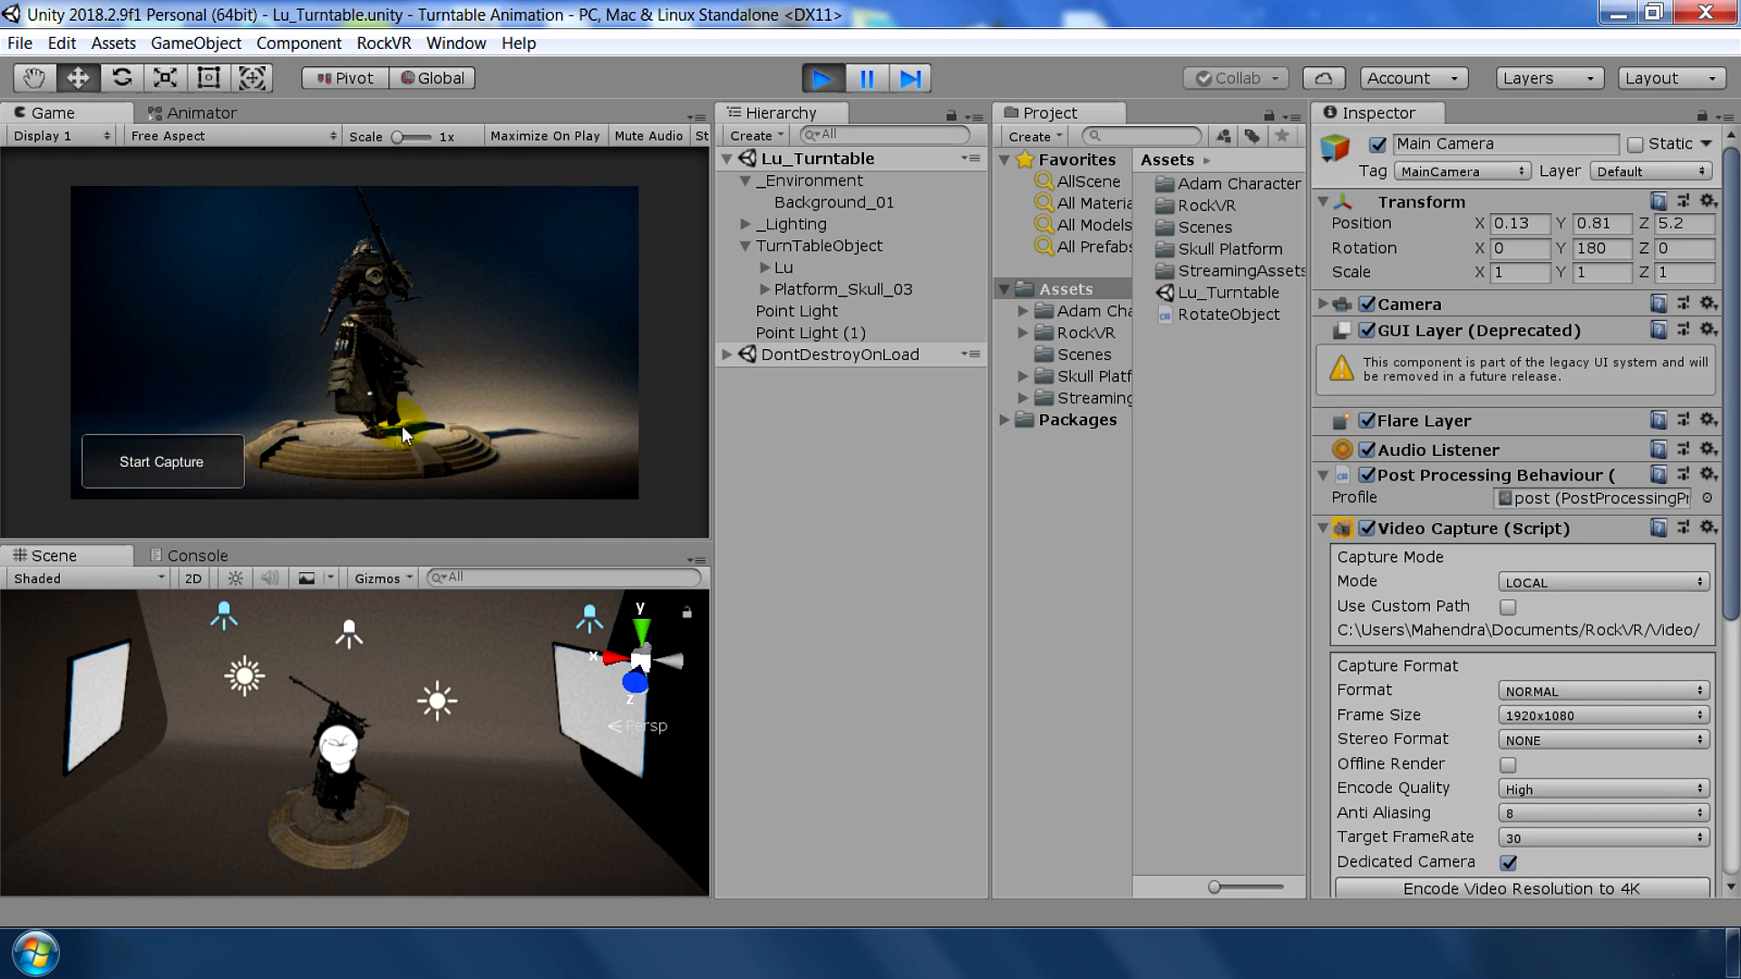
pyautogui.click(162, 460)
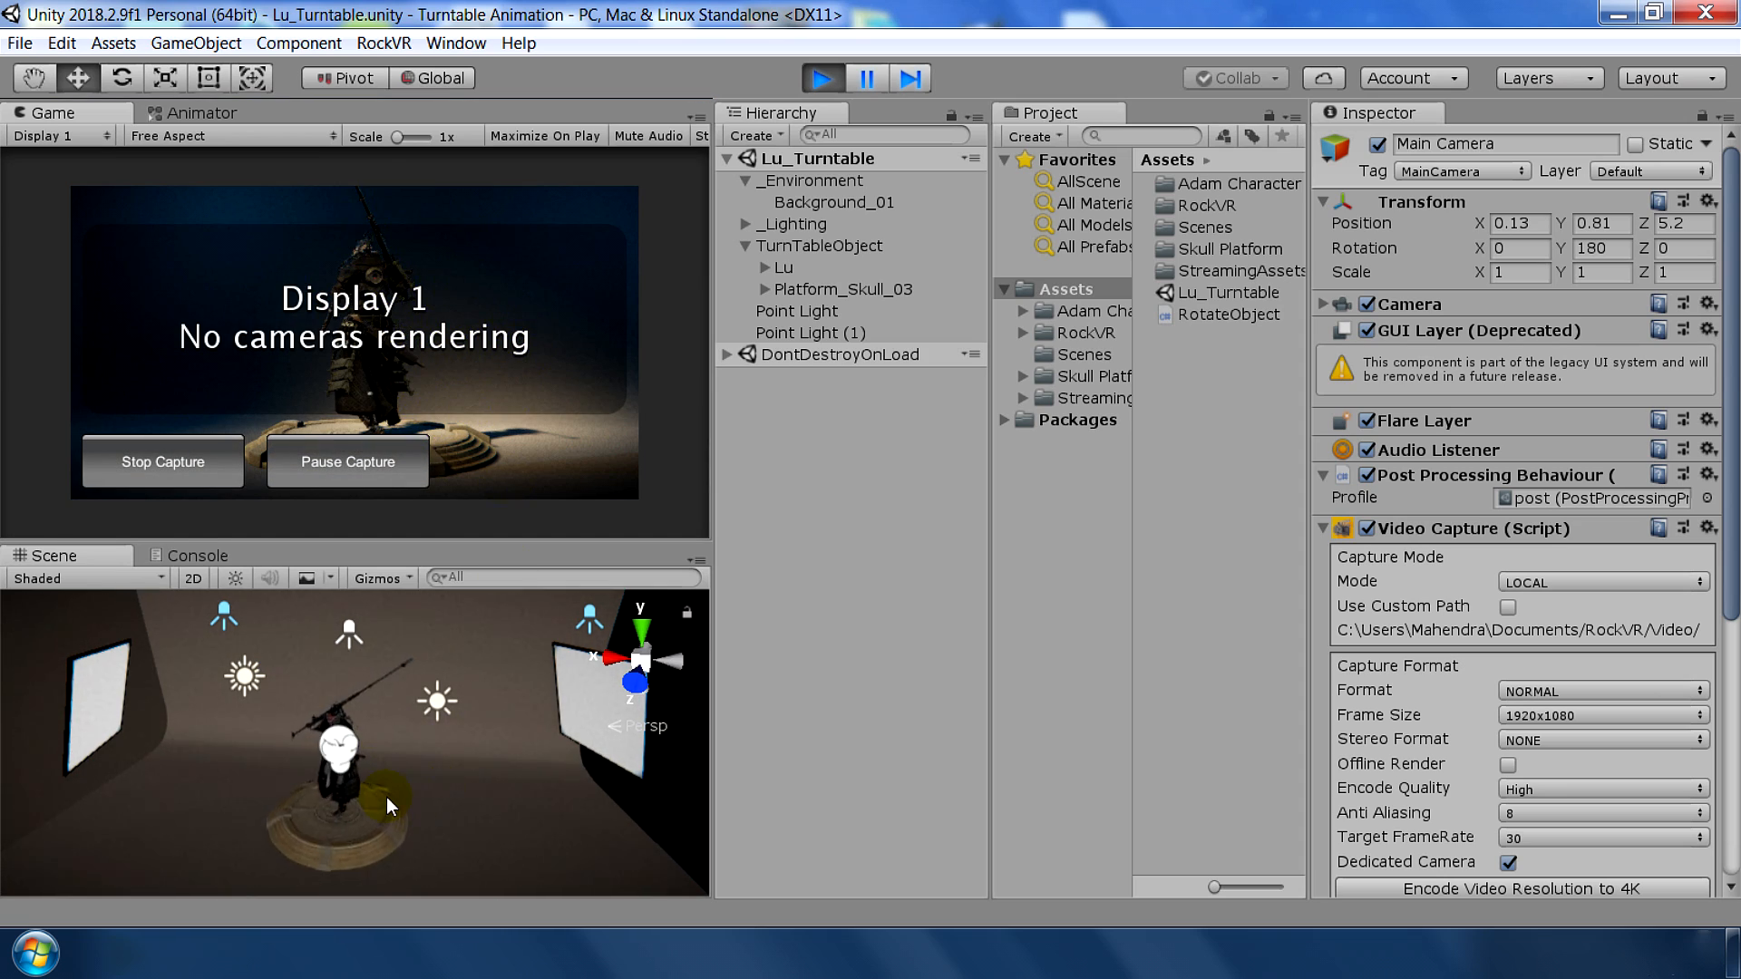
# Stop the capture and open the RockVR save folder holding the clip
pyautogui.click(196, 555)
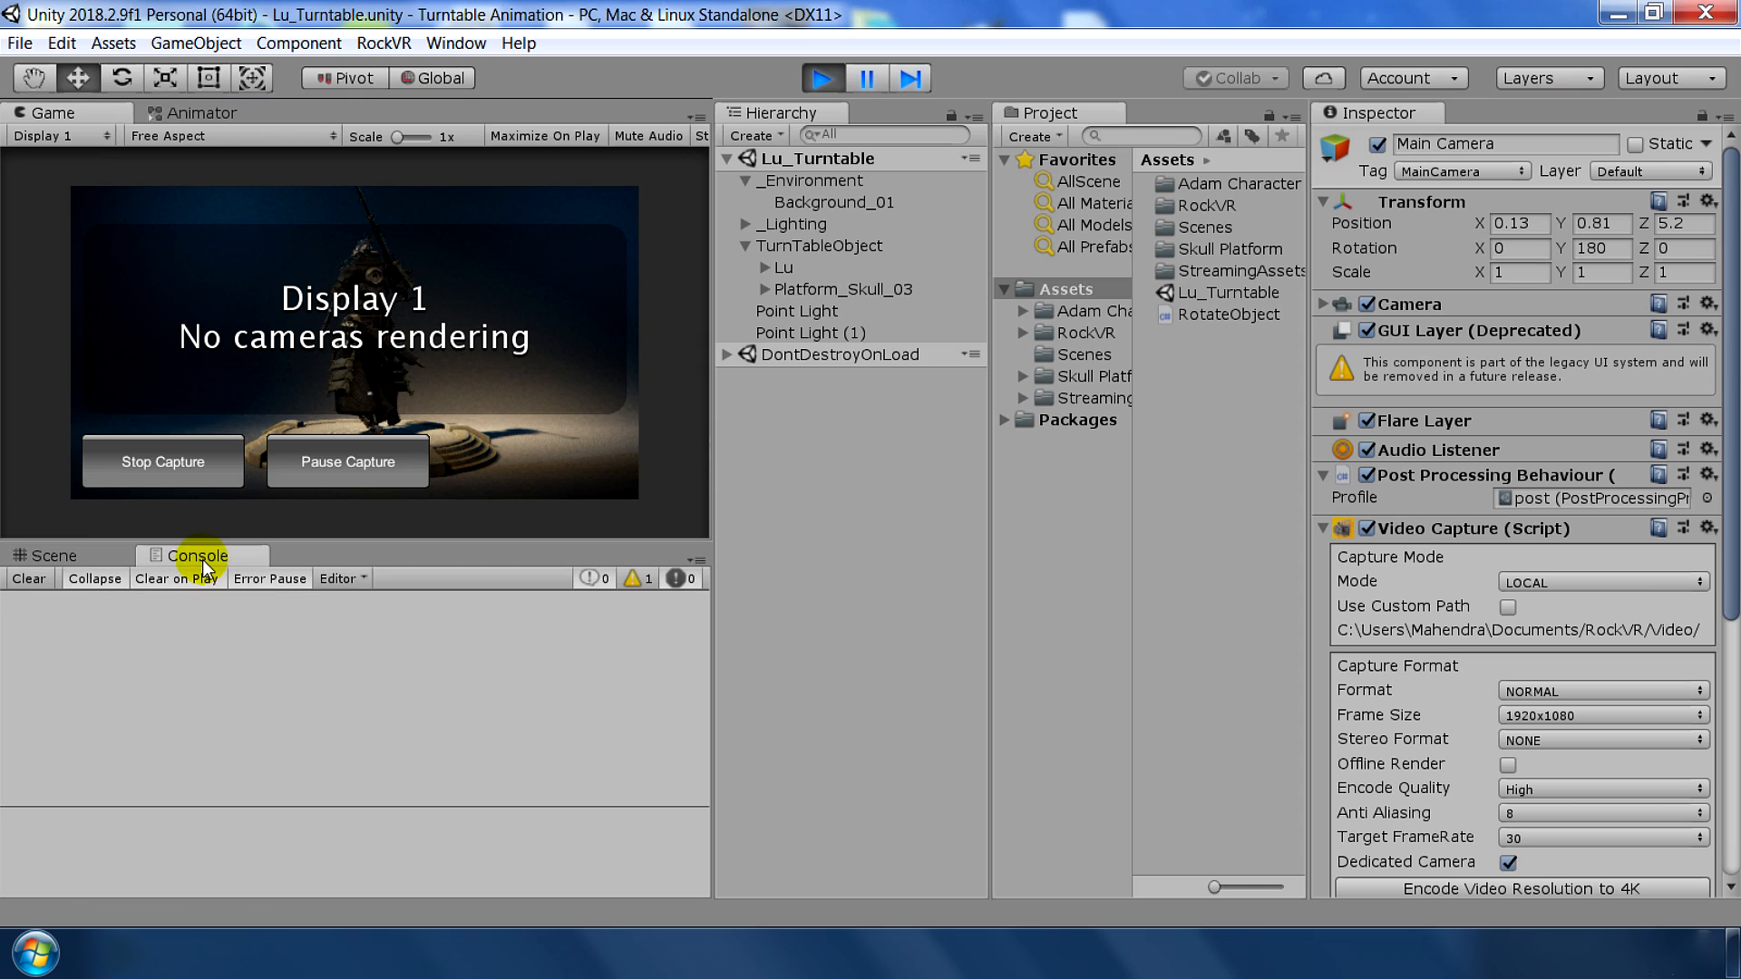
pyautogui.click(51, 556)
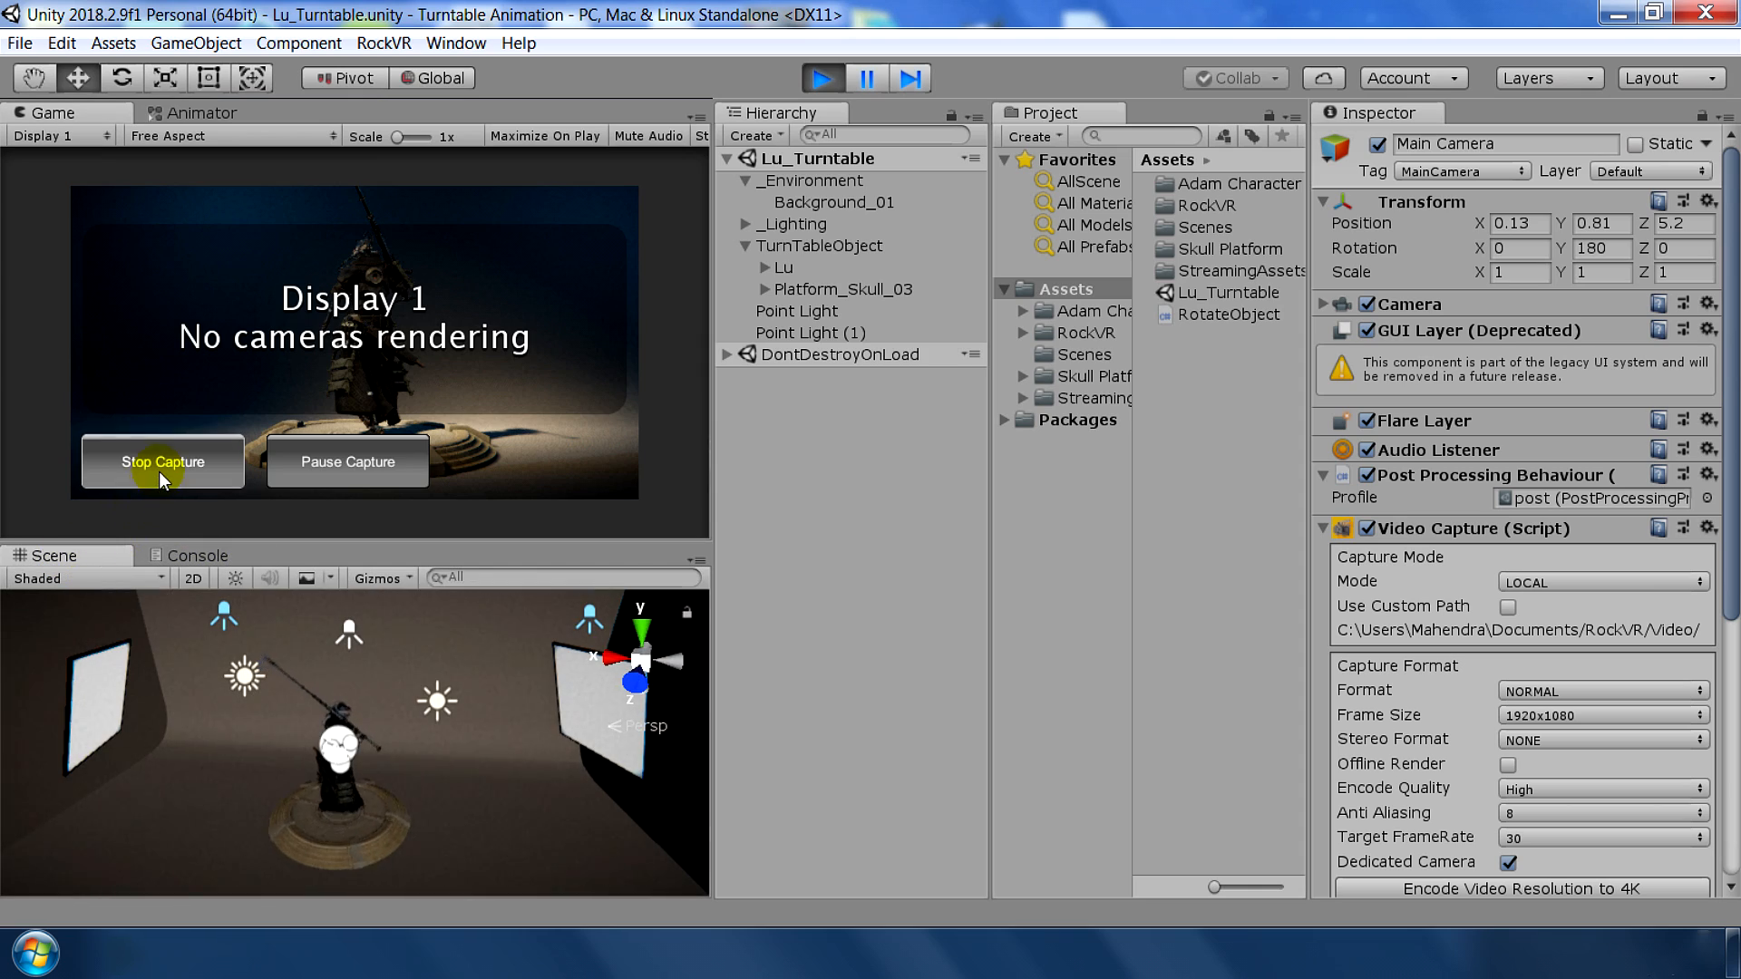
pyautogui.click(163, 461)
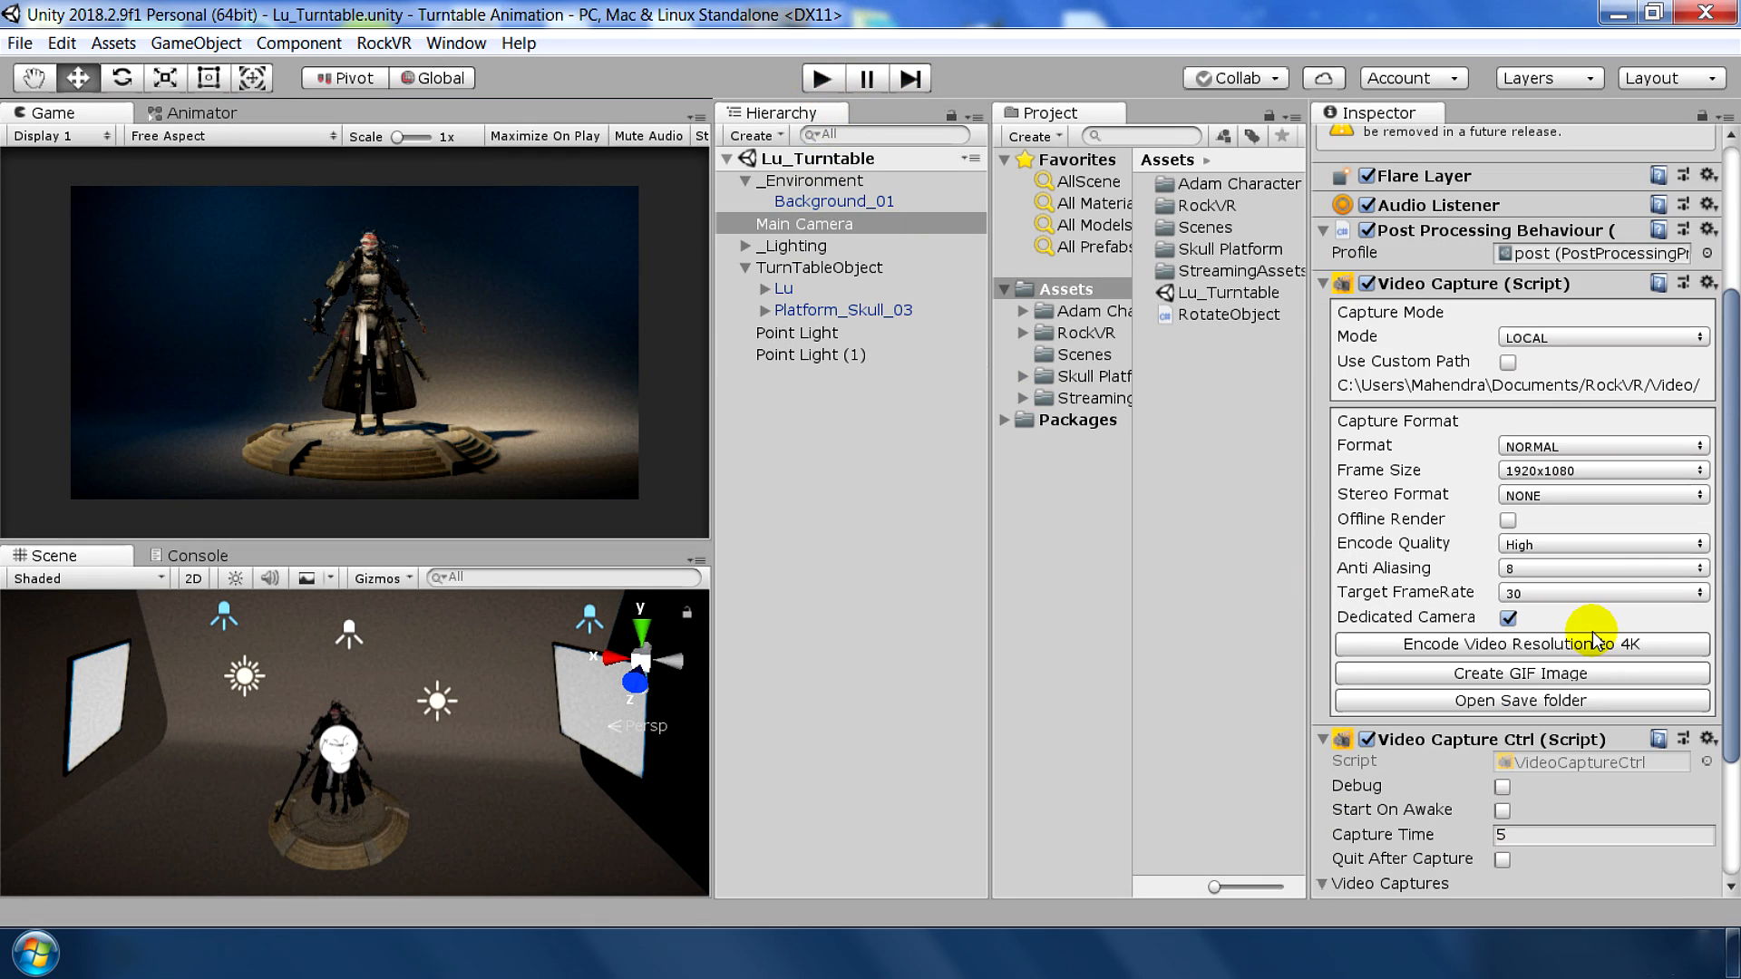
pyautogui.click(1522, 700)
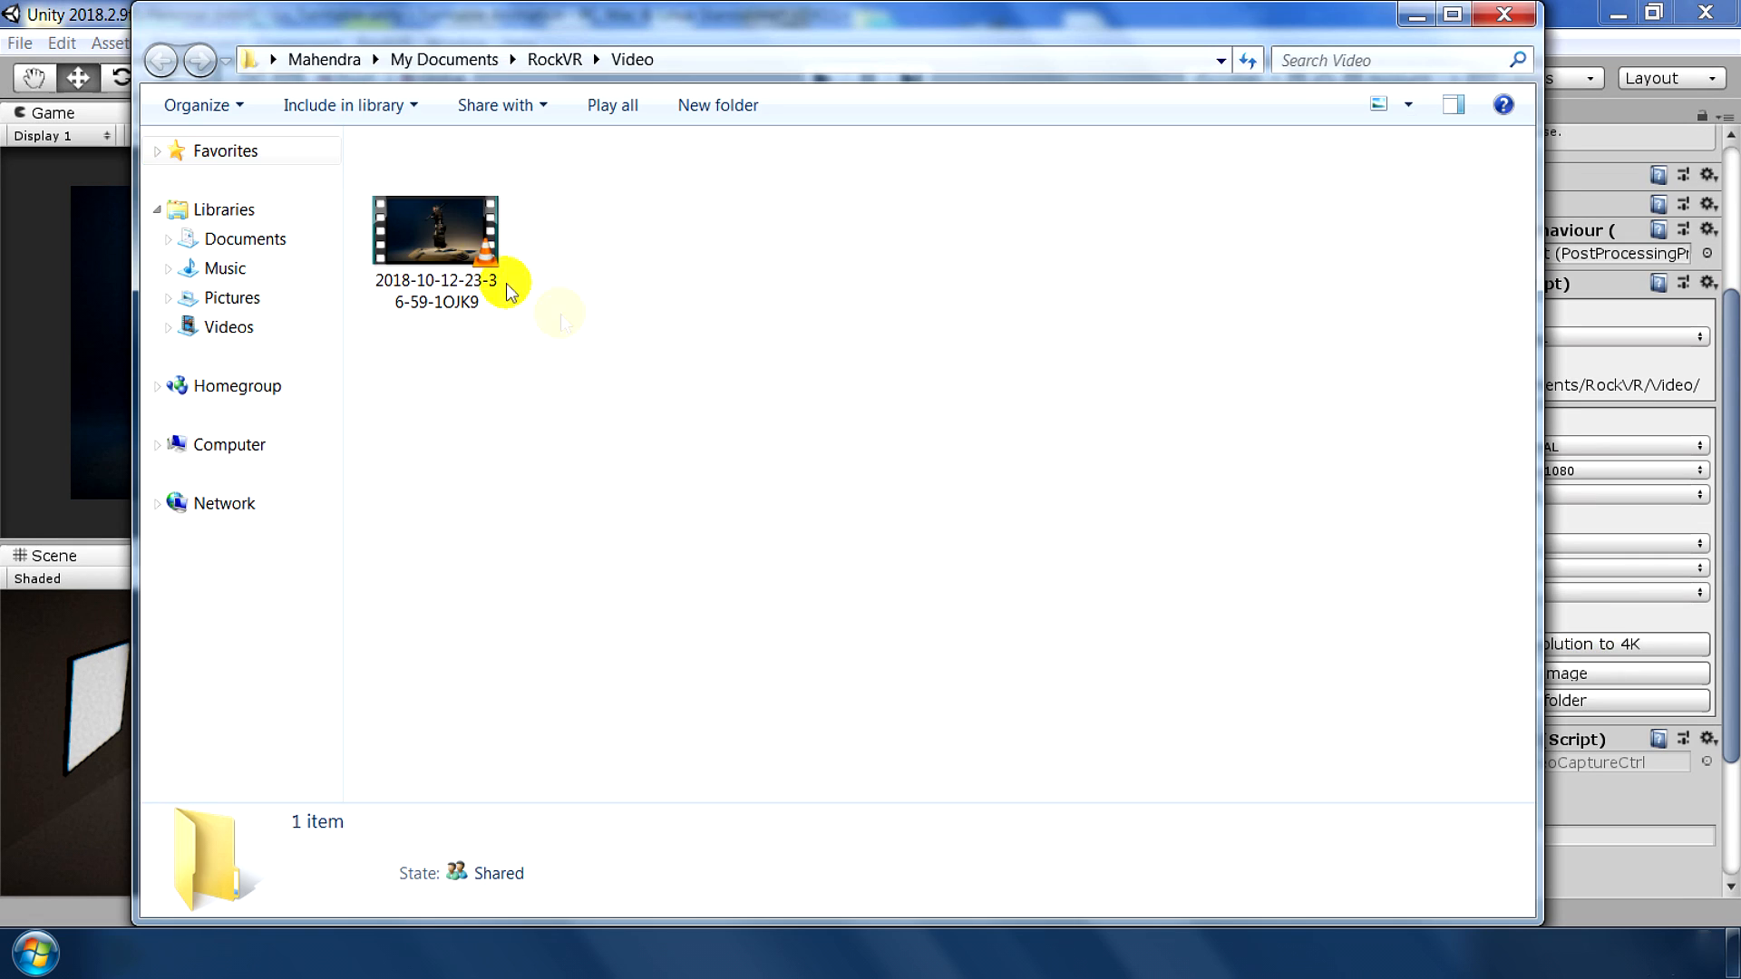
# Play the recorded video clip from the RockVR Video folder
pyautogui.doubleClick(433, 226)
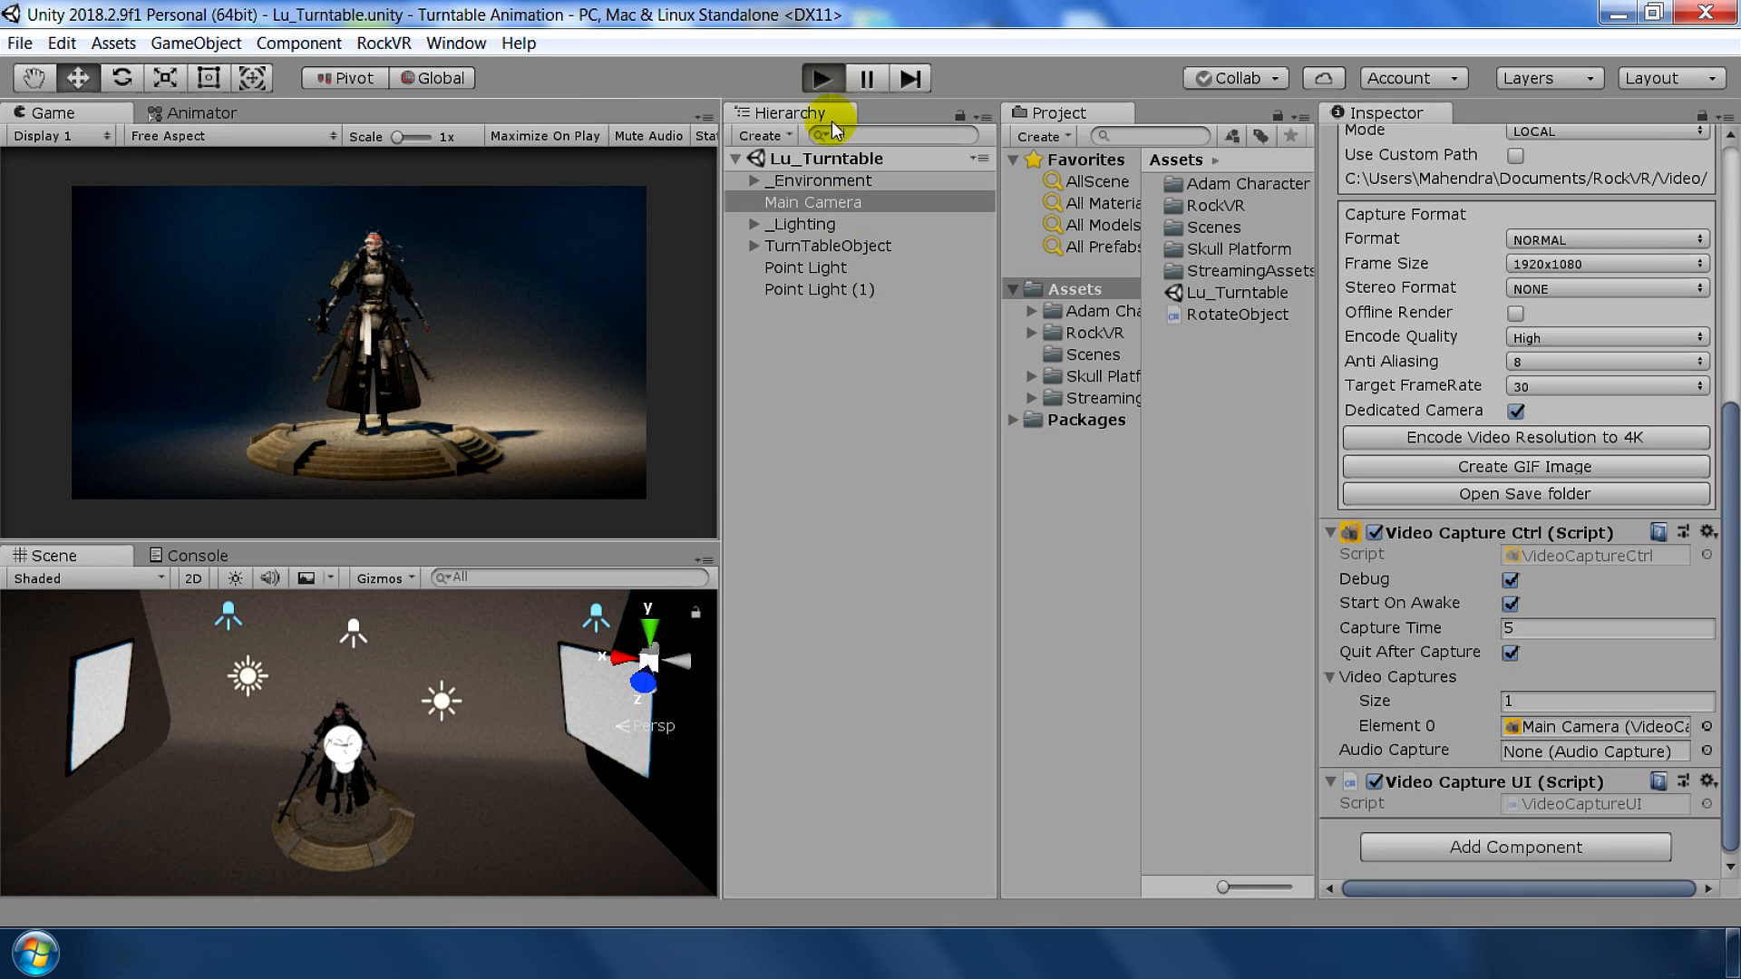
pyautogui.moveTo(836, 345)
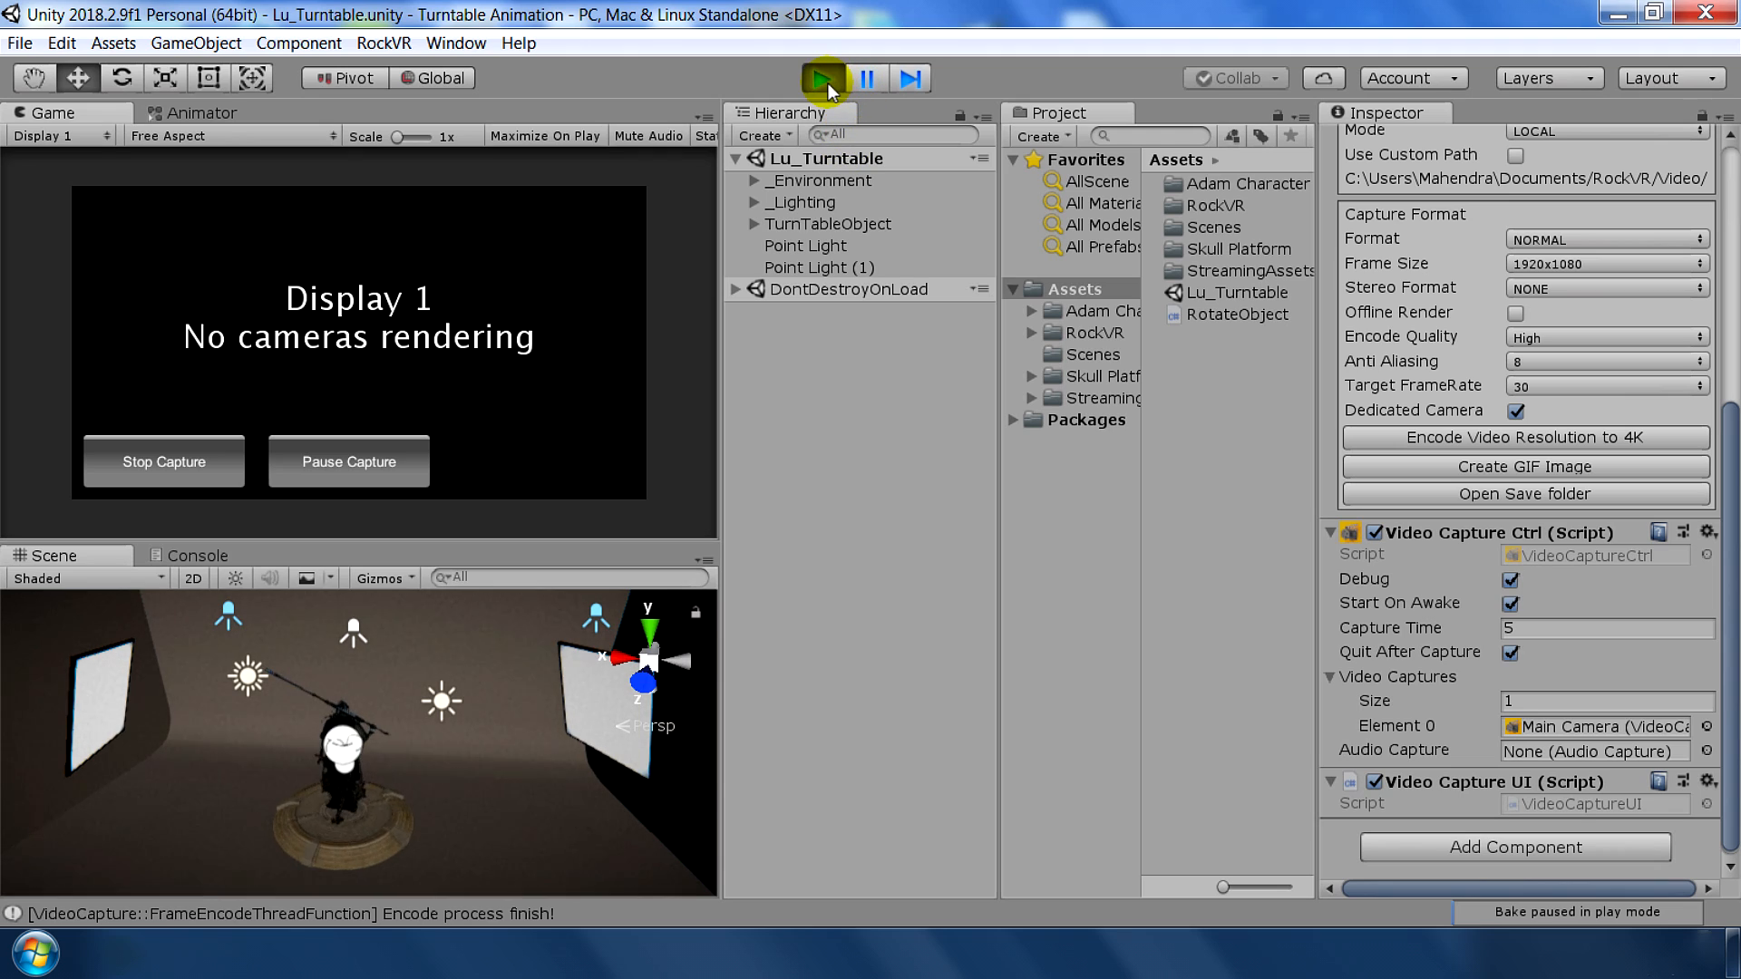
# Record a second capture automatically on Play, then open the encoded MP4 in VLC
pyautogui.click(163, 462)
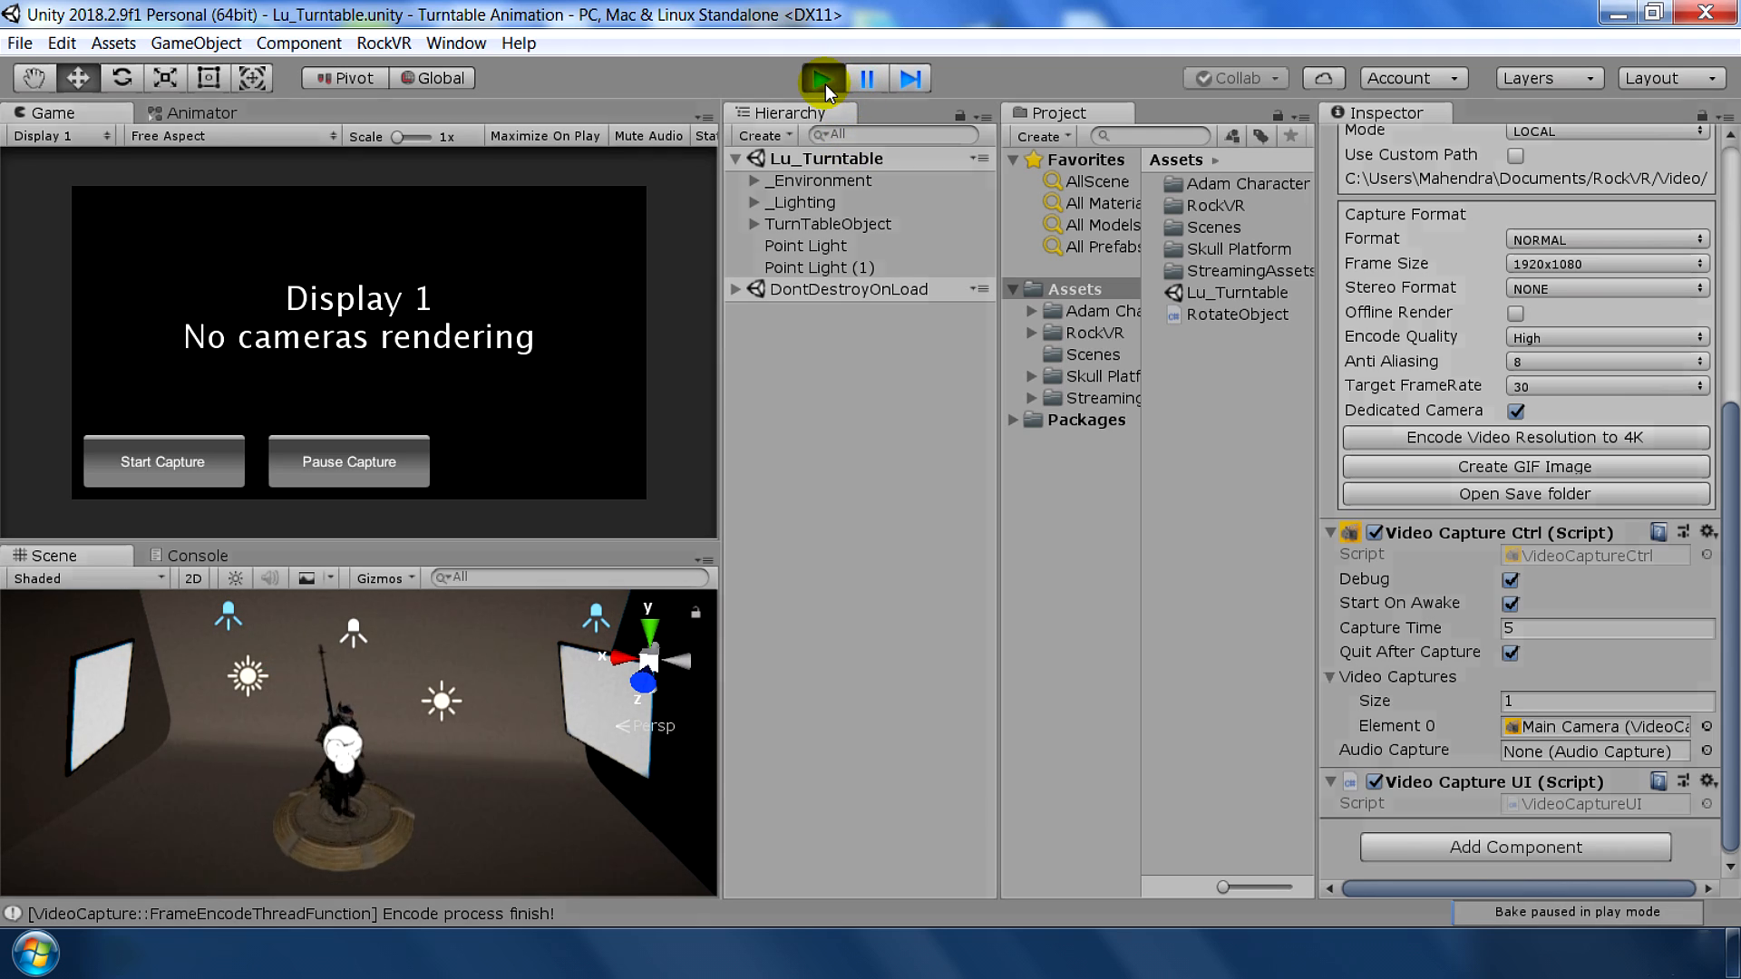
pyautogui.click(821, 78)
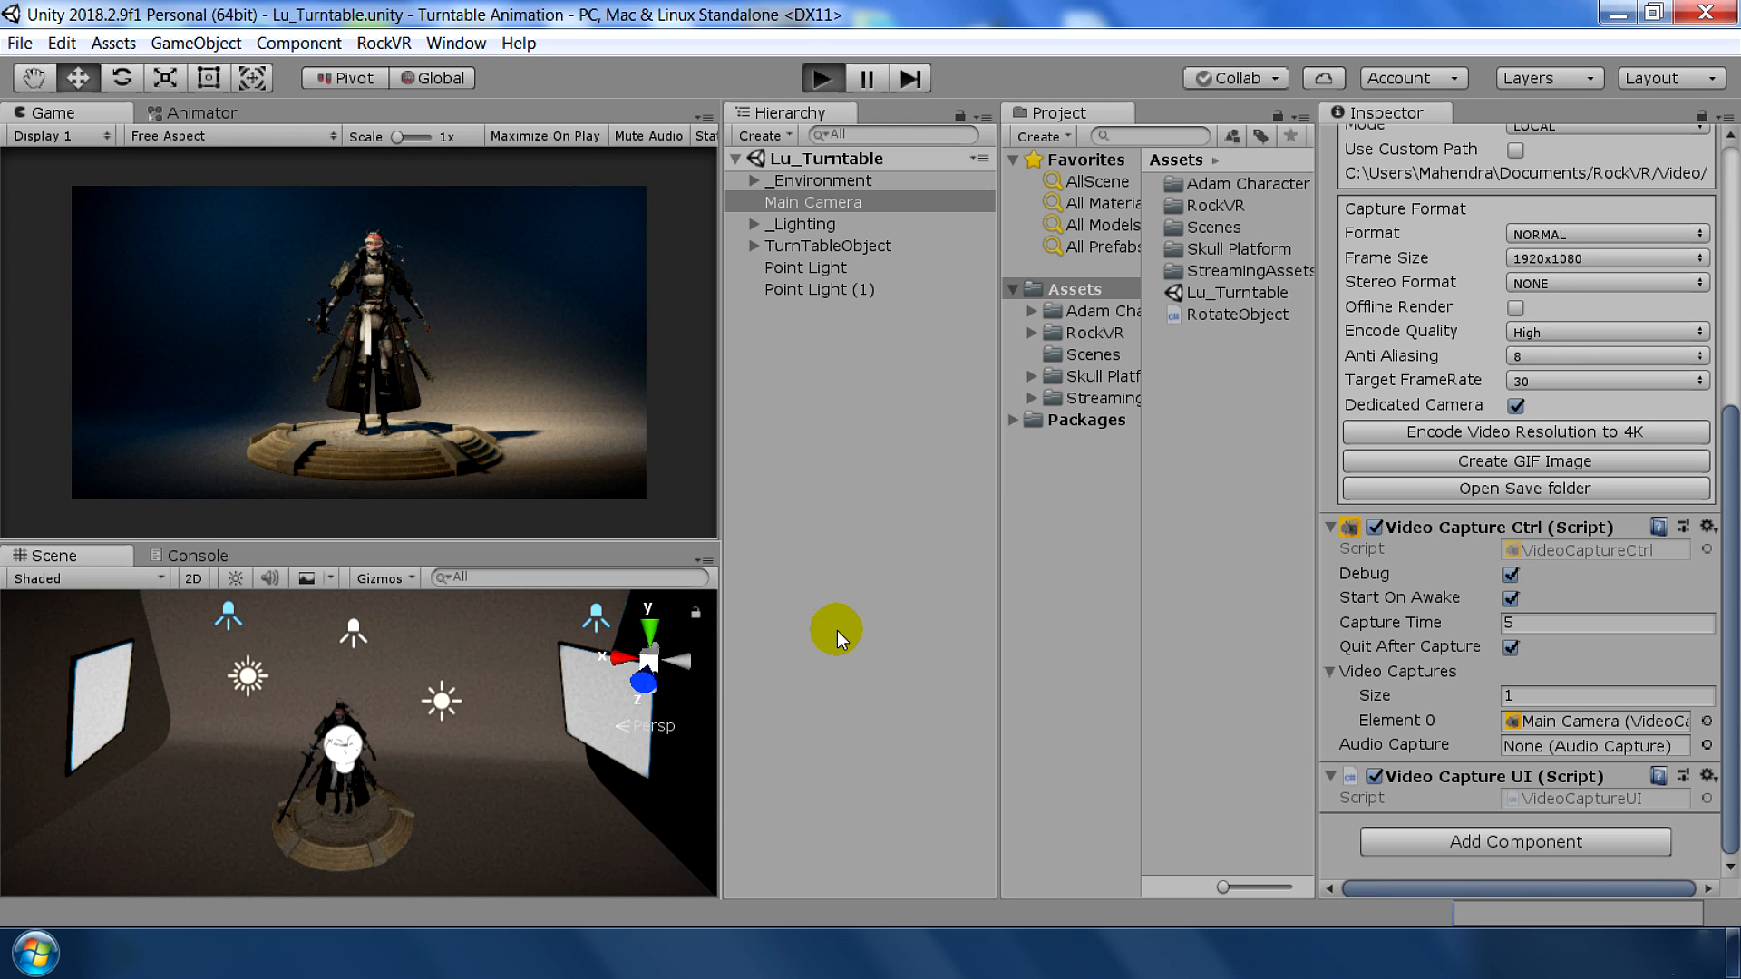
pyautogui.click(822, 80)
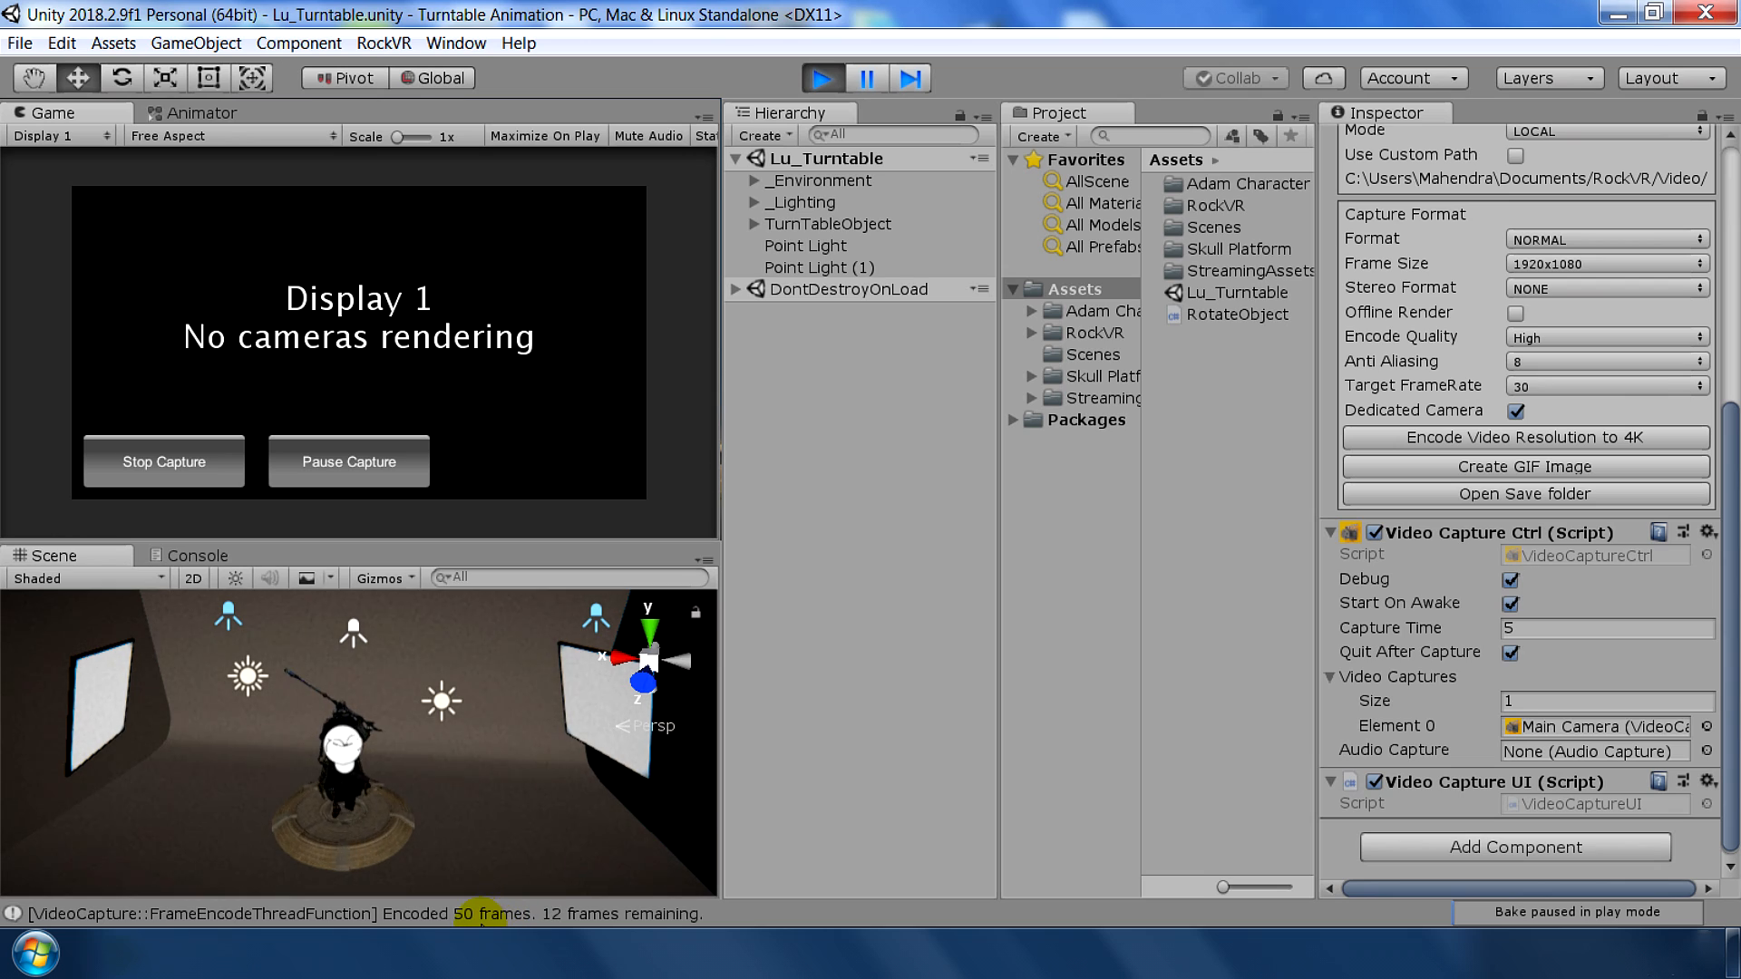
pyautogui.click(163, 462)
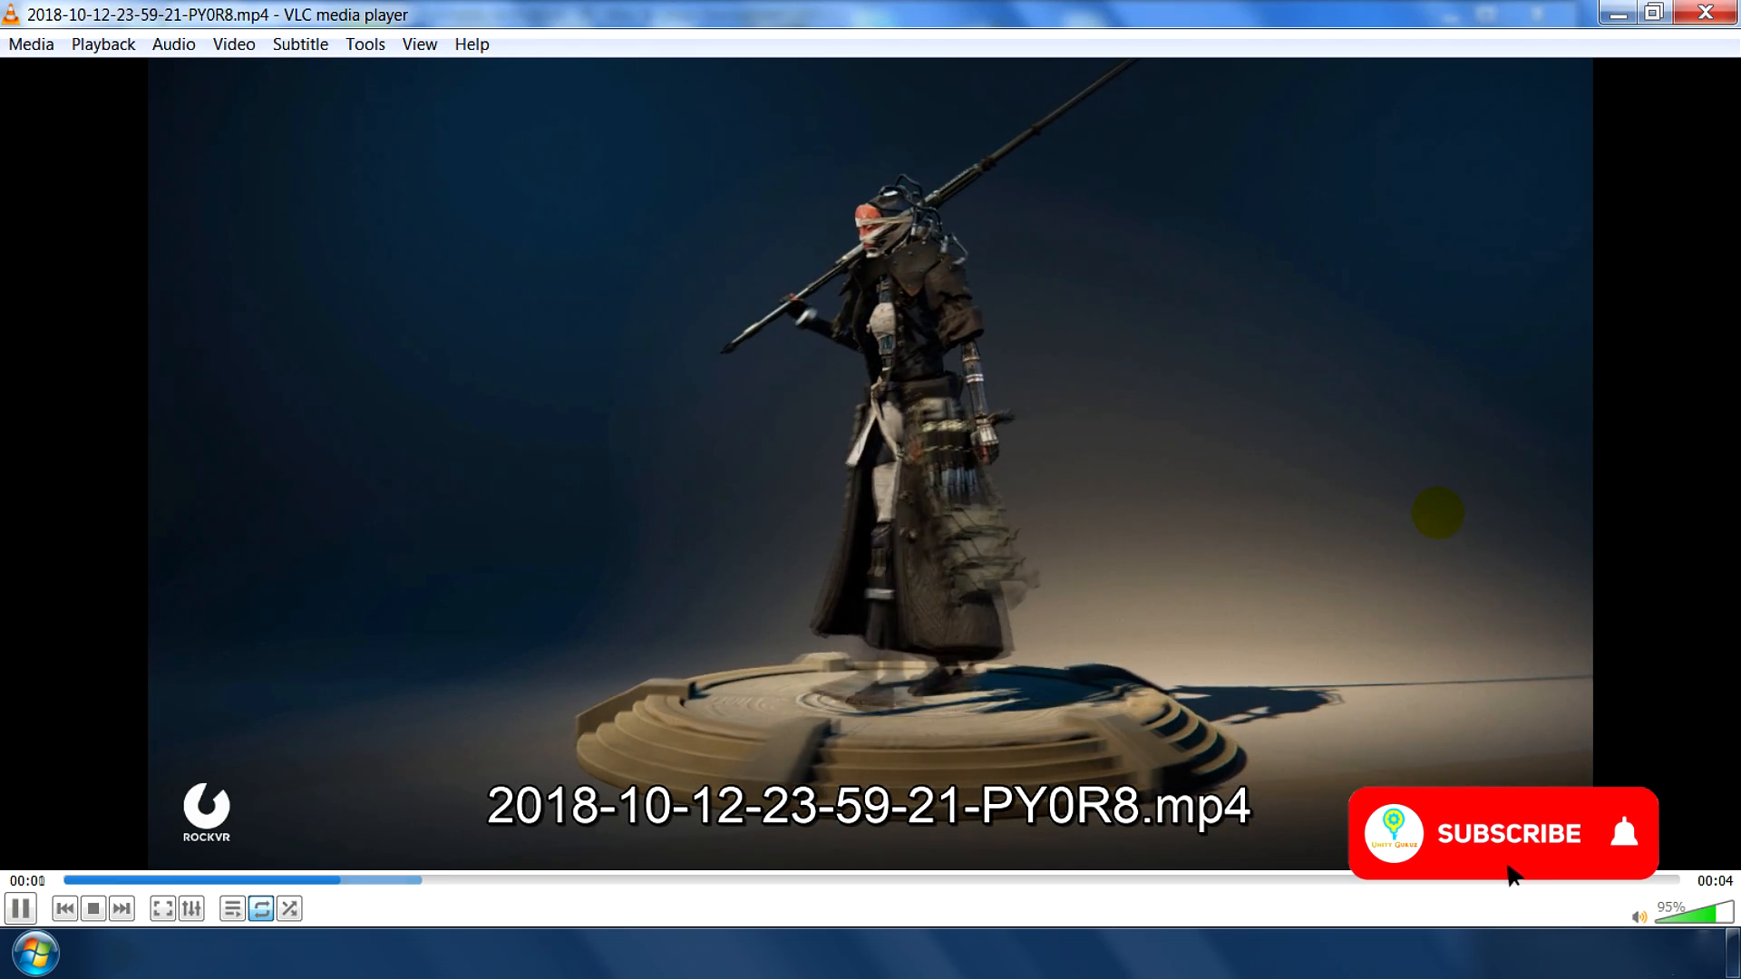
pyautogui.click(1508, 833)
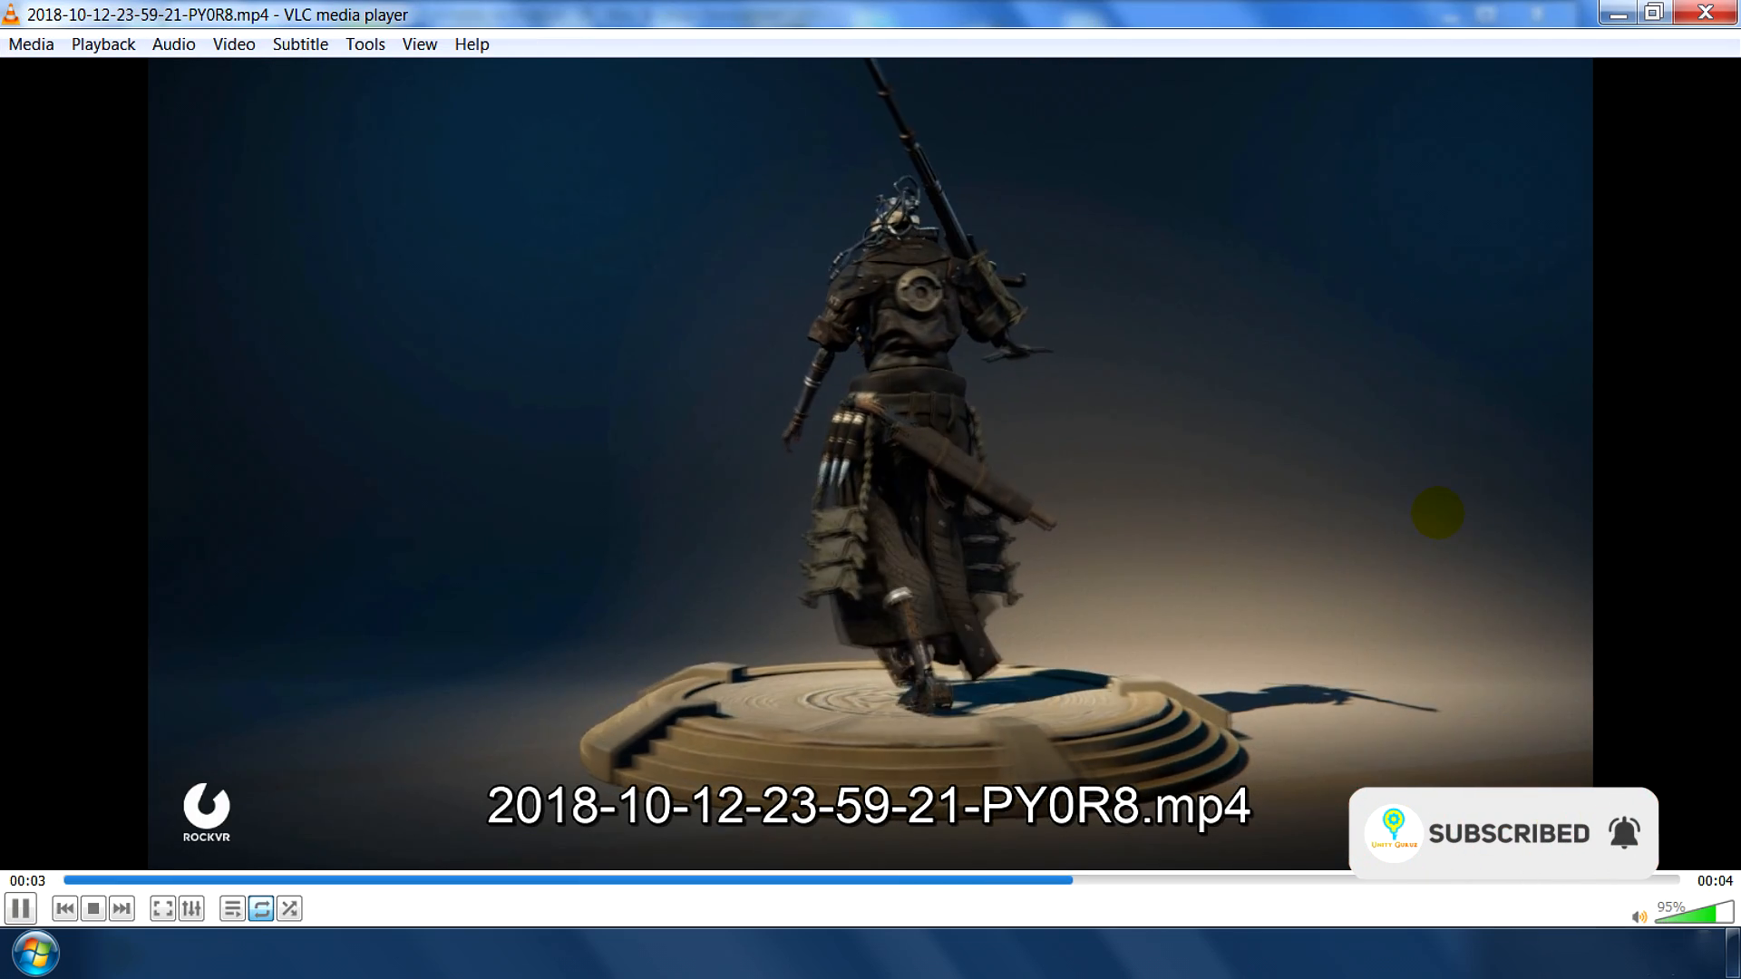